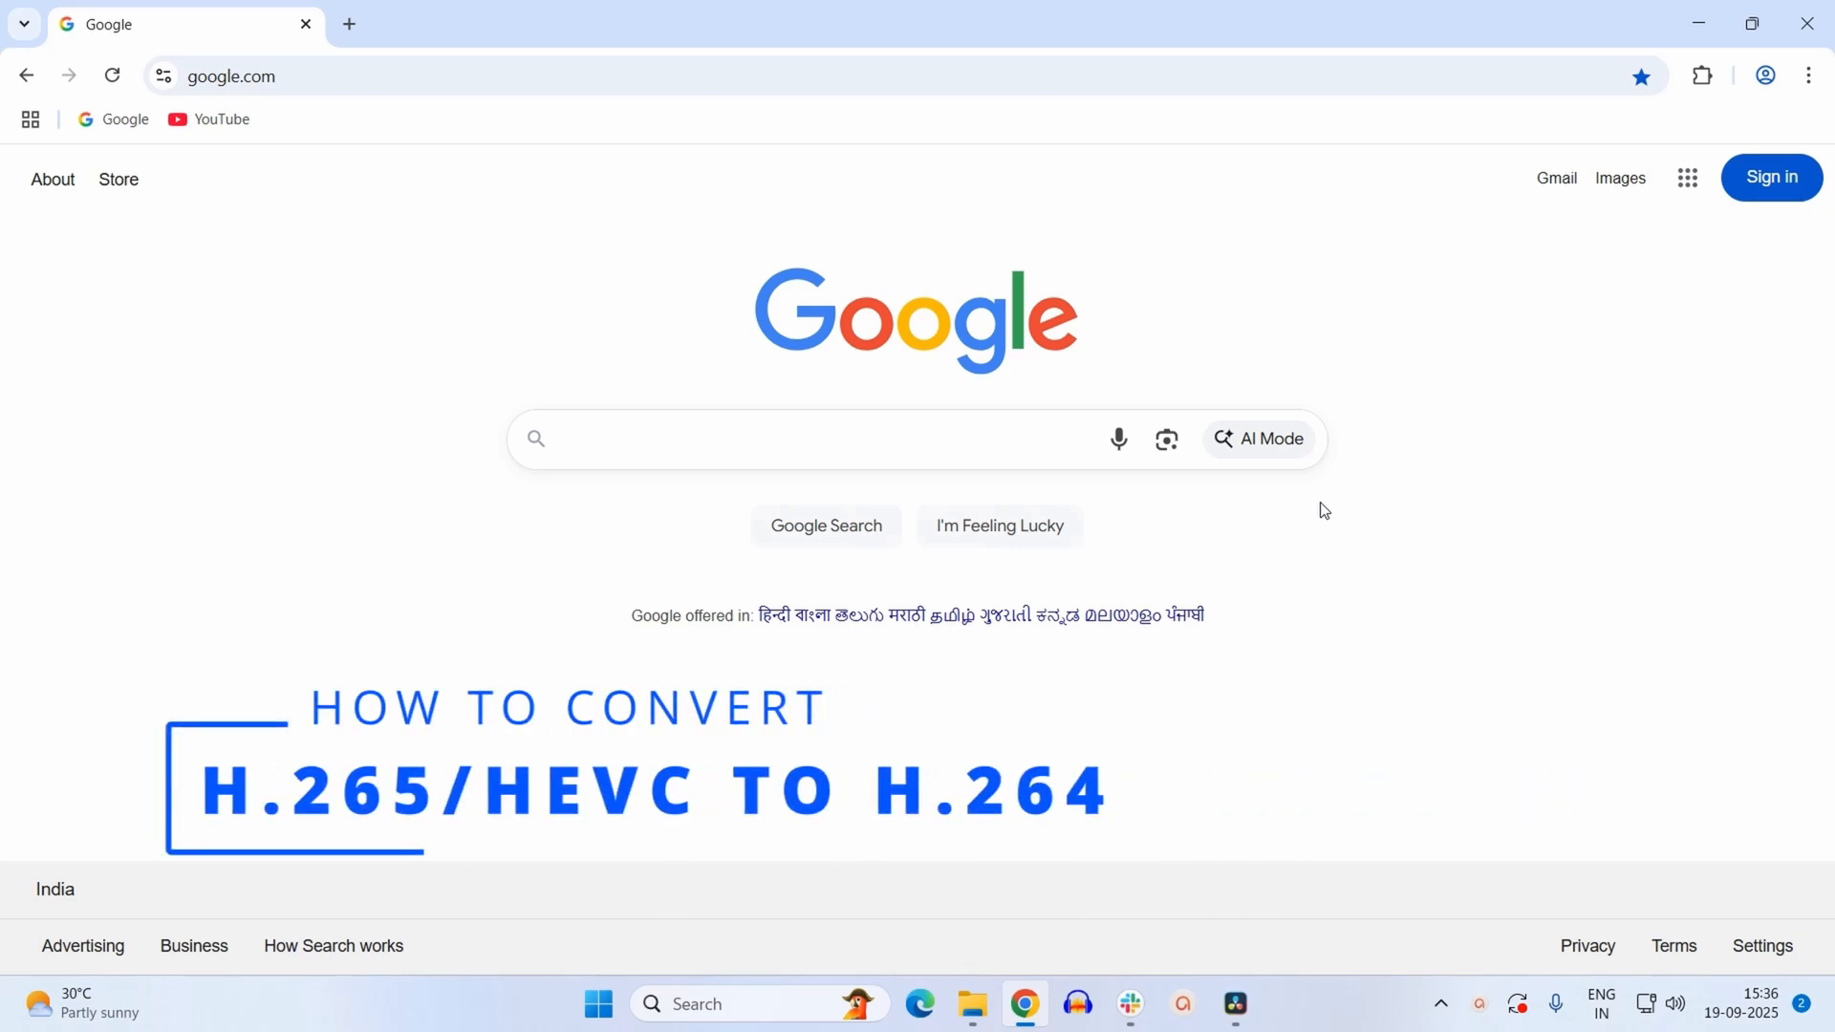
# Search Google for 'handbrake download' by picking the suggestion after typing 'handb'.
pyautogui.click(820, 439)
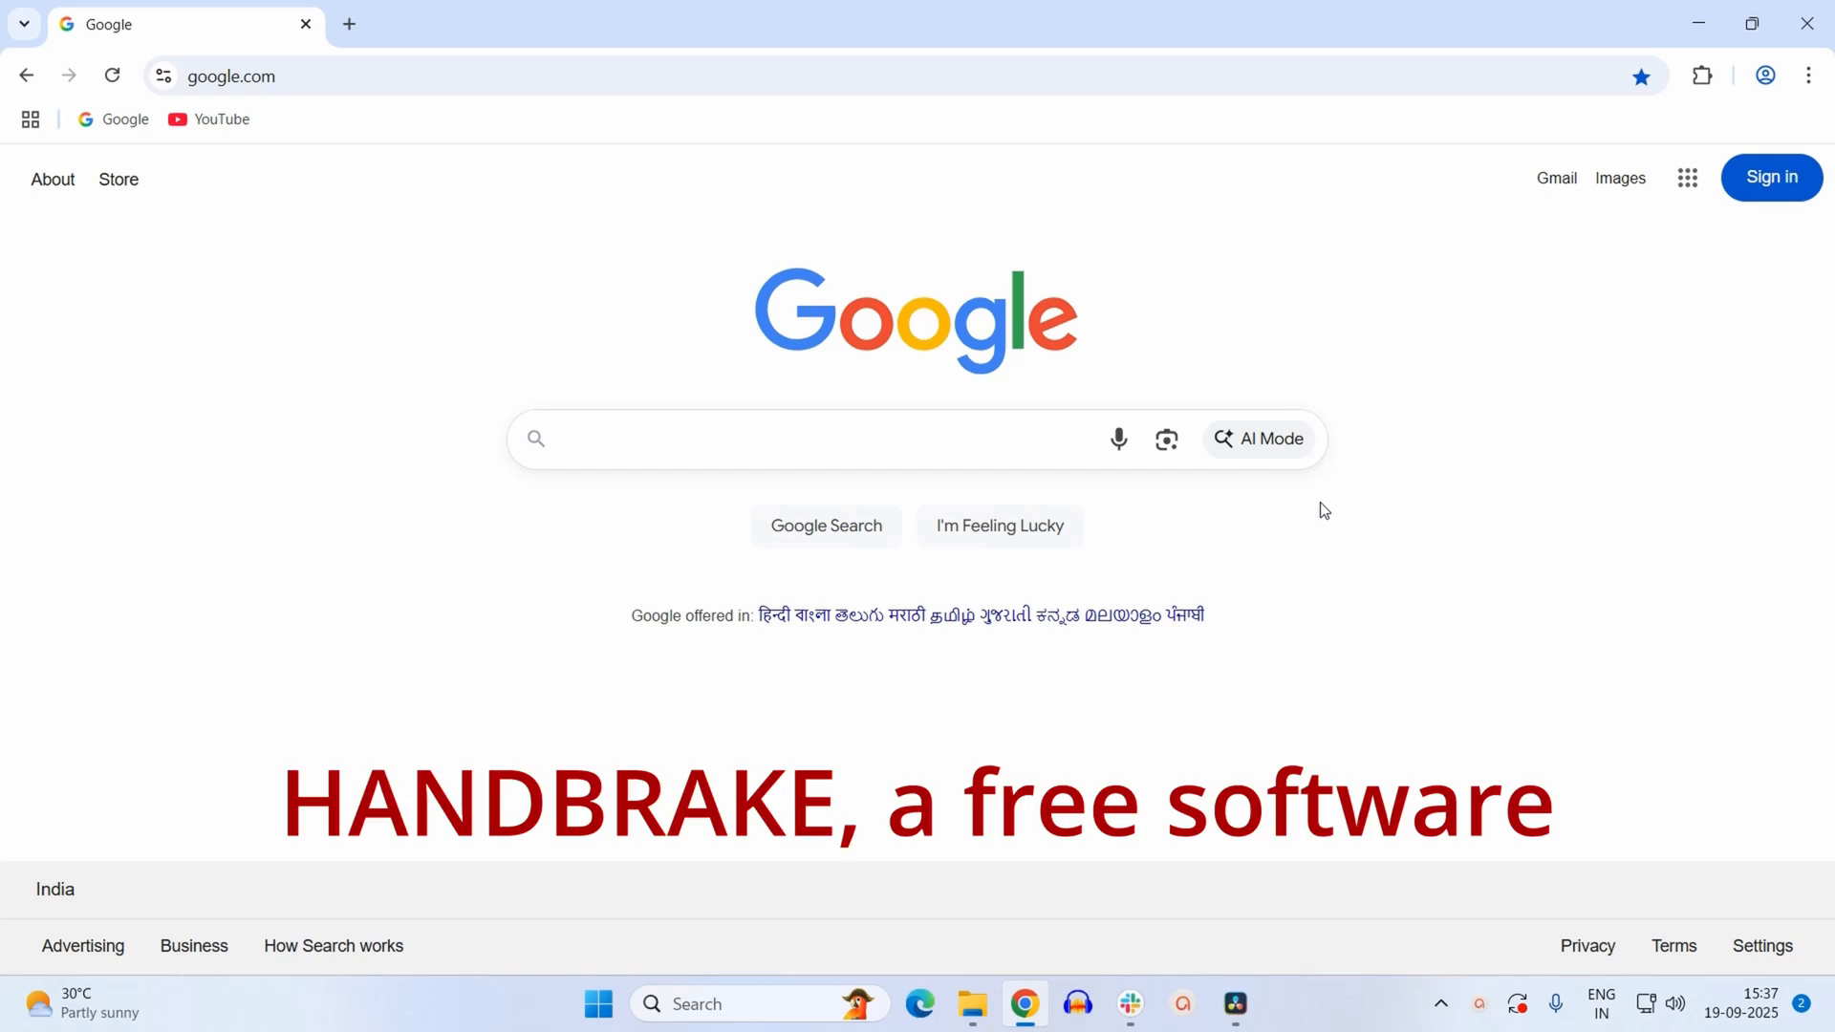
pyautogui.click(819, 439)
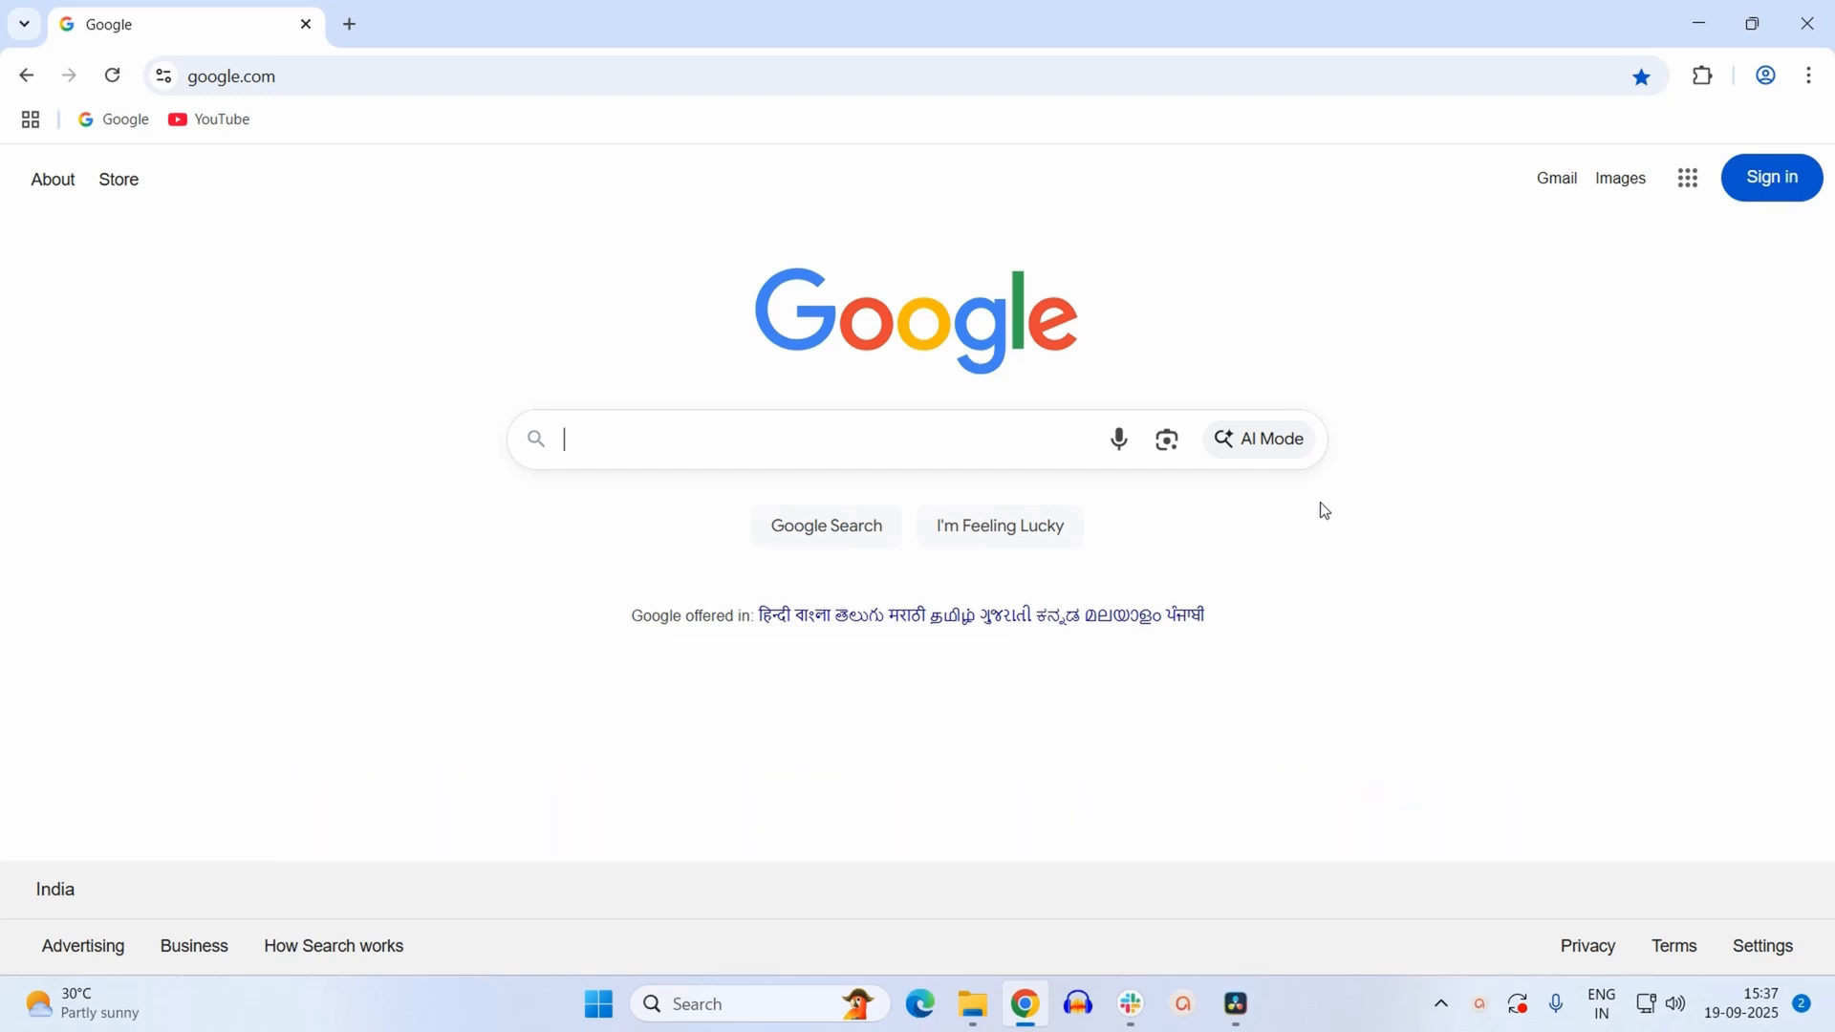
pyautogui.click(819, 439)
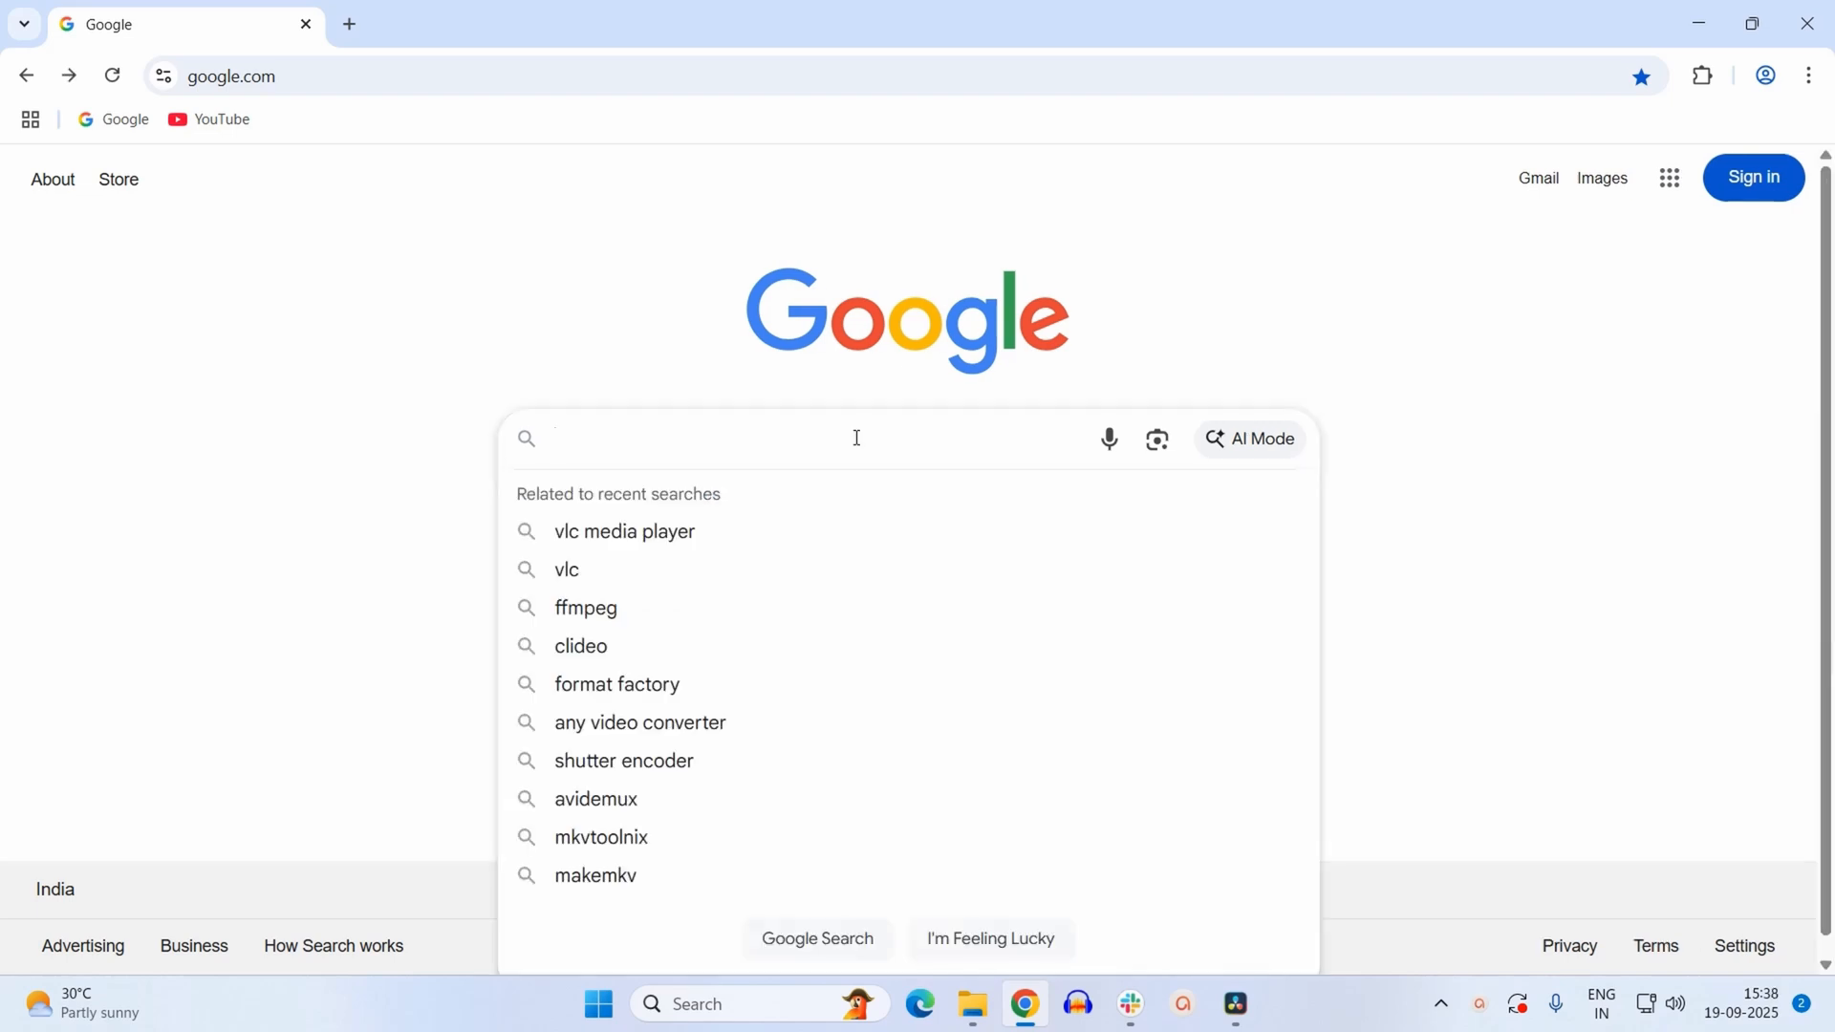
pyautogui.click(679, 437)
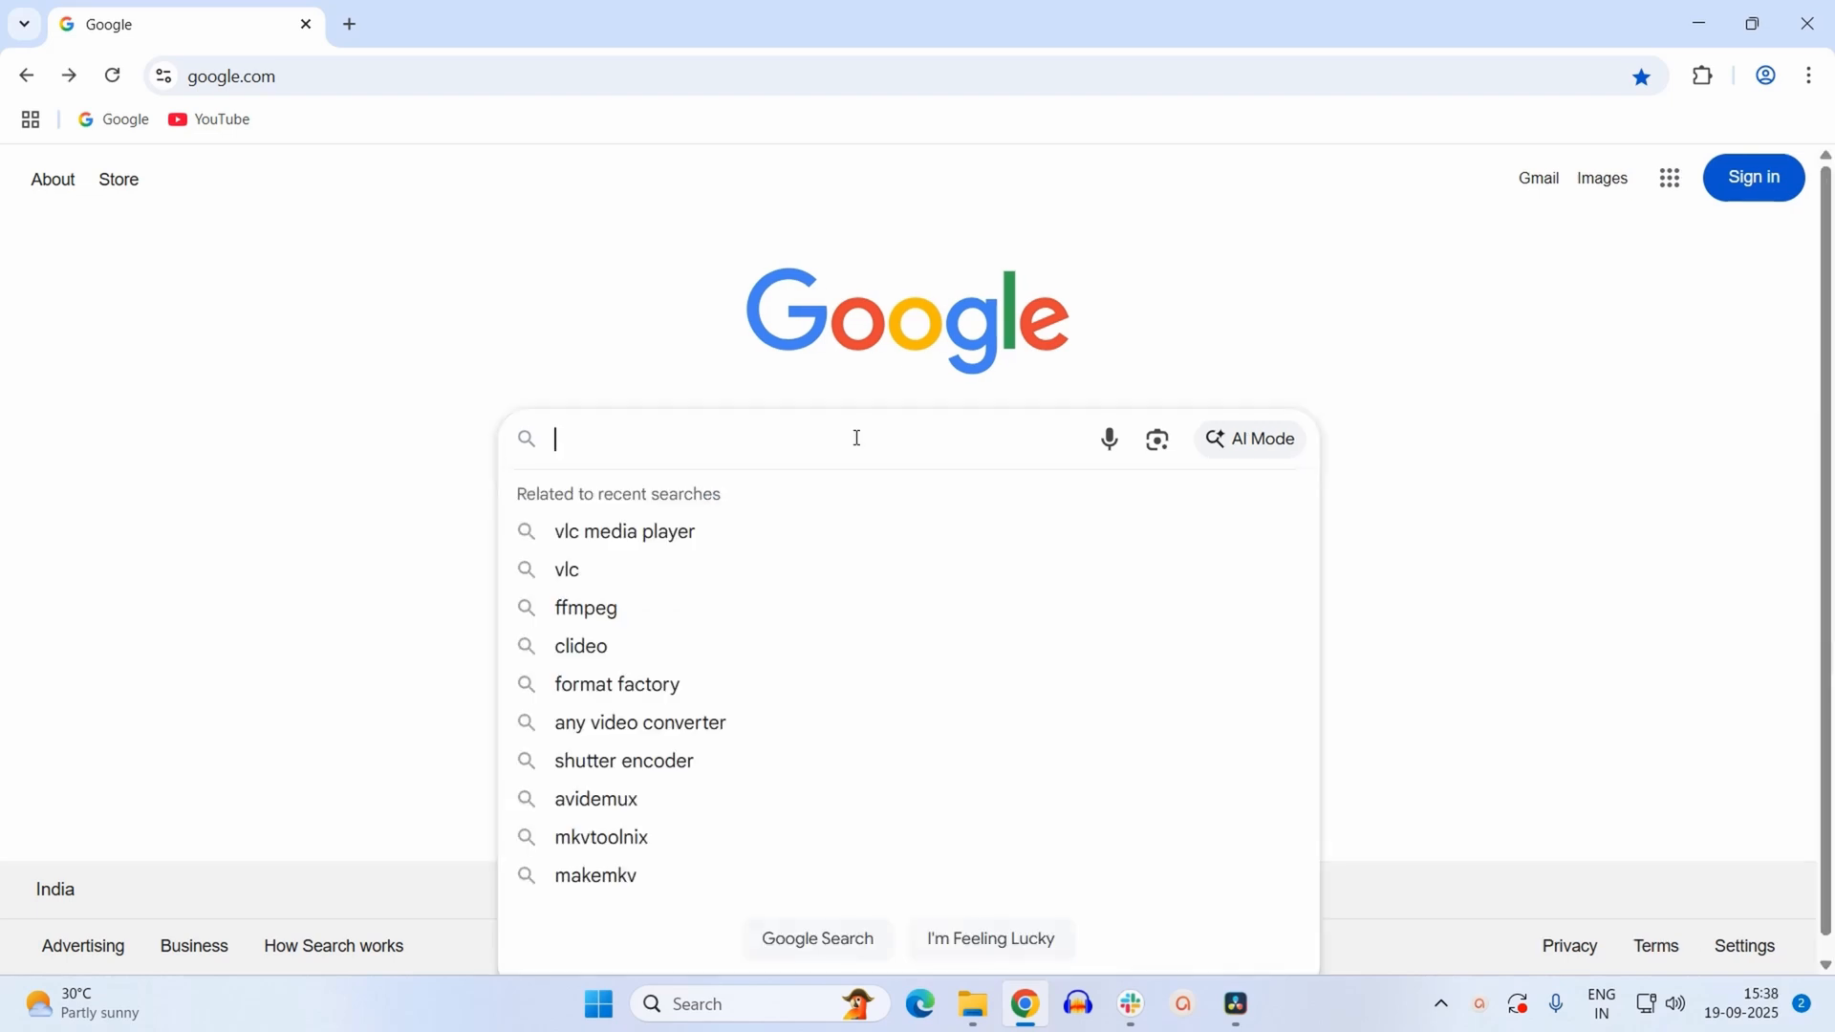
pyautogui.write('handb')
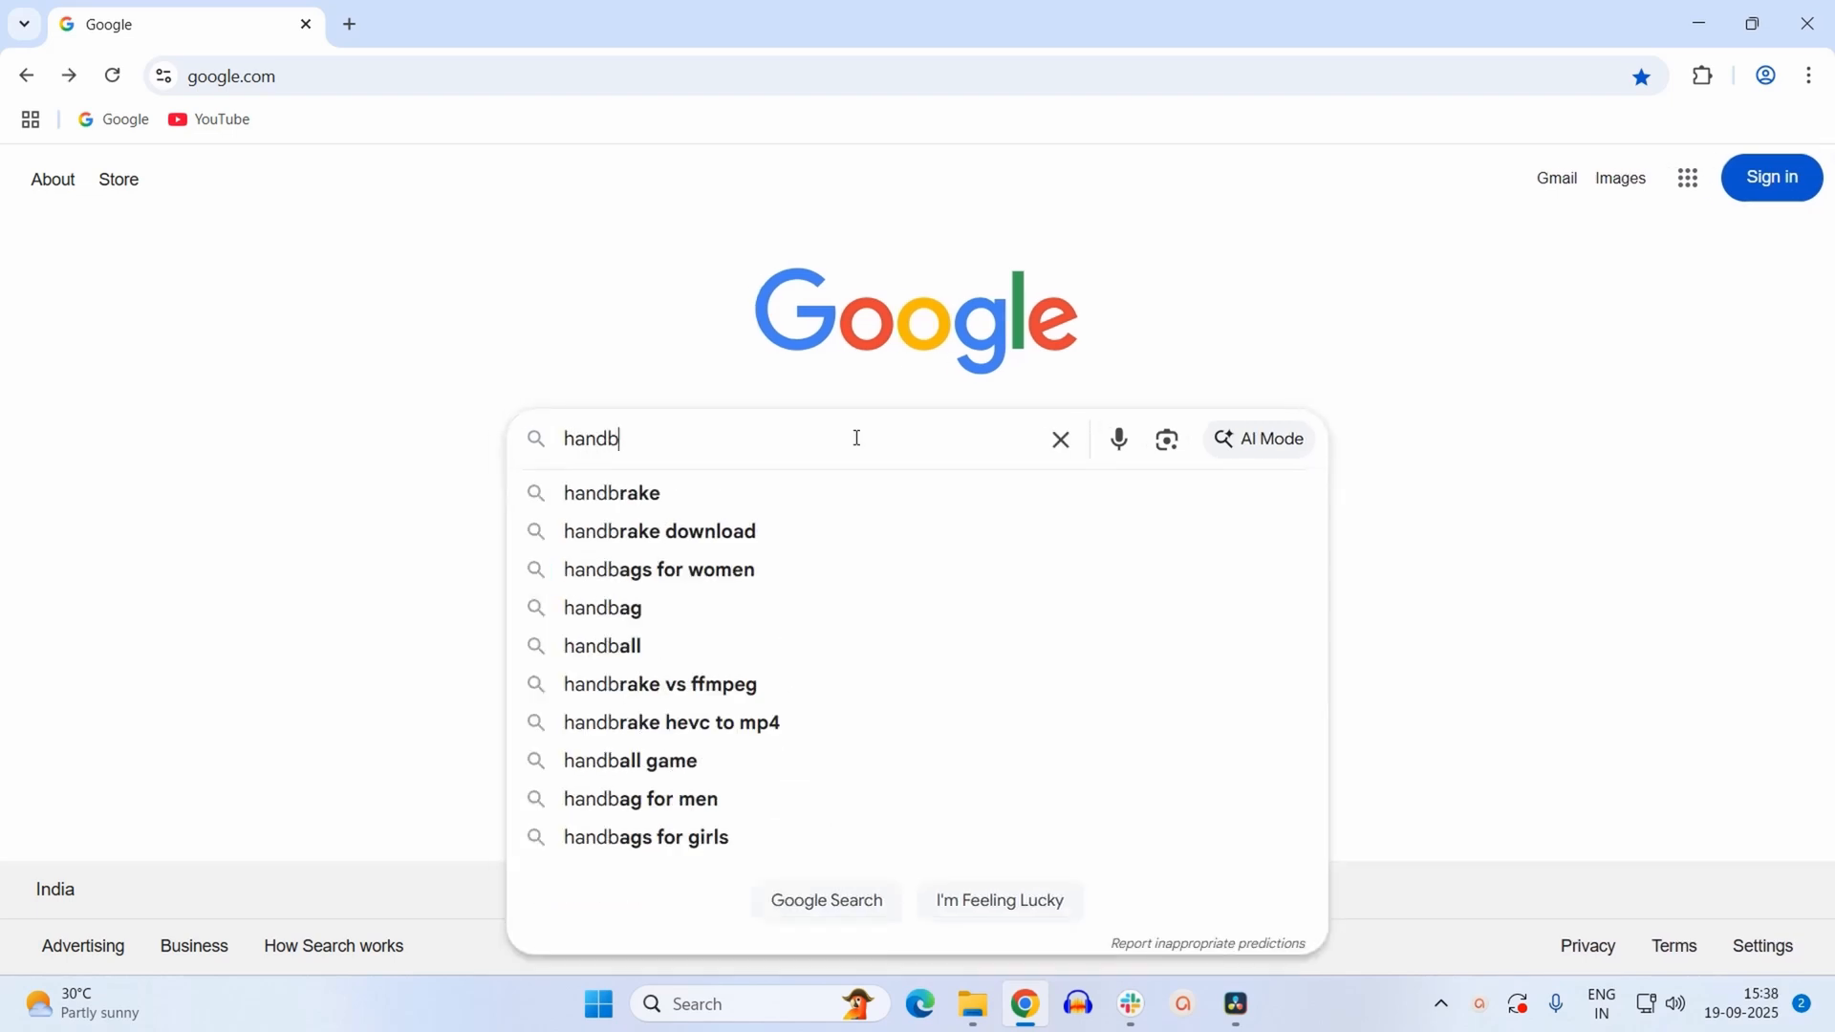
pyautogui.click(657, 530)
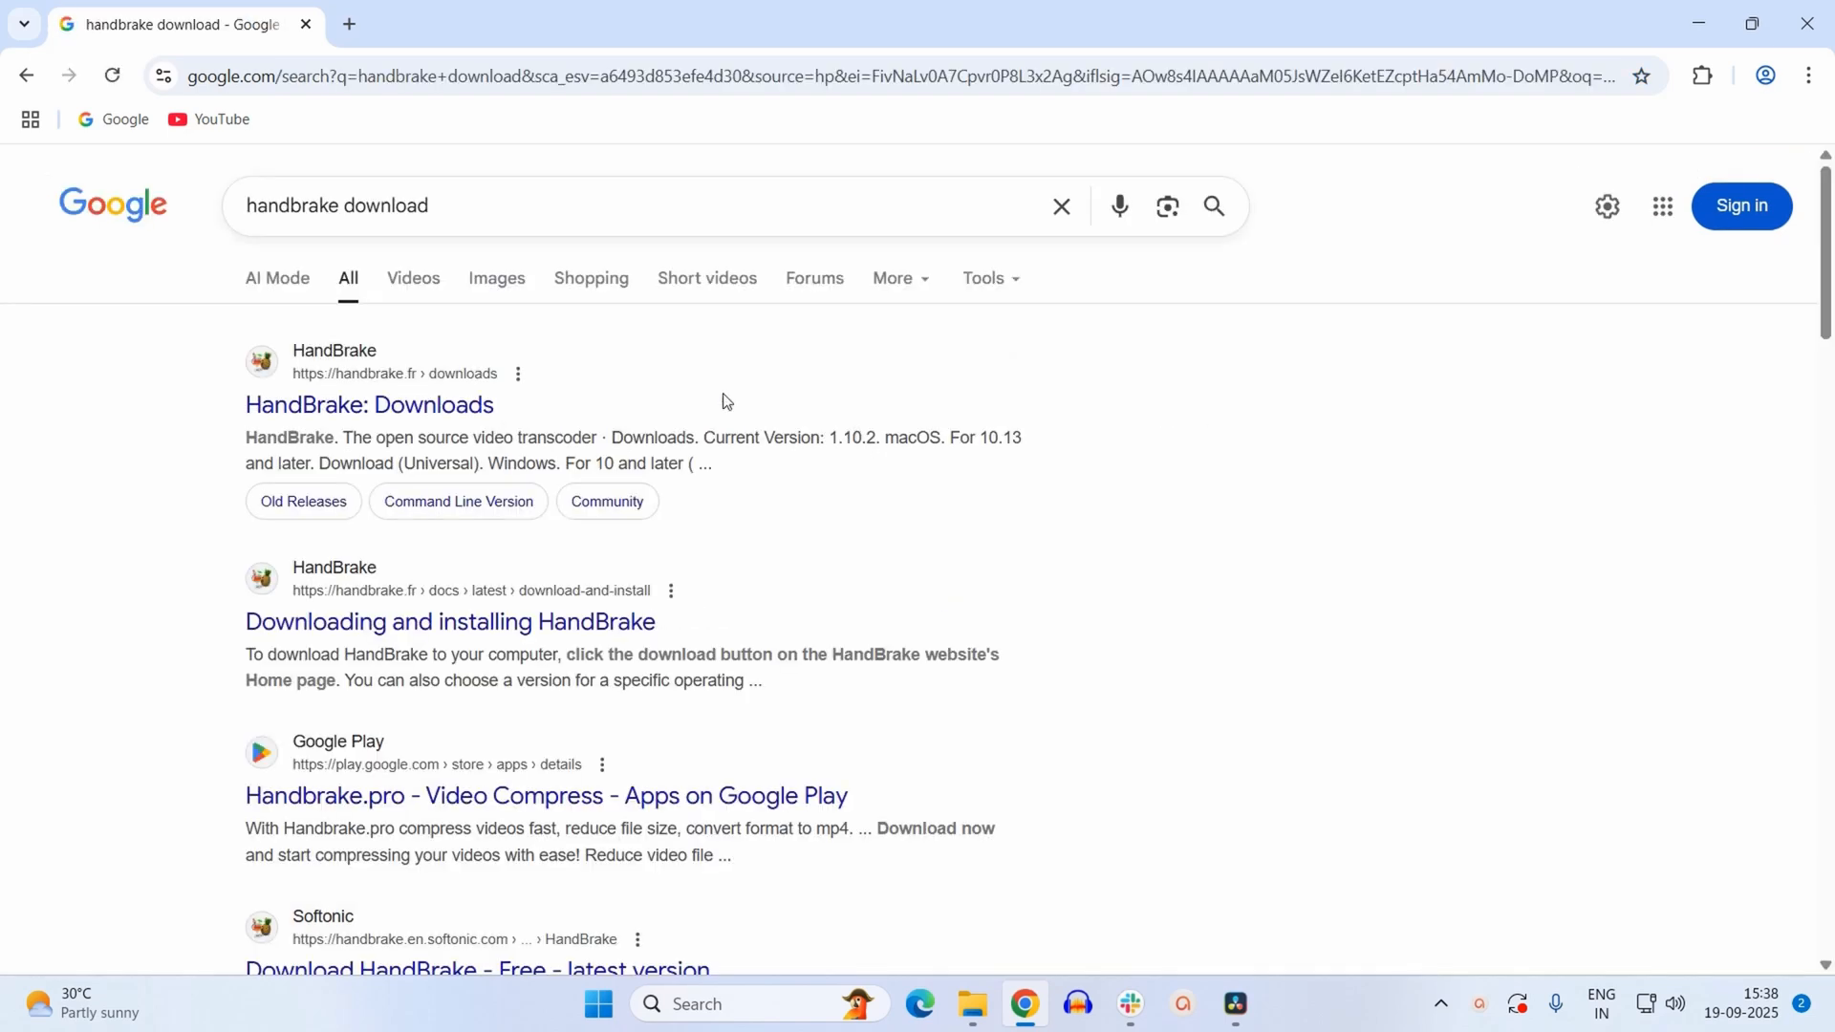
pyautogui.moveTo(364, 395)
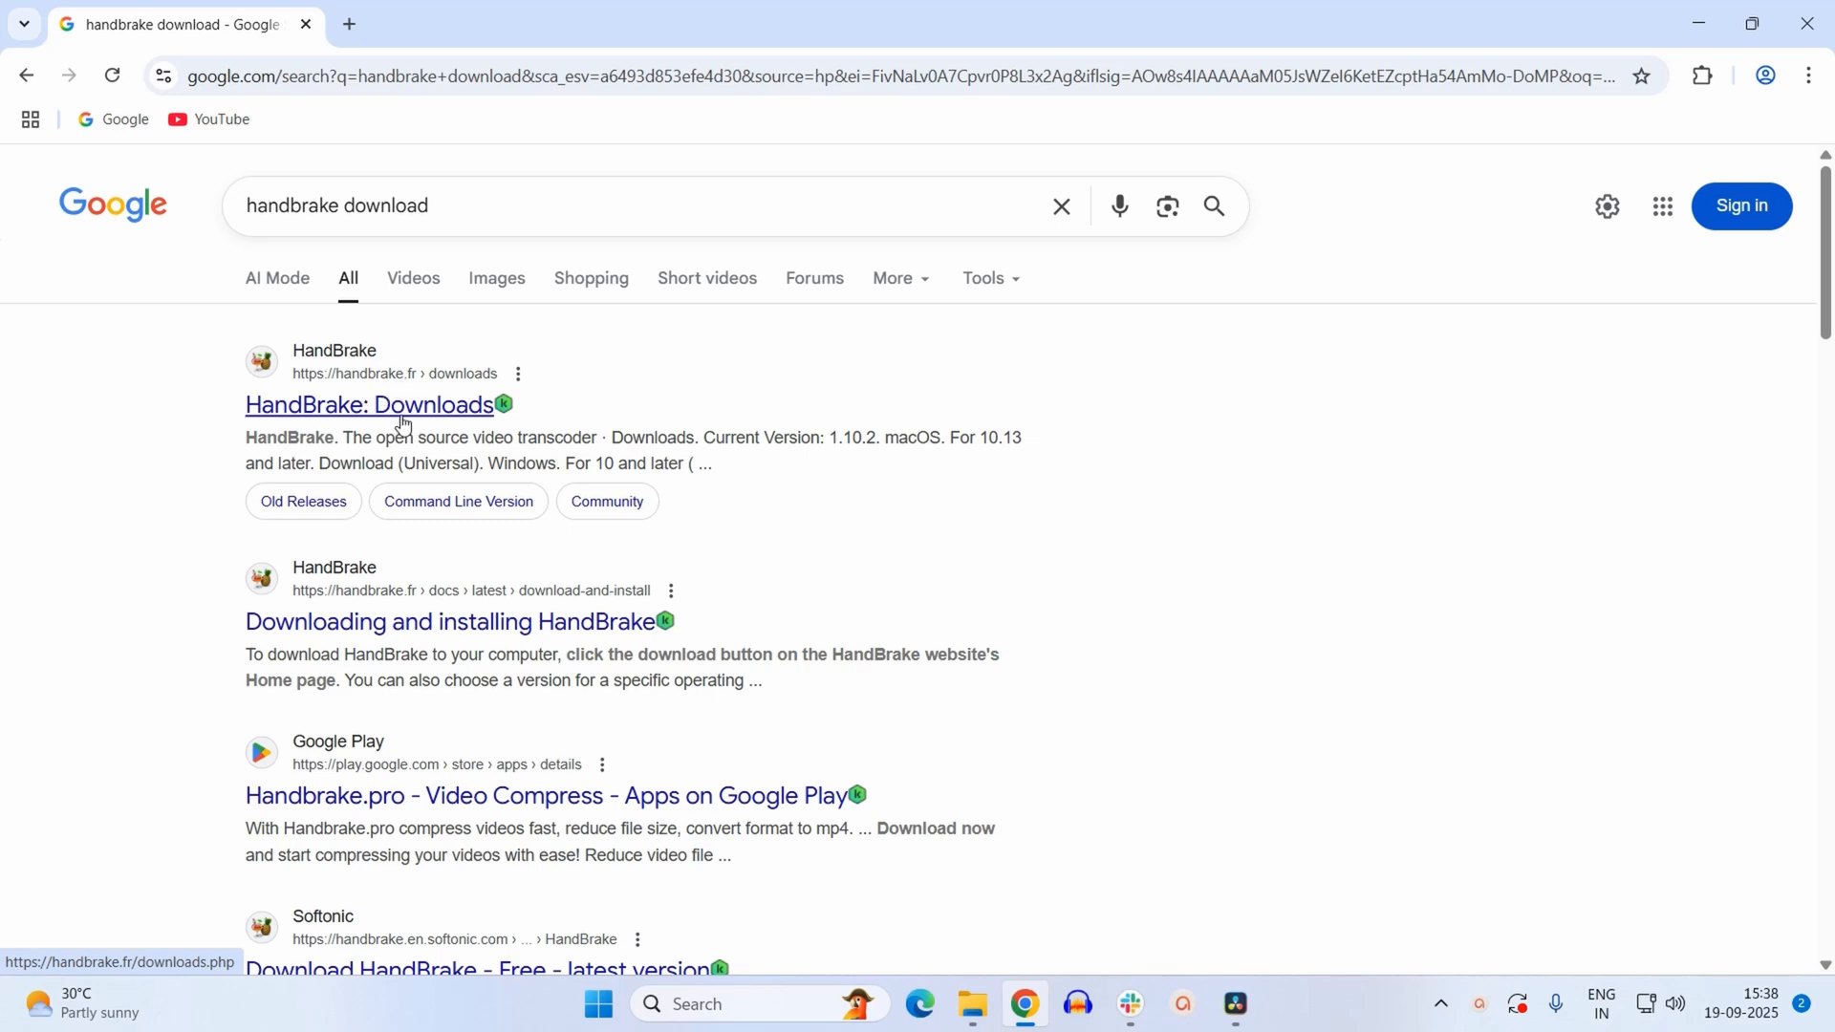
# Open HandBrake's Downloads page and start downloading the Windows x64 exe installer.
pyautogui.click(370, 405)
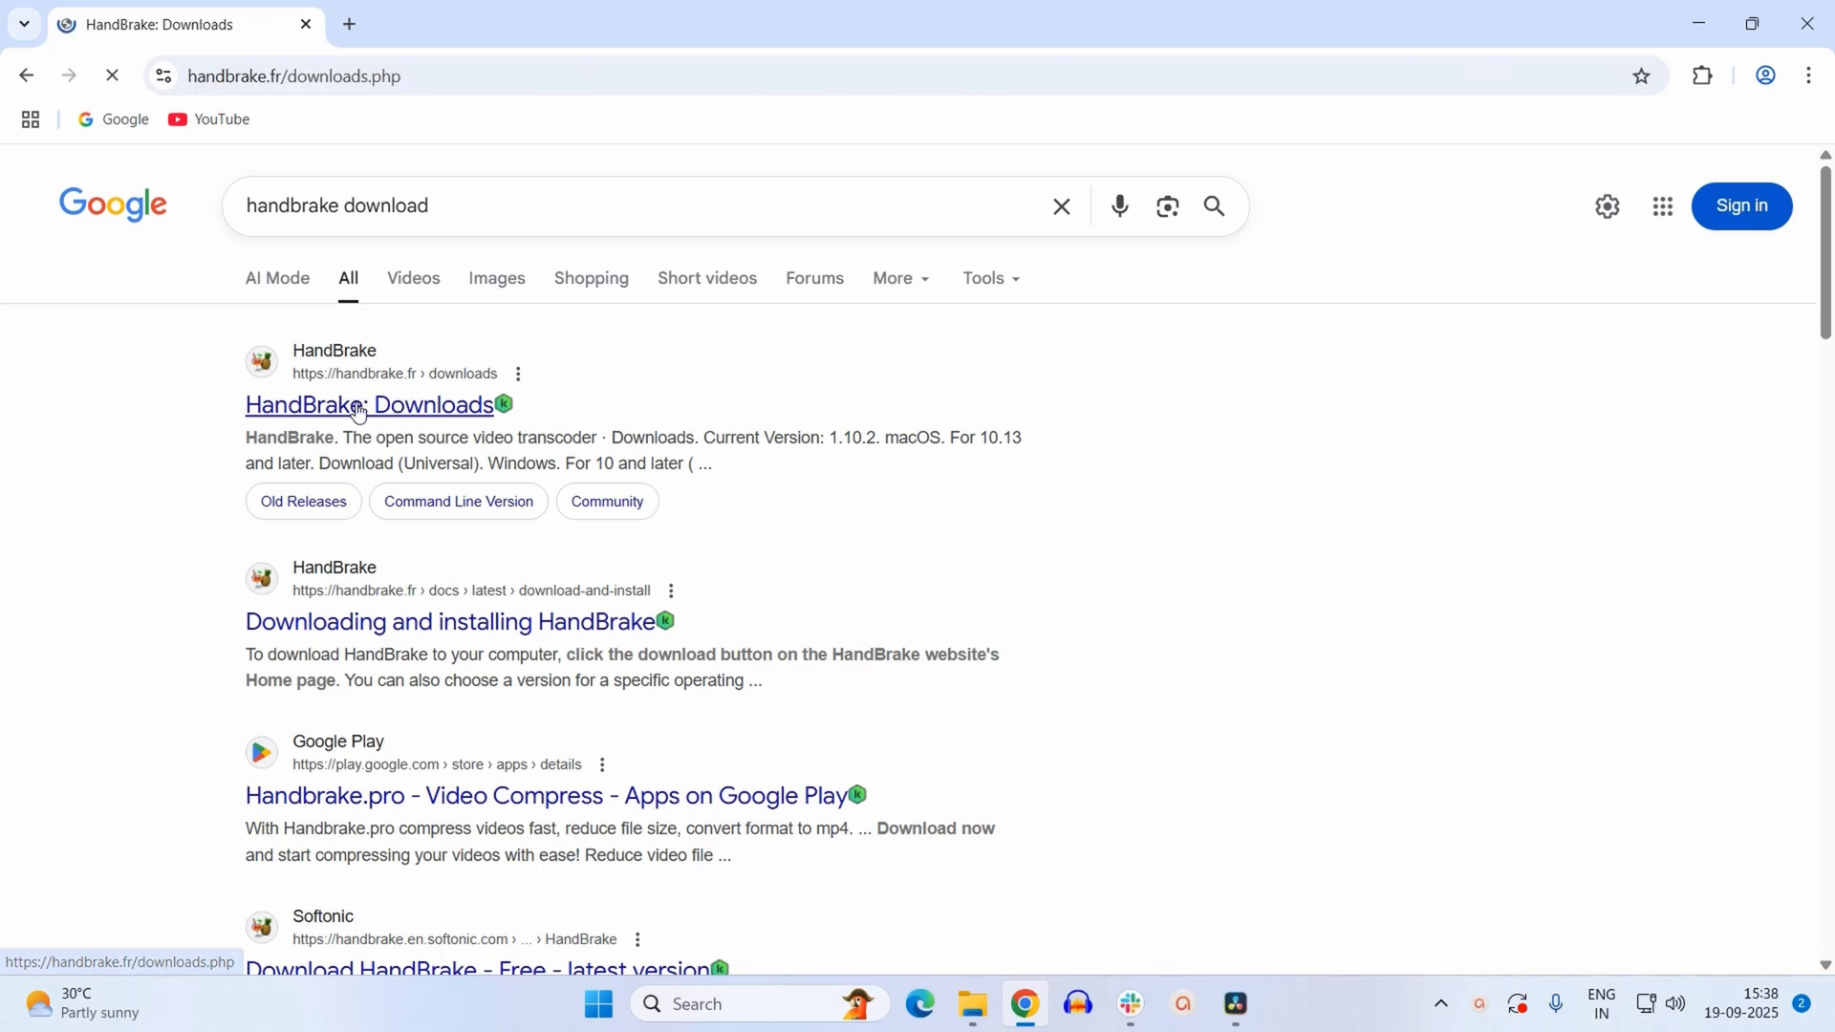
pyautogui.click(369, 404)
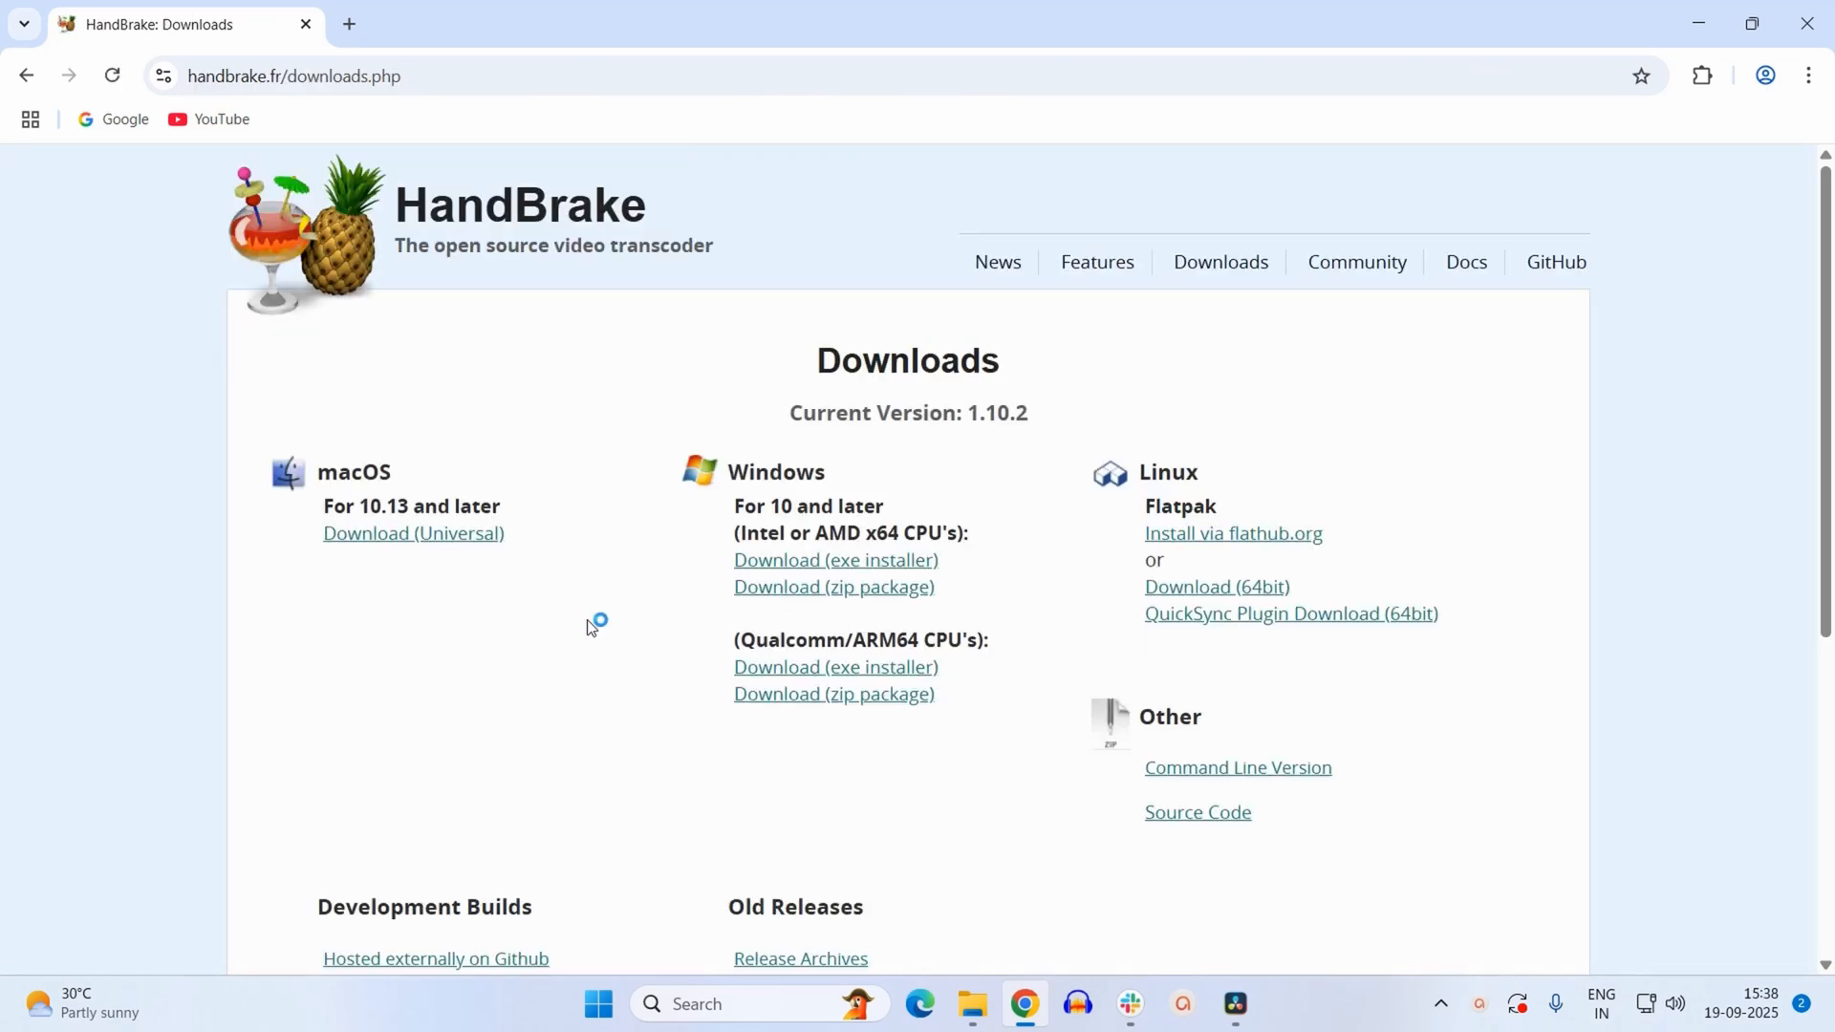
pyautogui.moveTo(1062, 612)
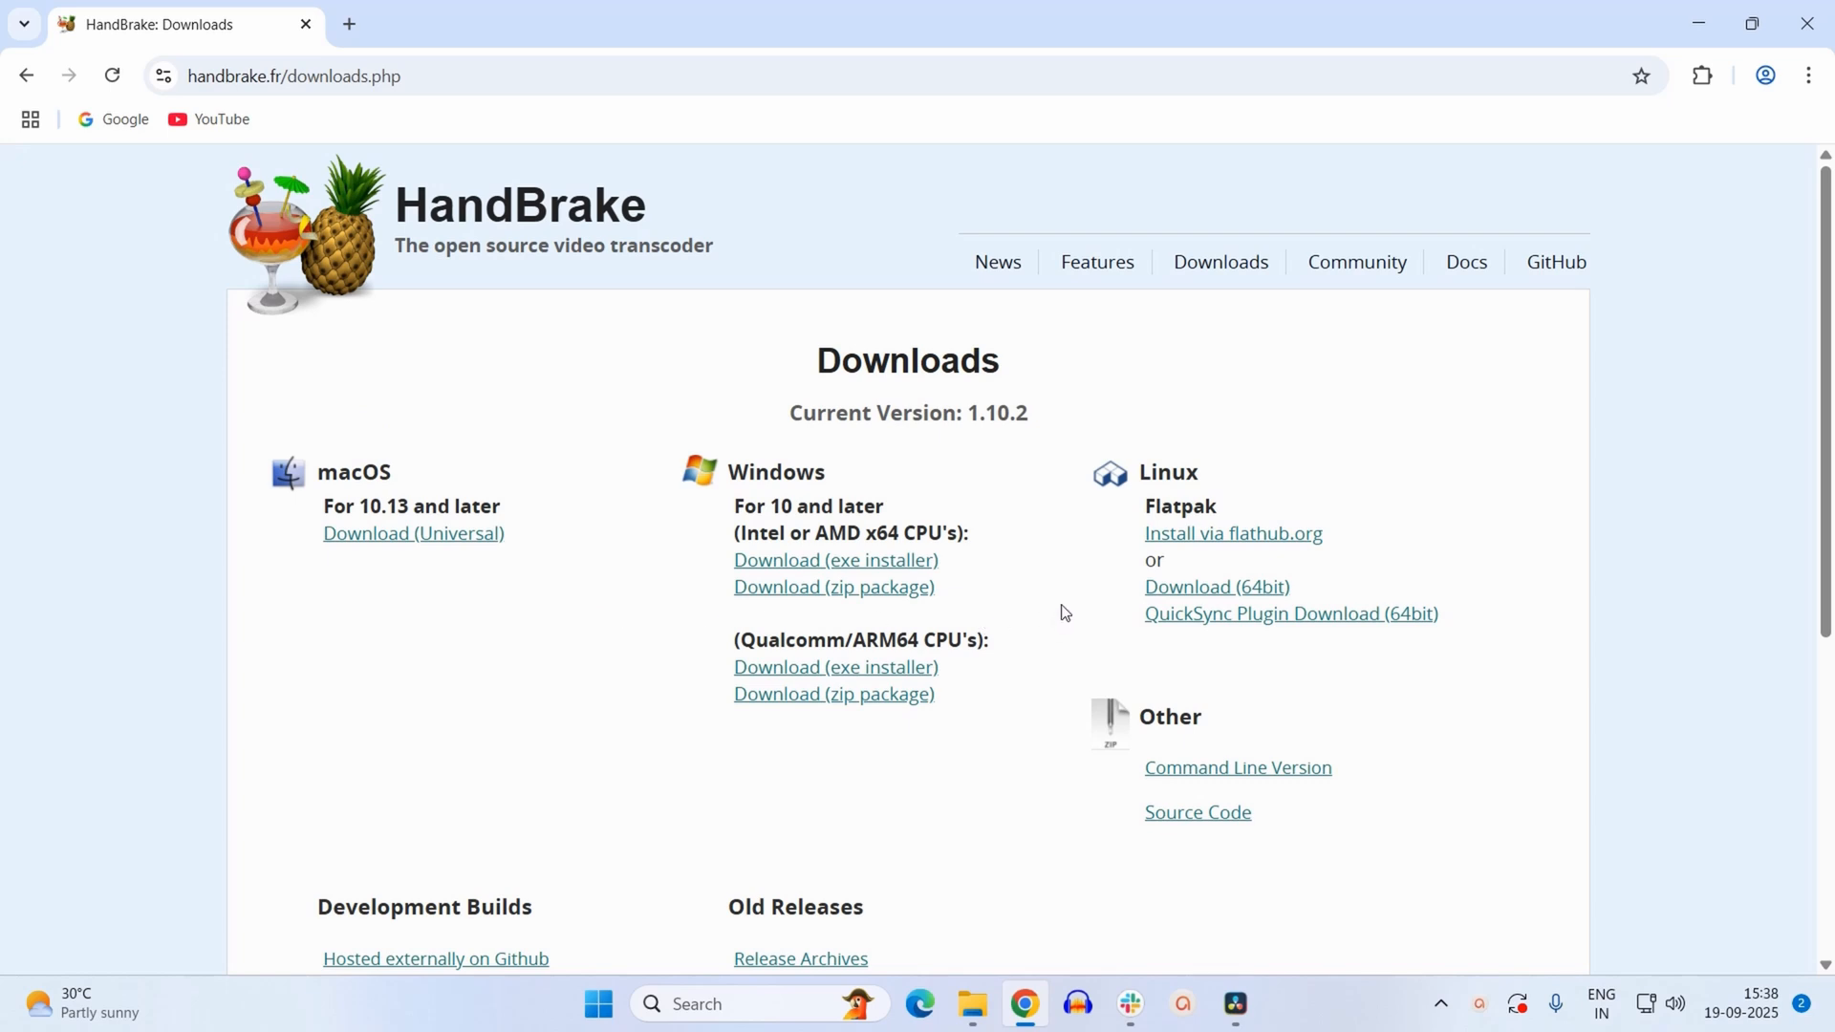
pyautogui.moveTo(792, 518)
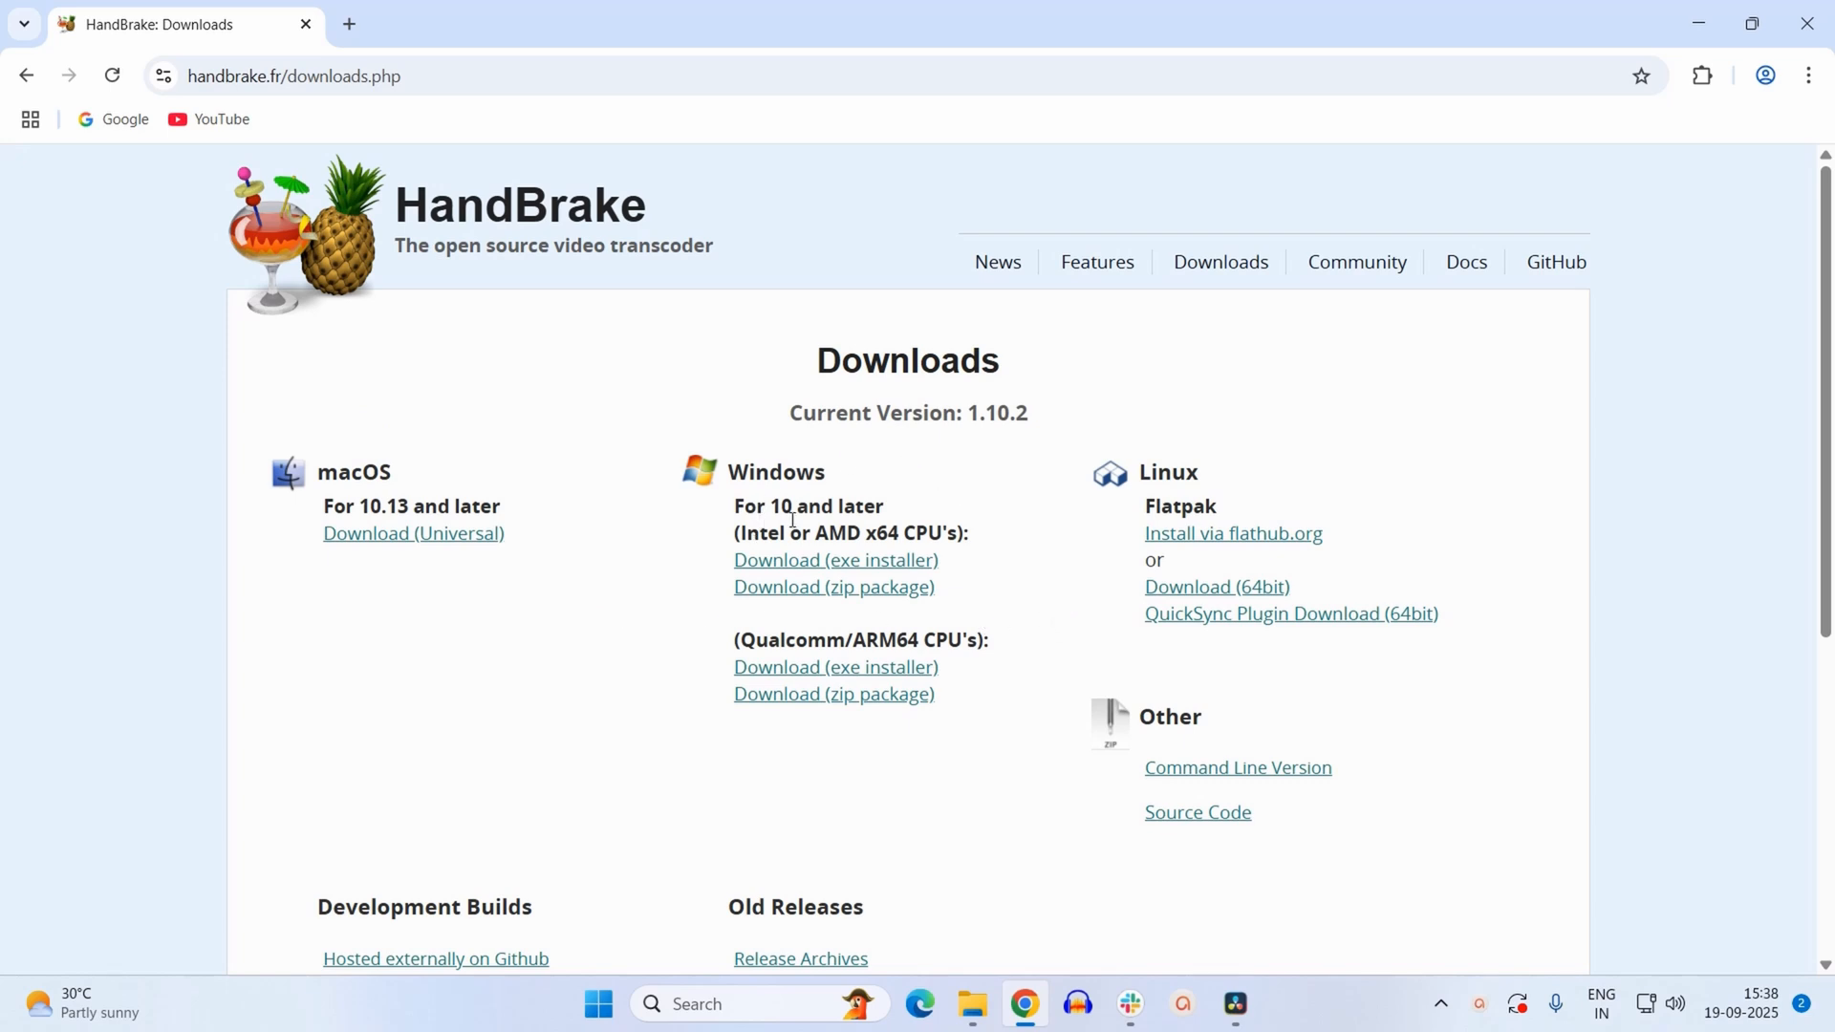
pyautogui.moveTo(836, 560)
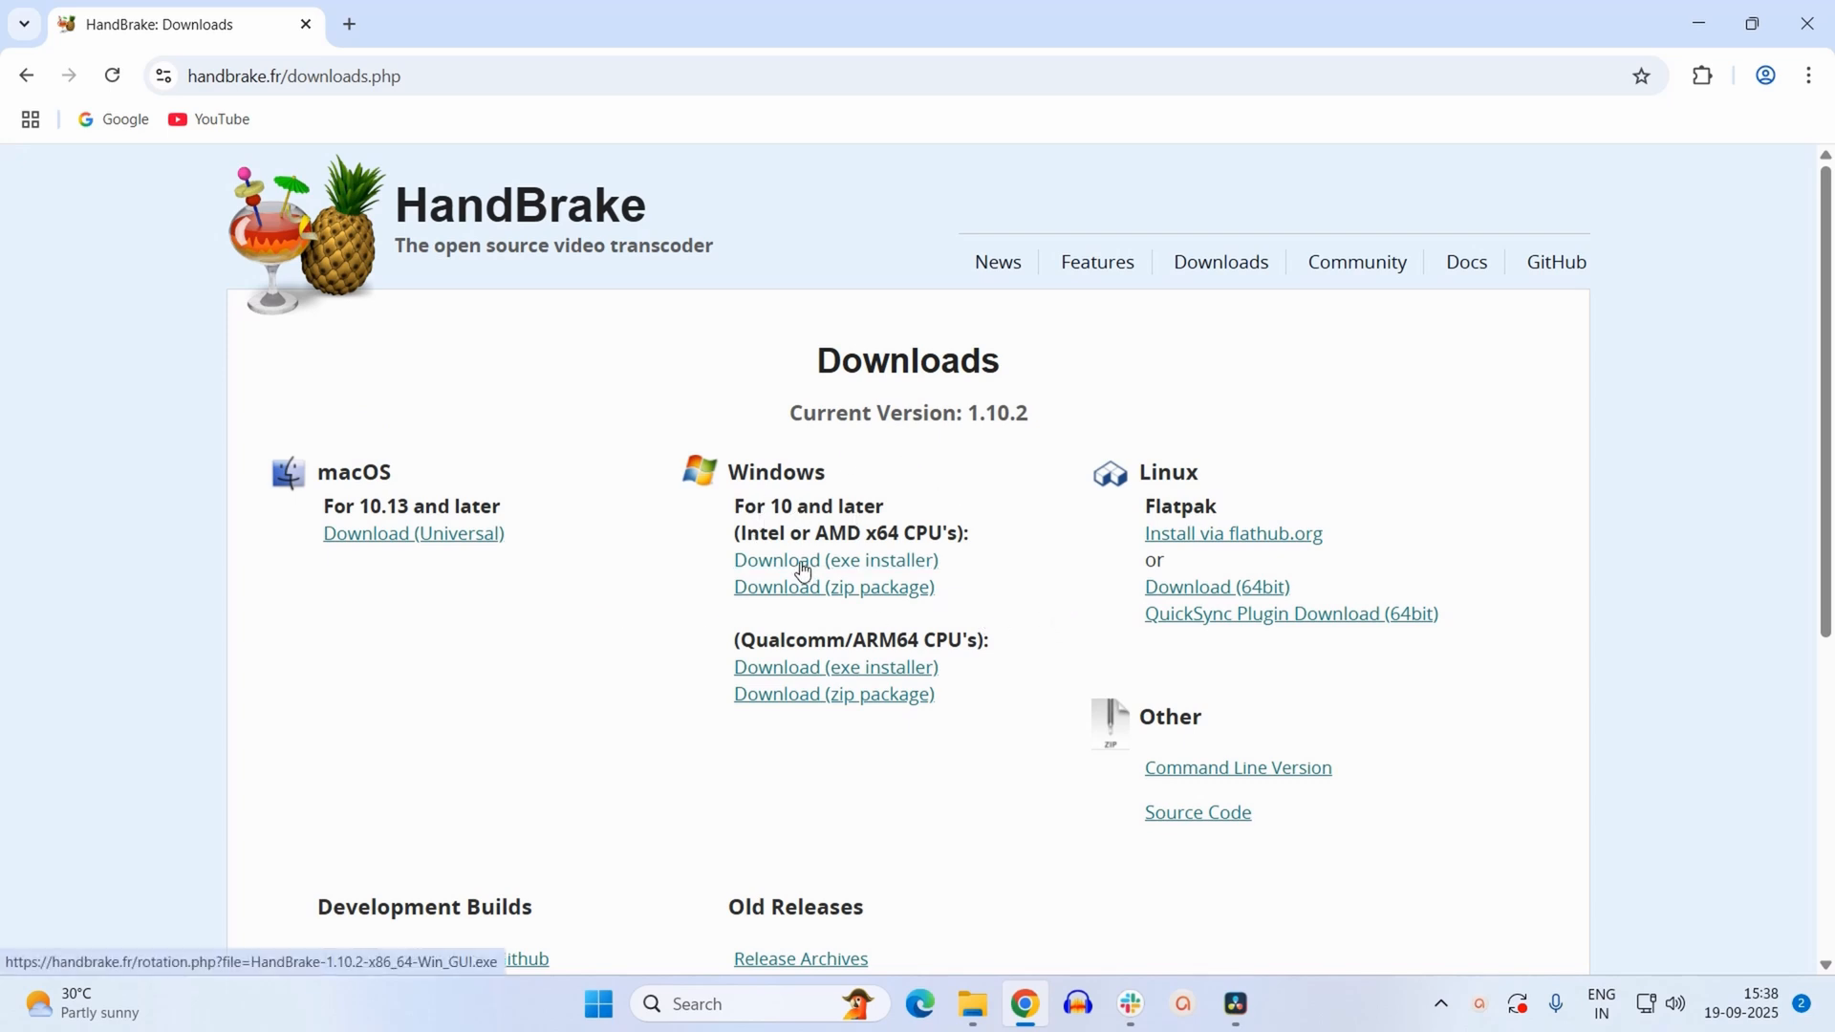
pyautogui.moveTo(849, 569)
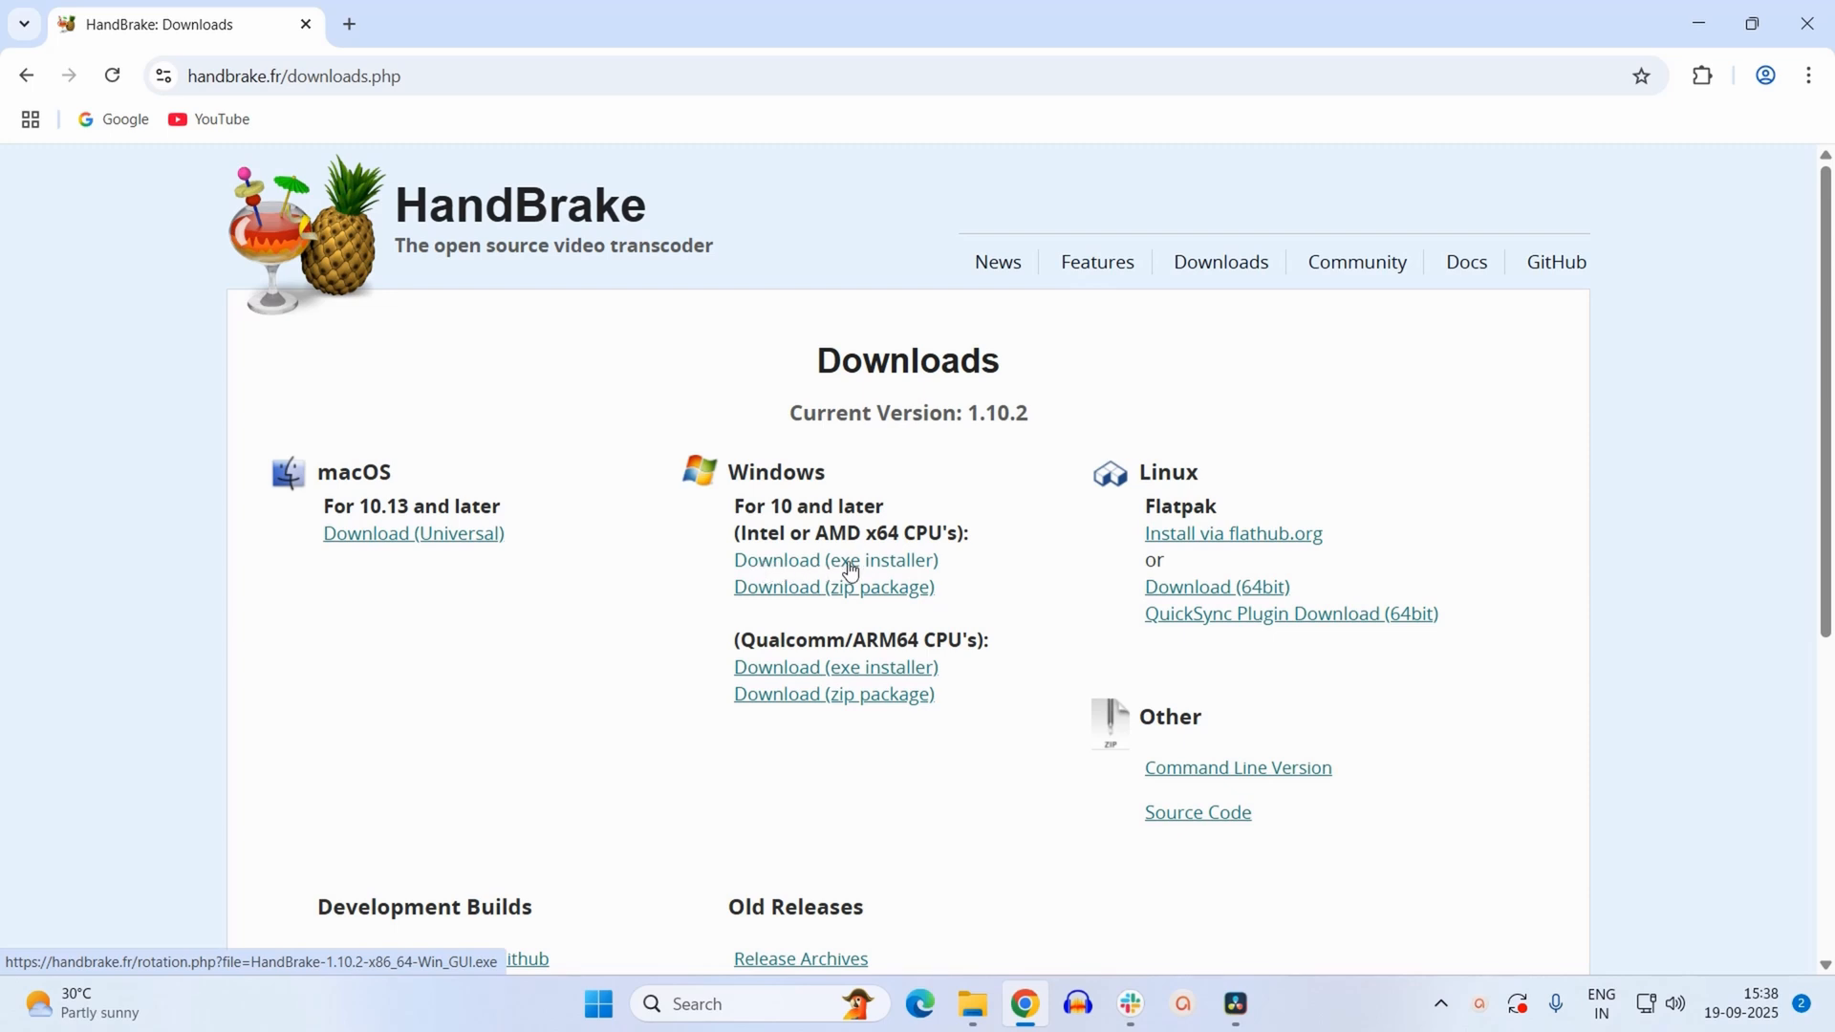
pyautogui.click(835, 559)
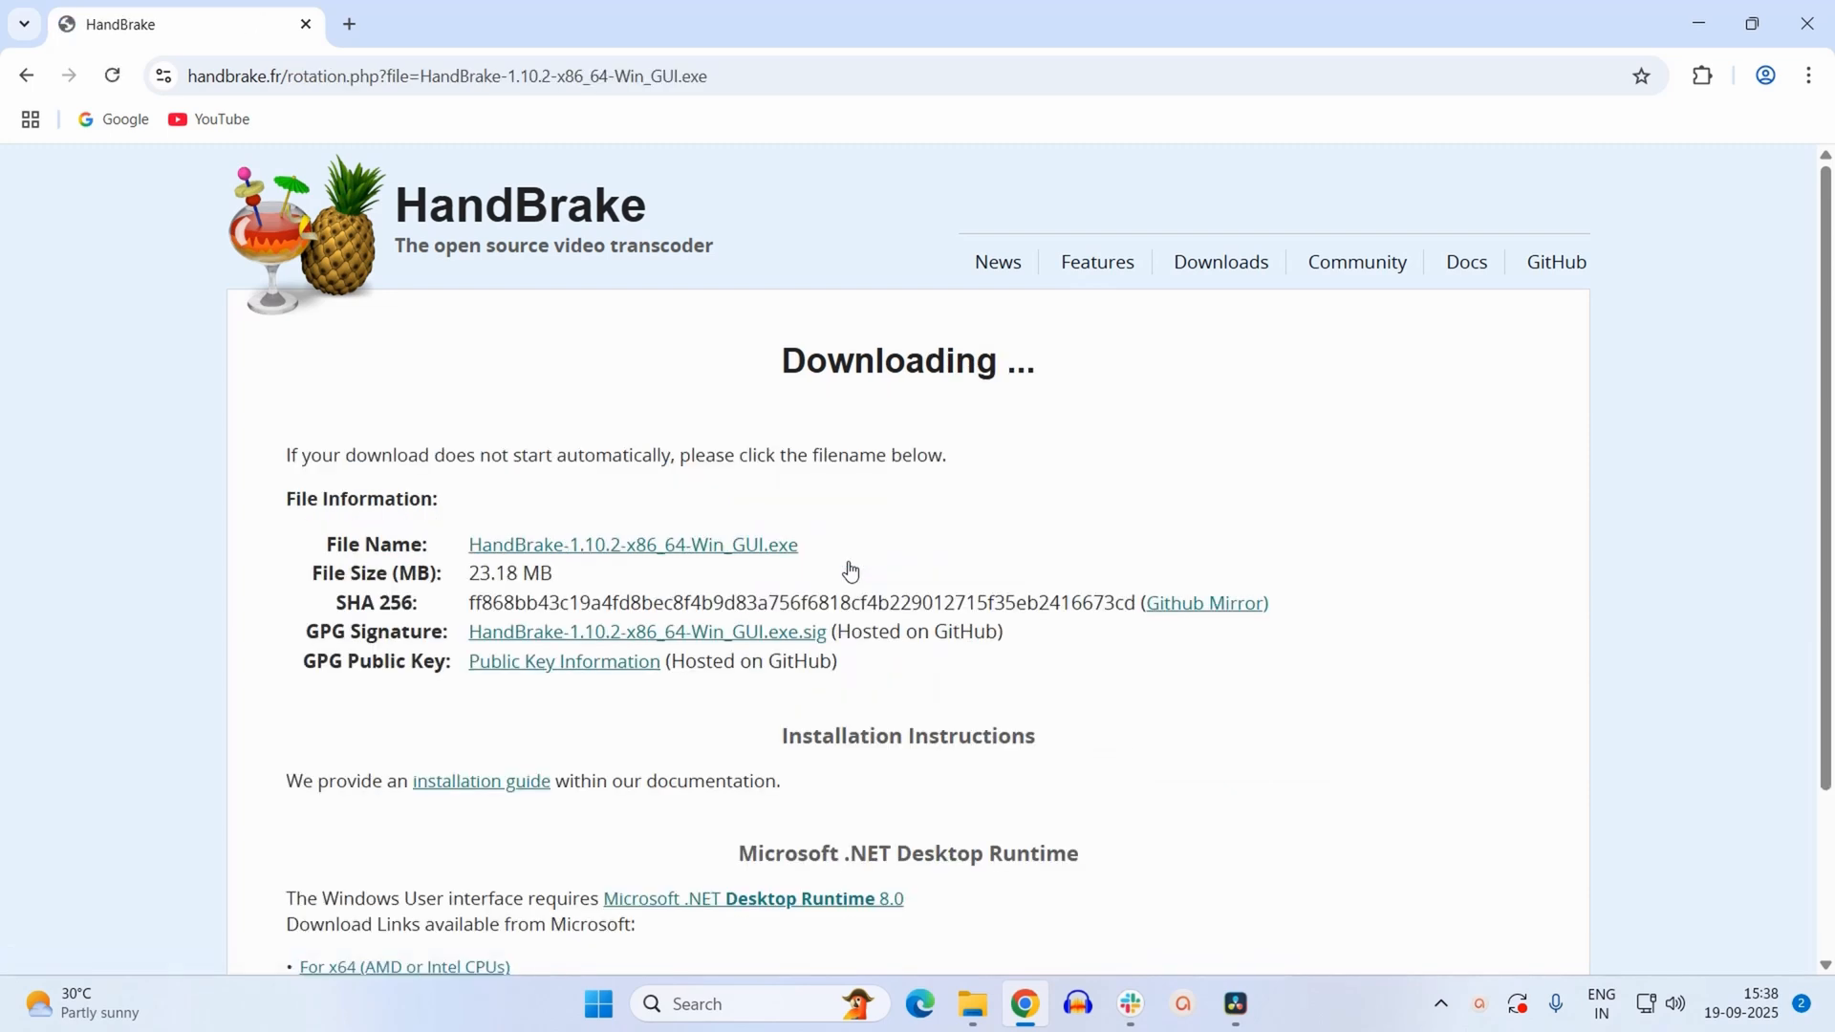
pyautogui.click(632, 544)
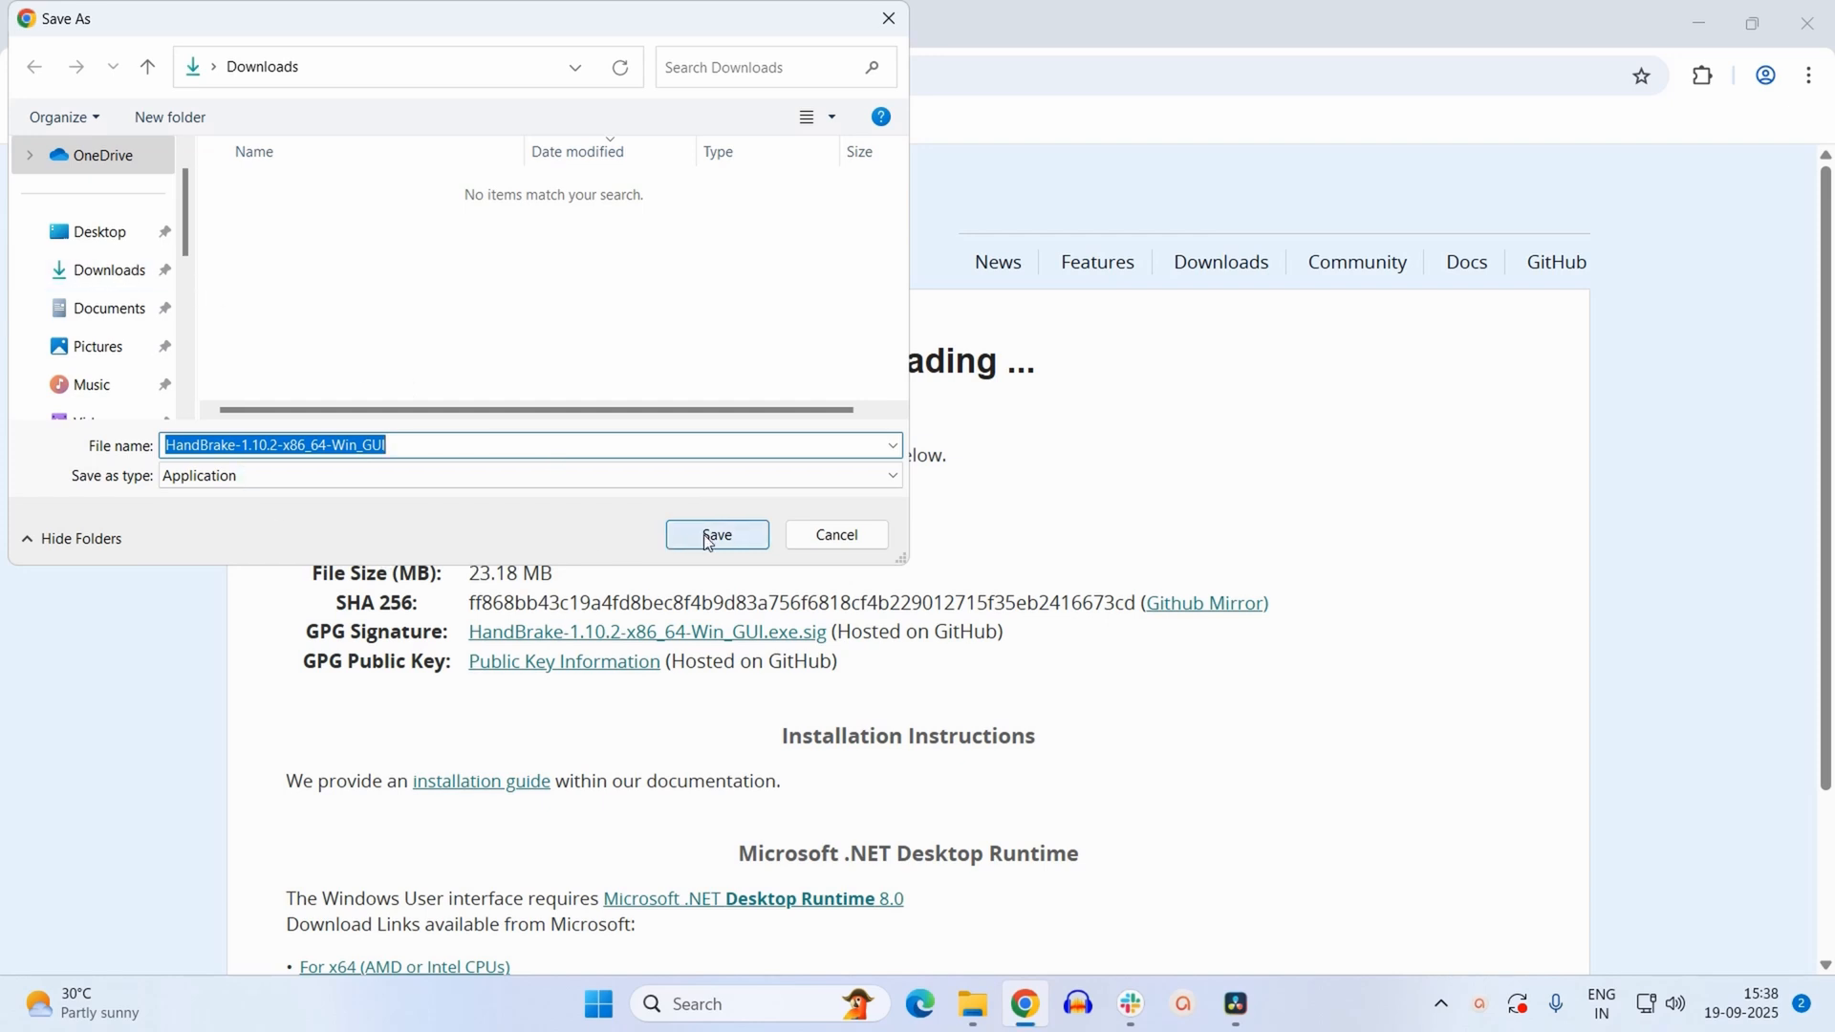
# Save and run the installer, installing HandBrake 1.10.2 with a desktop shortcut.
pyautogui.click(715, 533)
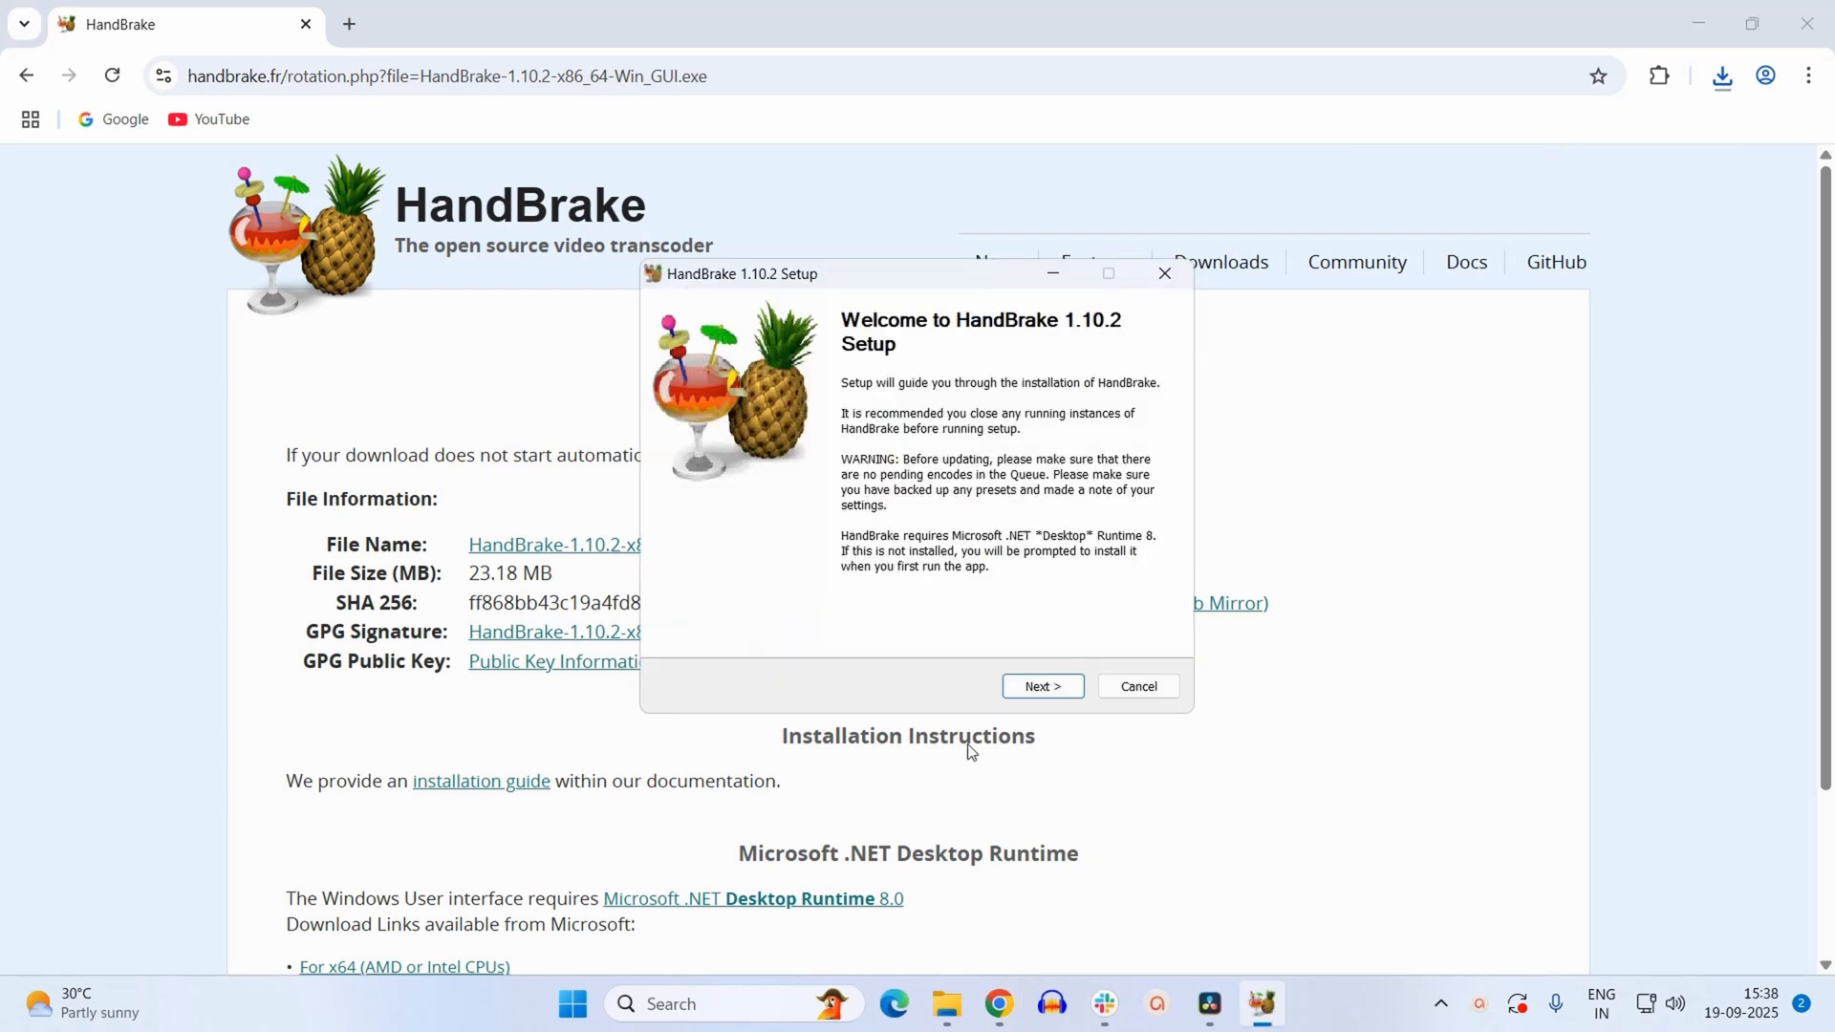
pyautogui.click(1041, 686)
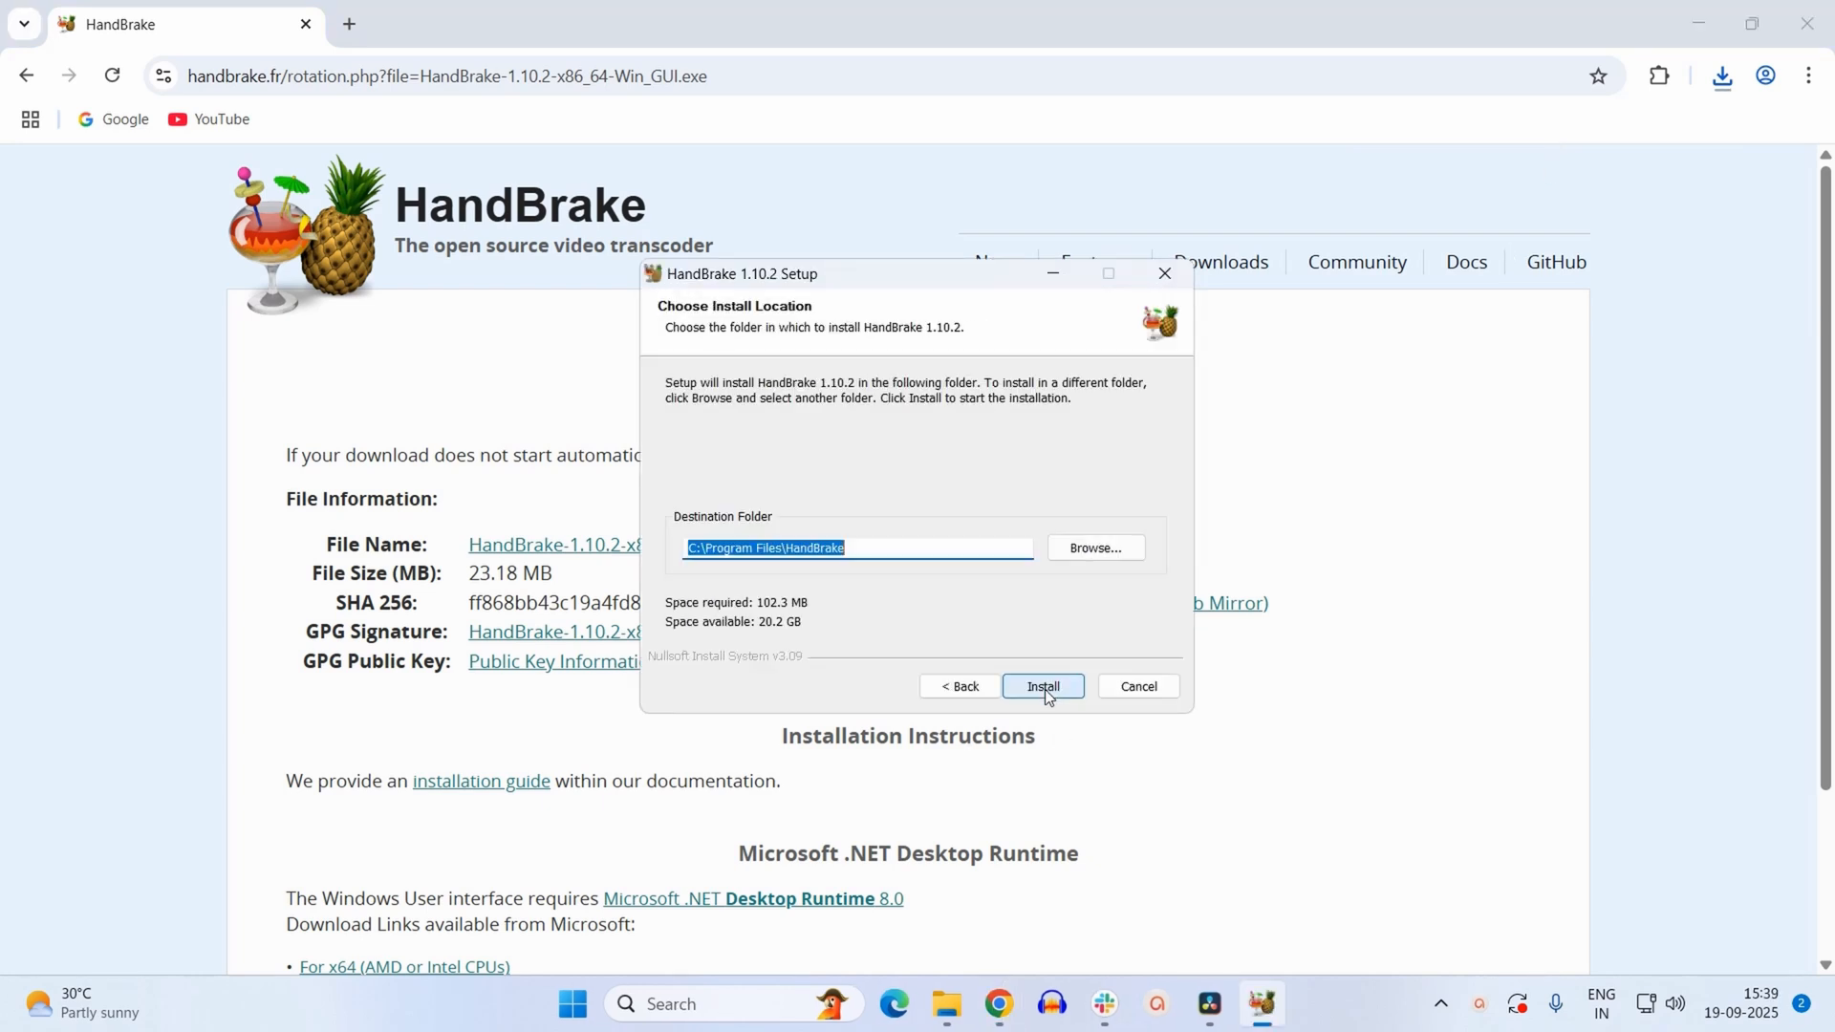
pyautogui.click(1042, 687)
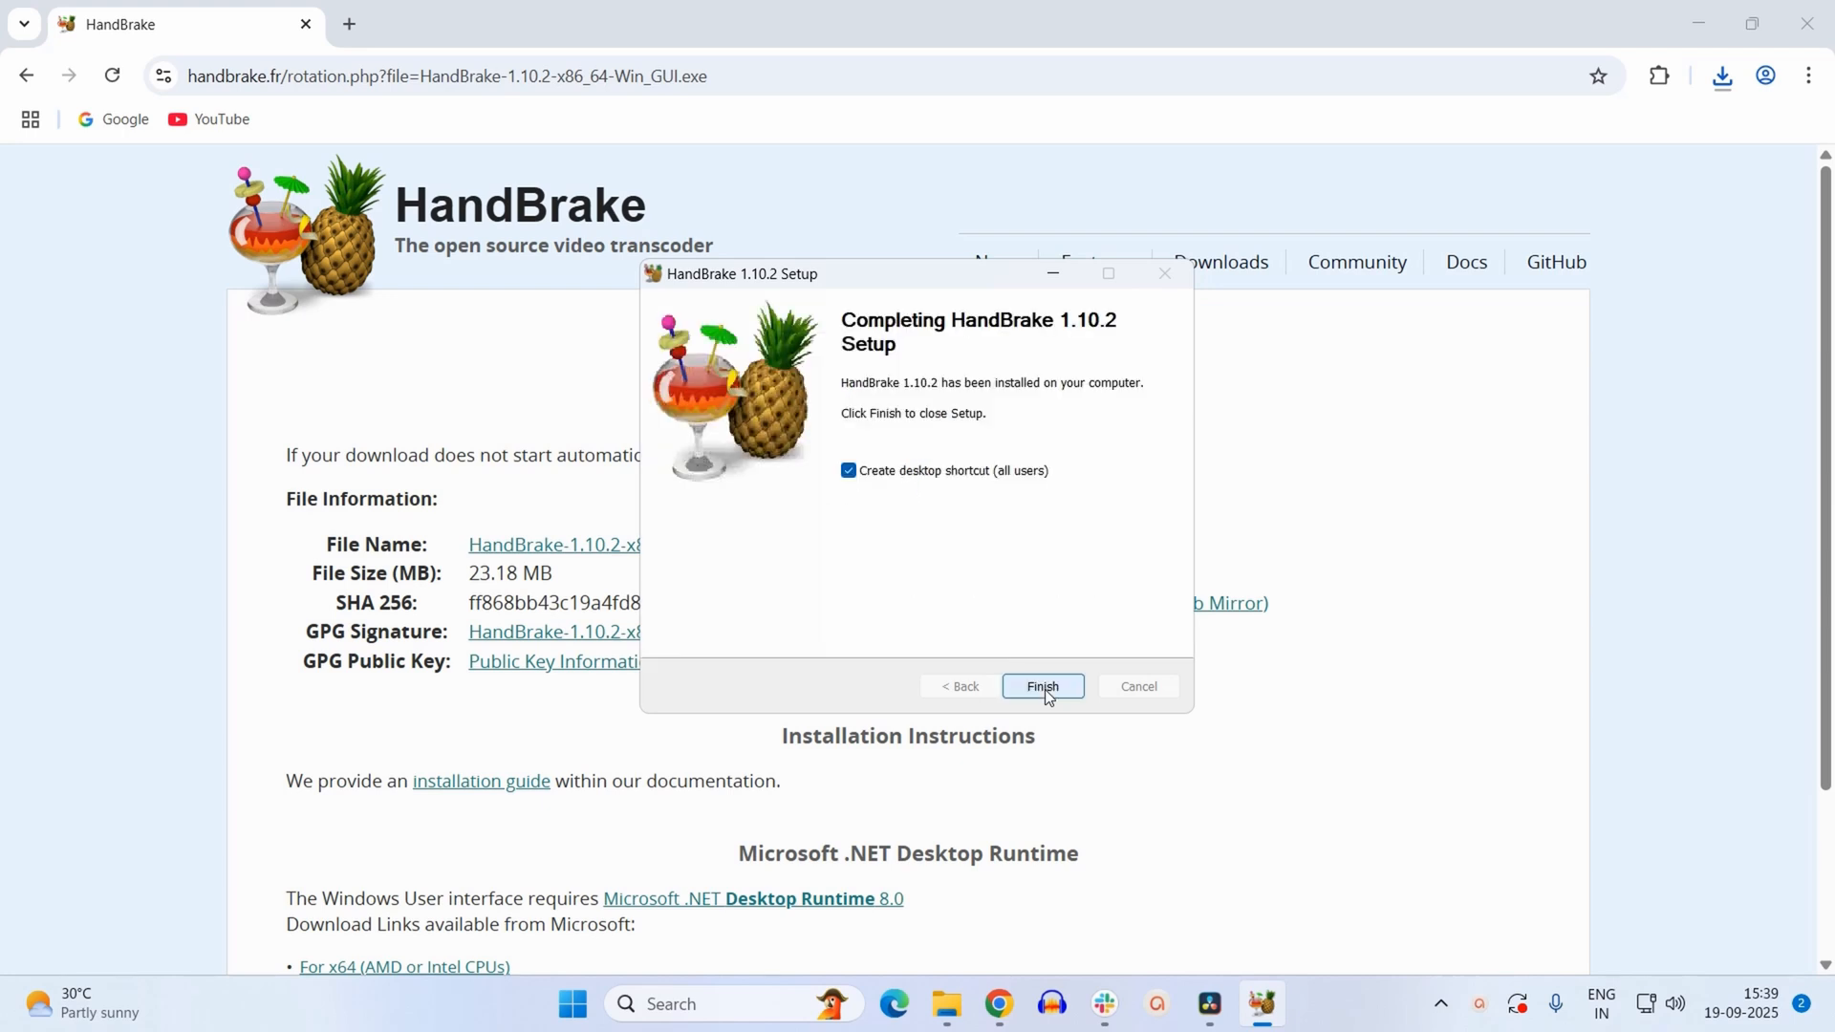
pyautogui.moveTo(1074, 704)
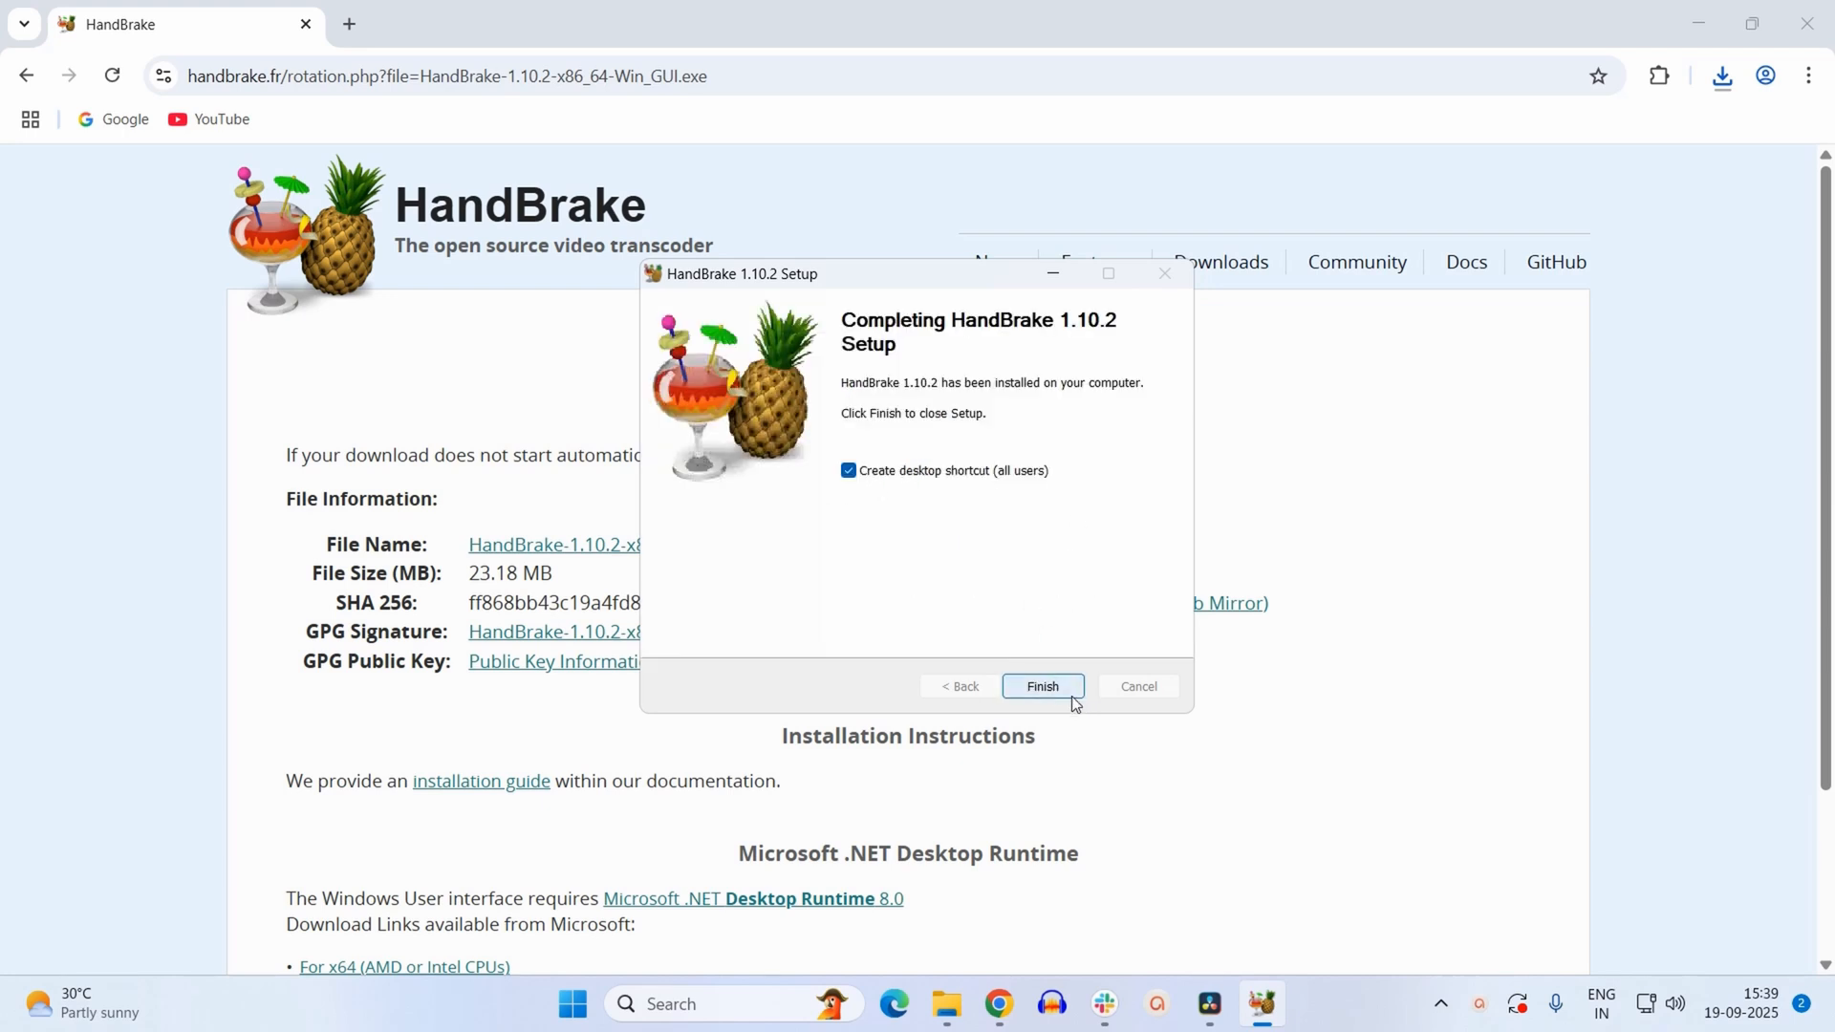
pyautogui.moveTo(1066, 692)
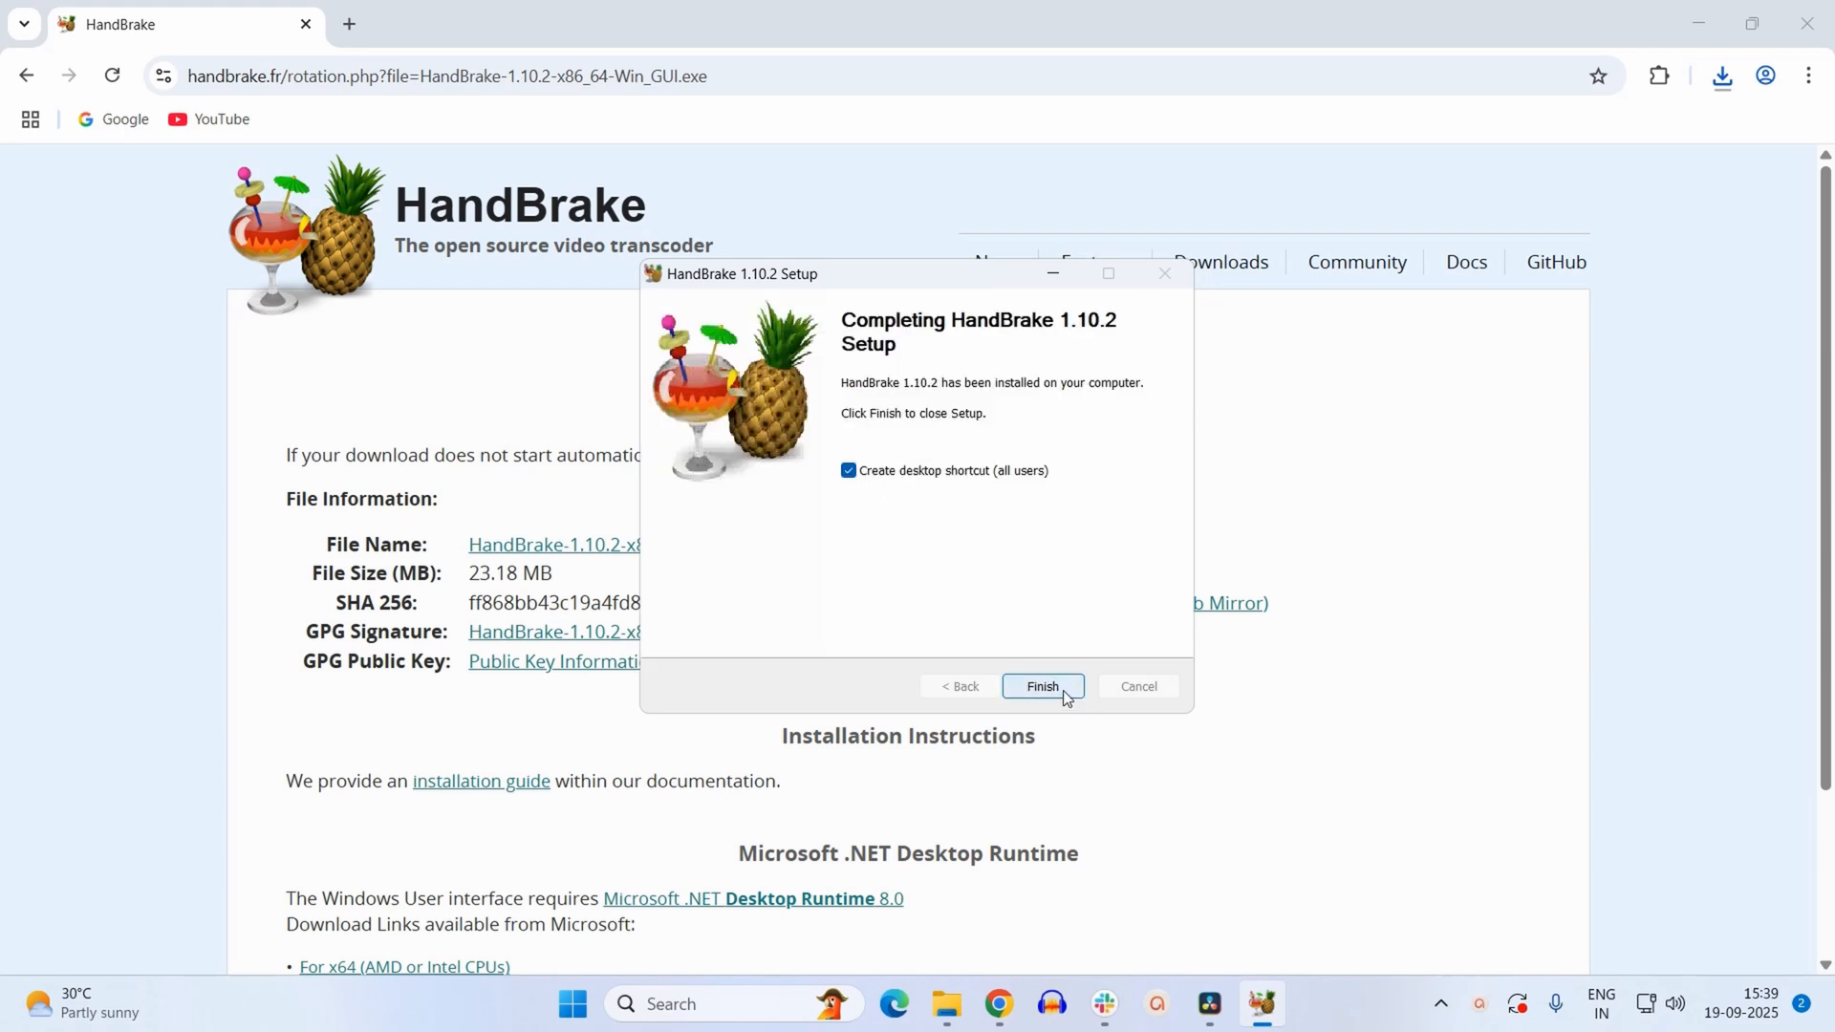
pyautogui.click(1041, 686)
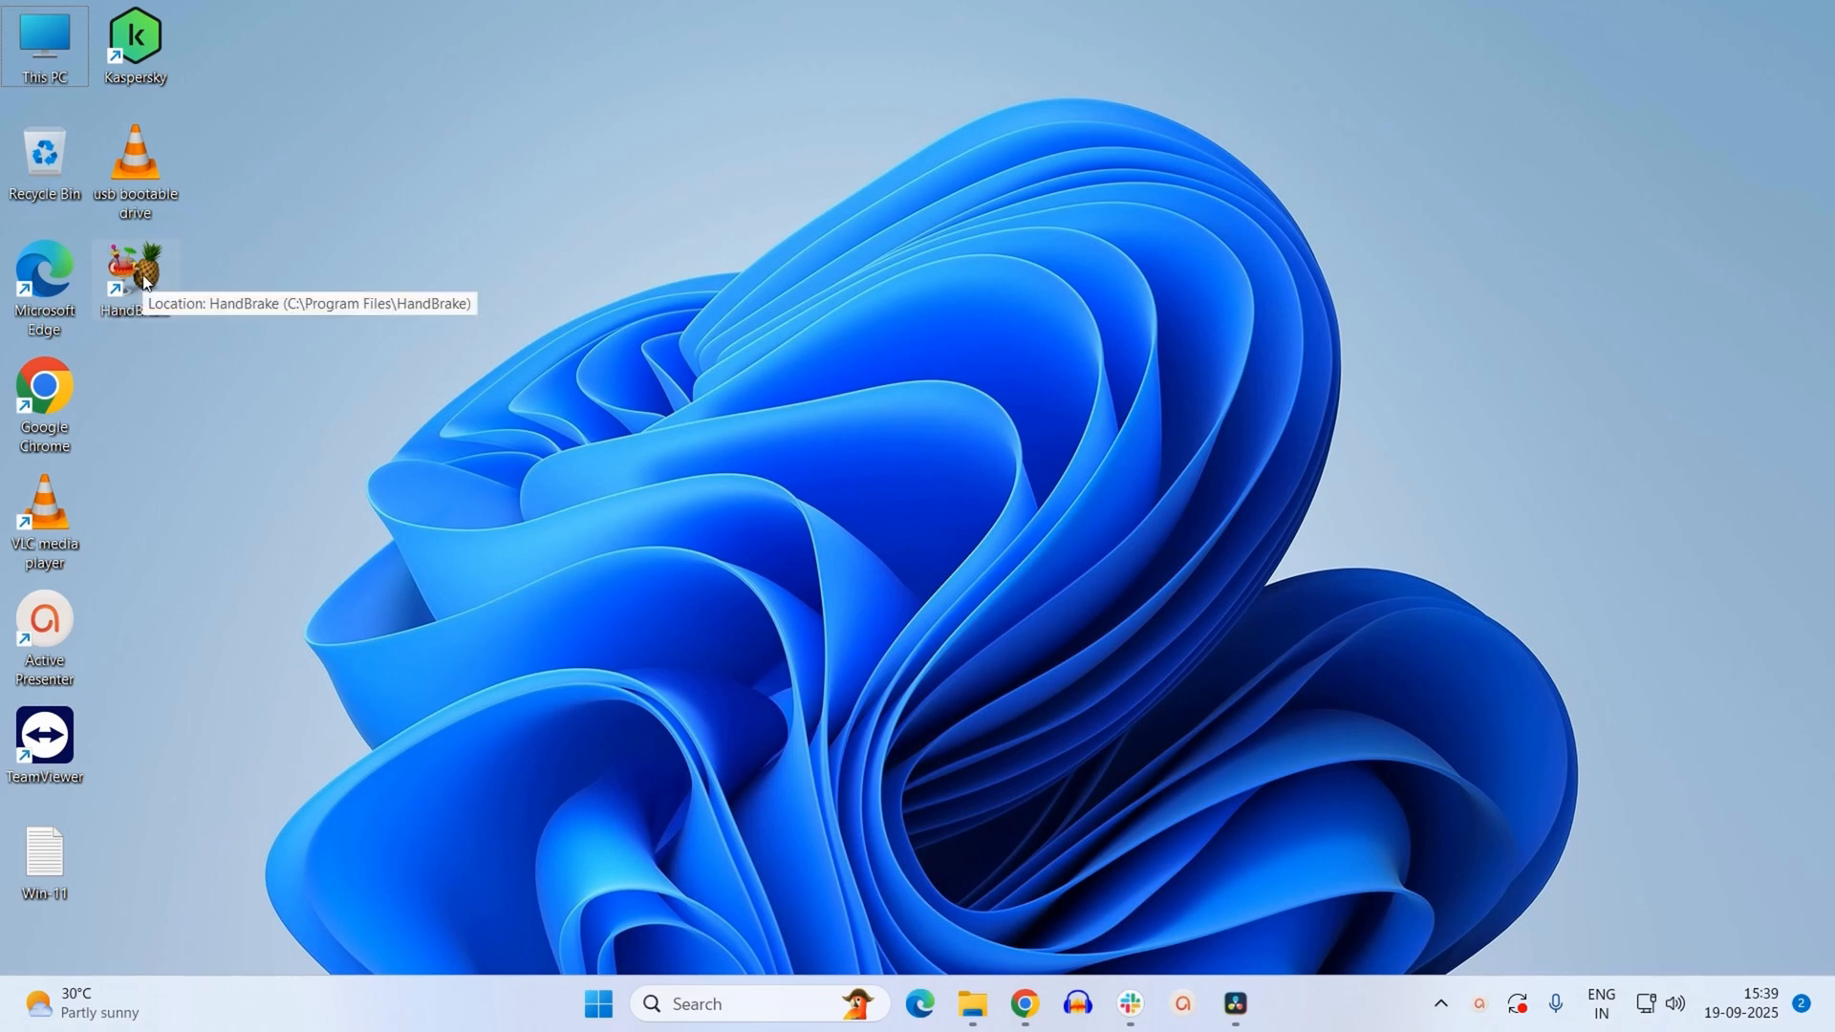
# Launch HandBrake from the desktop and download the required .NET Desktop Runtime.
pyautogui.doubleClick(134, 272)
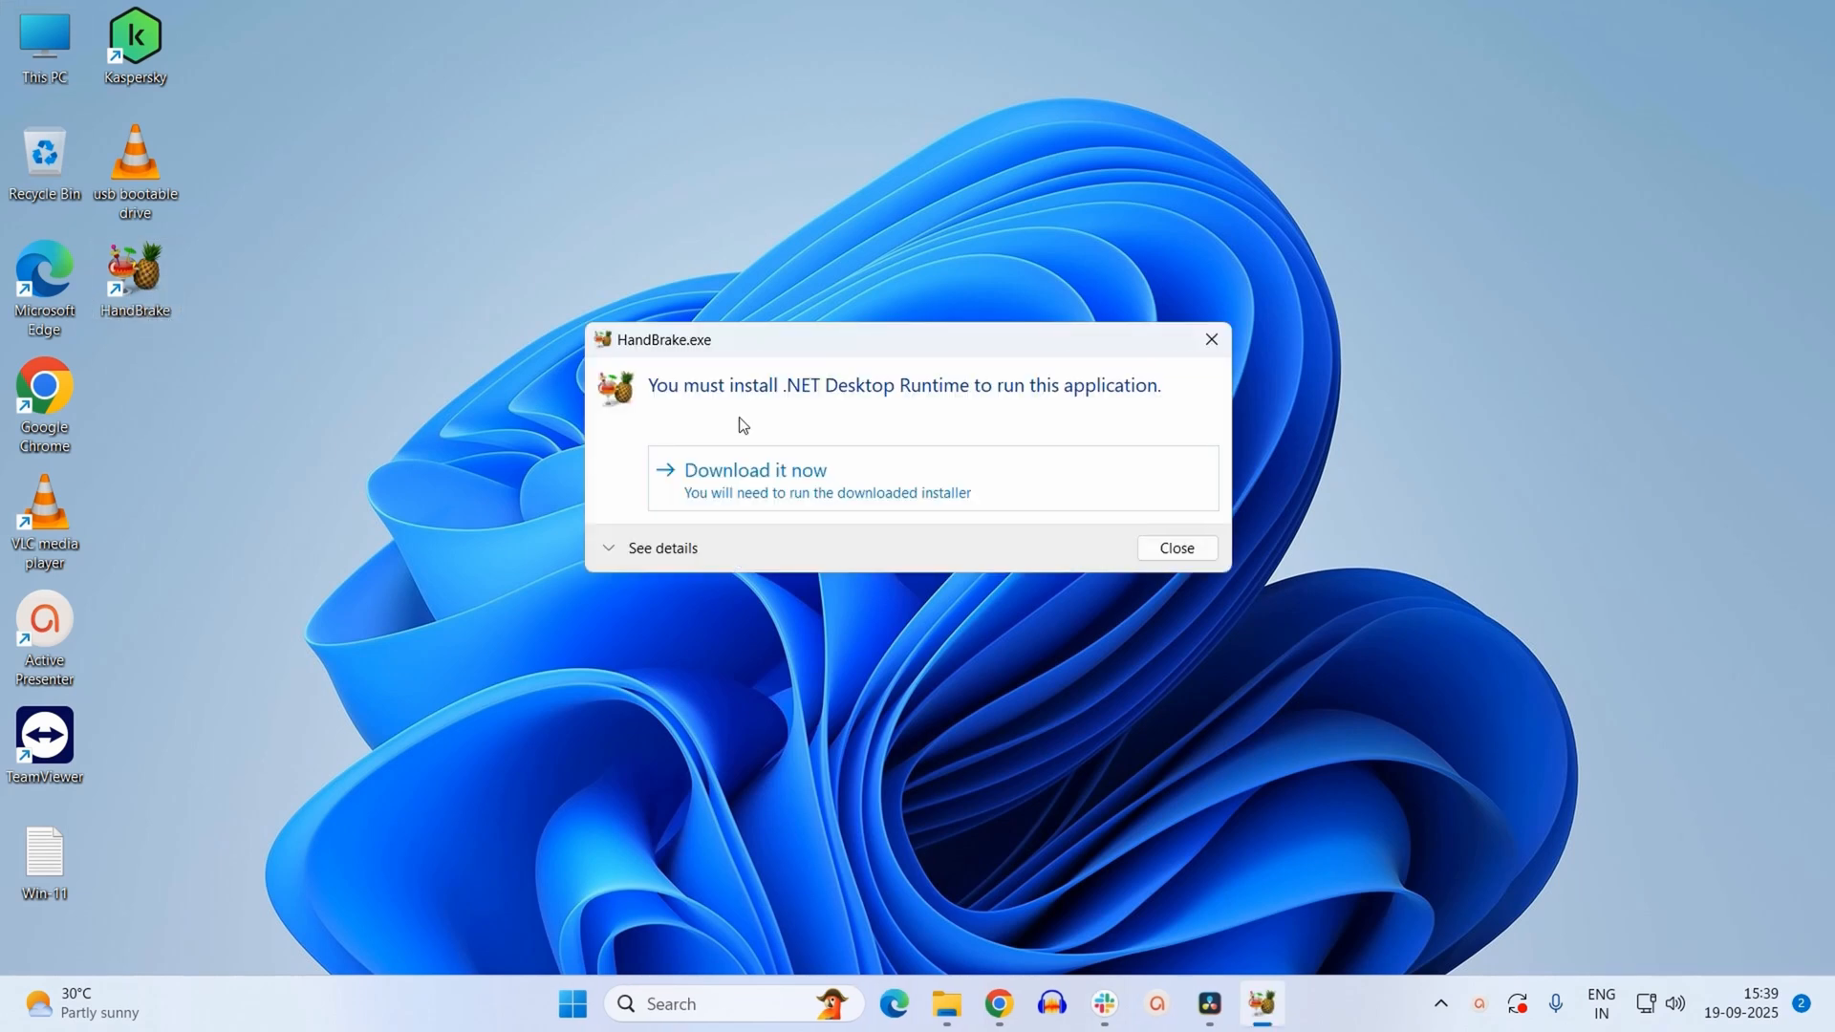
pyautogui.moveTo(673, 401)
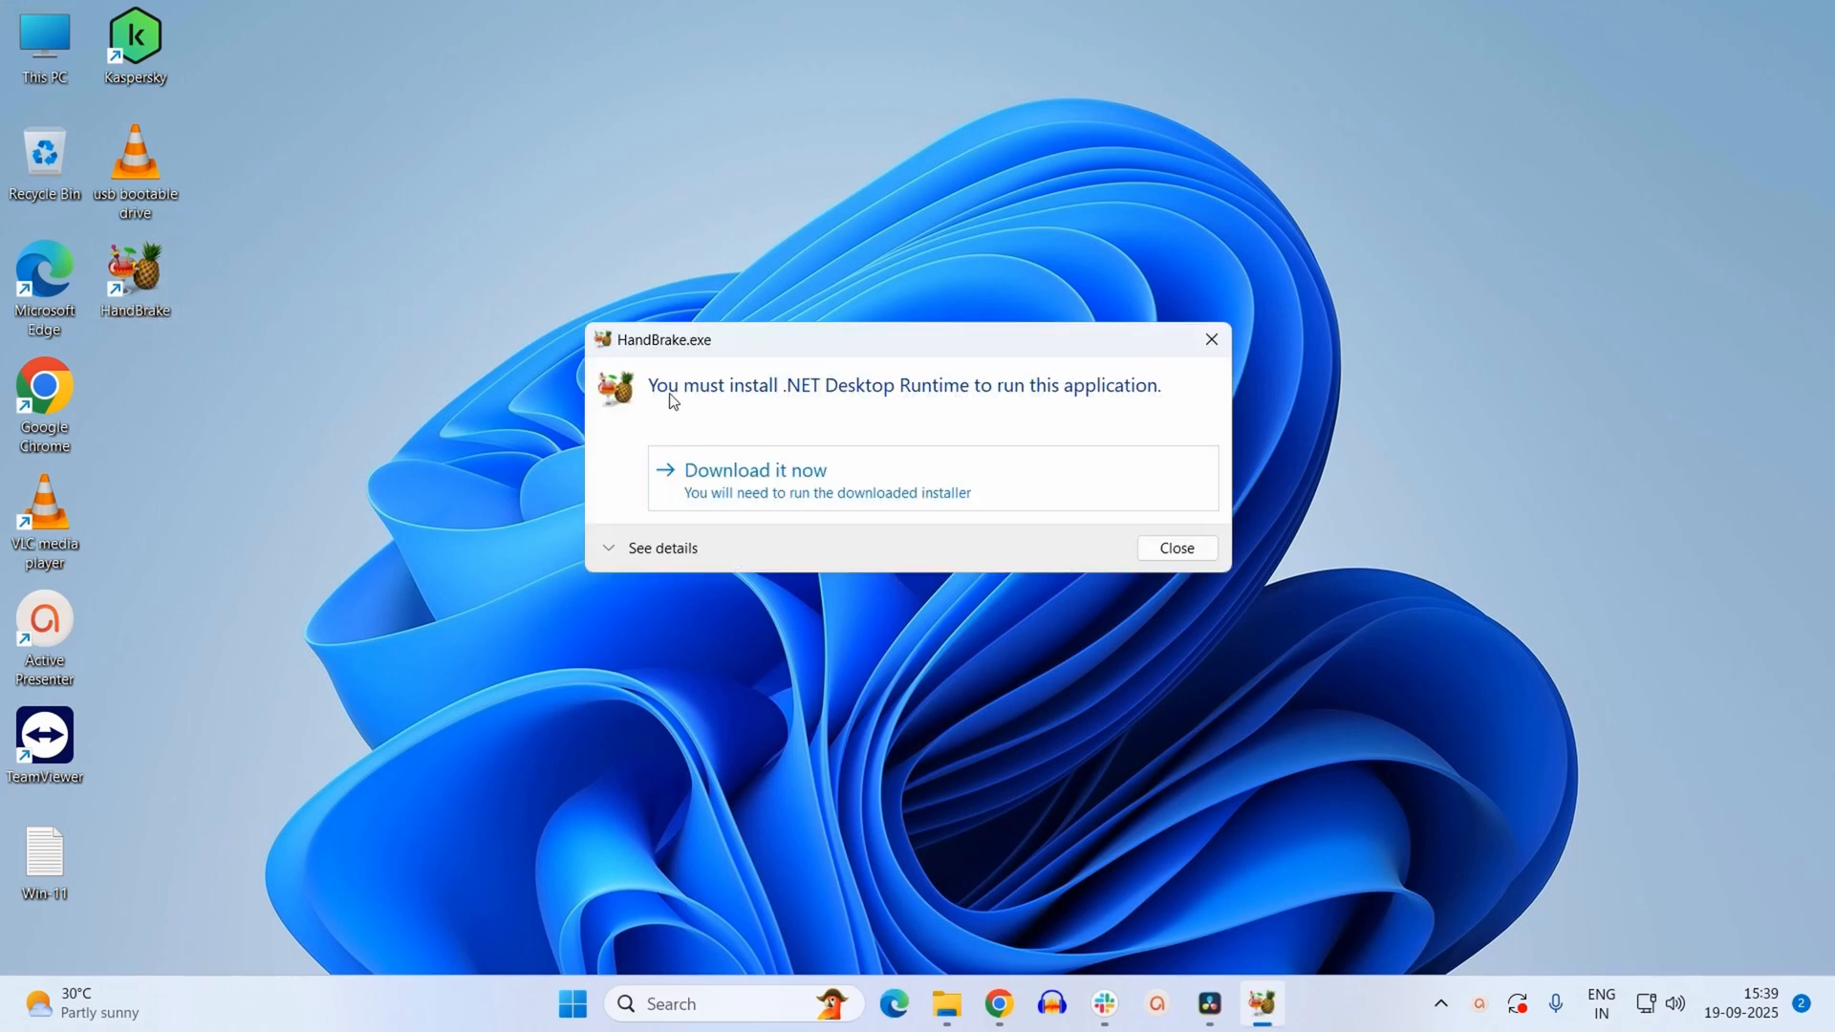
pyautogui.moveTo(897, 417)
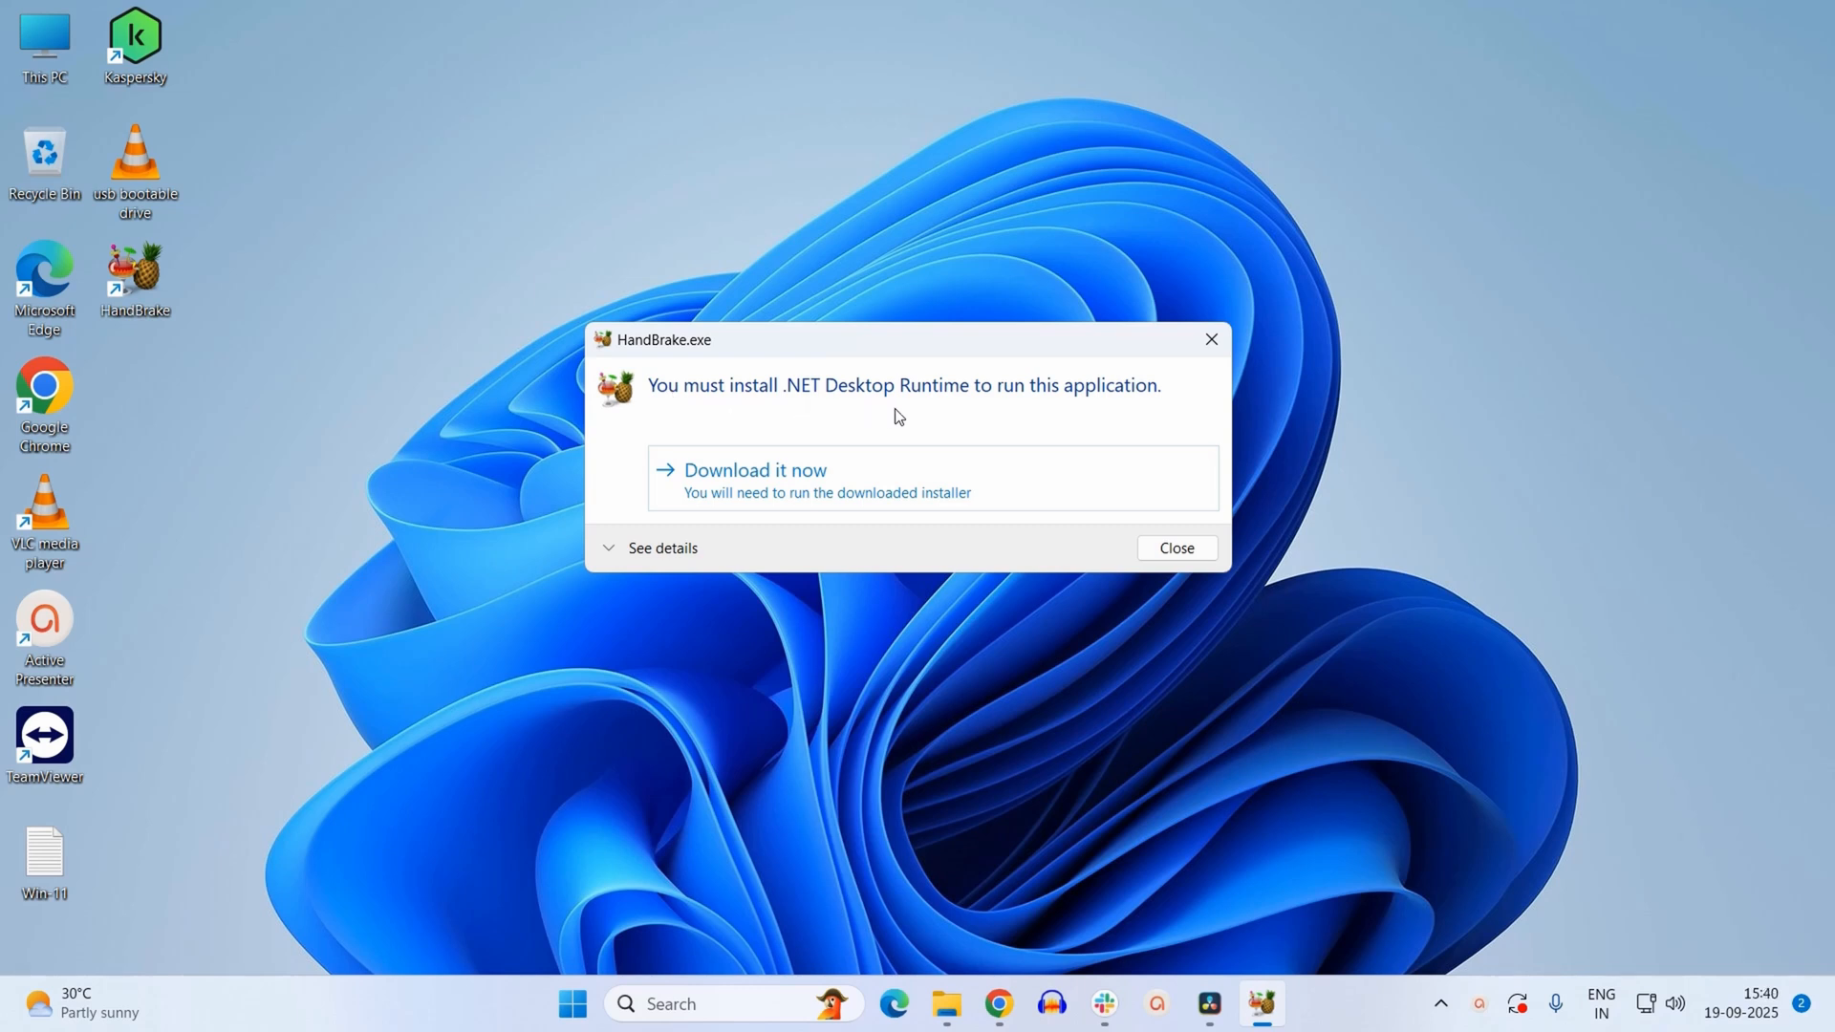
pyautogui.moveTo(1089, 417)
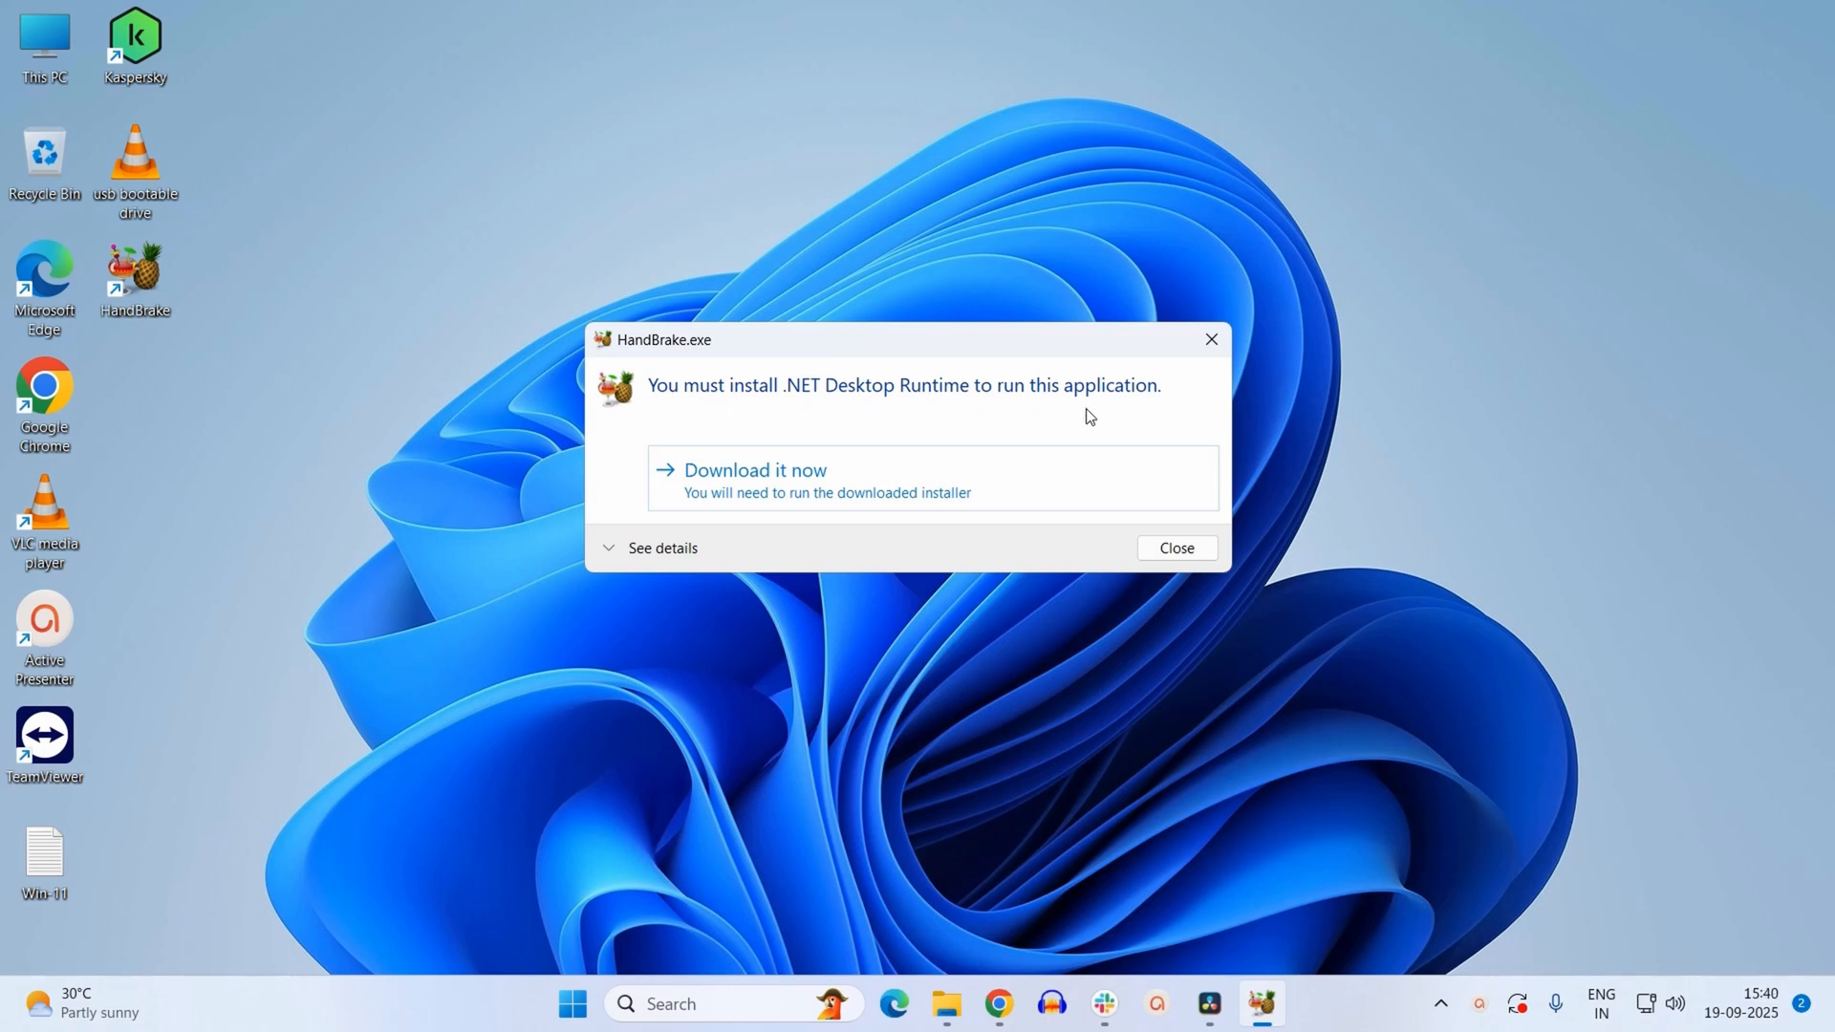
pyautogui.moveTo(782, 553)
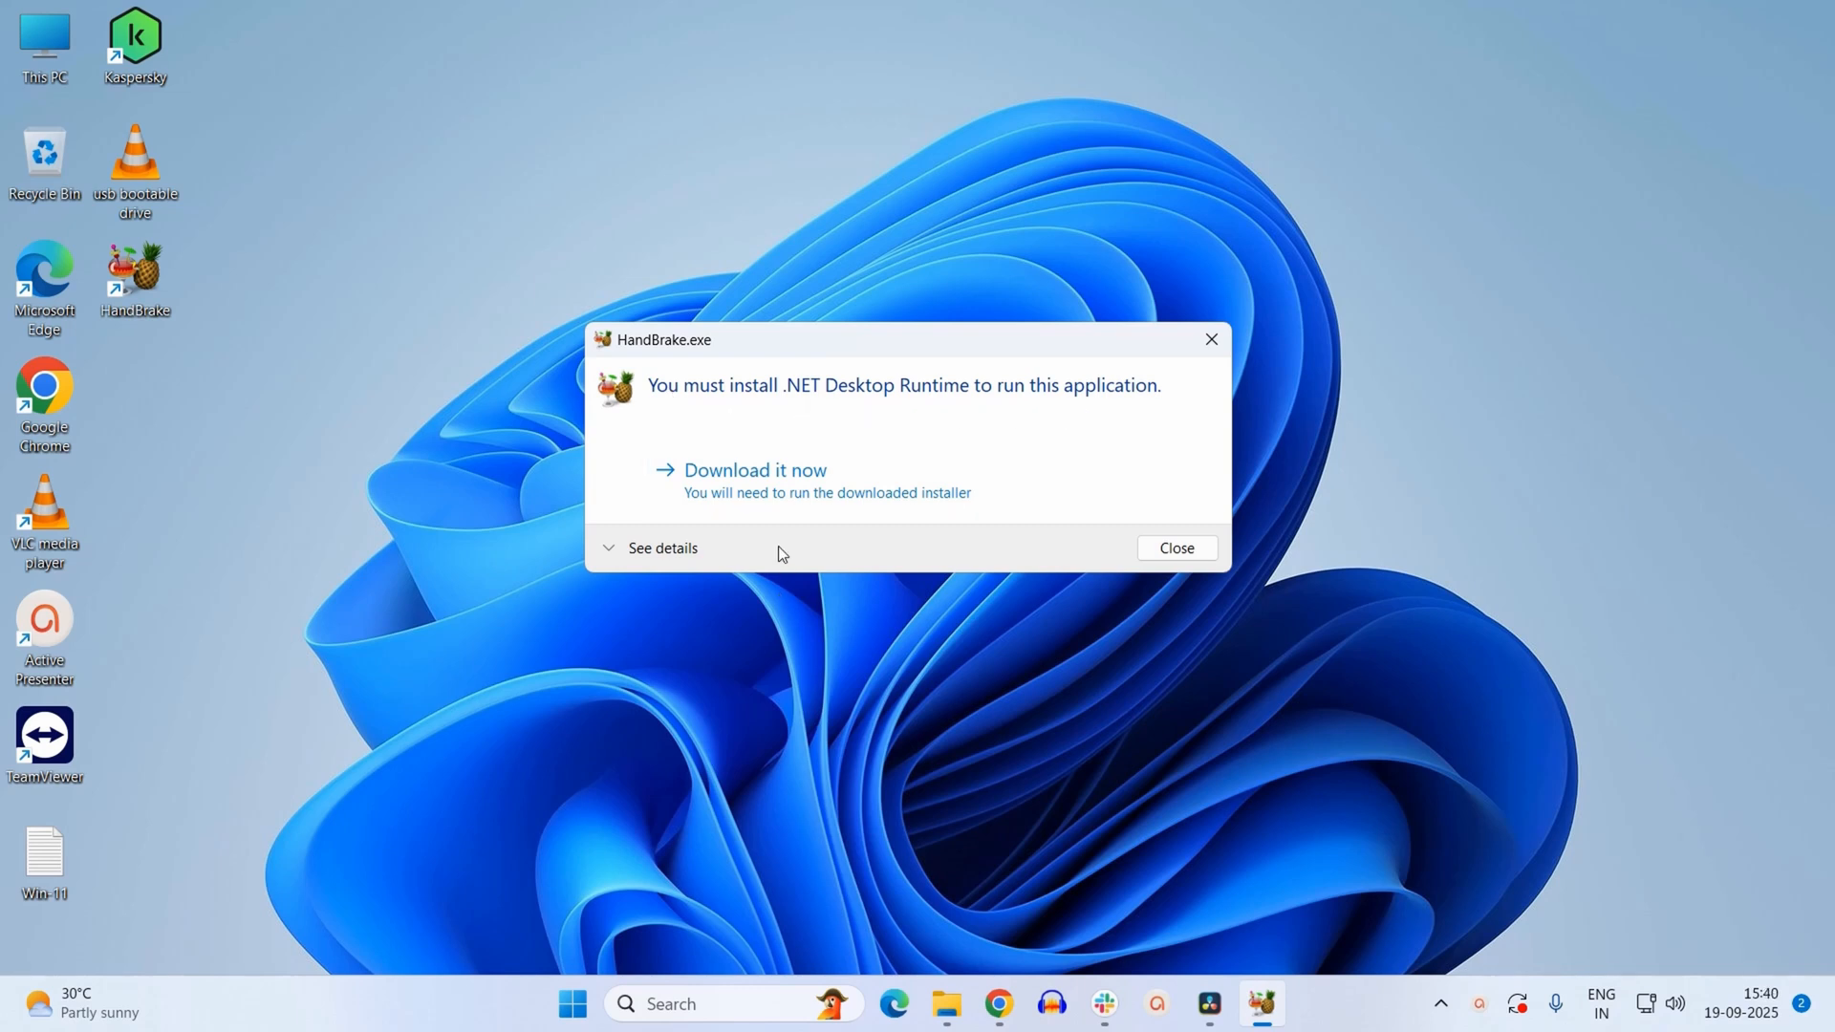
pyautogui.moveTo(756, 480)
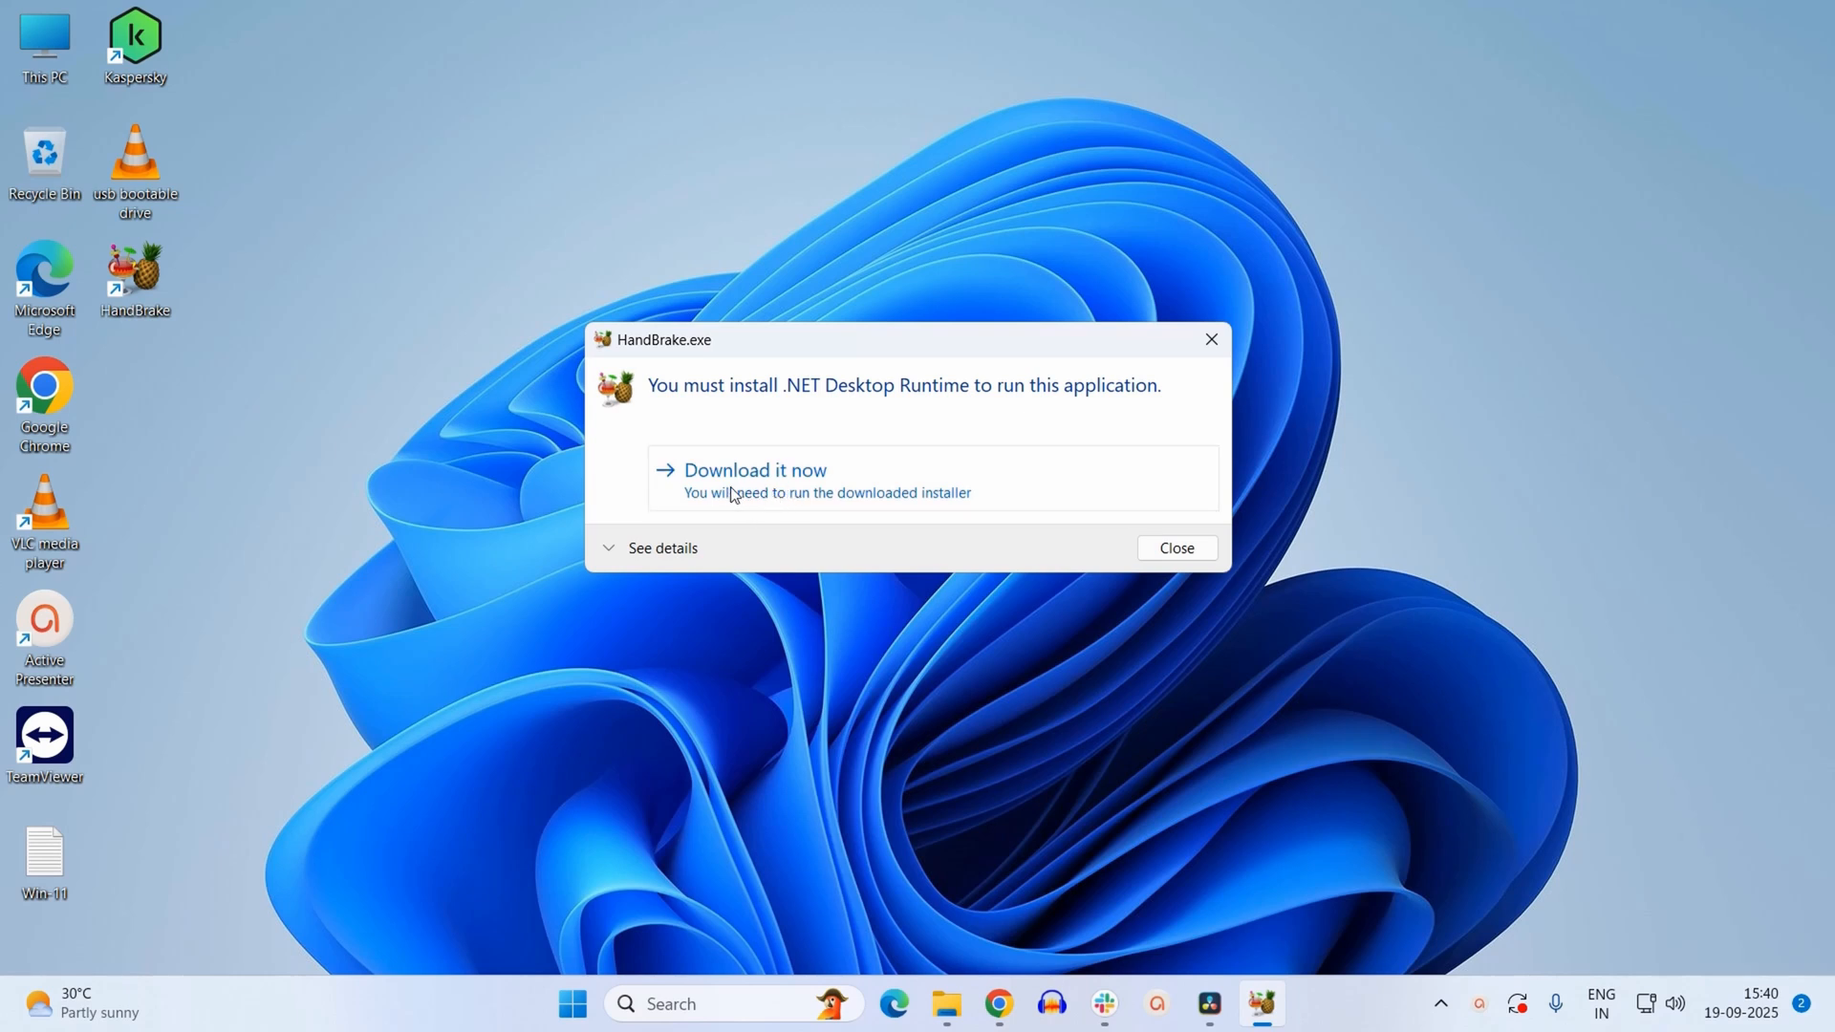
pyautogui.moveTo(793, 490)
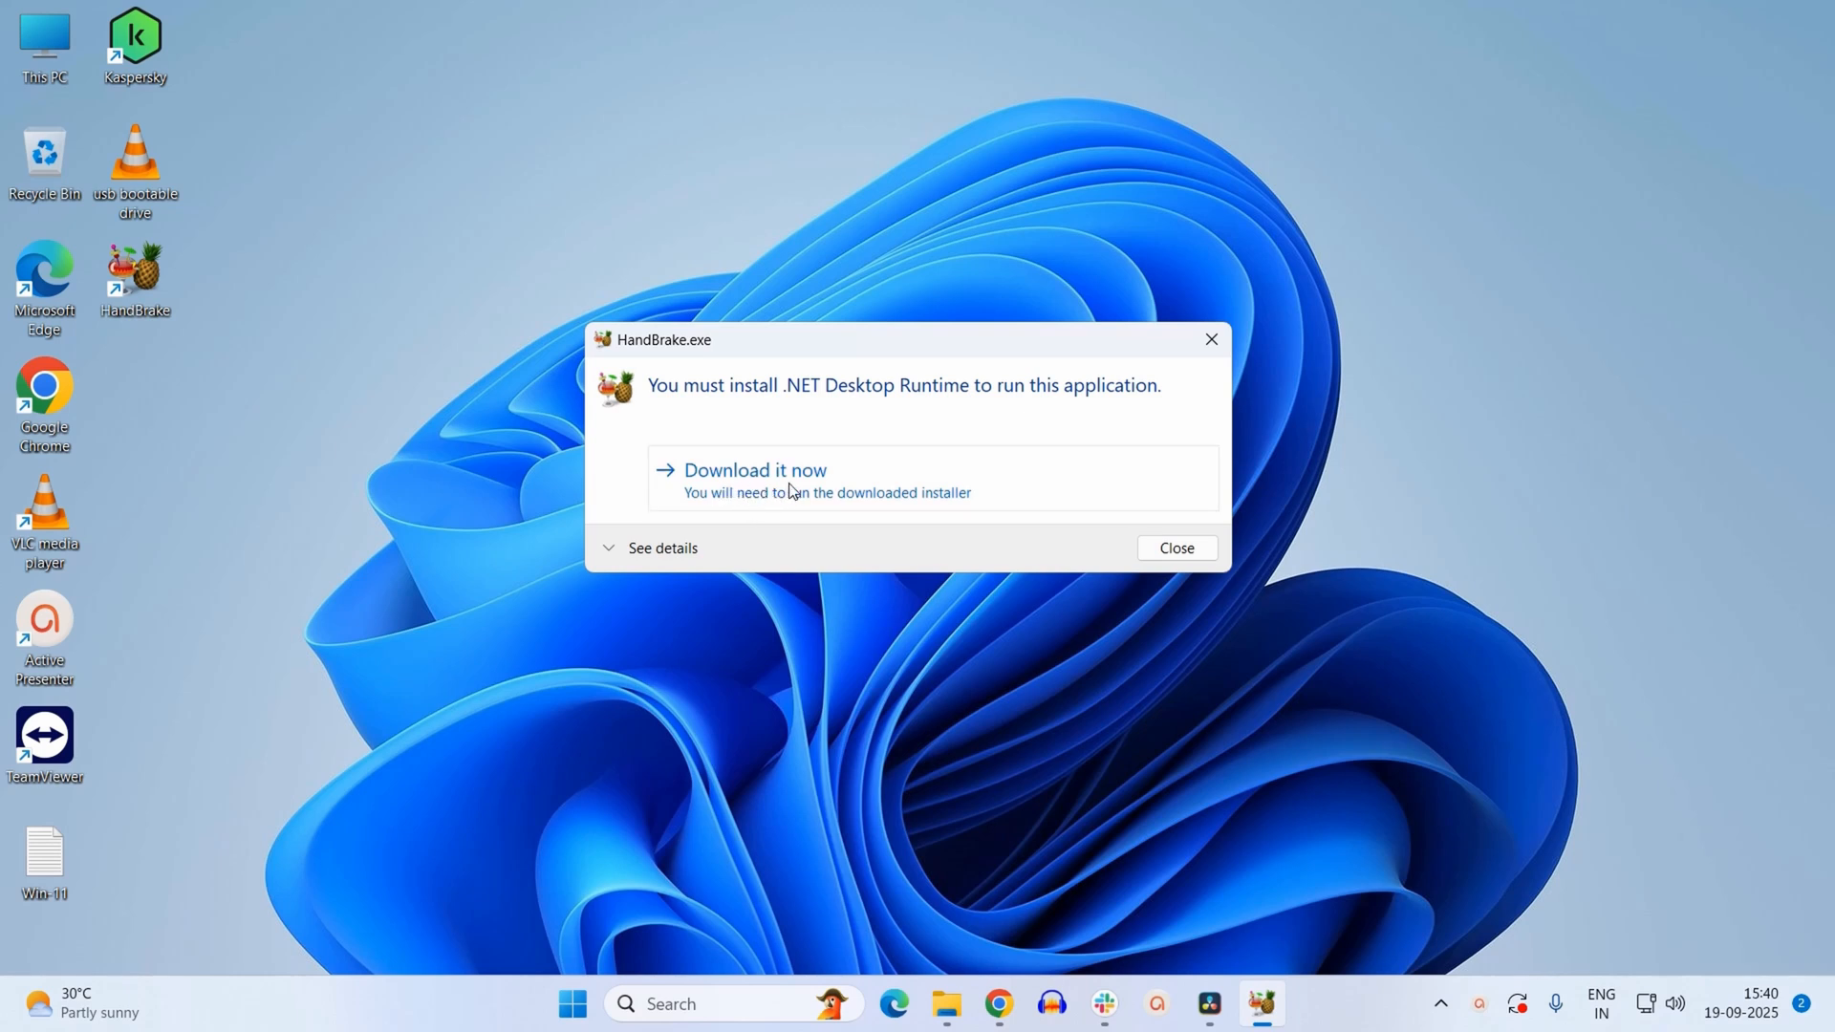
pyautogui.click(1175, 548)
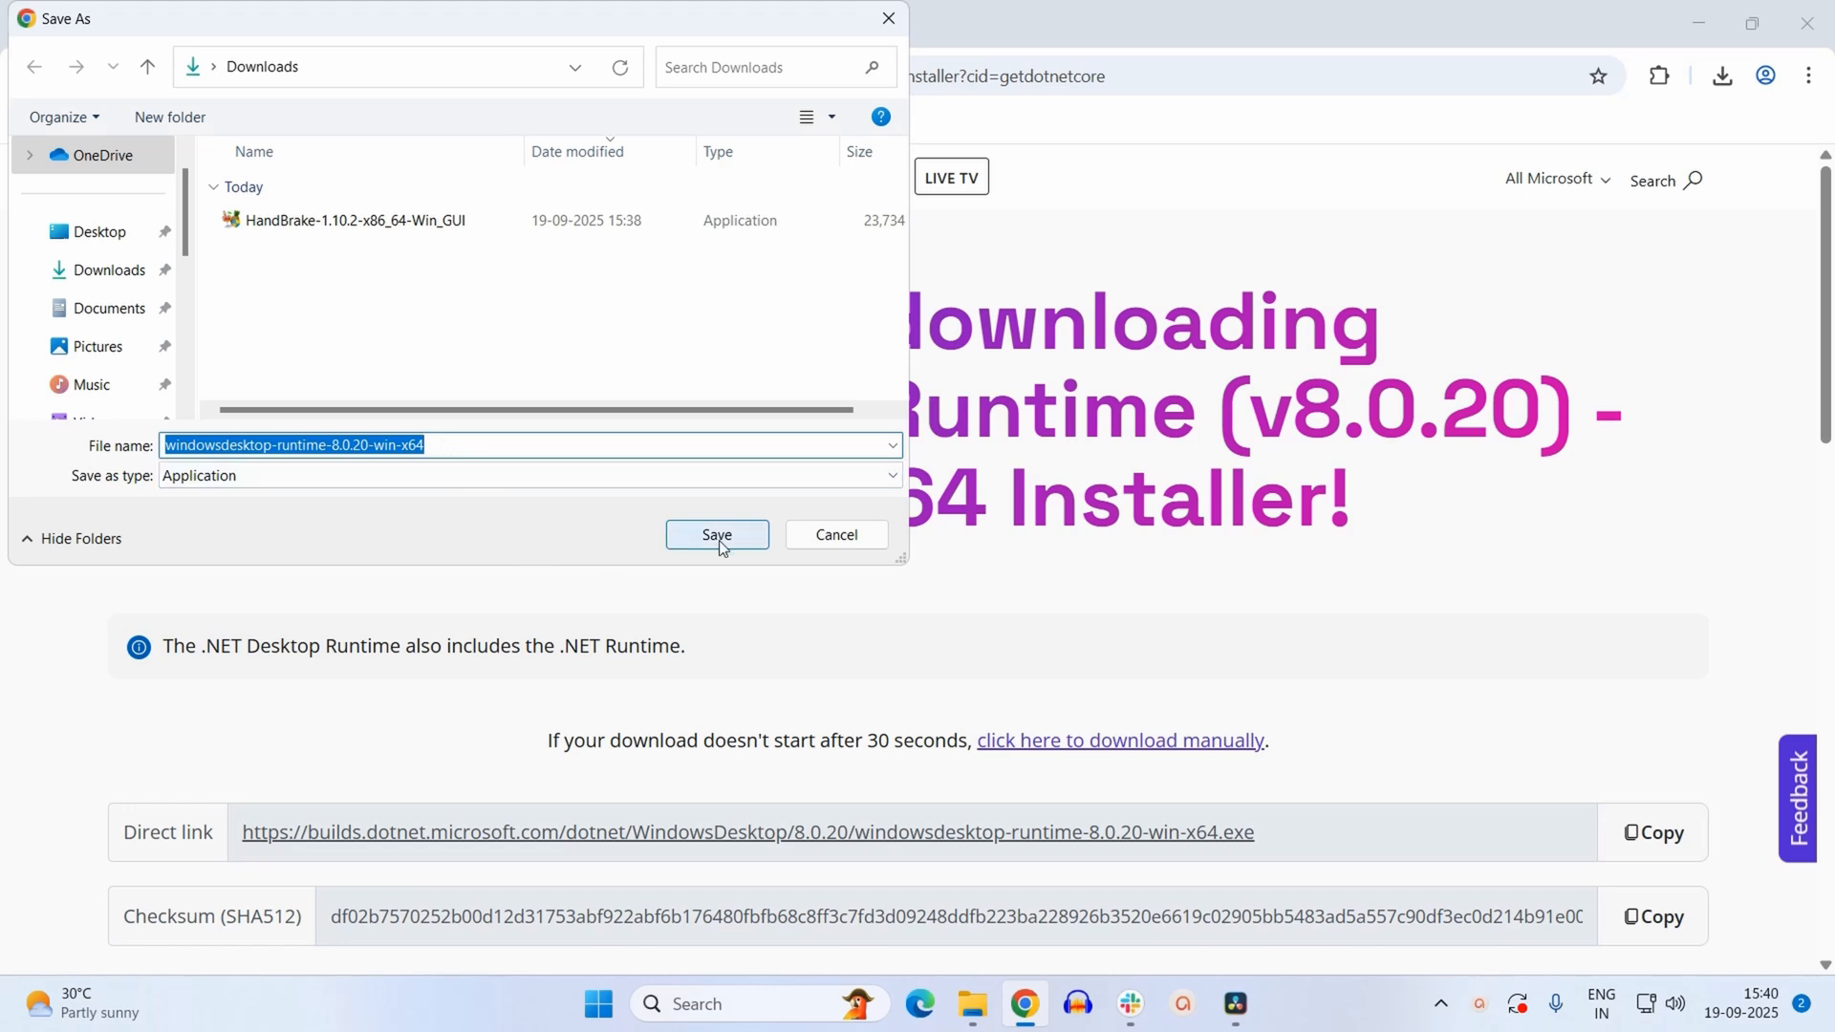
# Save and install Windows Desktop Runtime 8.0.20 (x64), then close its installer.
pyautogui.click(715, 536)
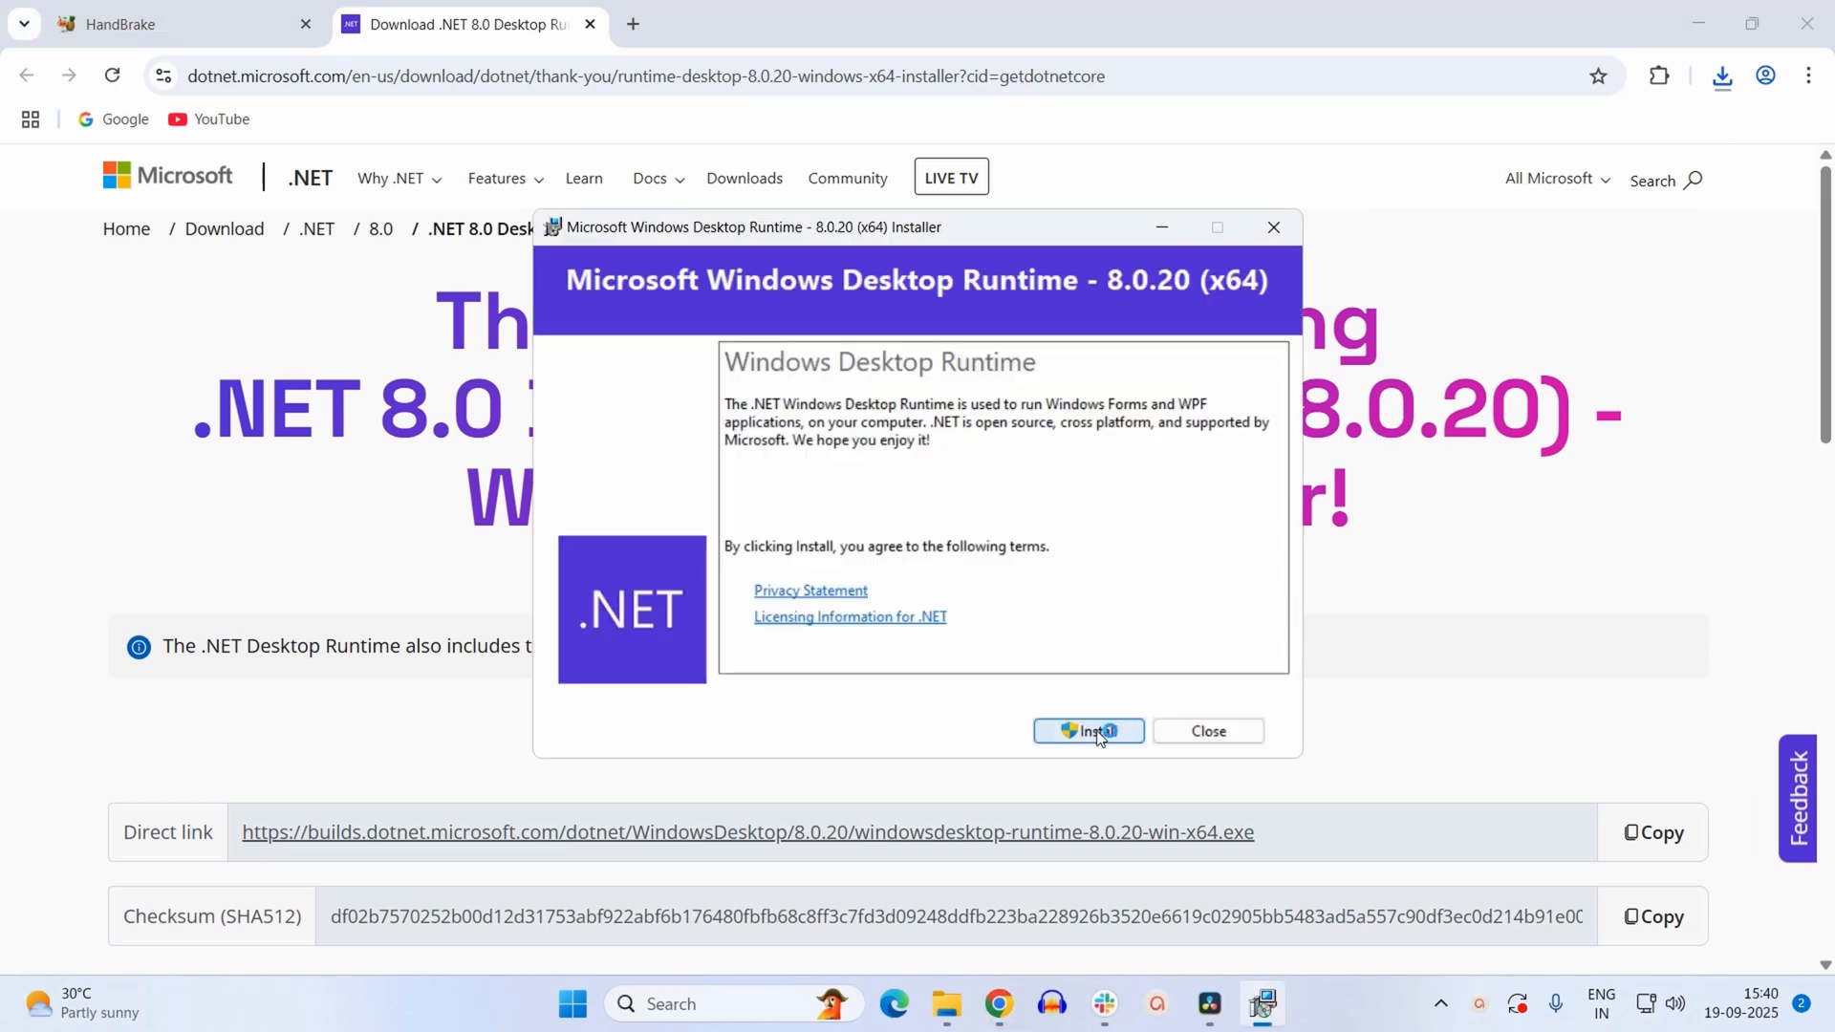
pyautogui.click(1088, 730)
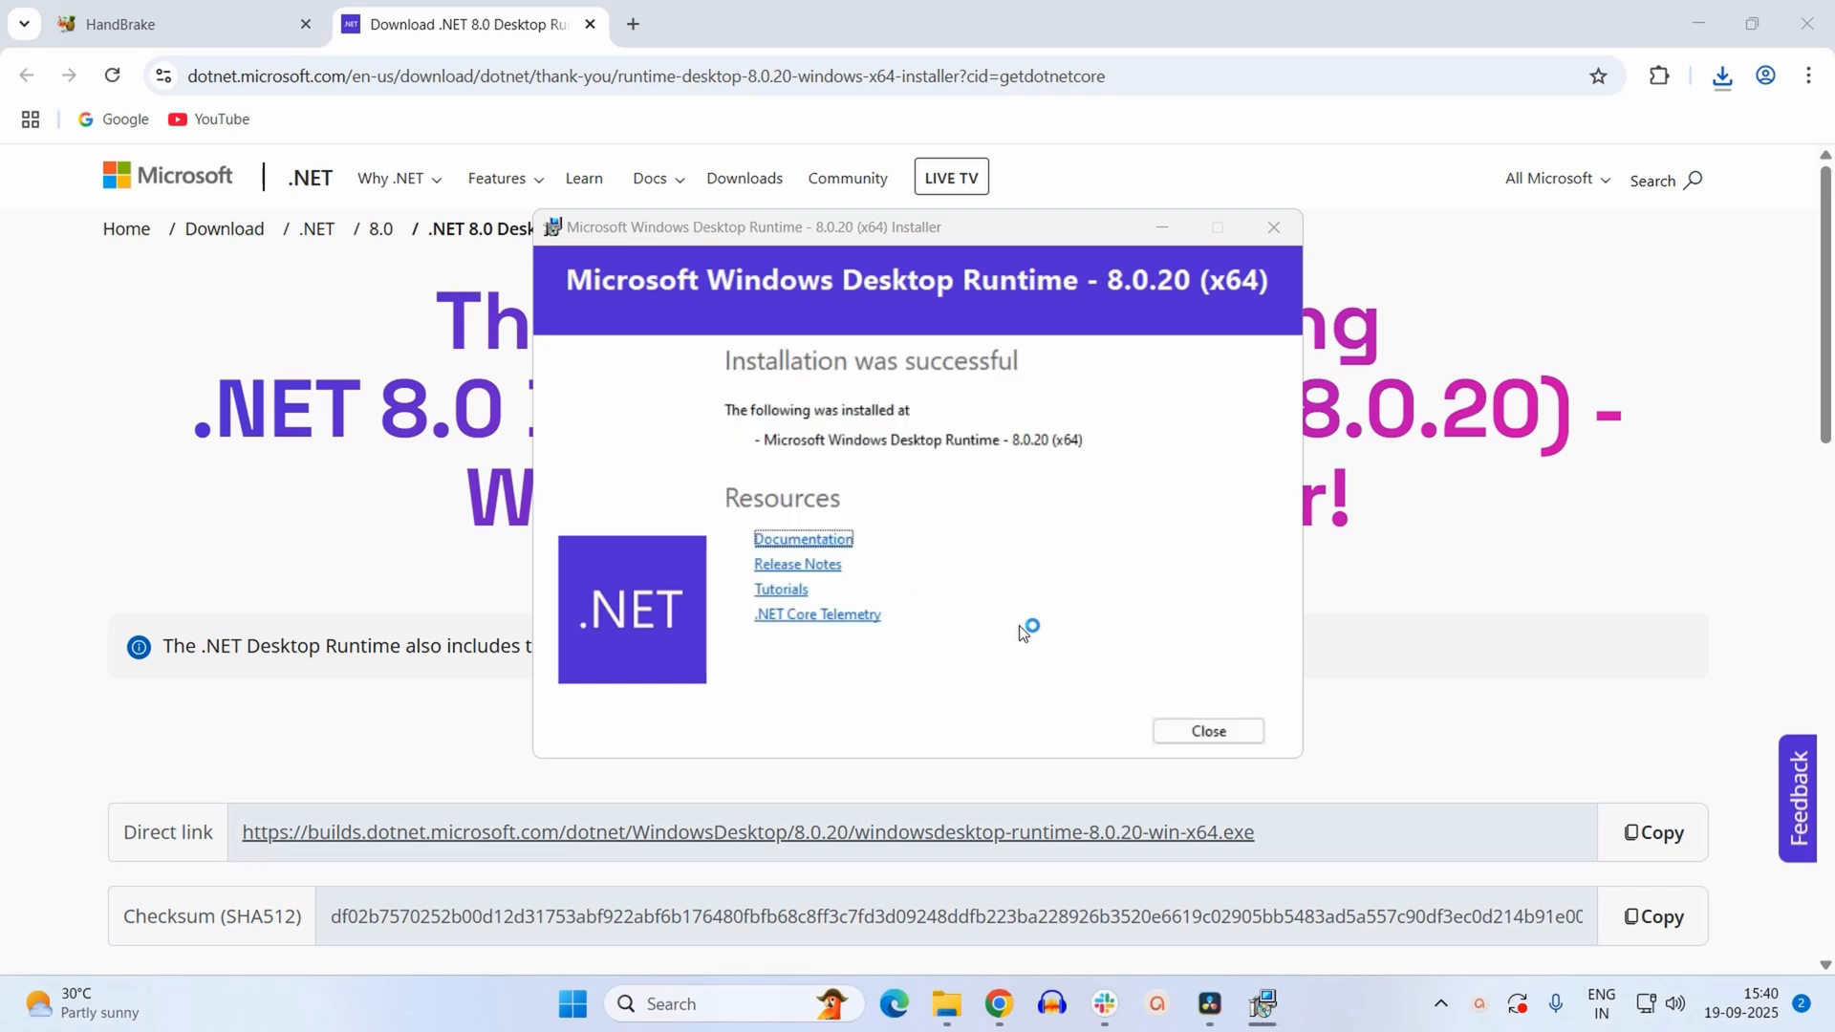
pyautogui.moveTo(798, 401)
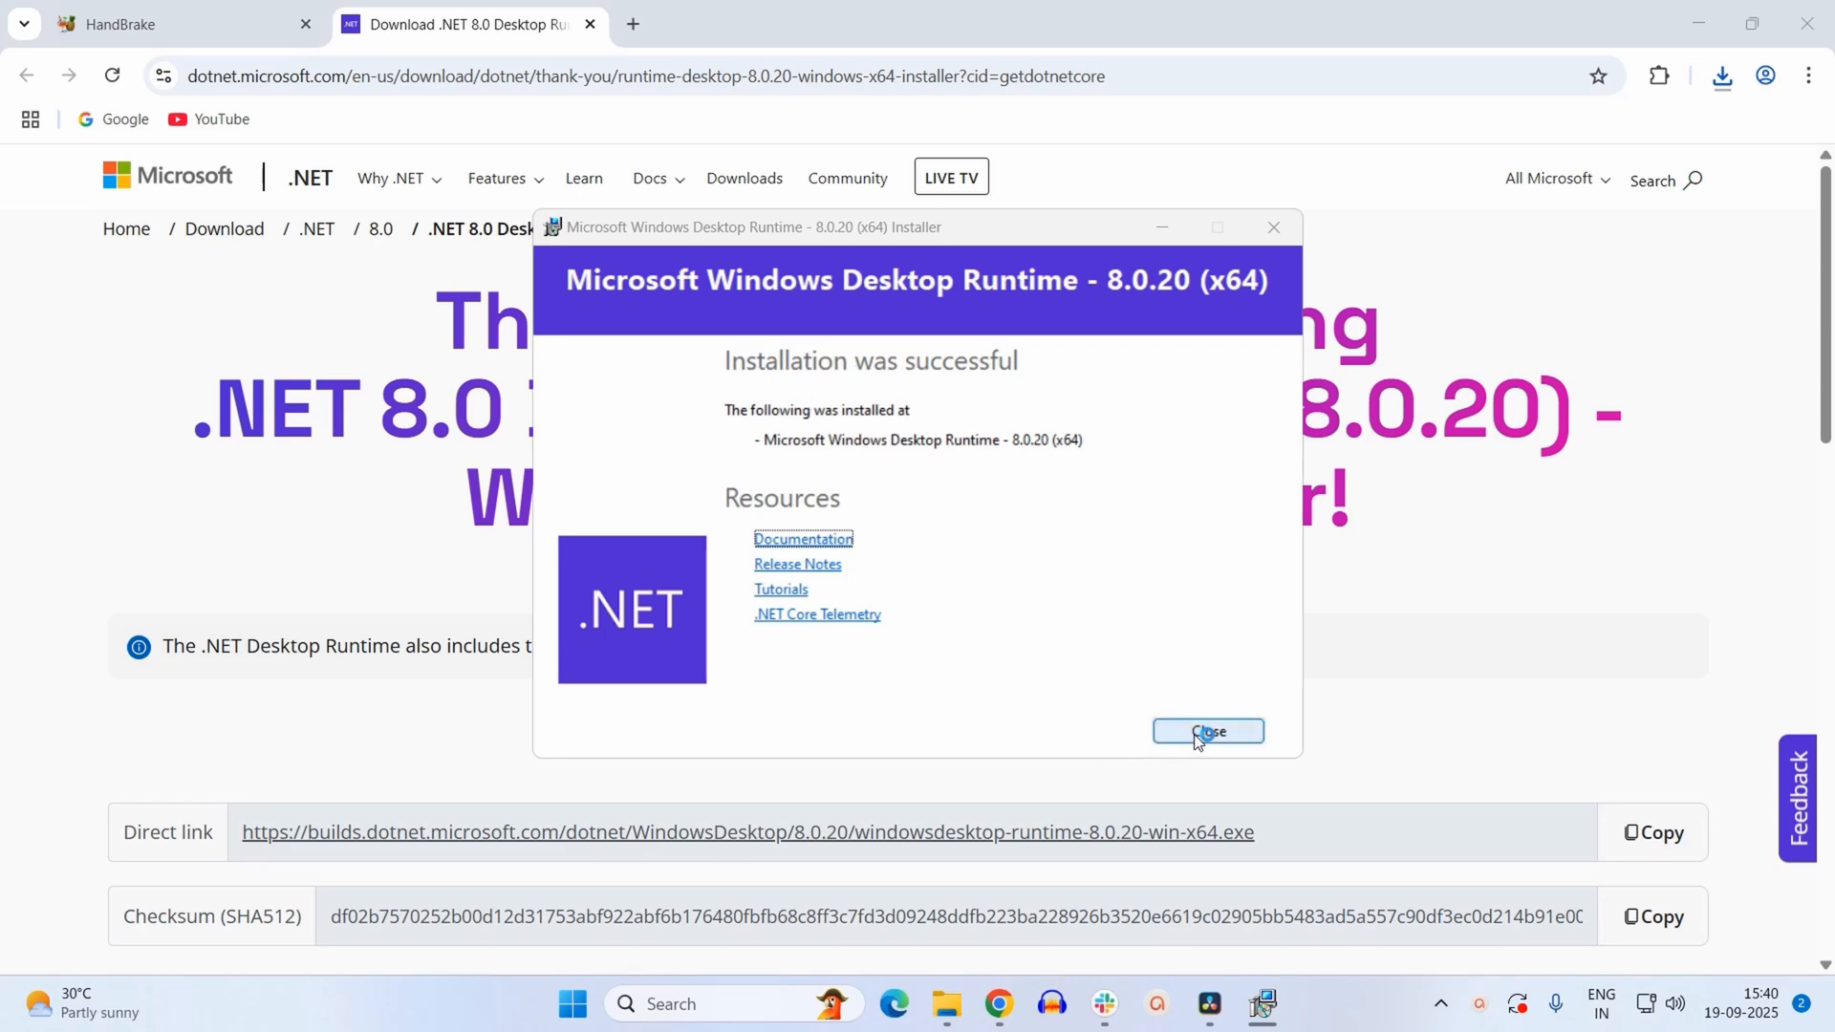
pyautogui.click(1208, 731)
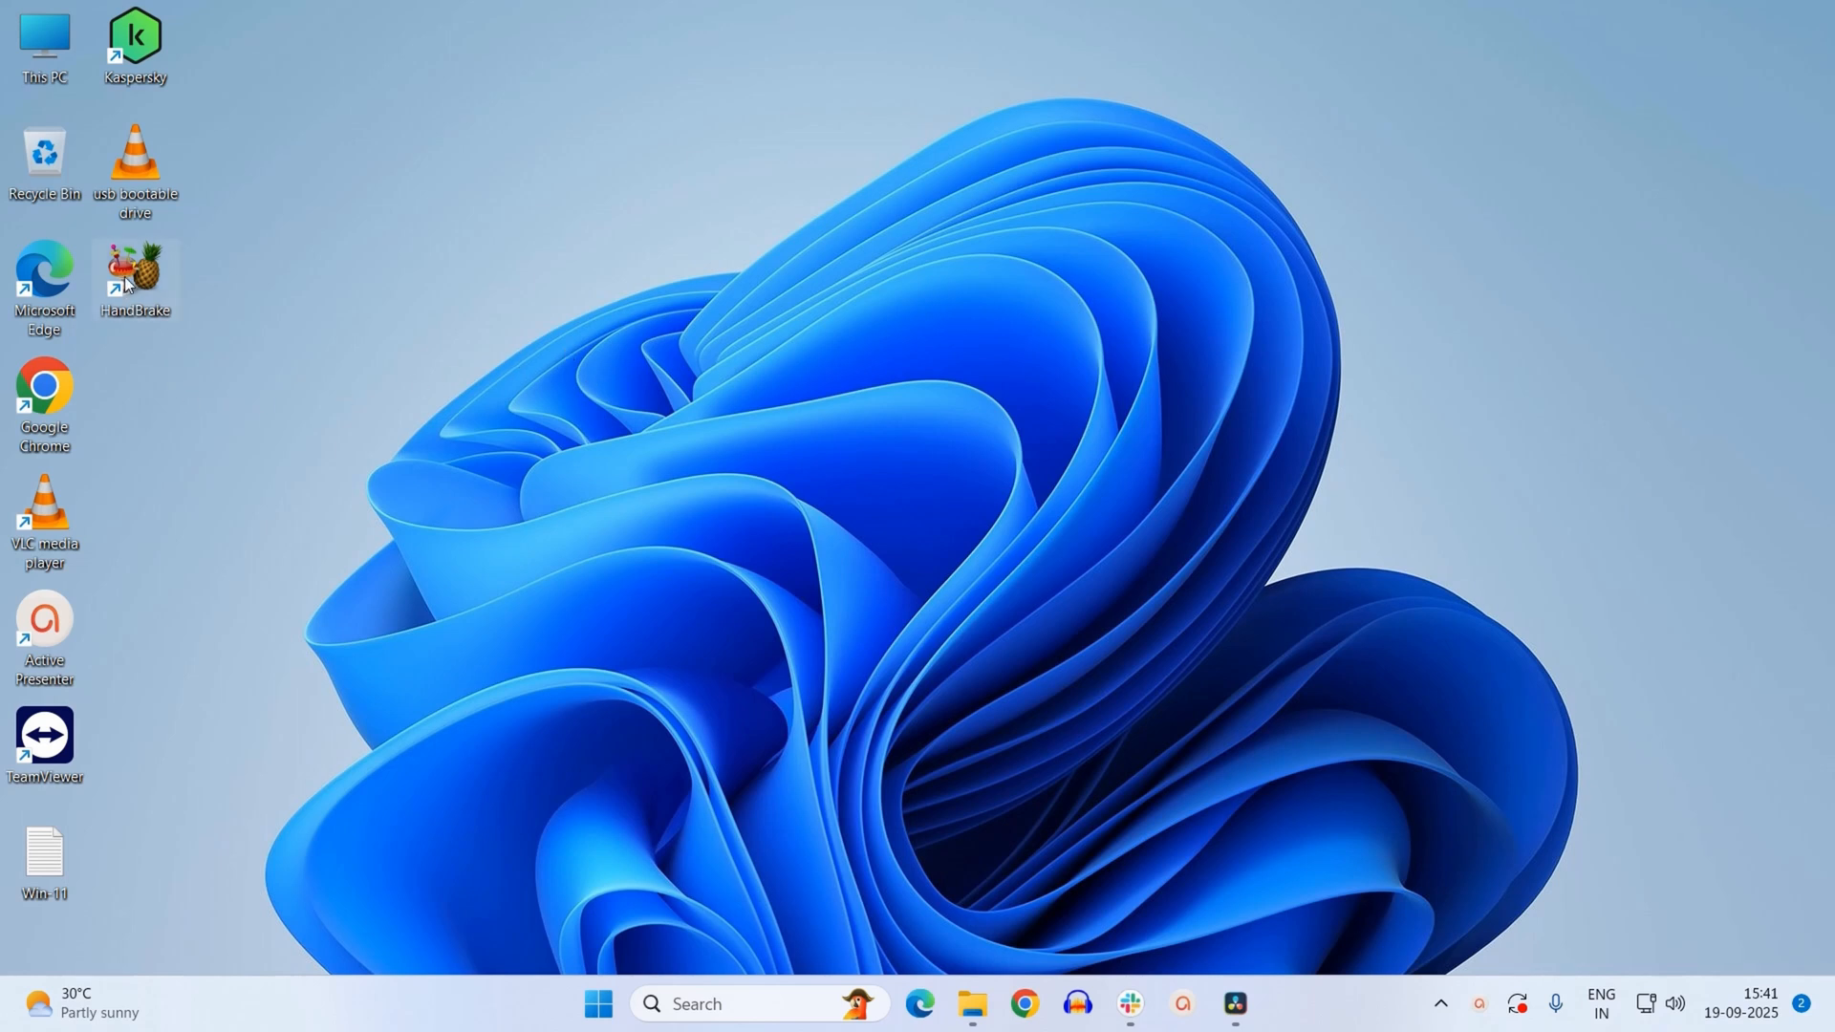
# Launch HandBrake from its desktop shortcut to reach Source Selection.
pyautogui.click(134, 278)
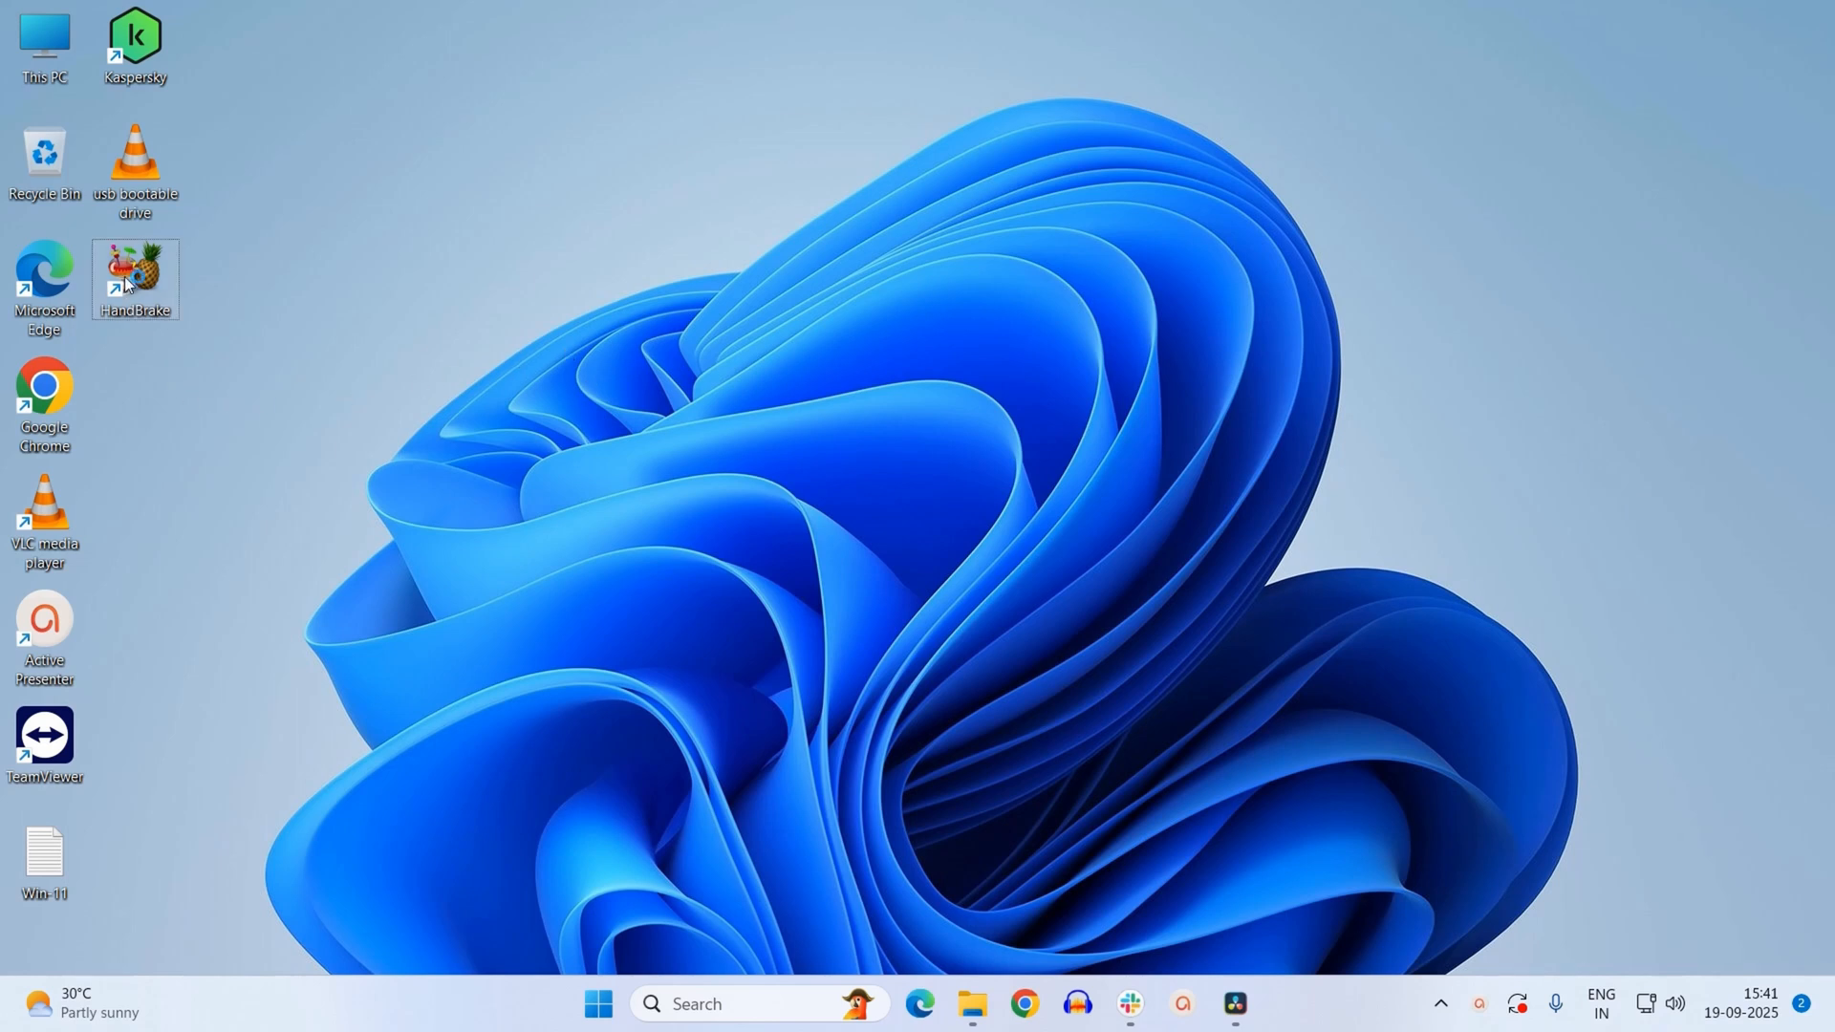
pyautogui.doubleClick(135, 278)
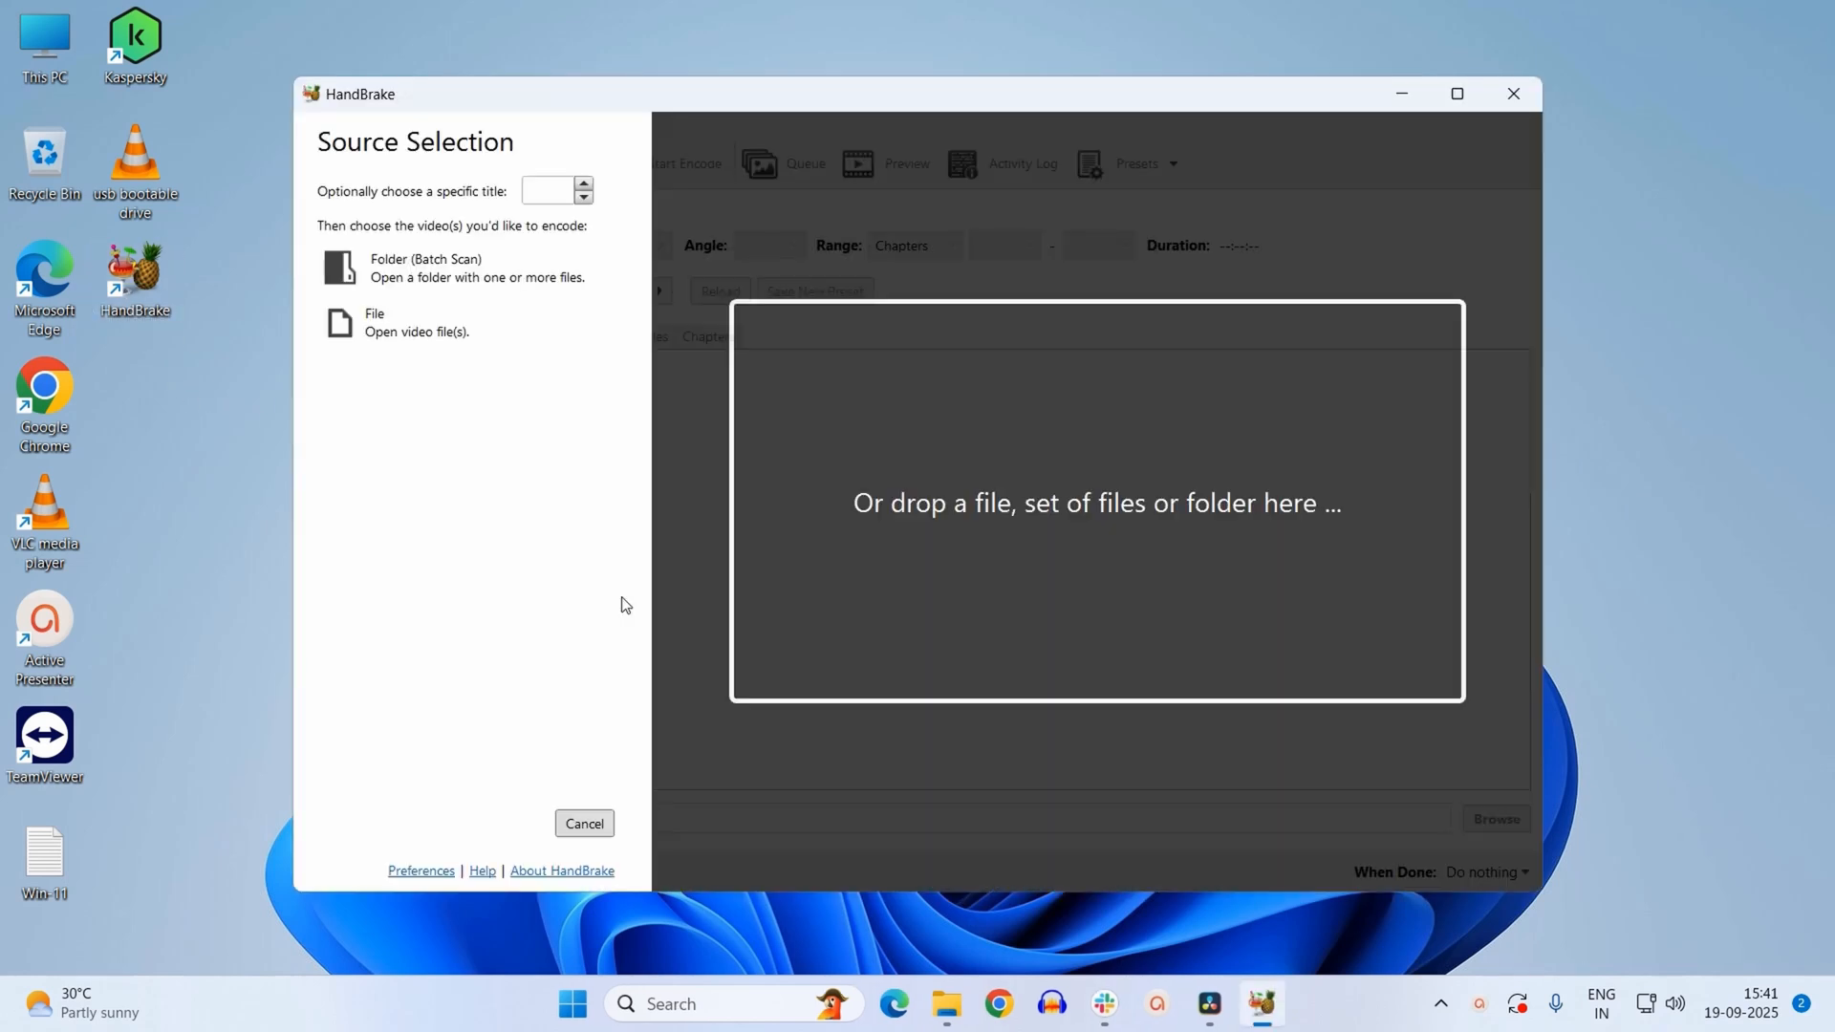
pyautogui.moveTo(645, 586)
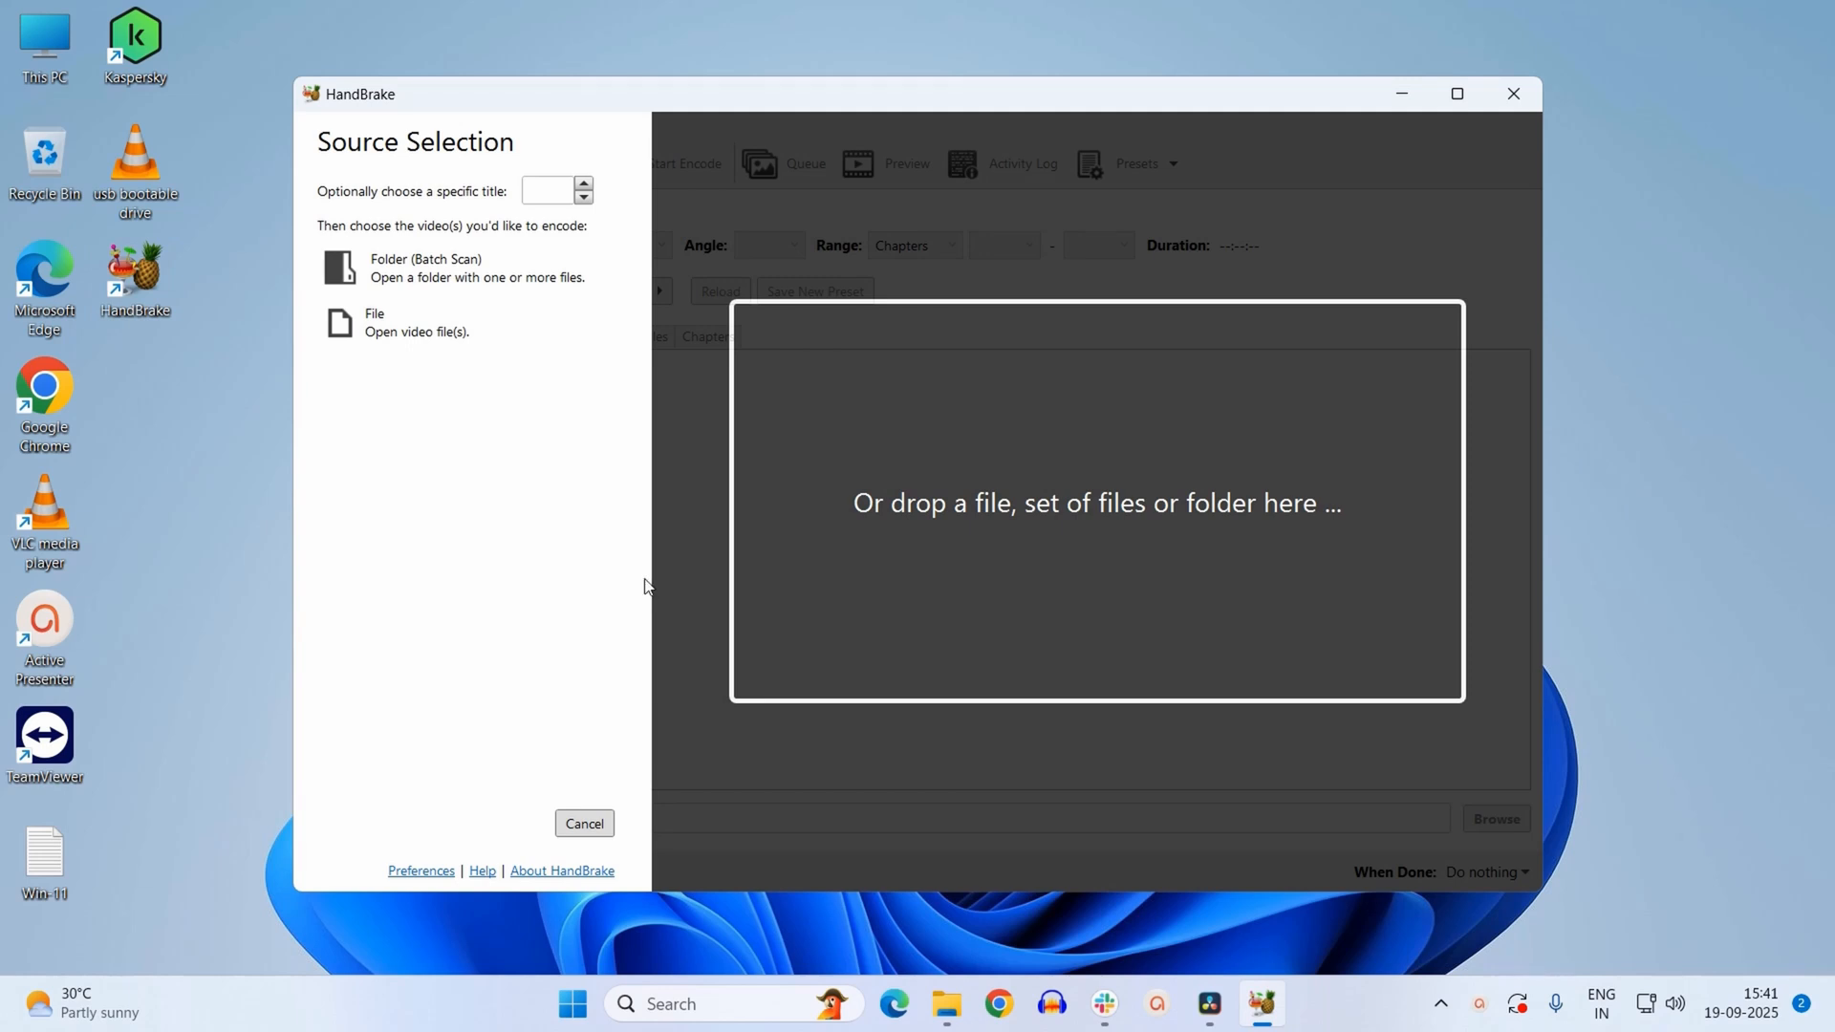
pyautogui.moveTo(521, 395)
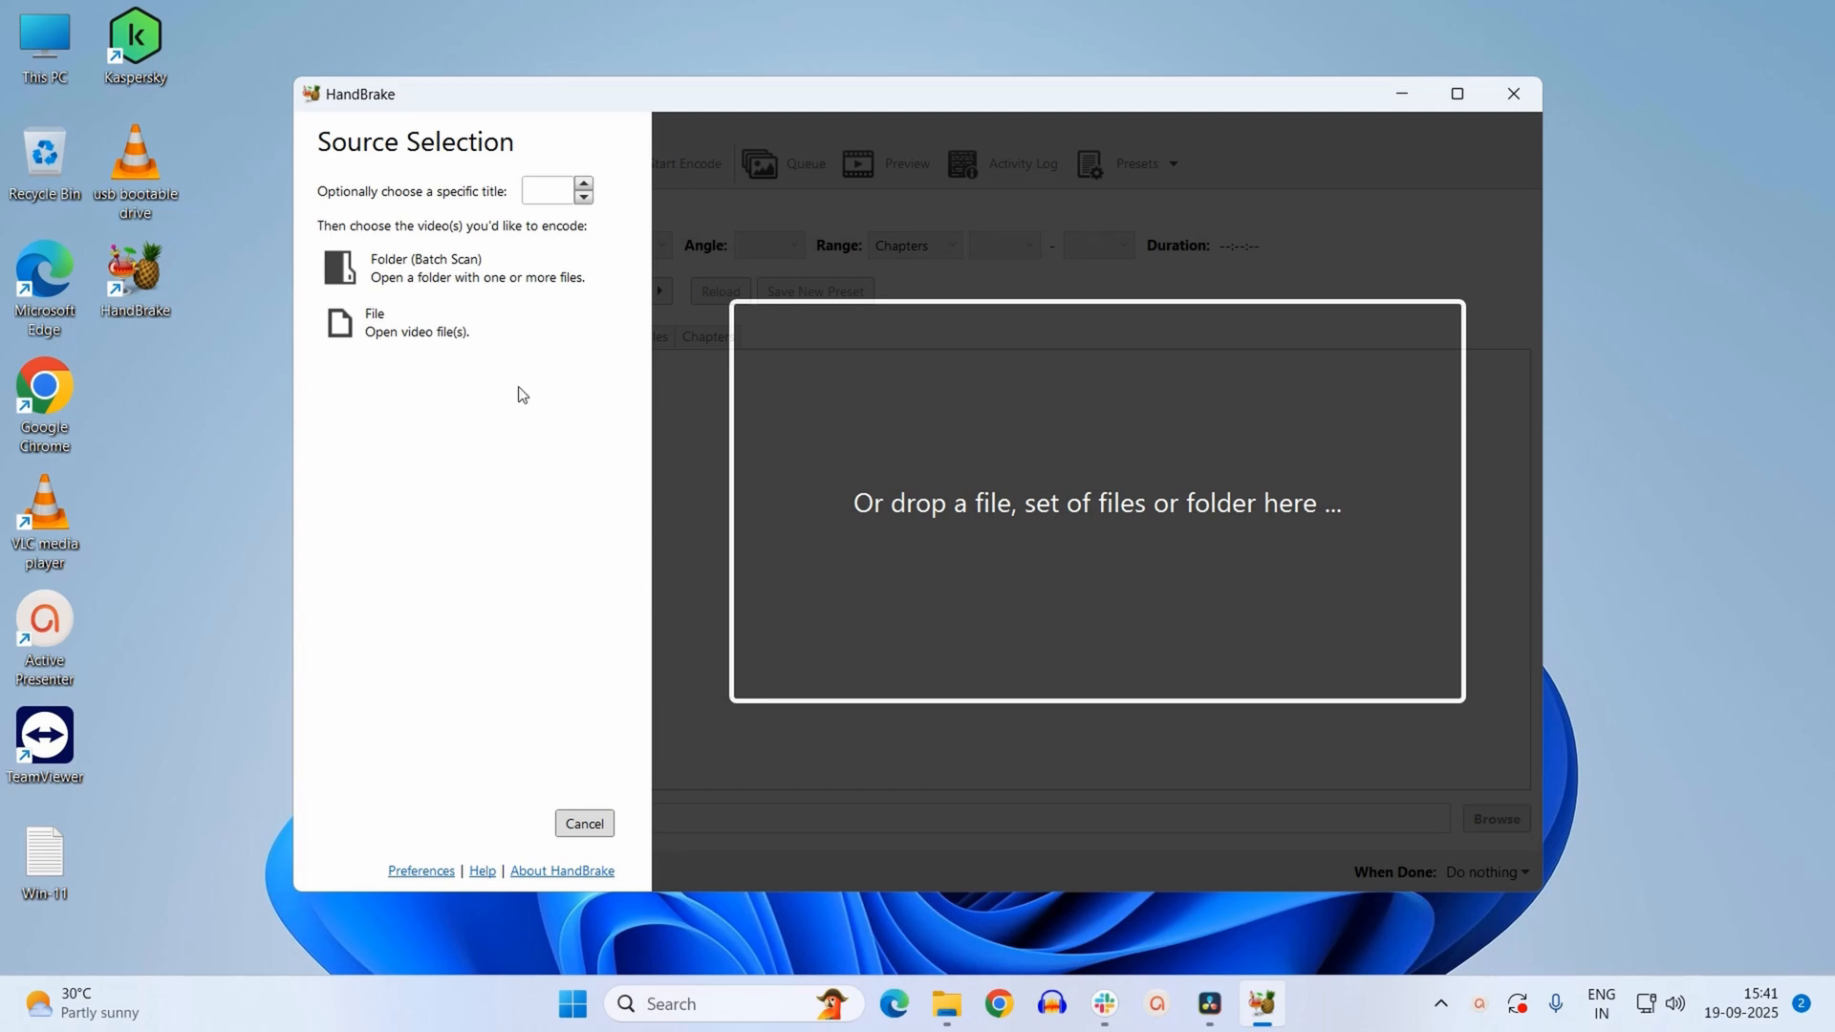
pyautogui.moveTo(563, 484)
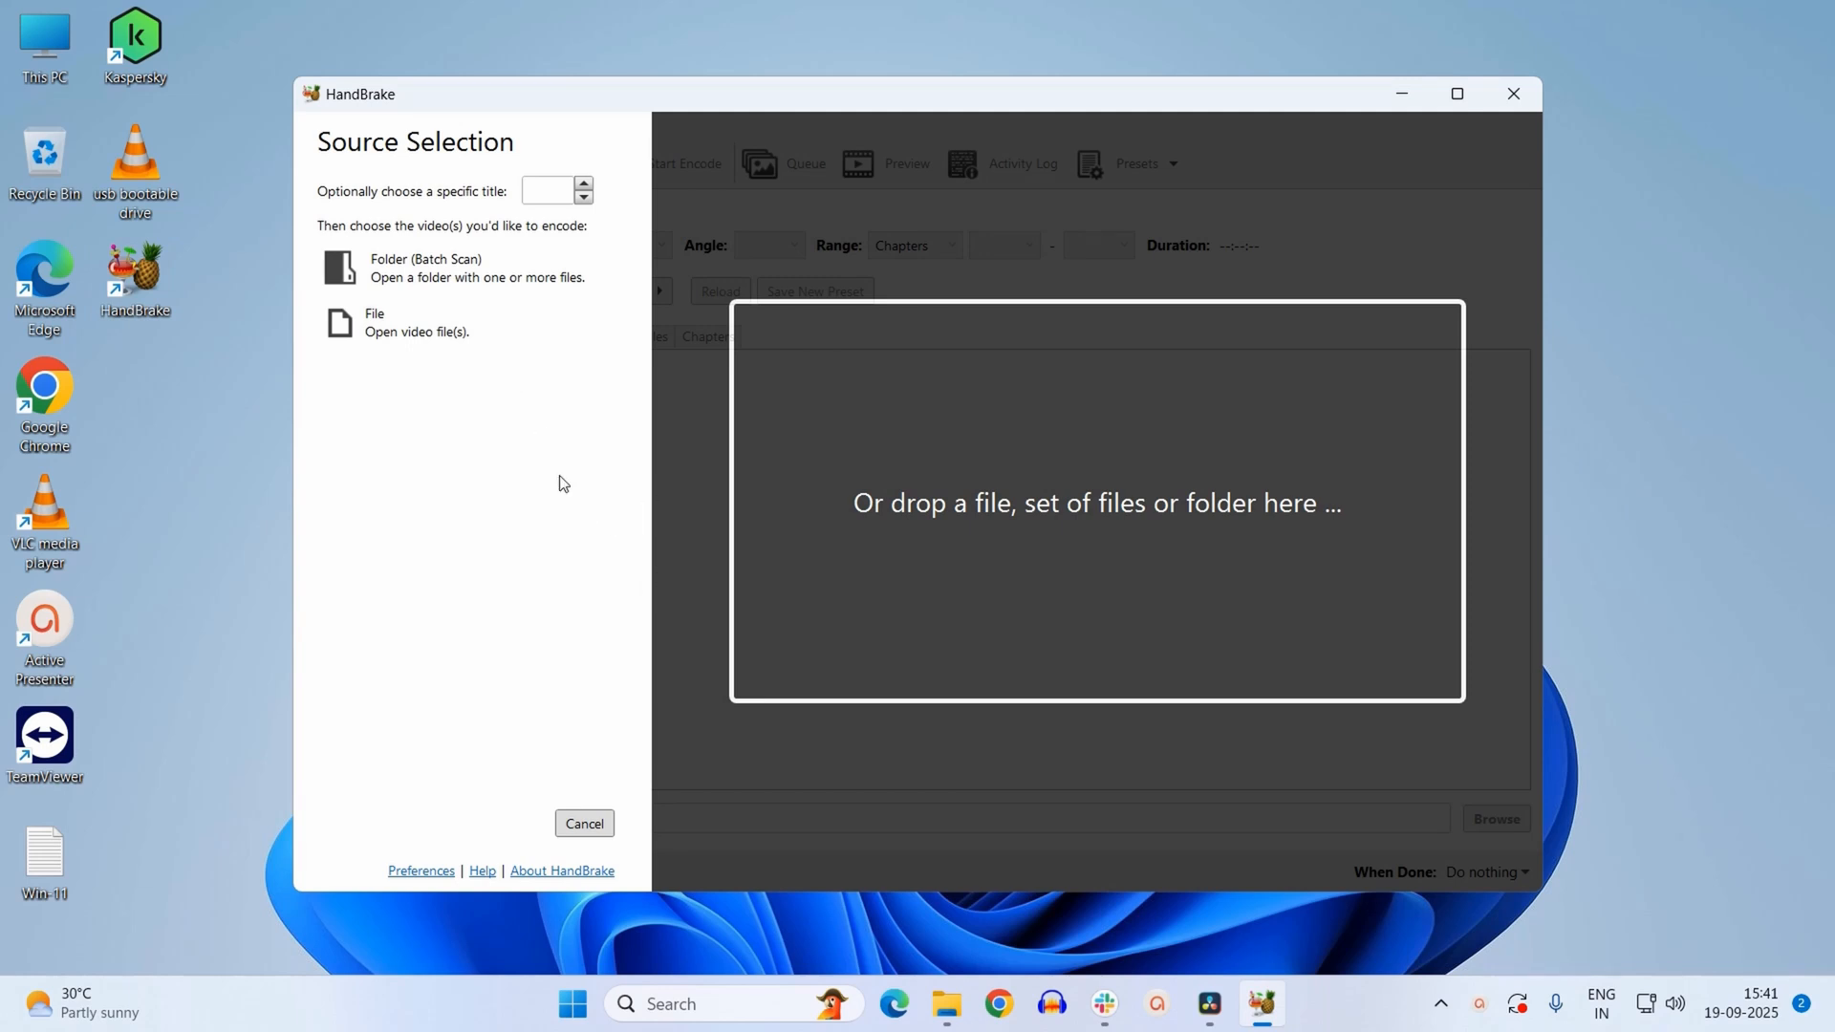
pyautogui.moveTo(445, 402)
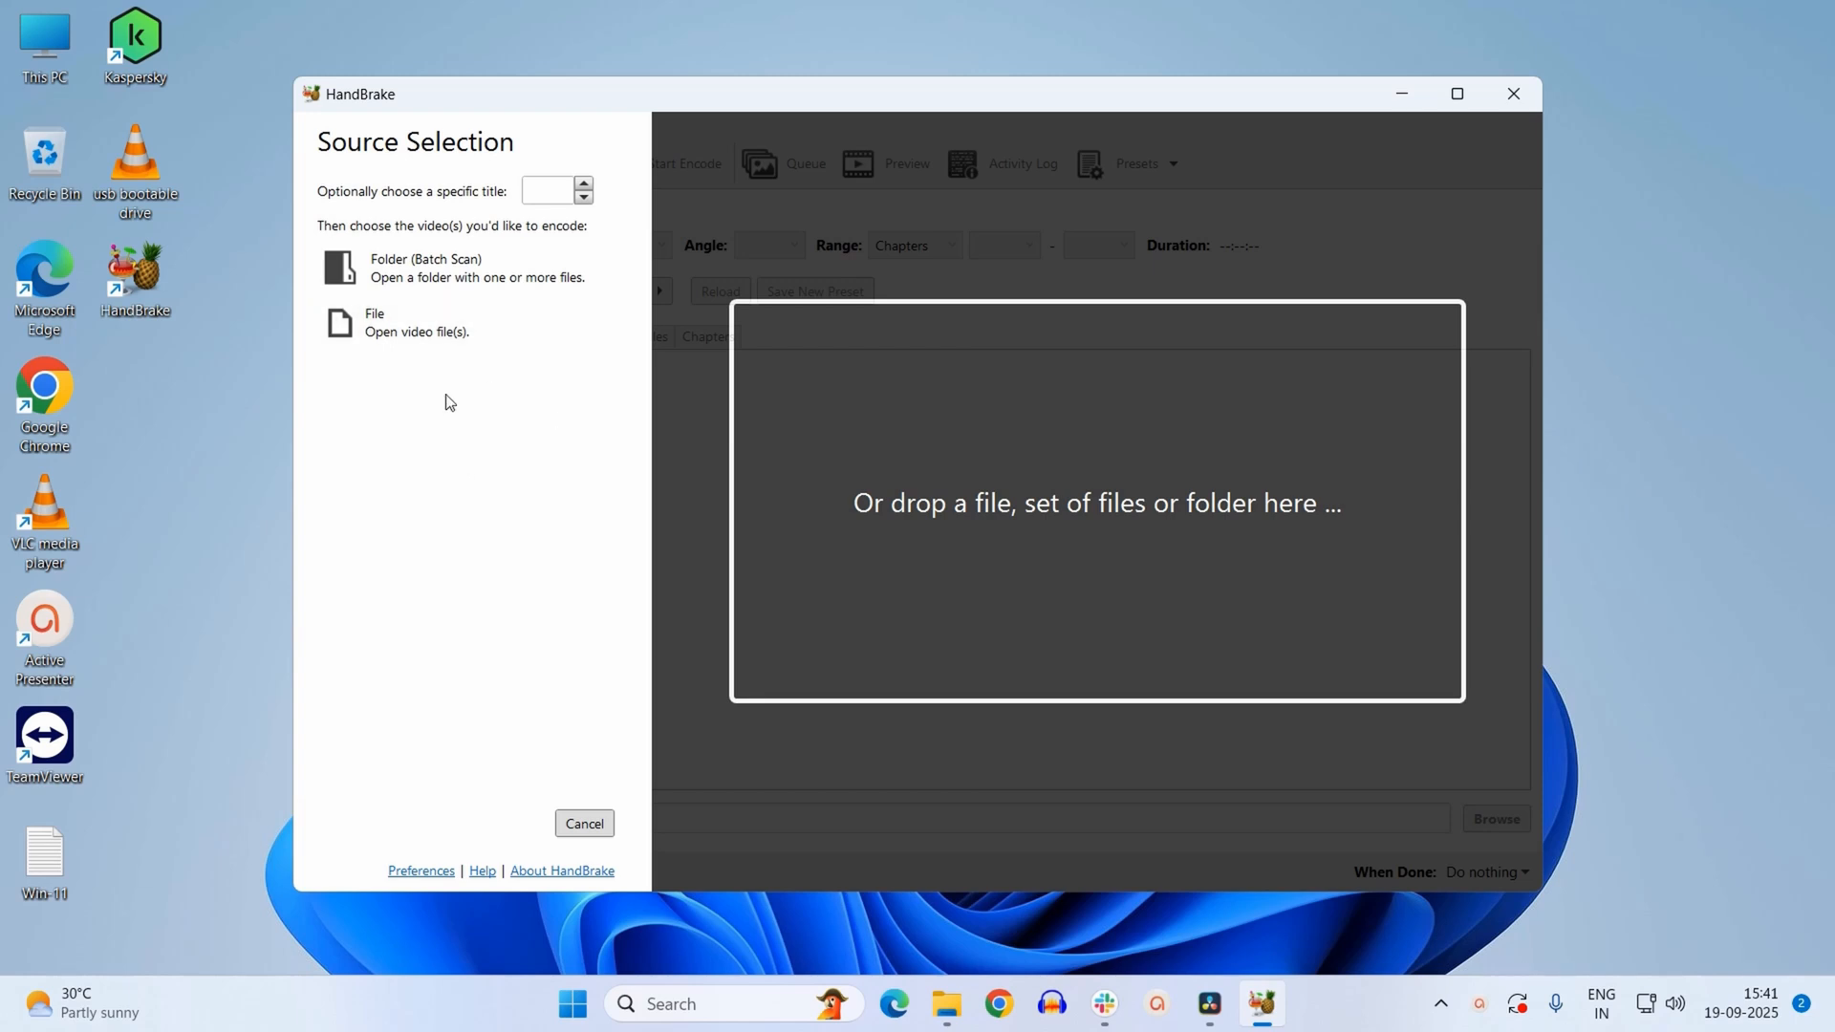
pyautogui.moveTo(403, 277)
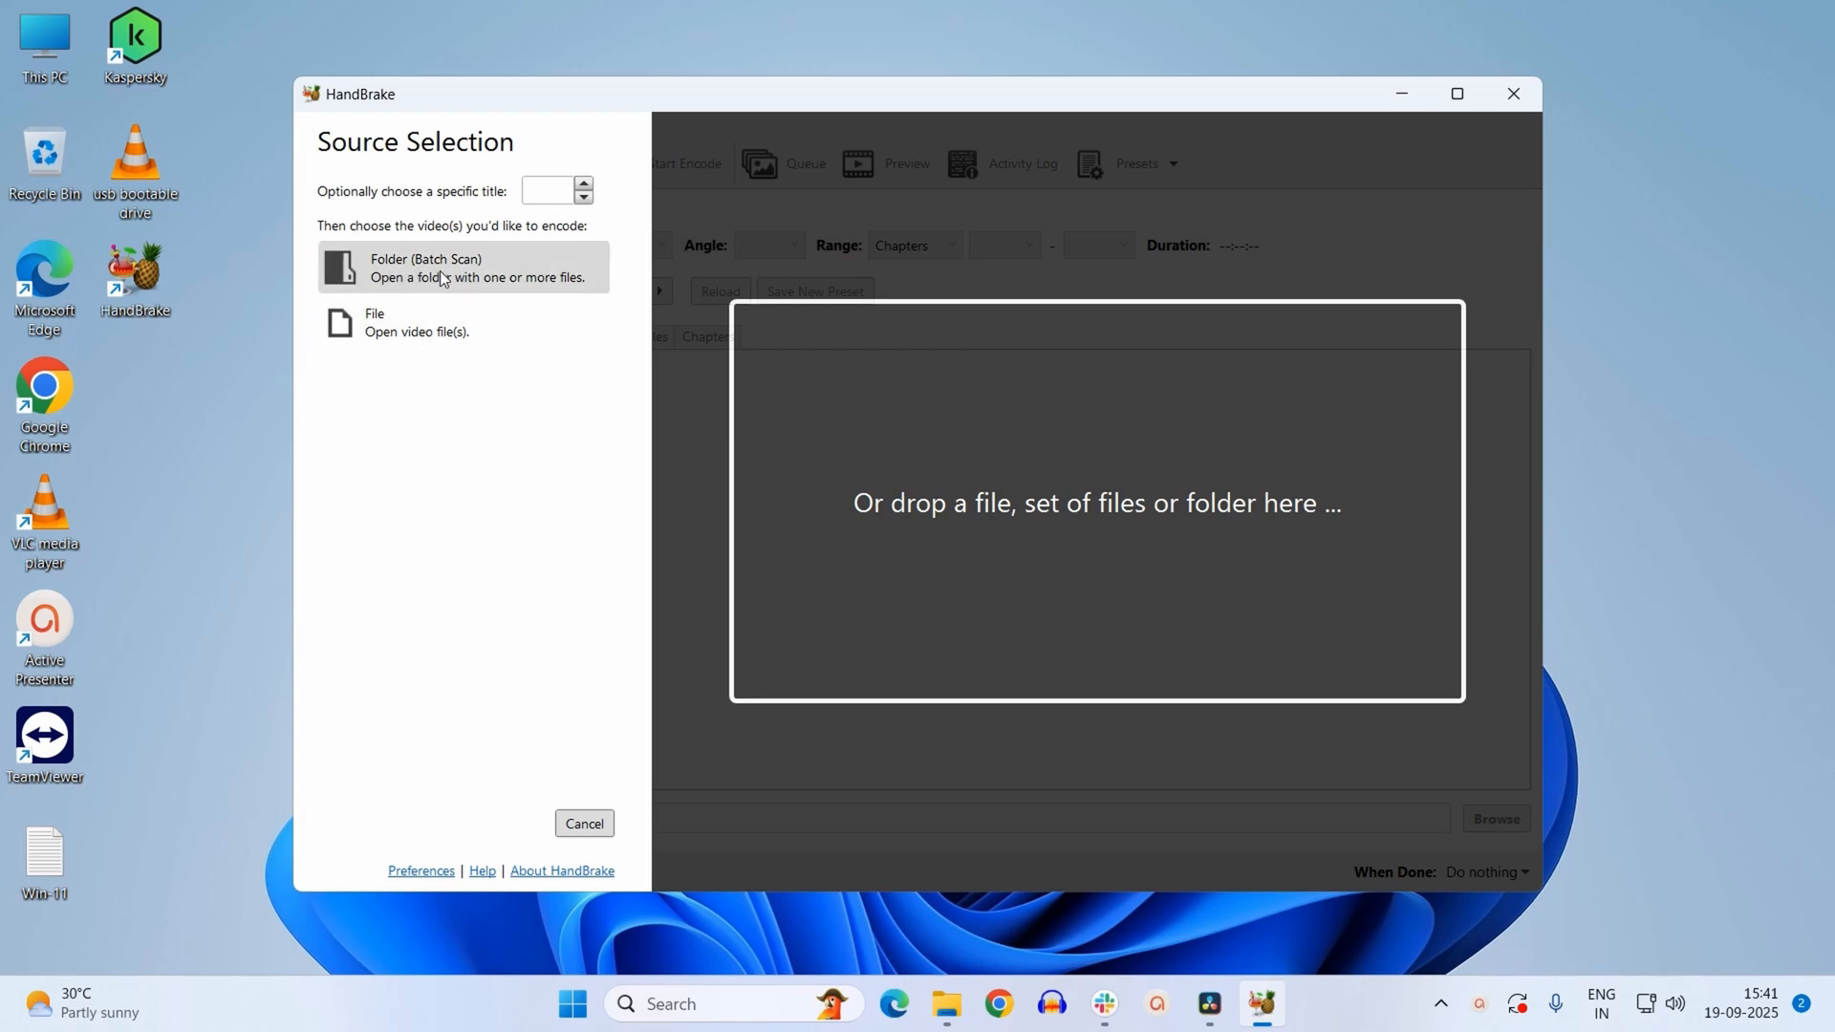
pyautogui.moveTo(442, 331)
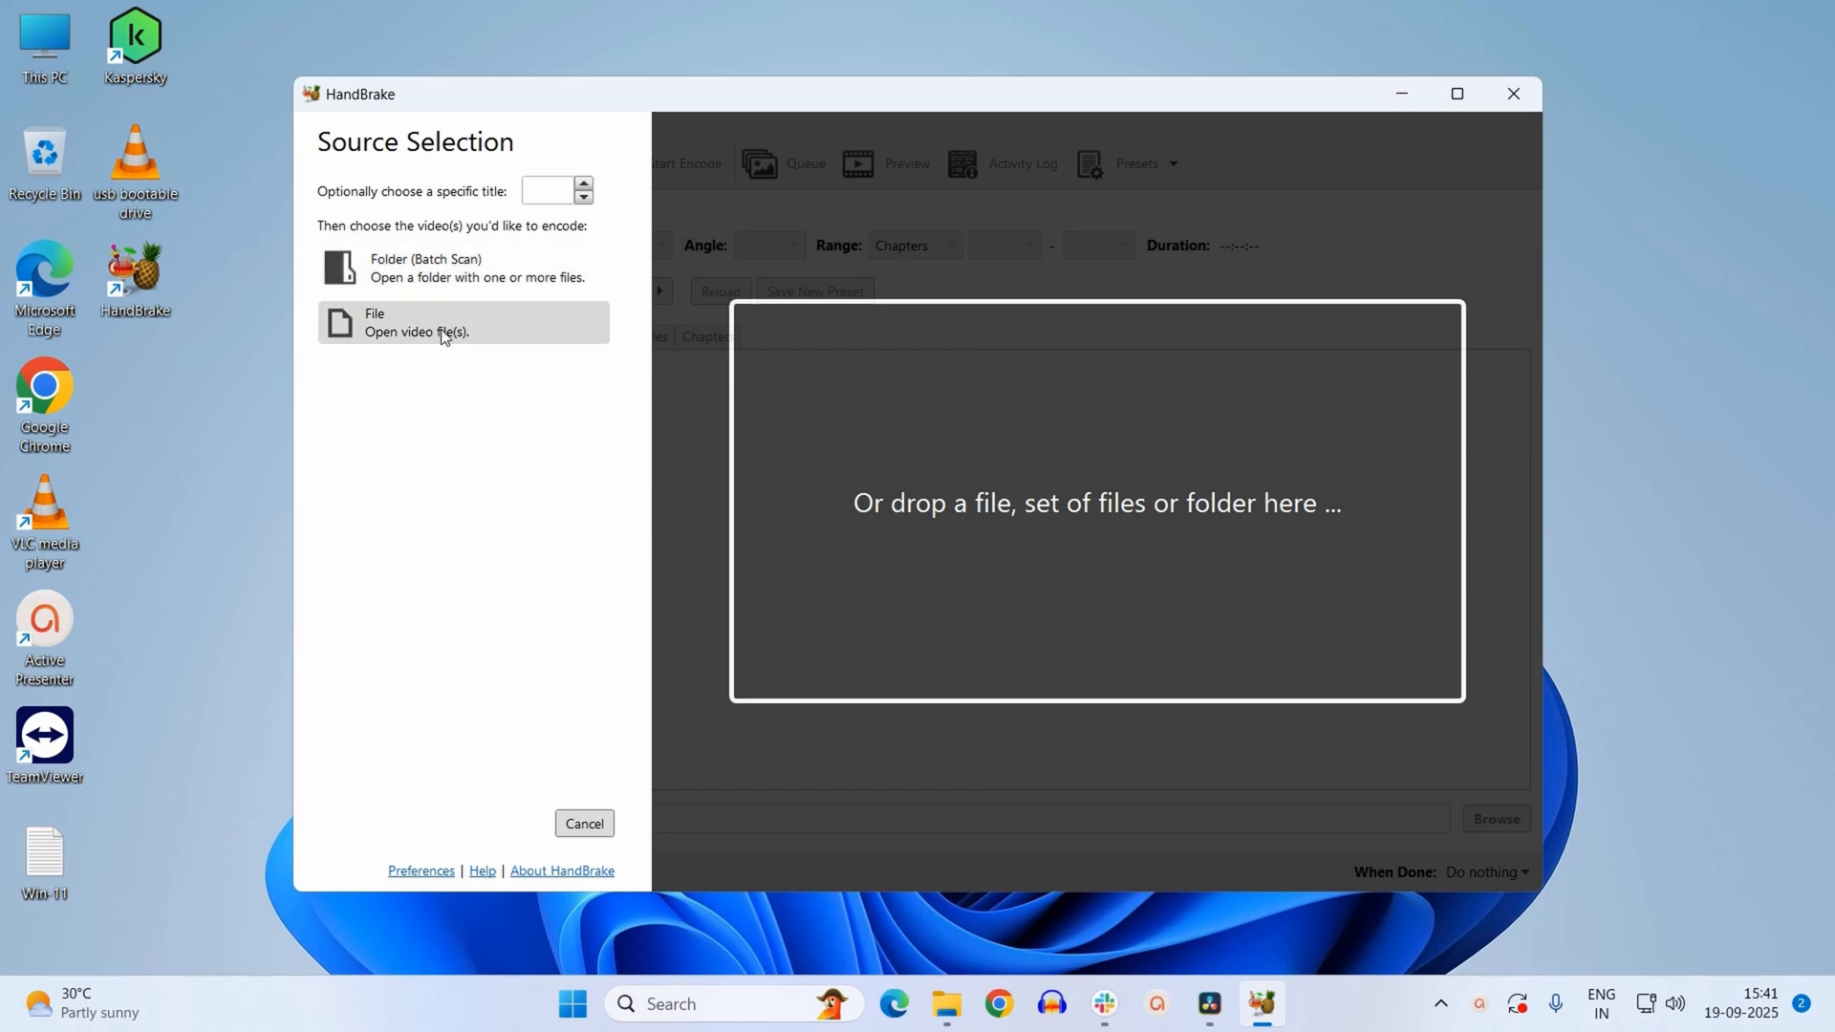
pyautogui.moveTo(516, 417)
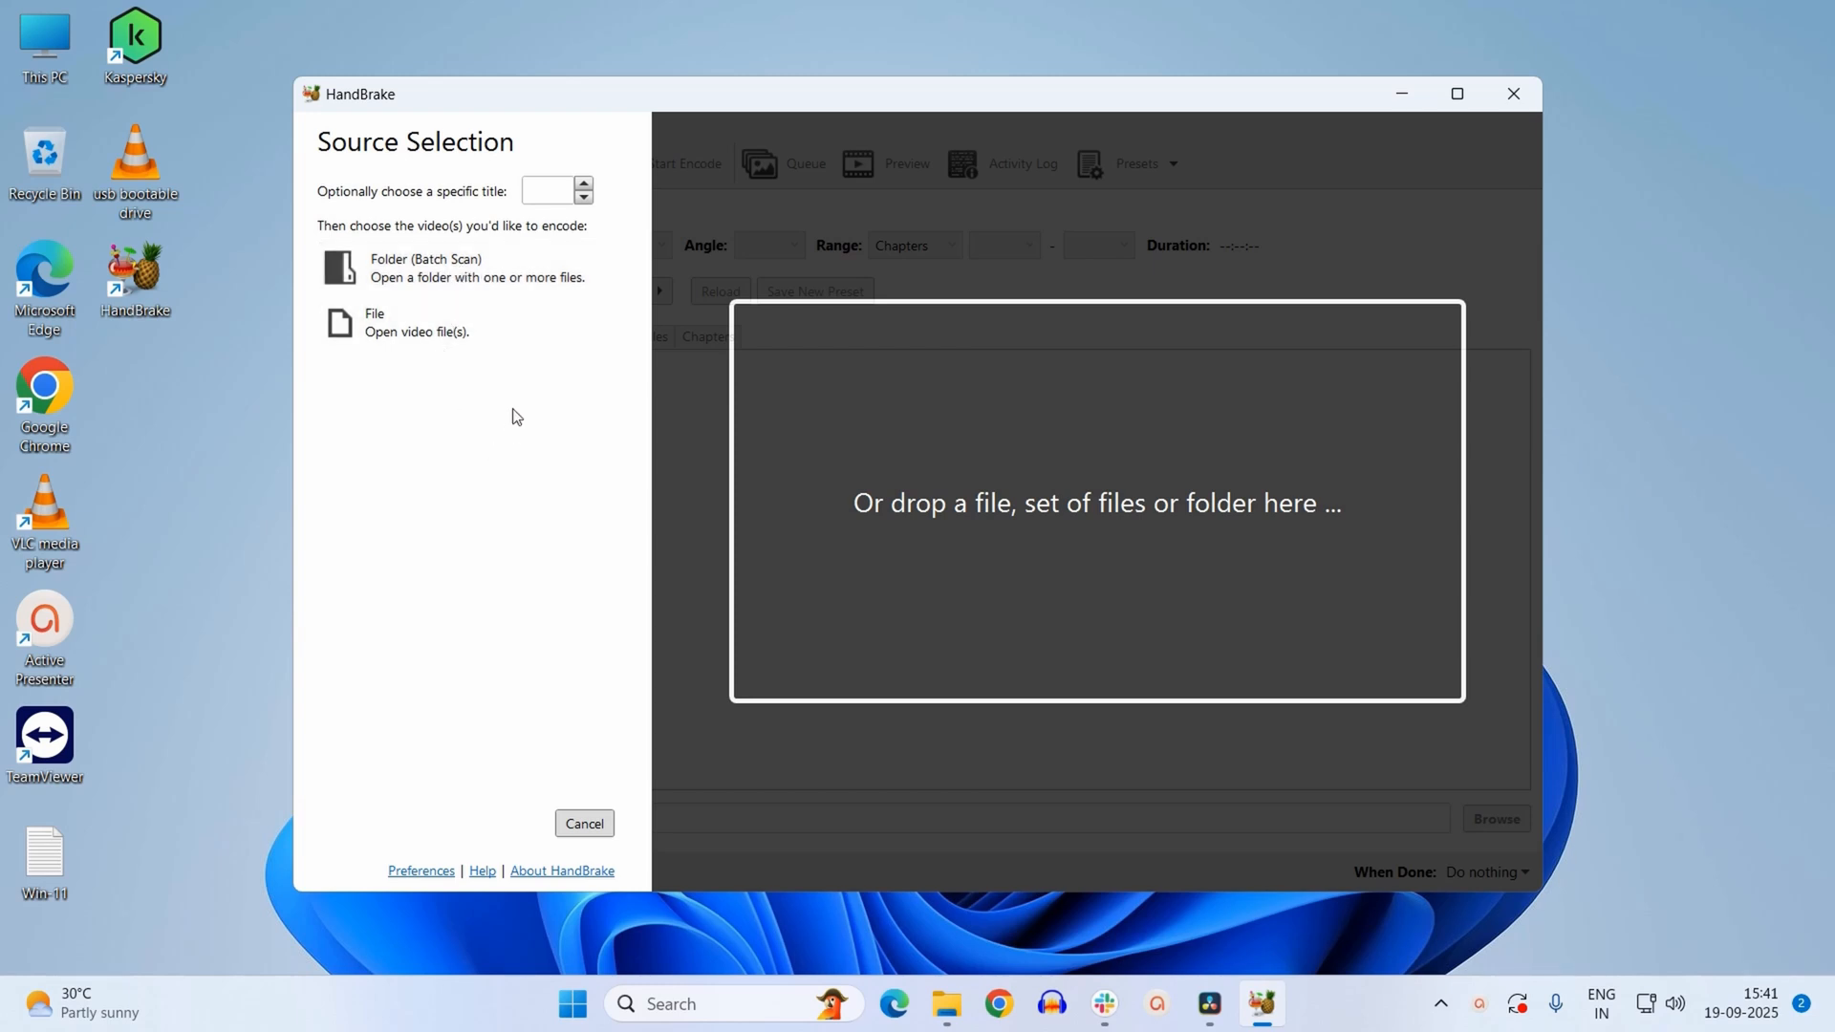
pyautogui.moveTo(471, 407)
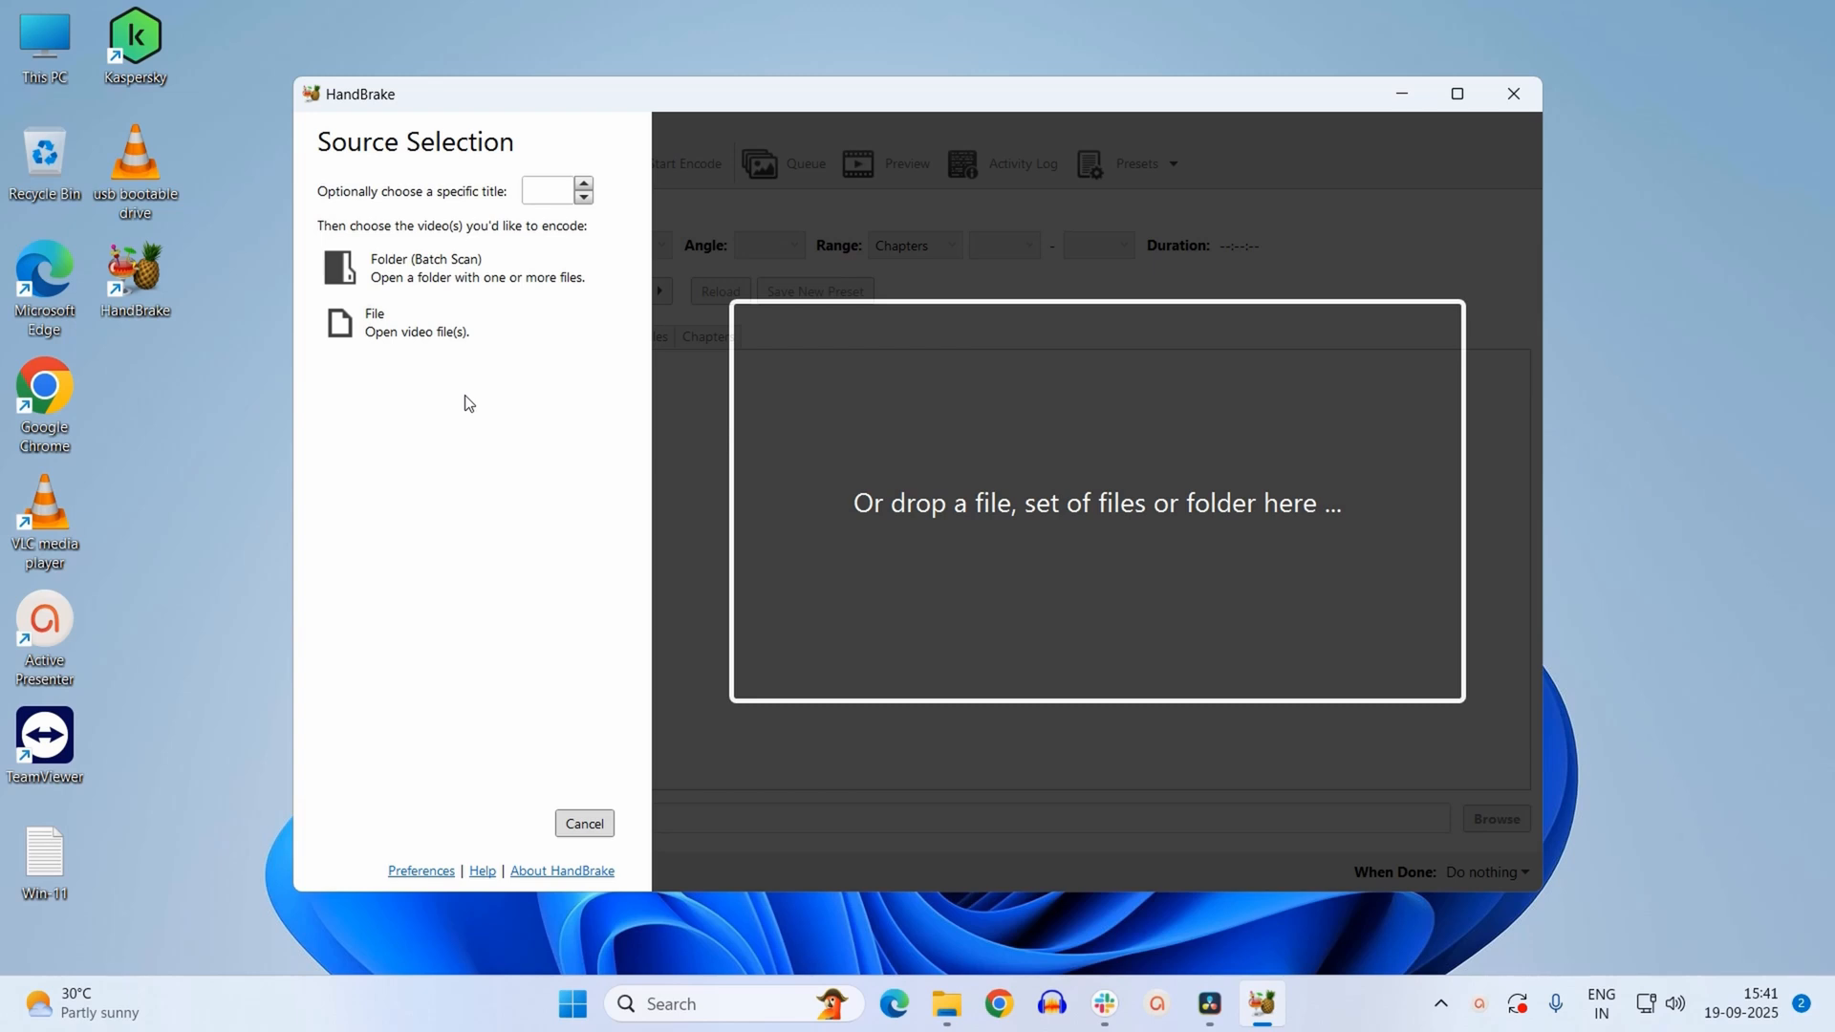
pyautogui.moveTo(462, 267)
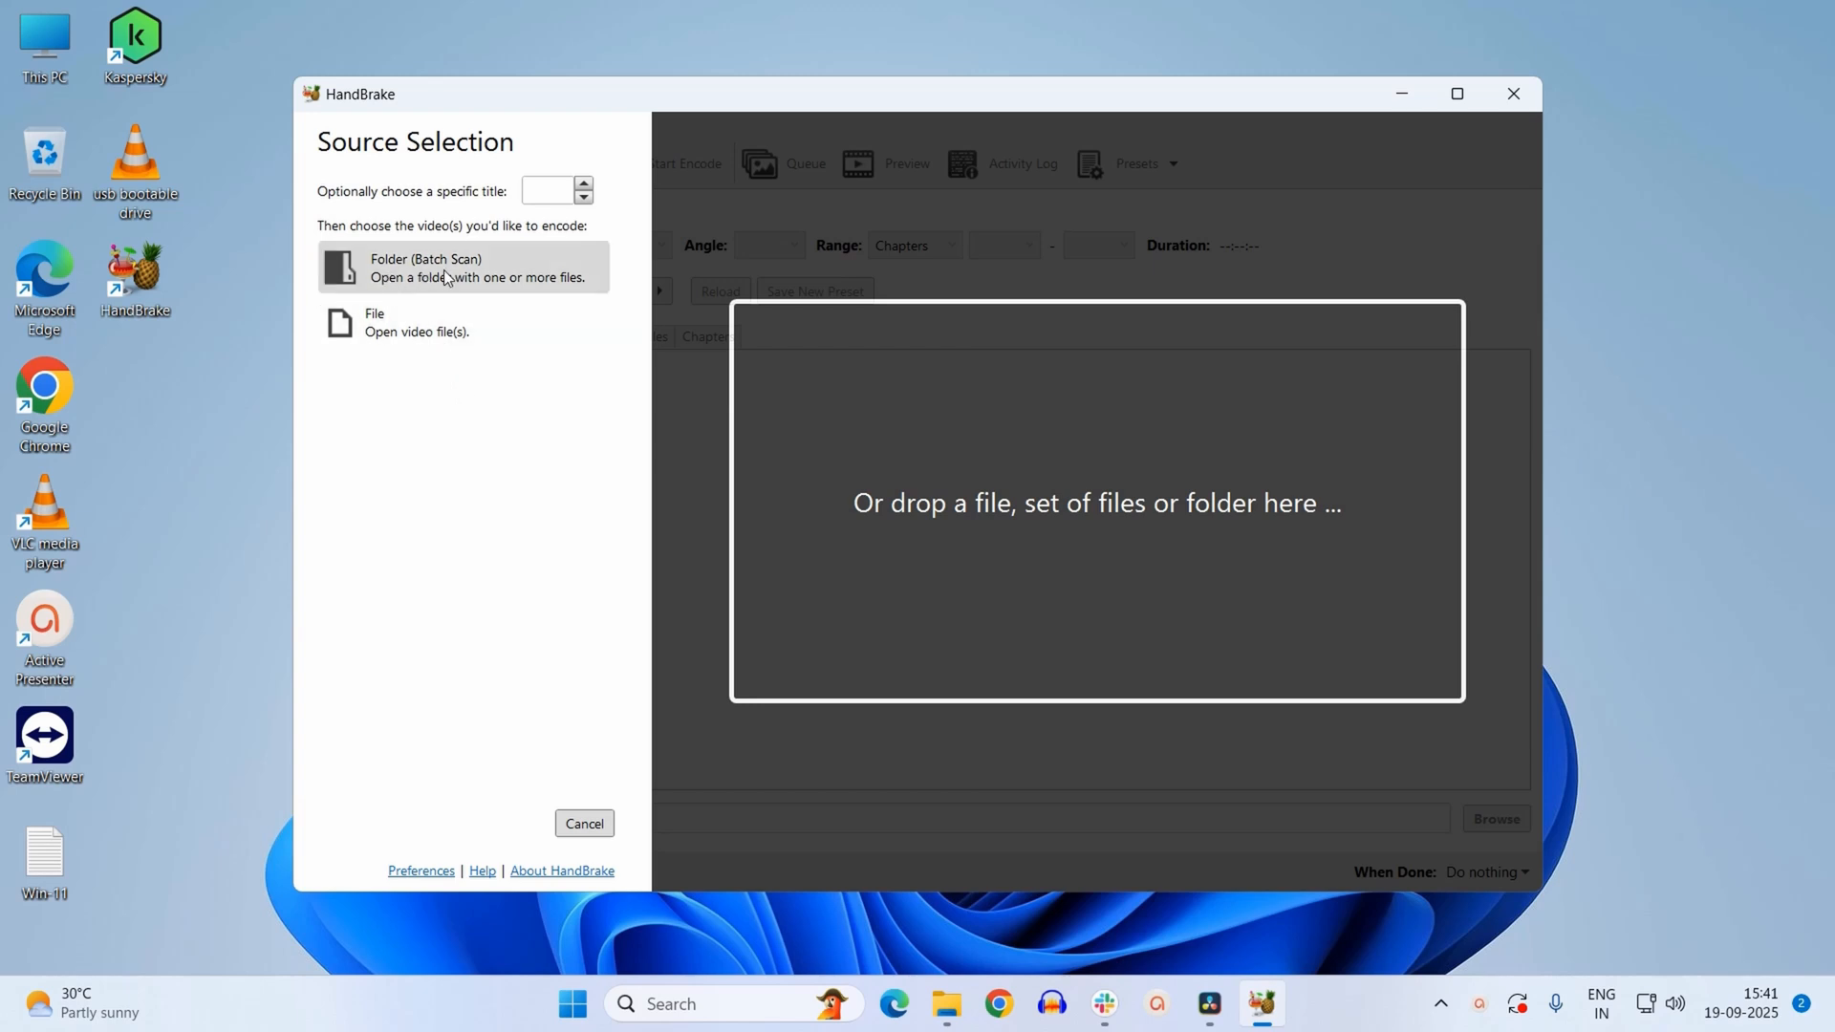
pyautogui.moveTo(447, 395)
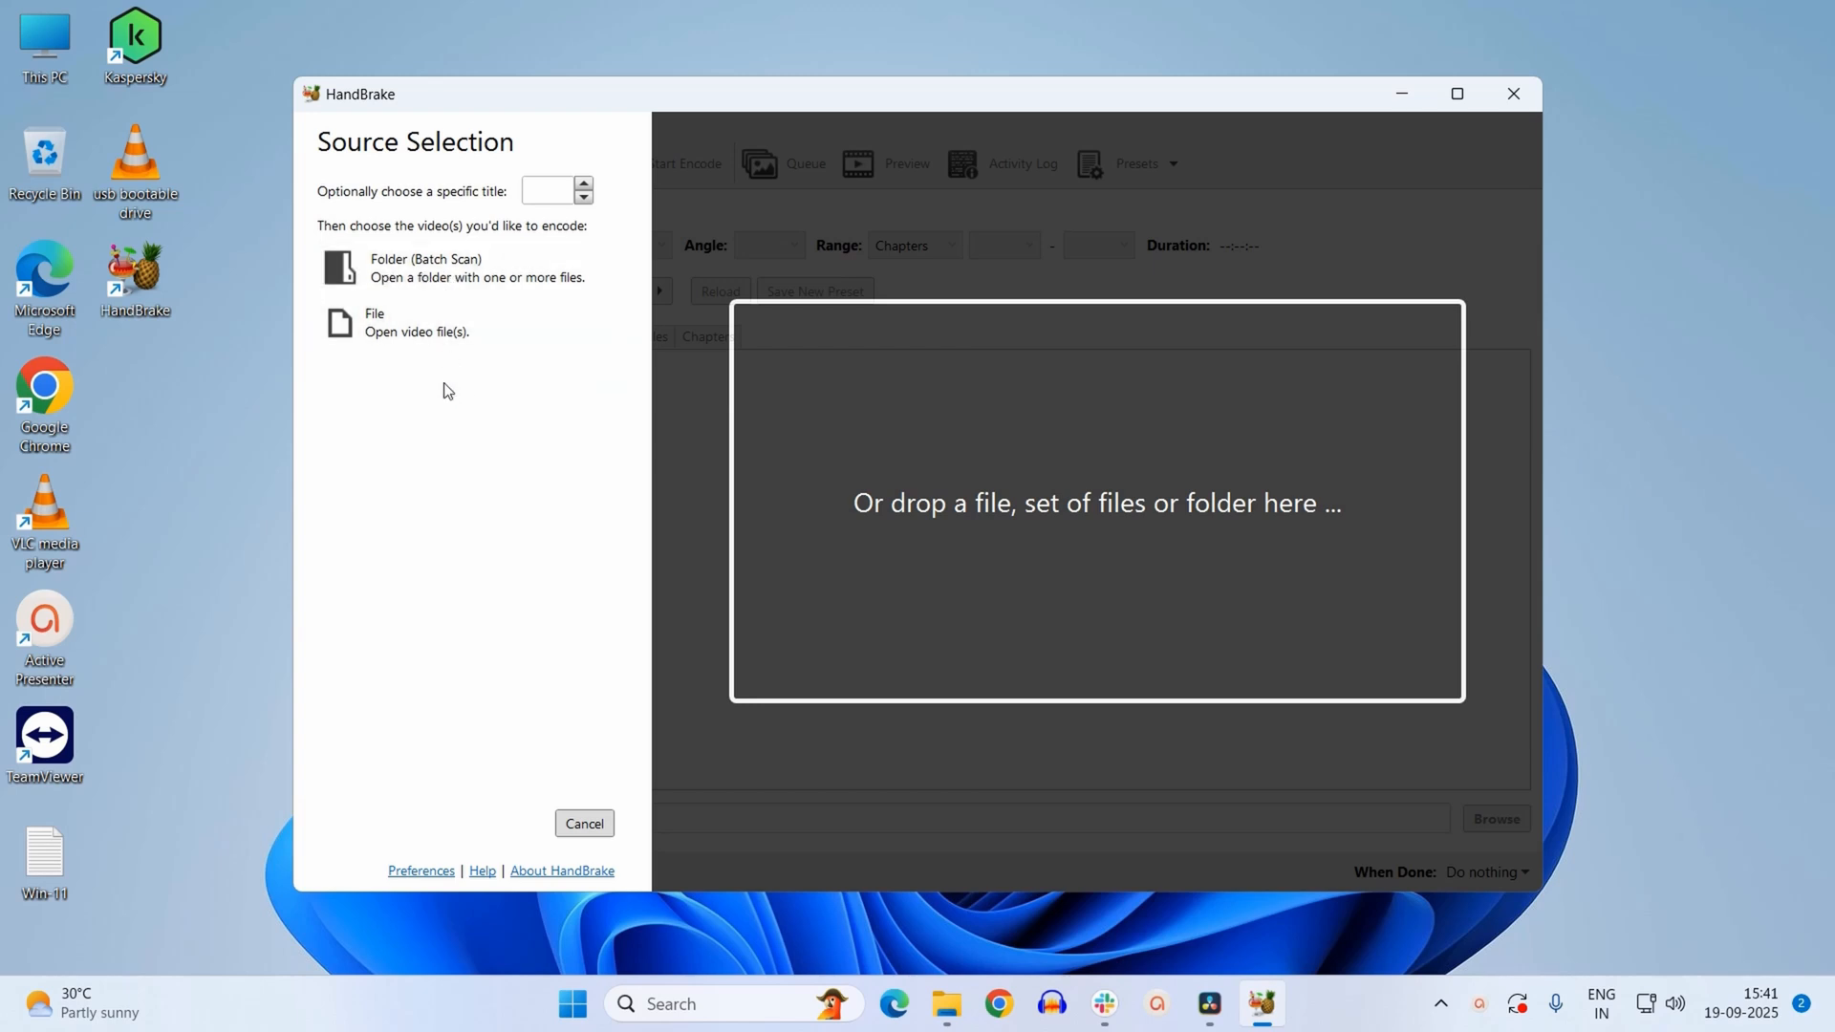
pyautogui.moveTo(402, 355)
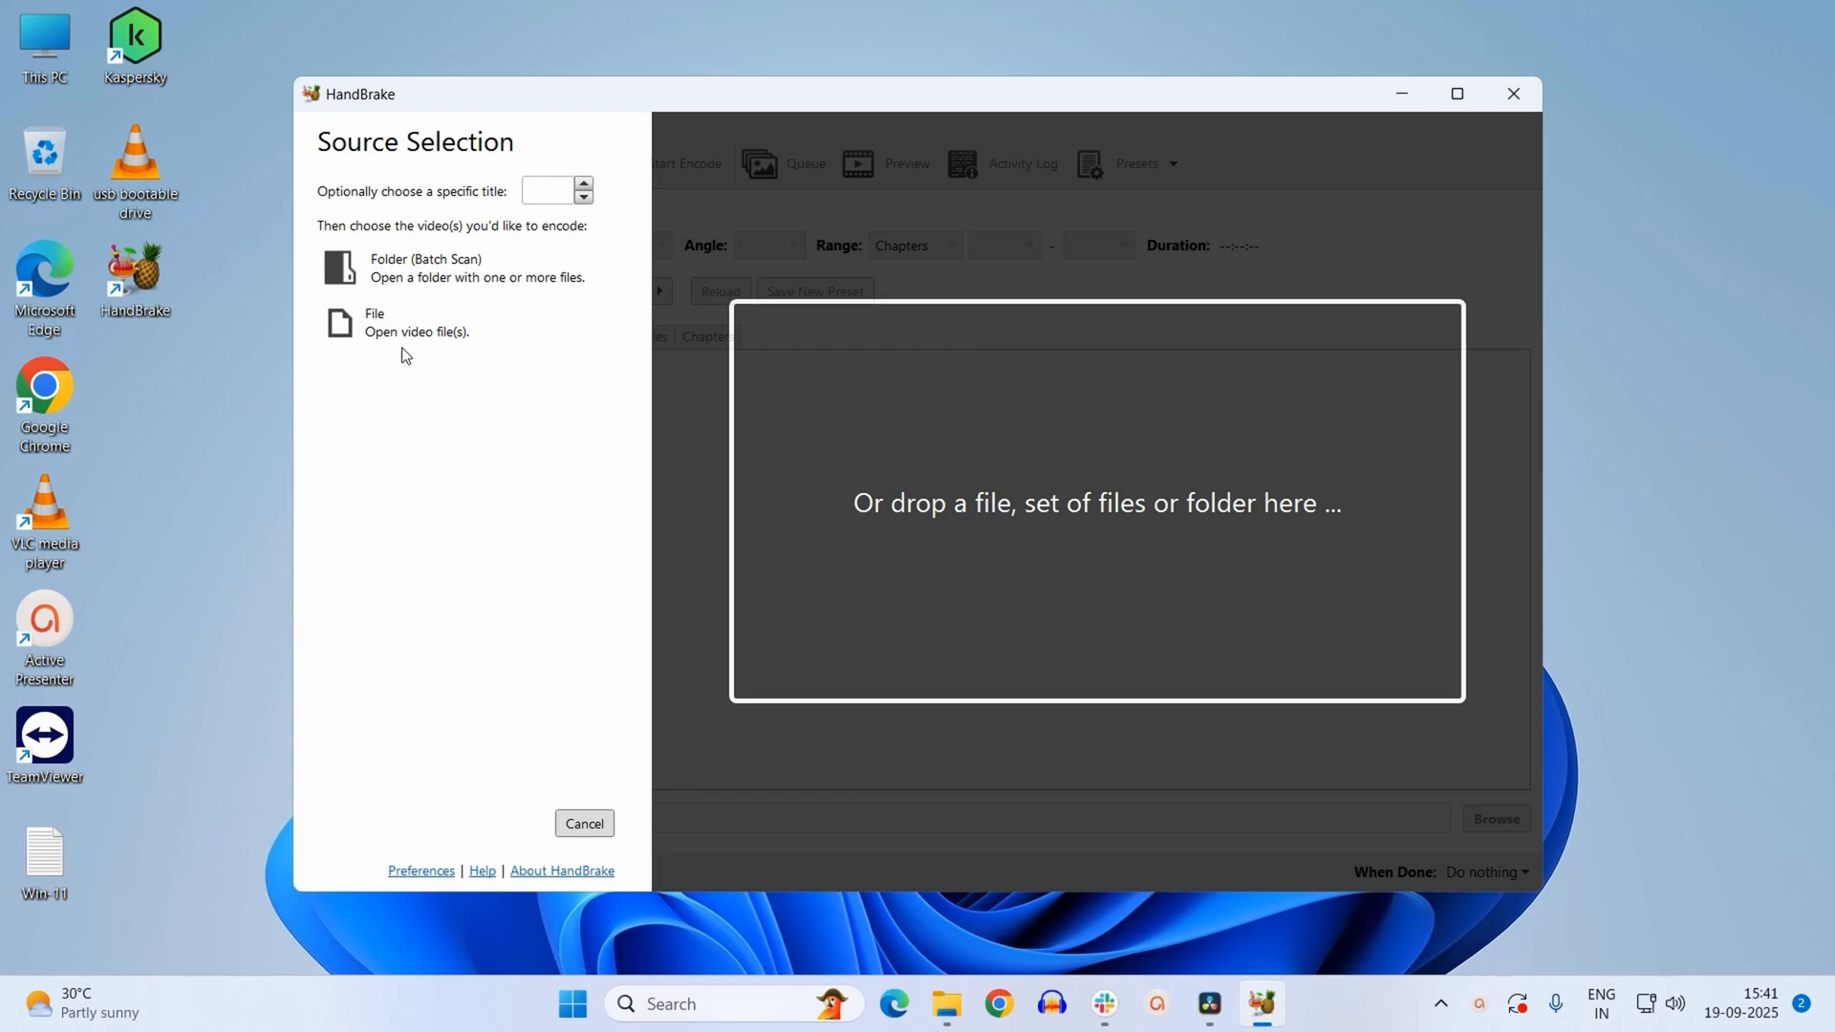
pyautogui.moveTo(390, 337)
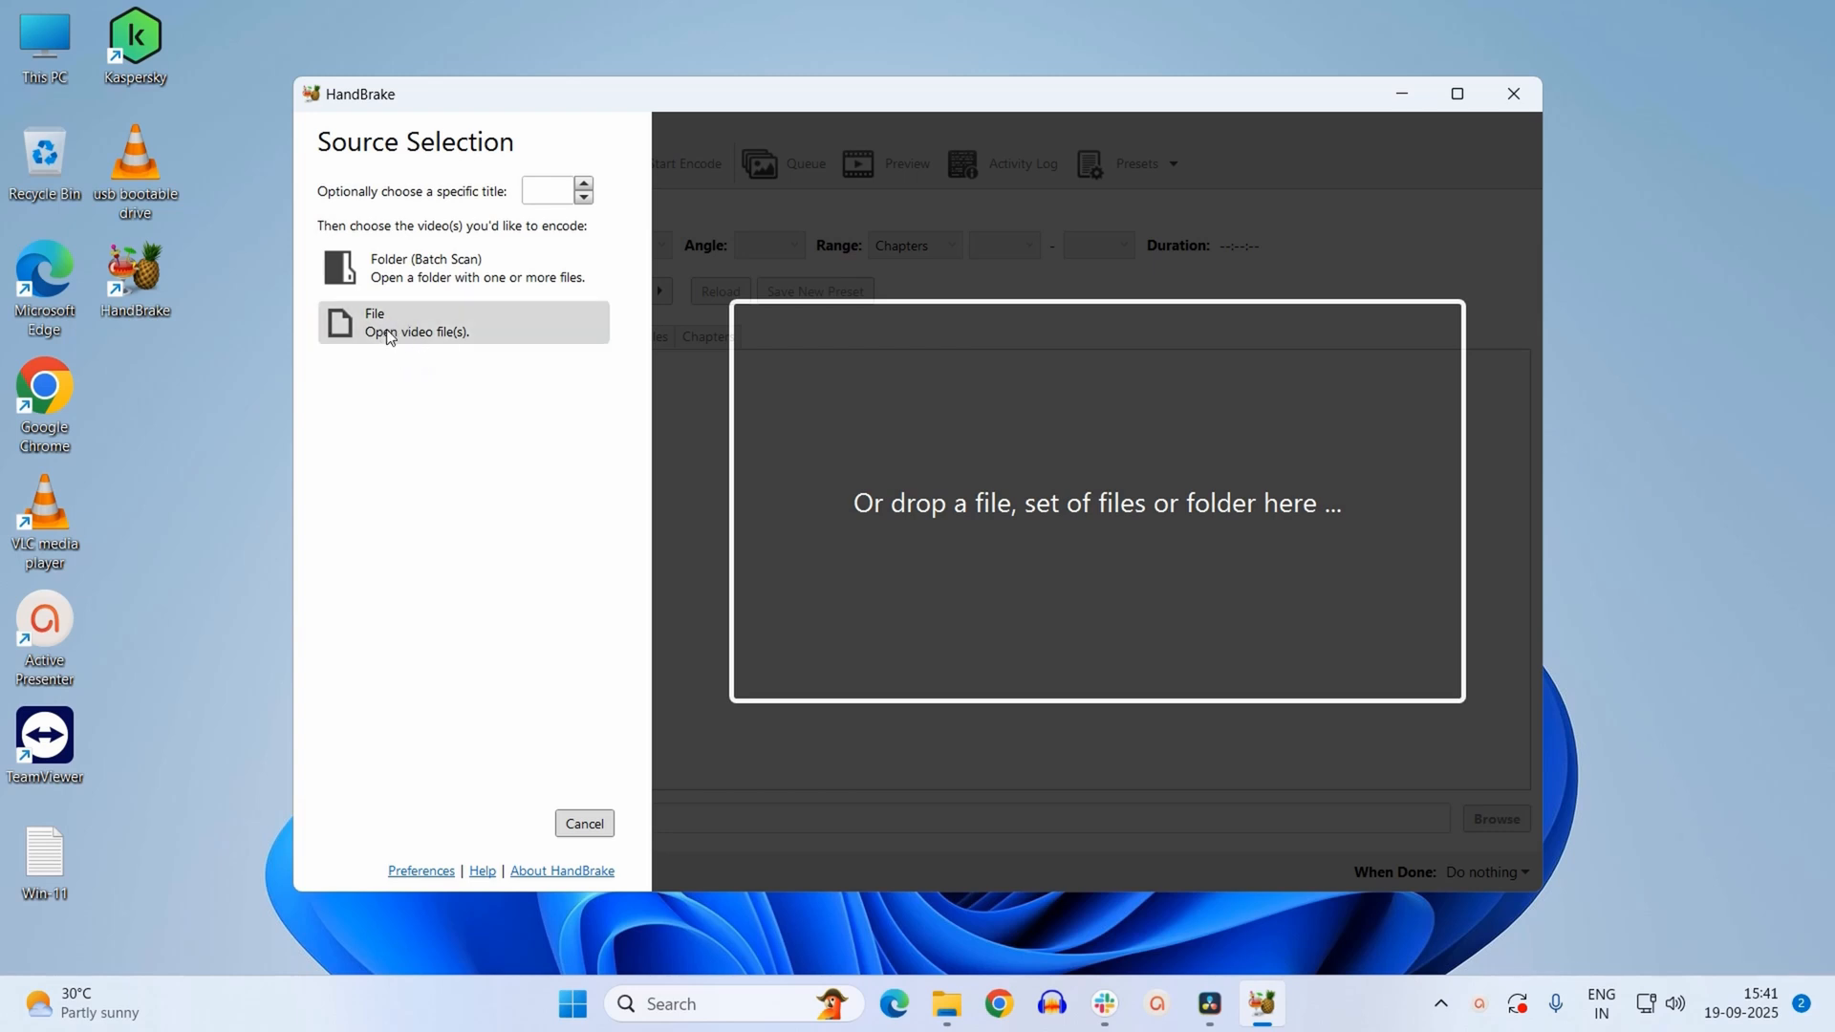
# Choose File as the source and browse to the Downloads folder.
pyautogui.click(463, 322)
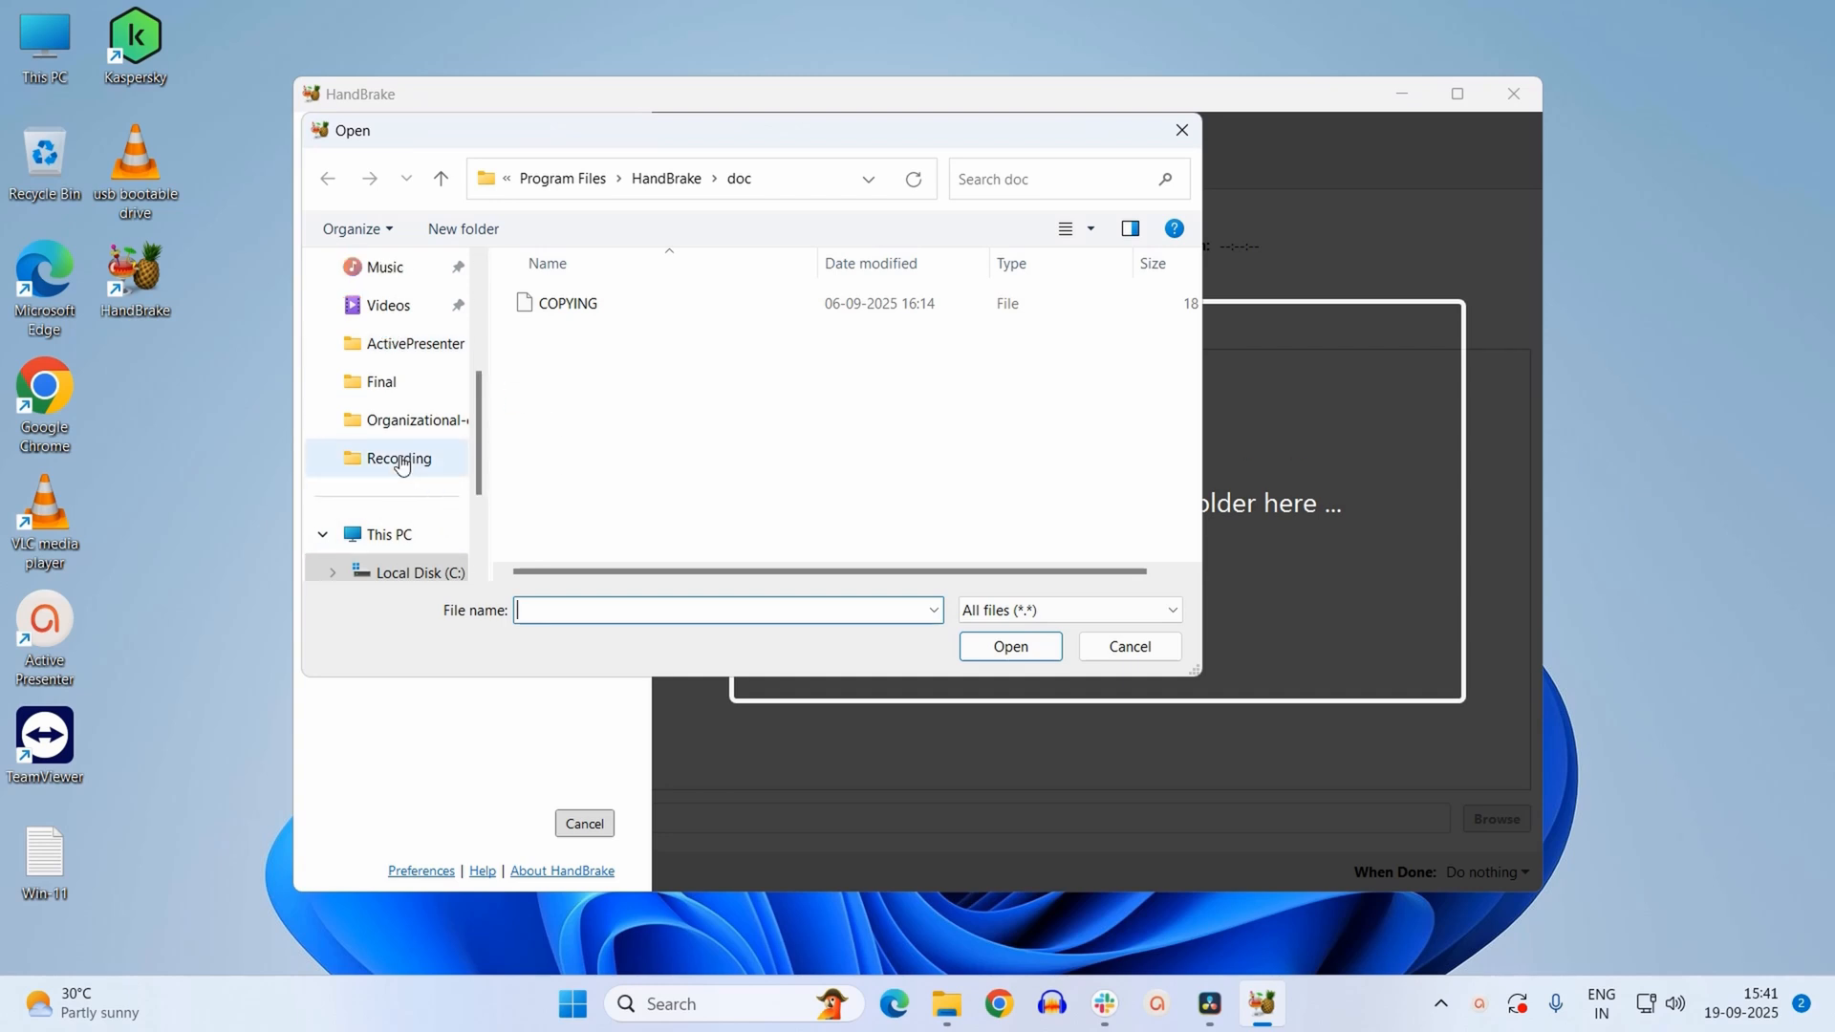
pyautogui.scroll(3)
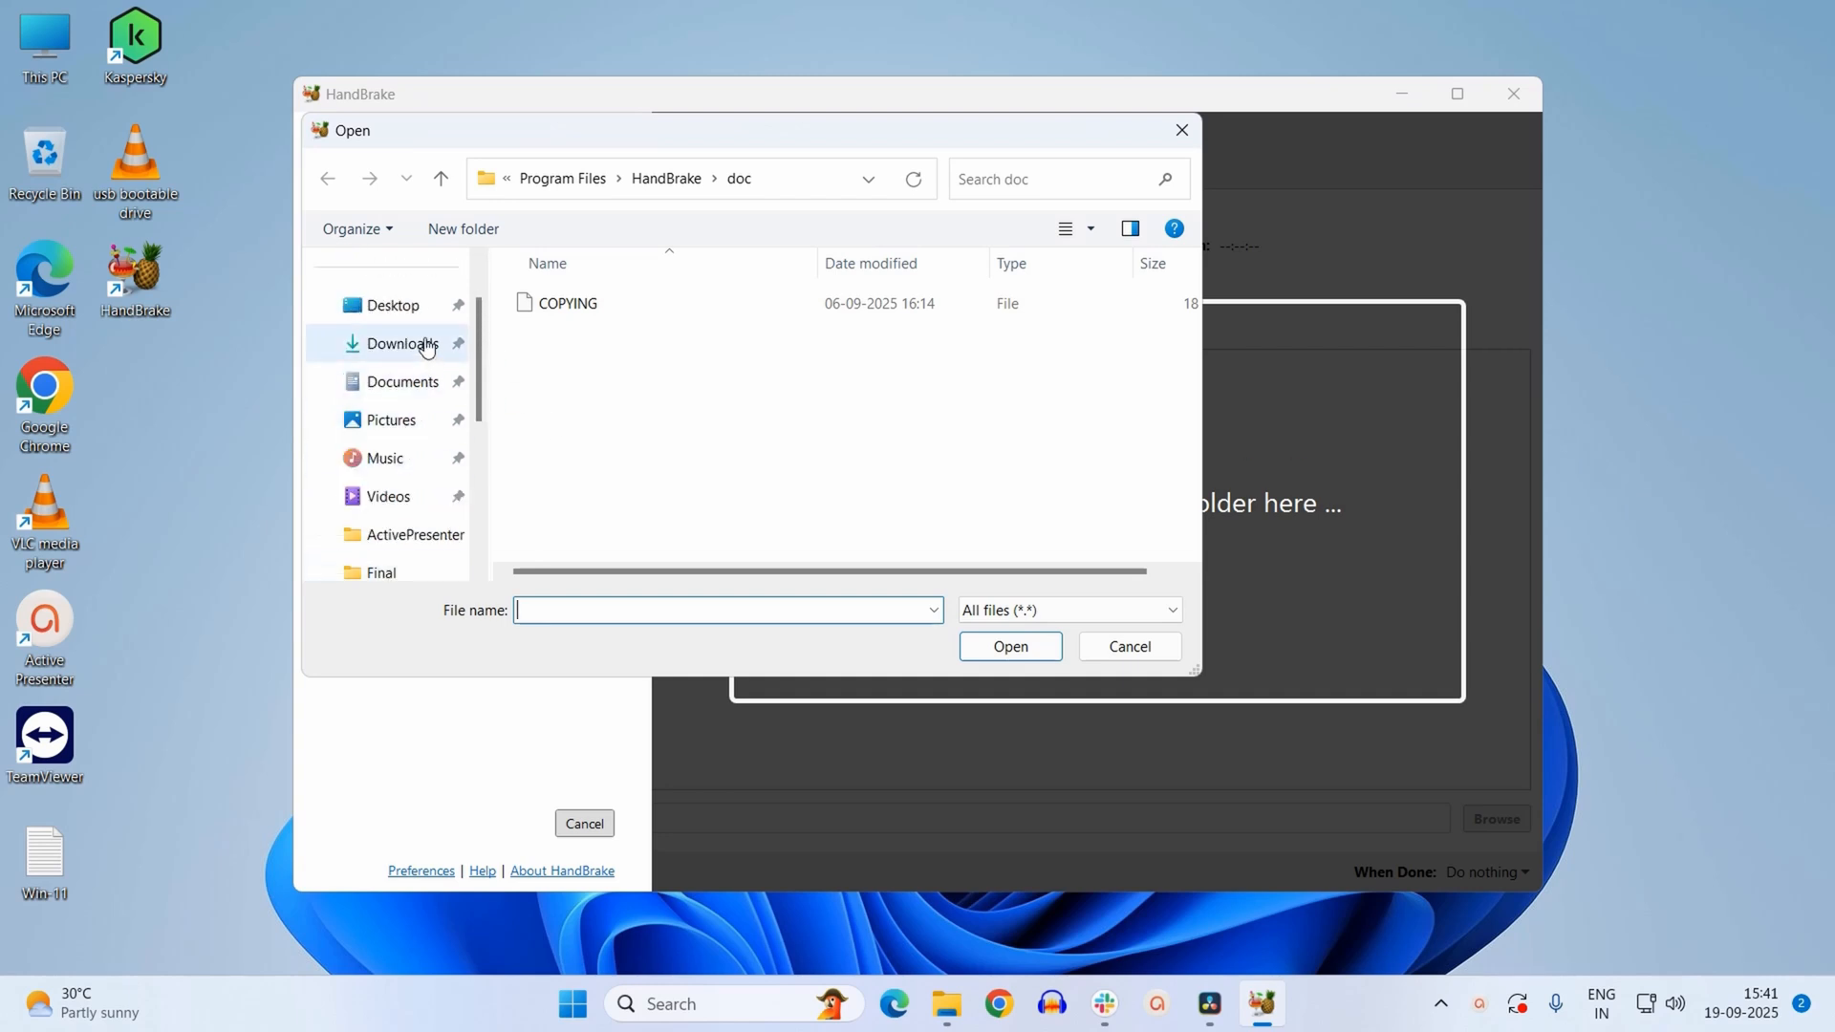
pyautogui.click(402, 344)
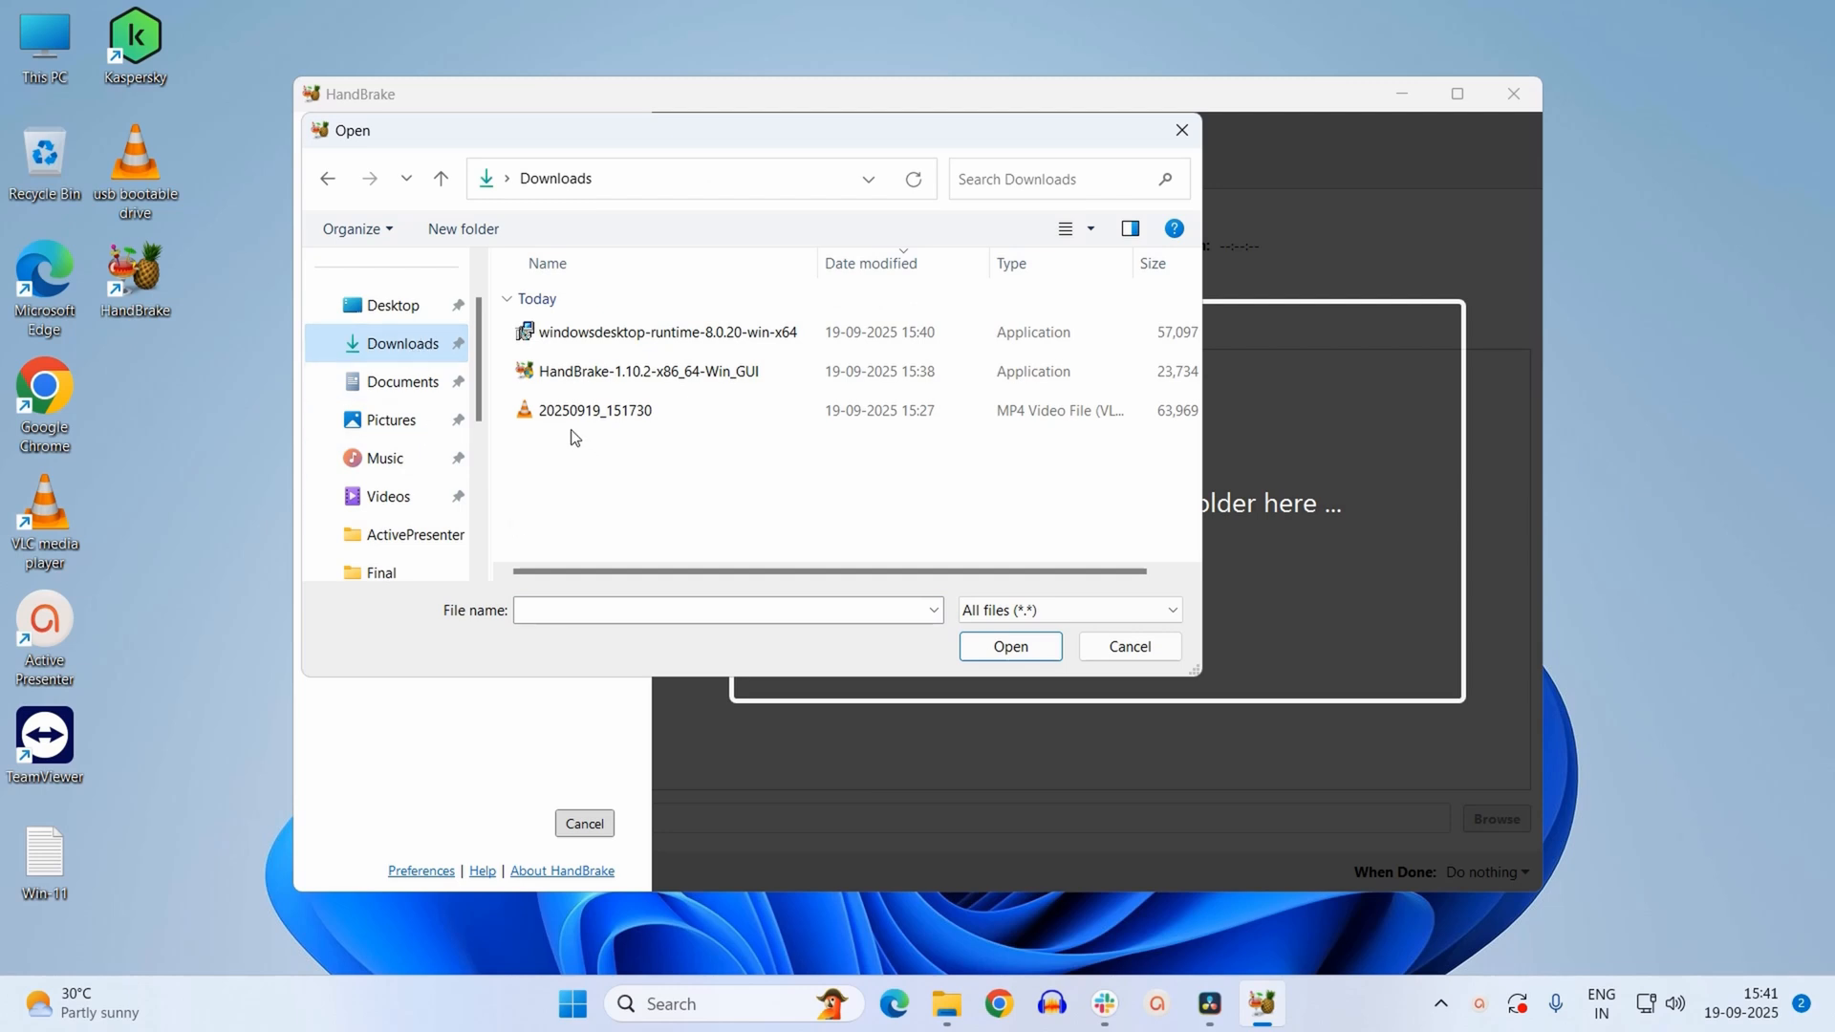
pyautogui.moveTo(596, 410)
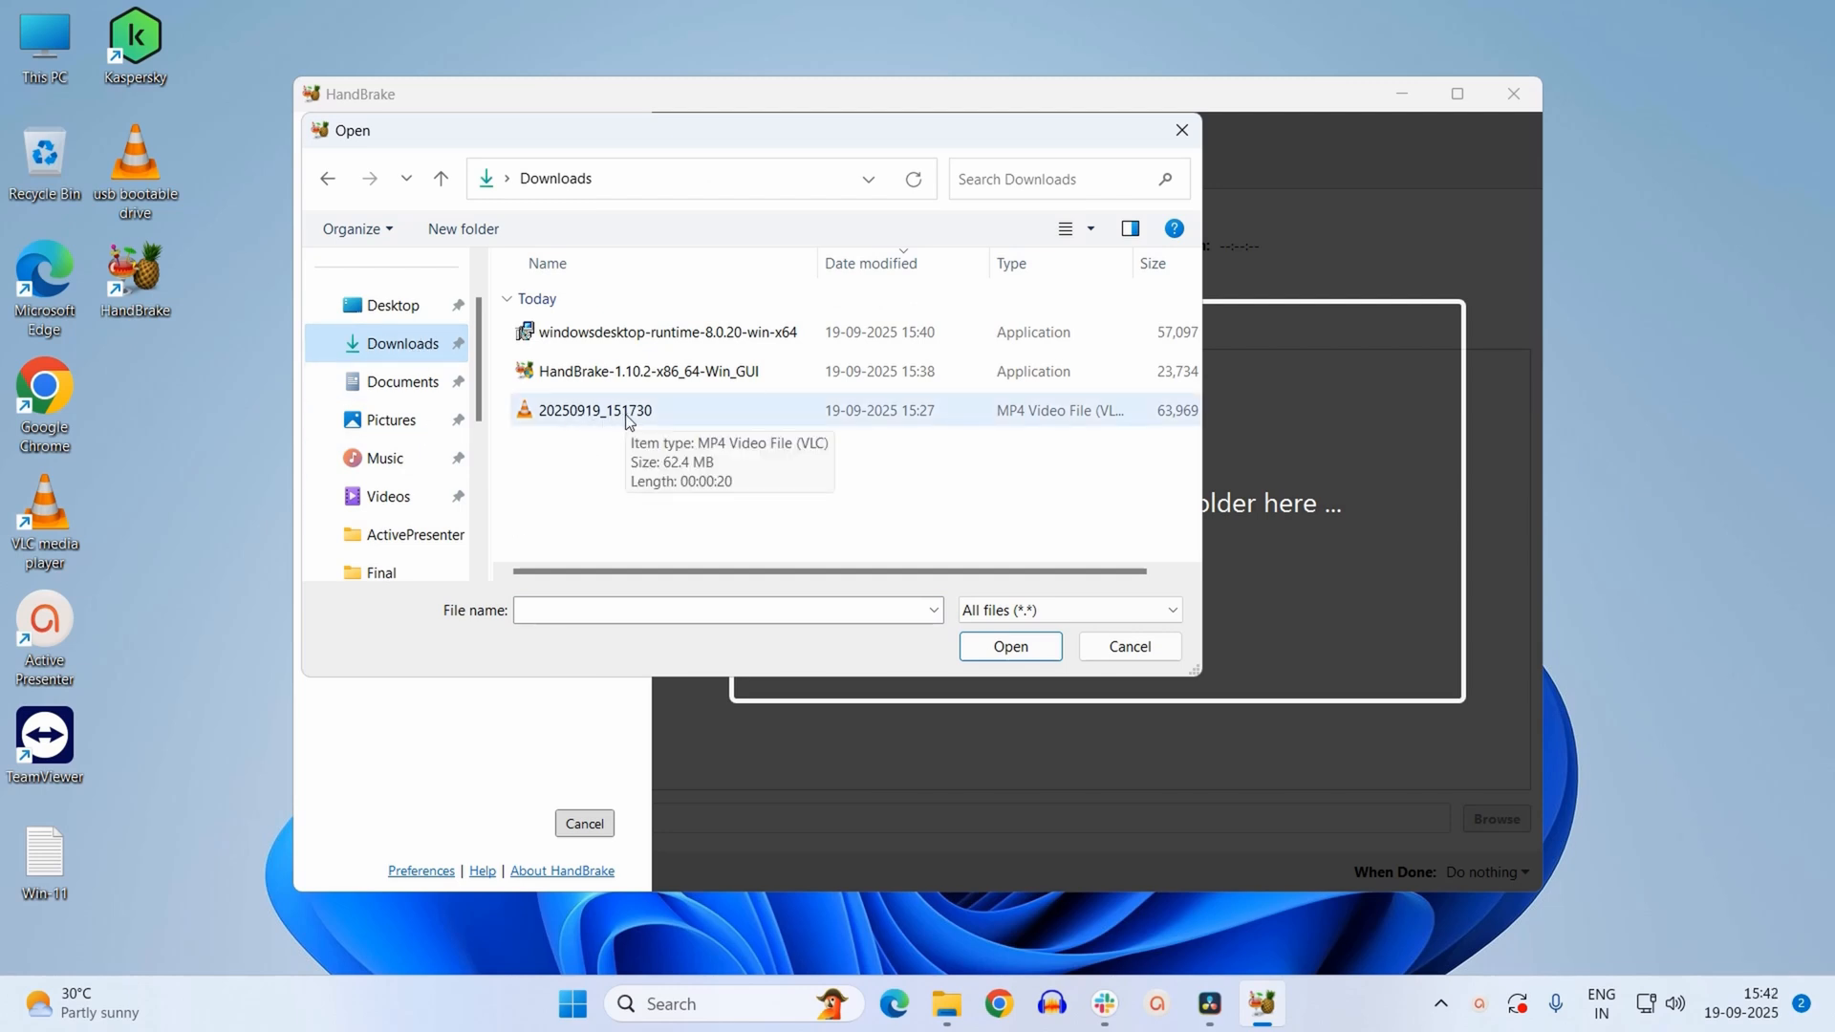
pyautogui.moveTo(590, 454)
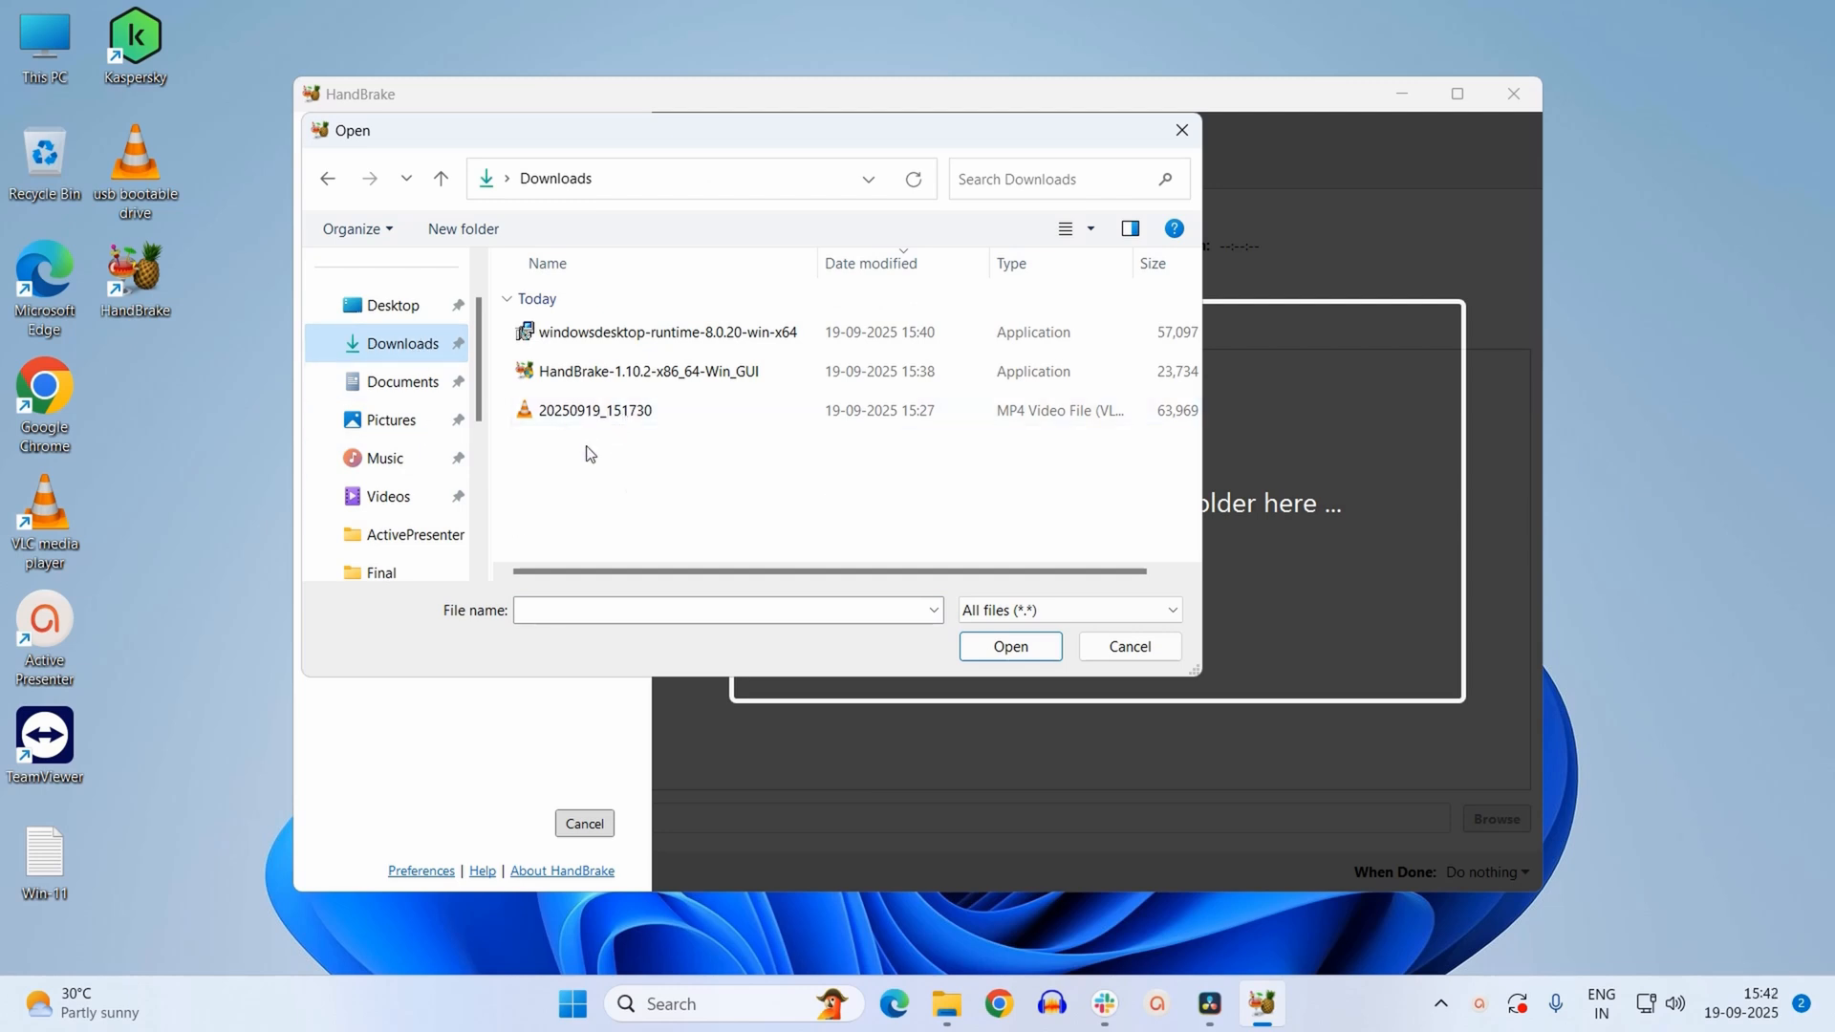
pyautogui.moveTo(596, 410)
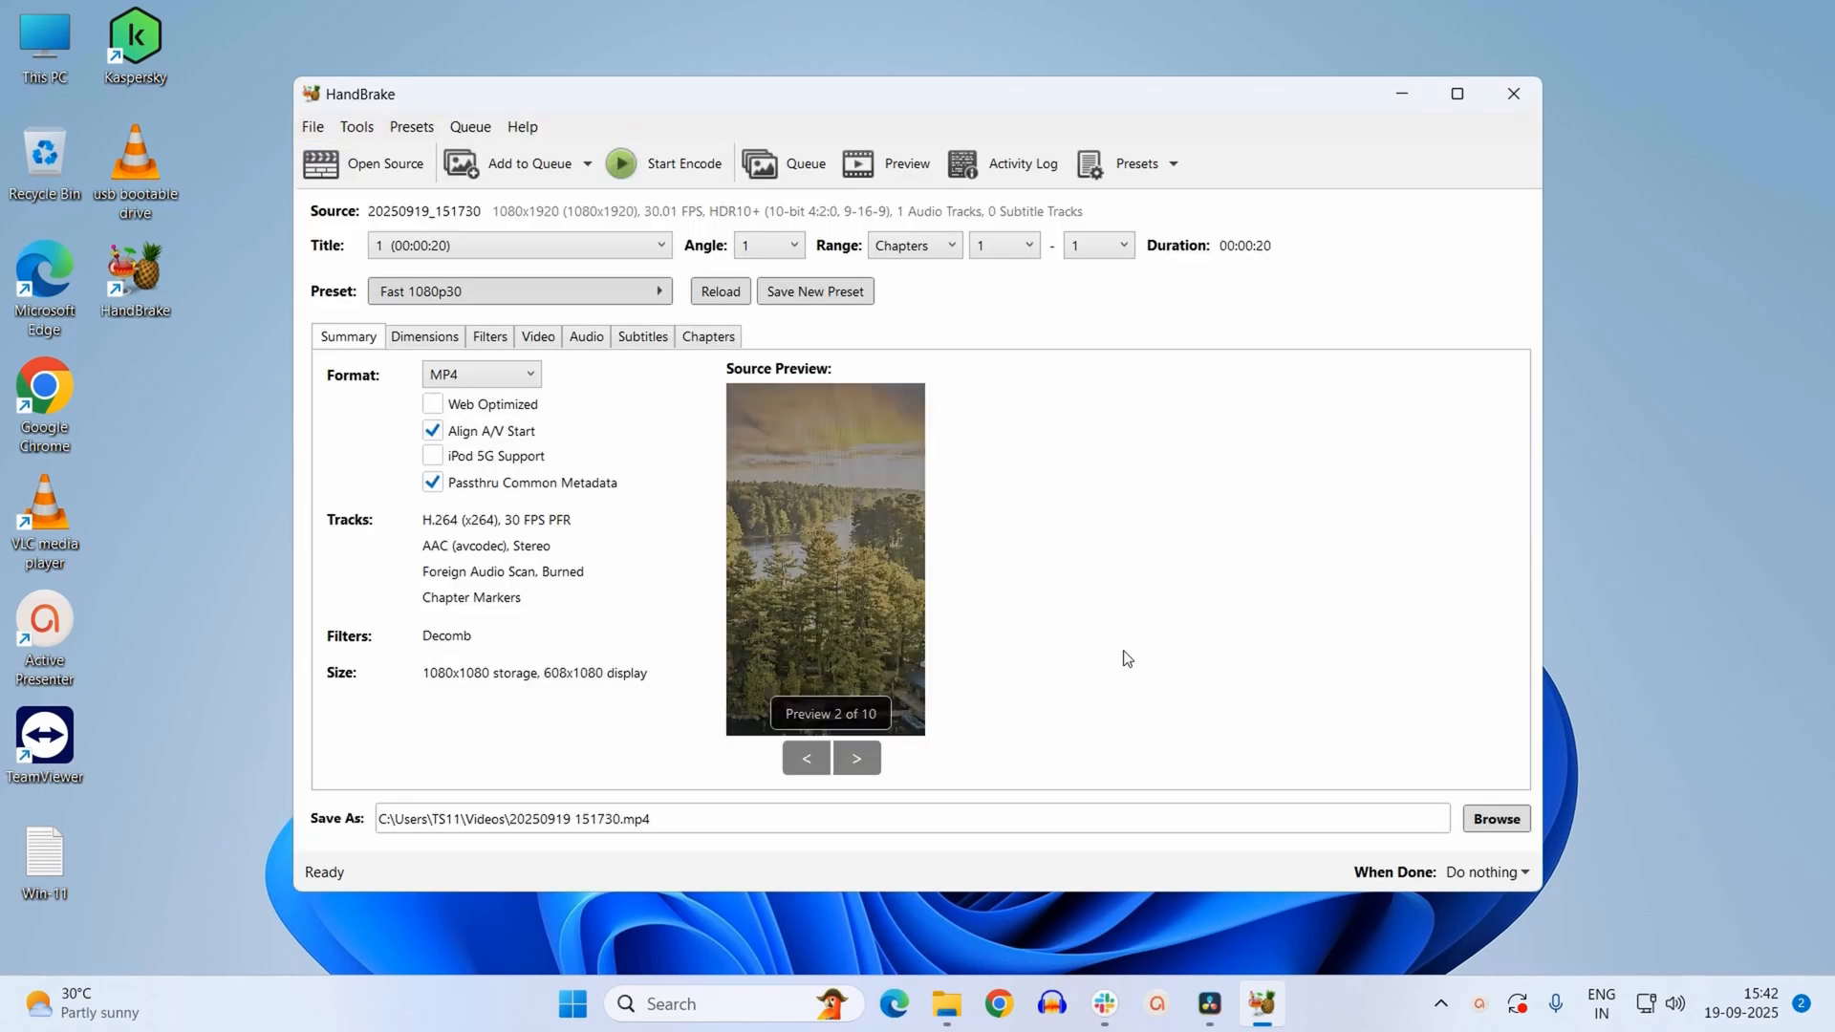
pyautogui.moveTo(837, 611)
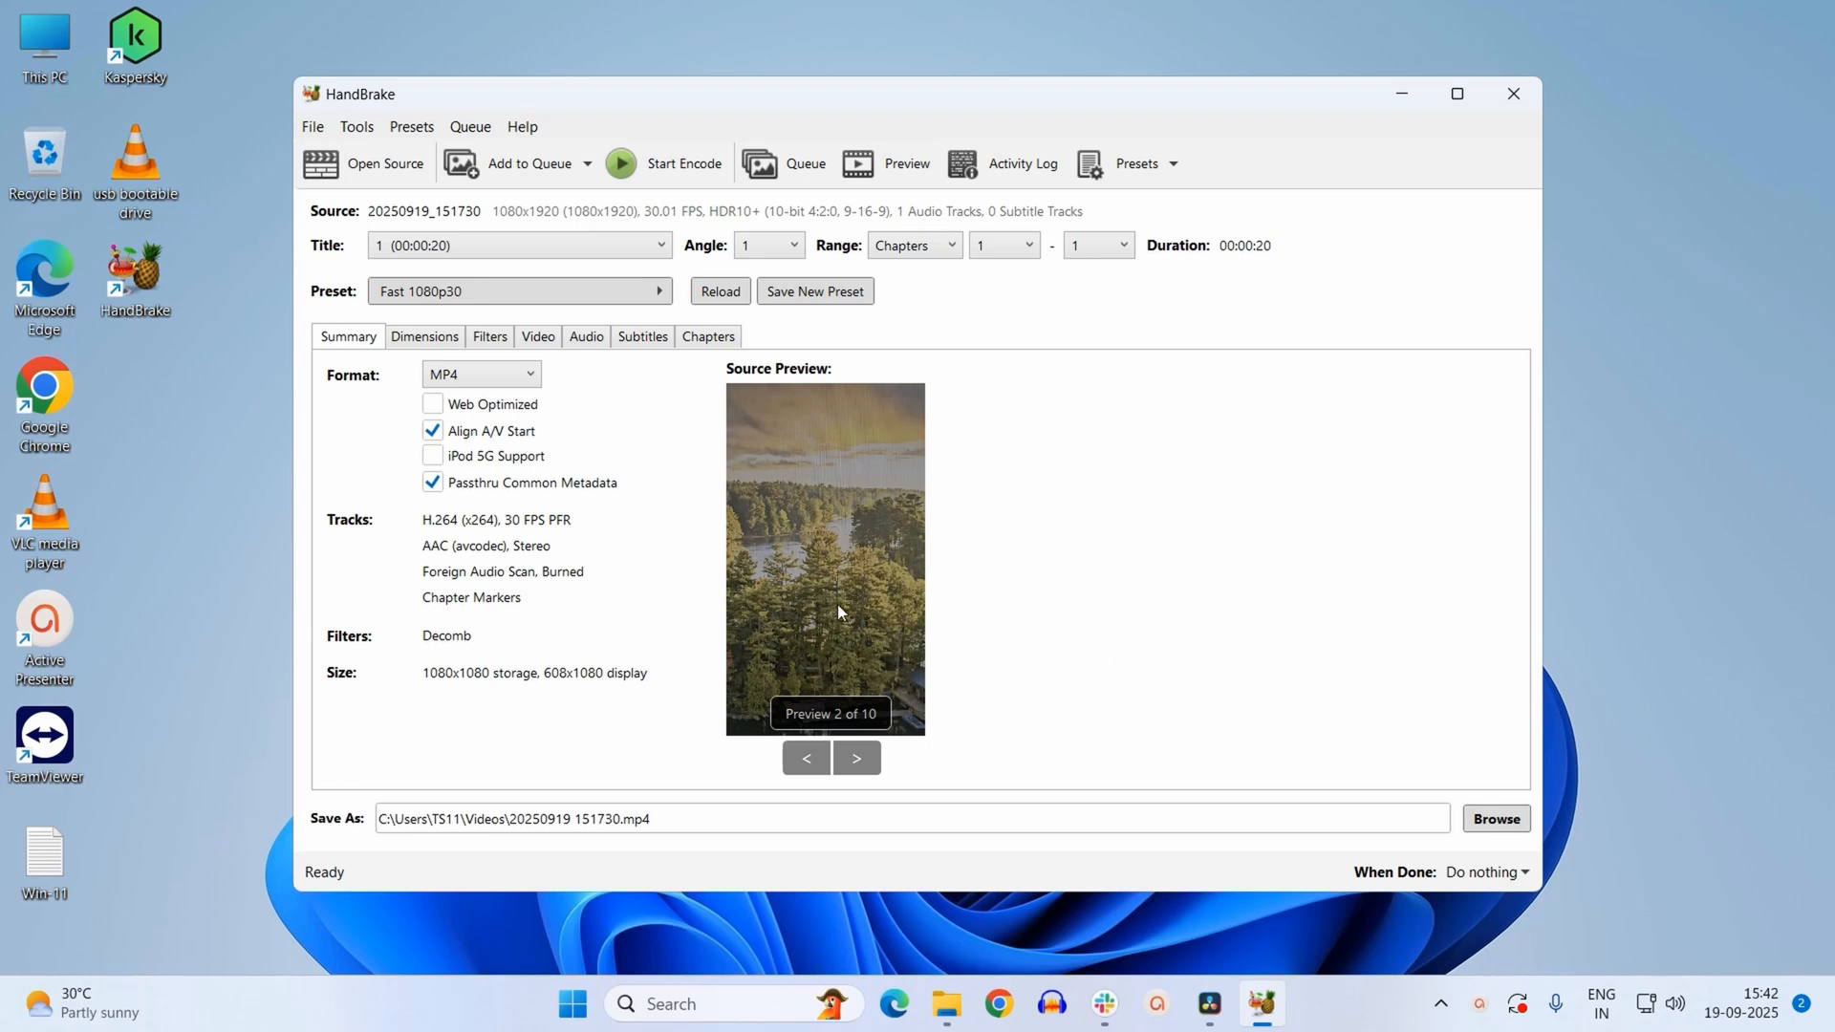
pyautogui.moveTo(833, 622)
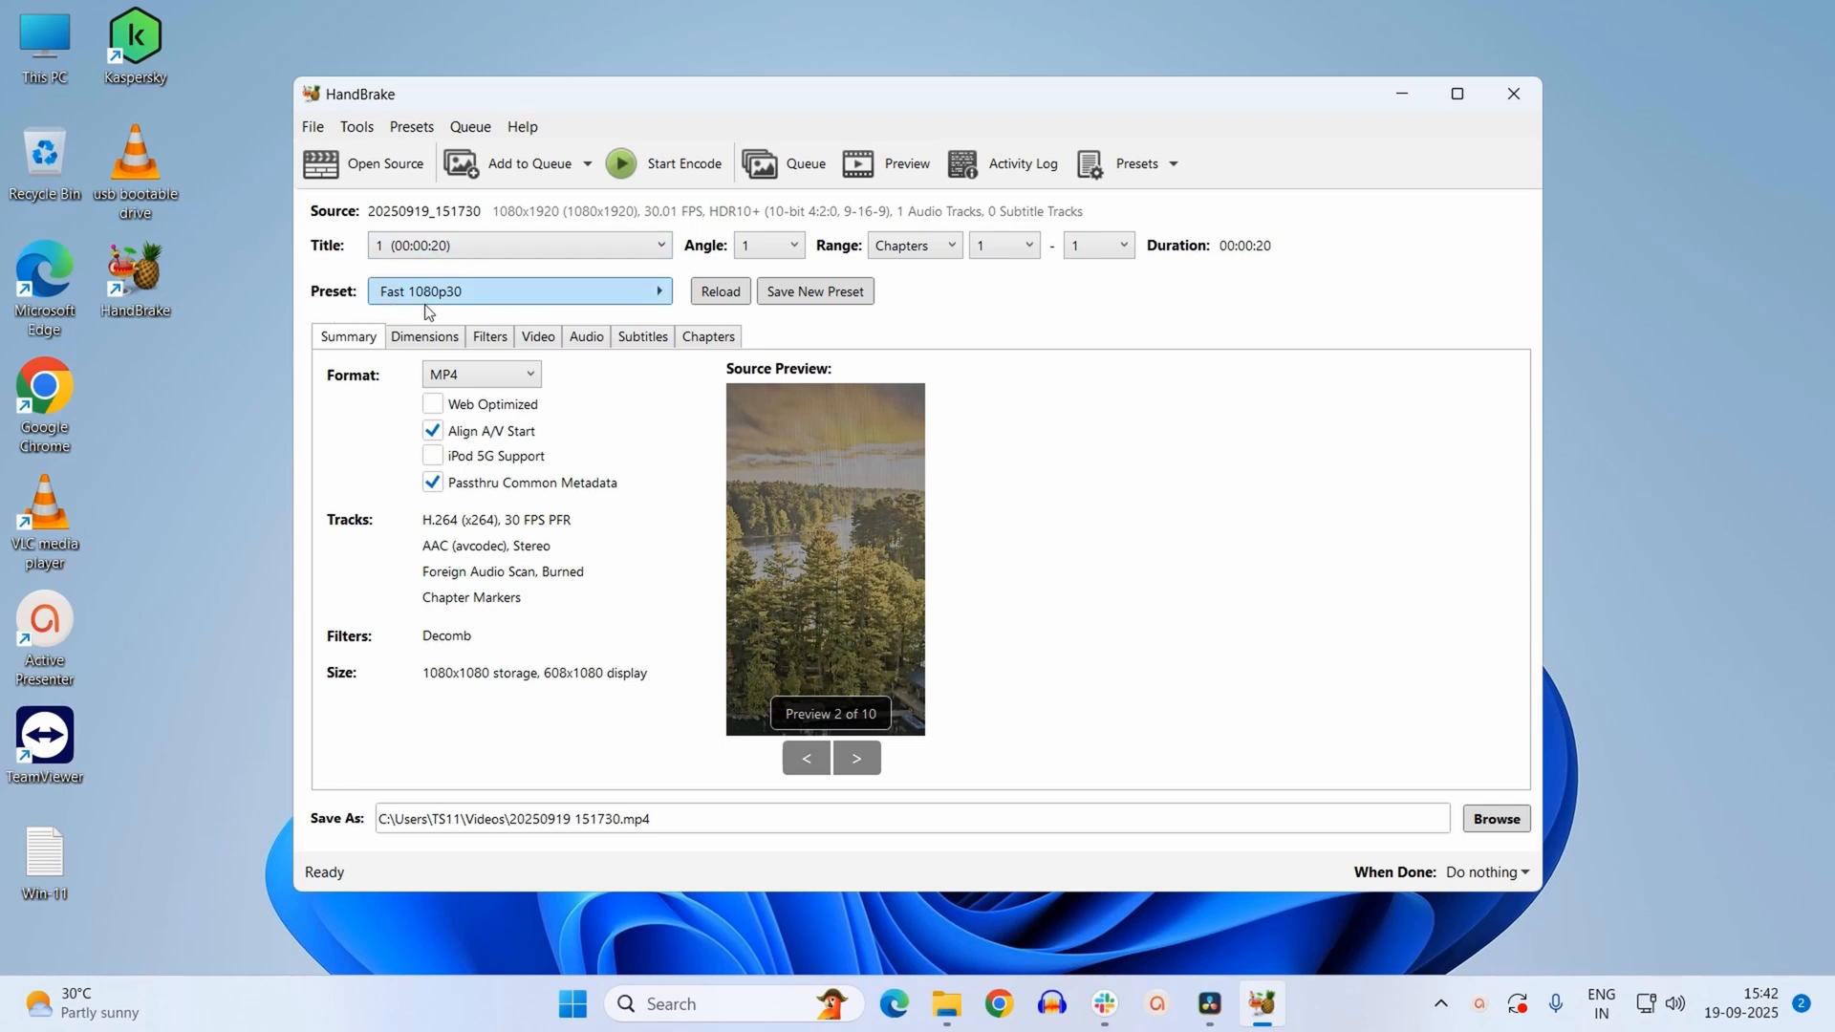
pyautogui.moveTo(461, 313)
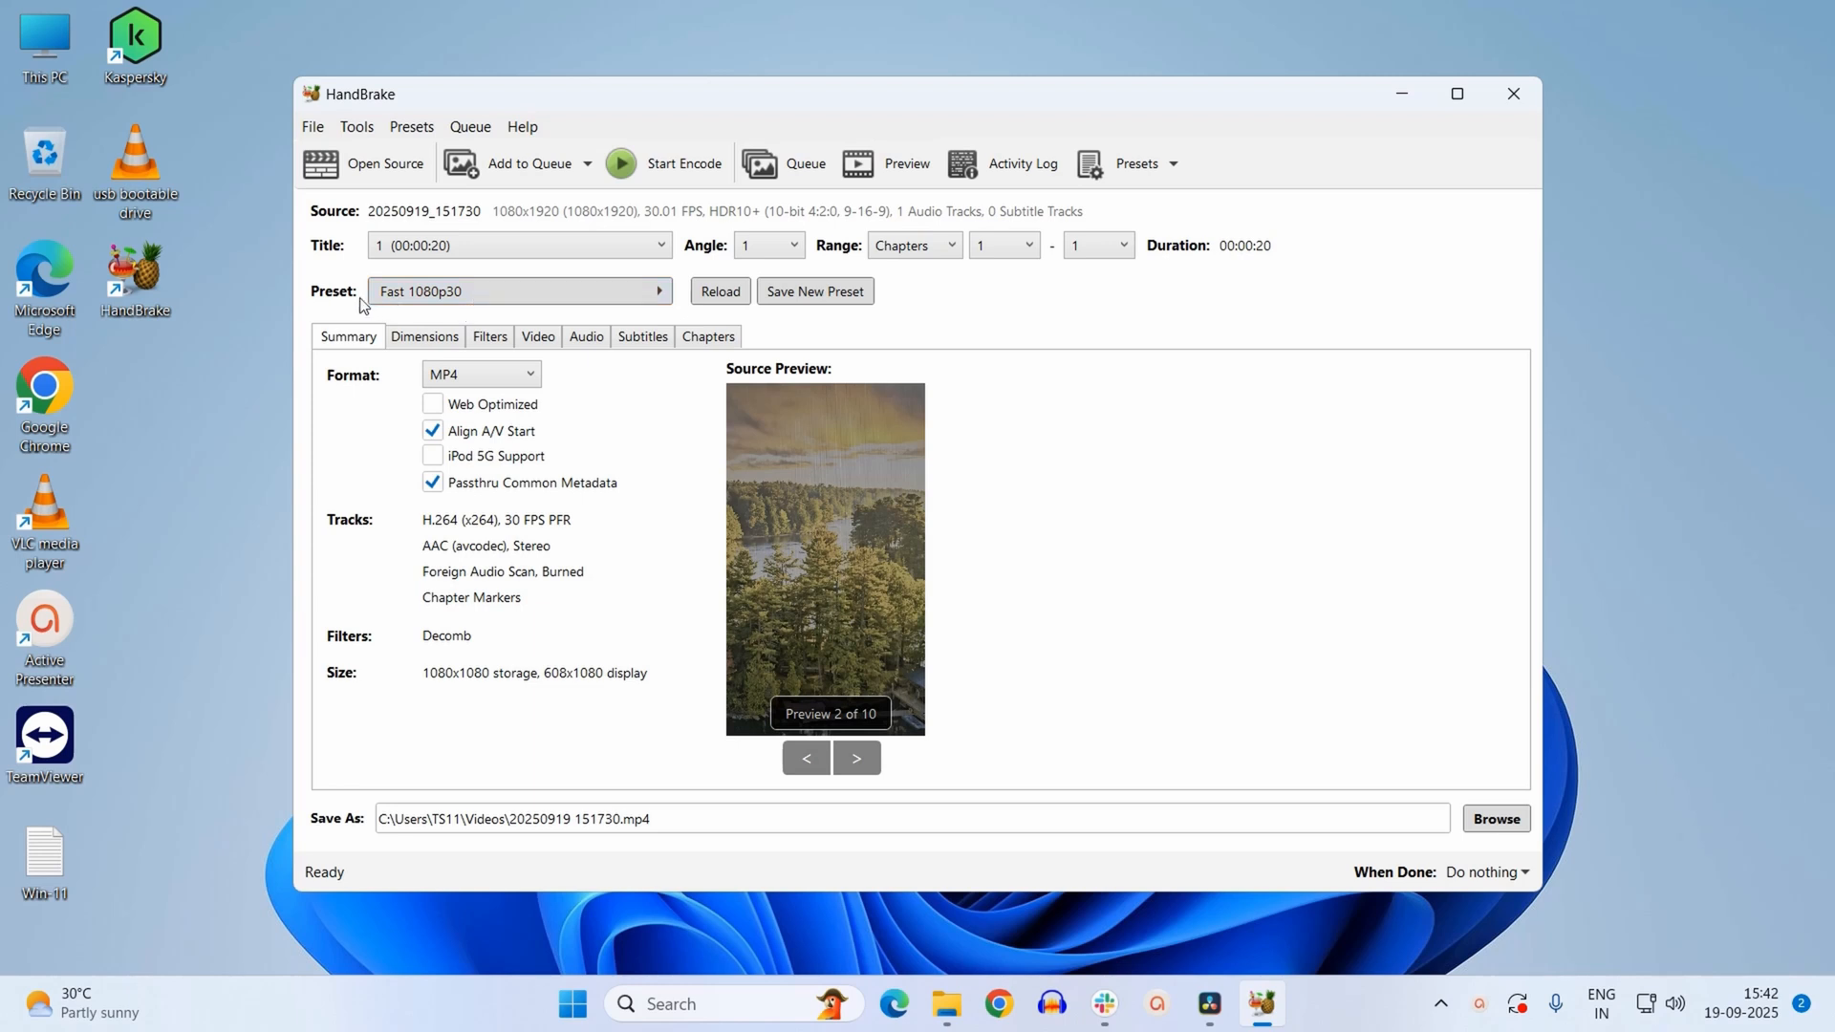
pyautogui.click(519, 290)
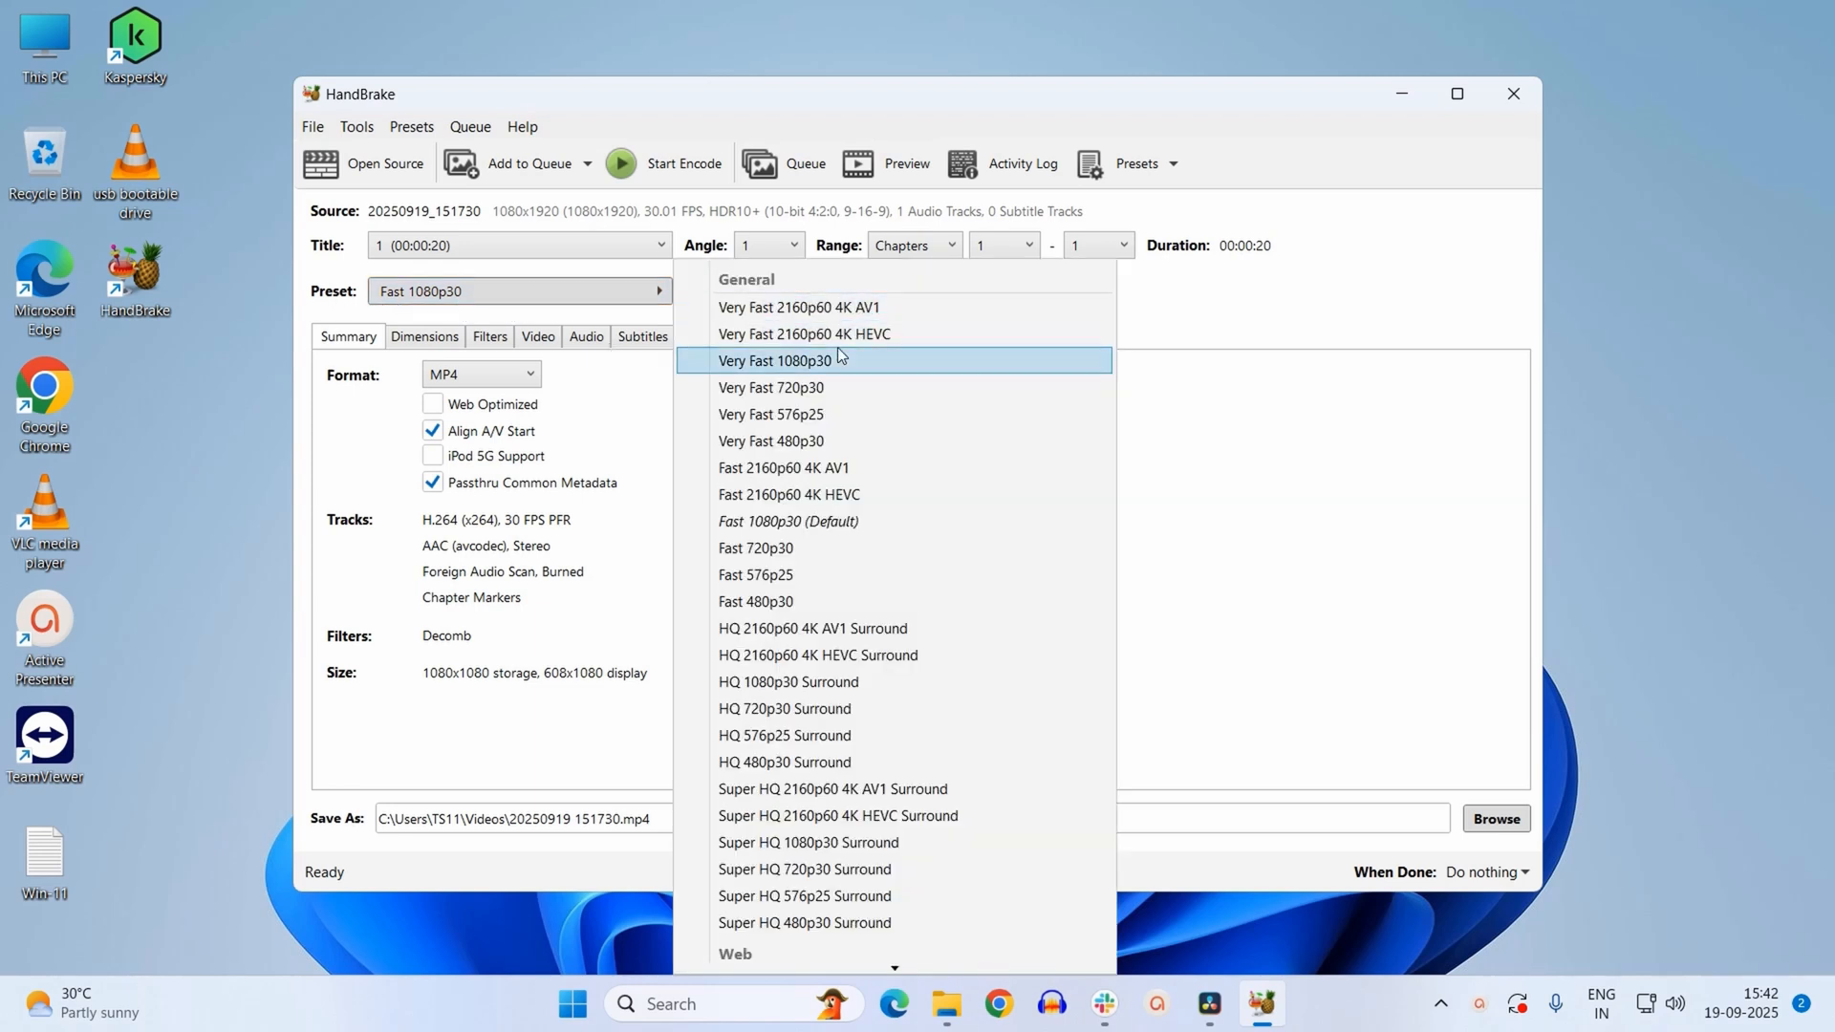
pyautogui.scroll(-3)
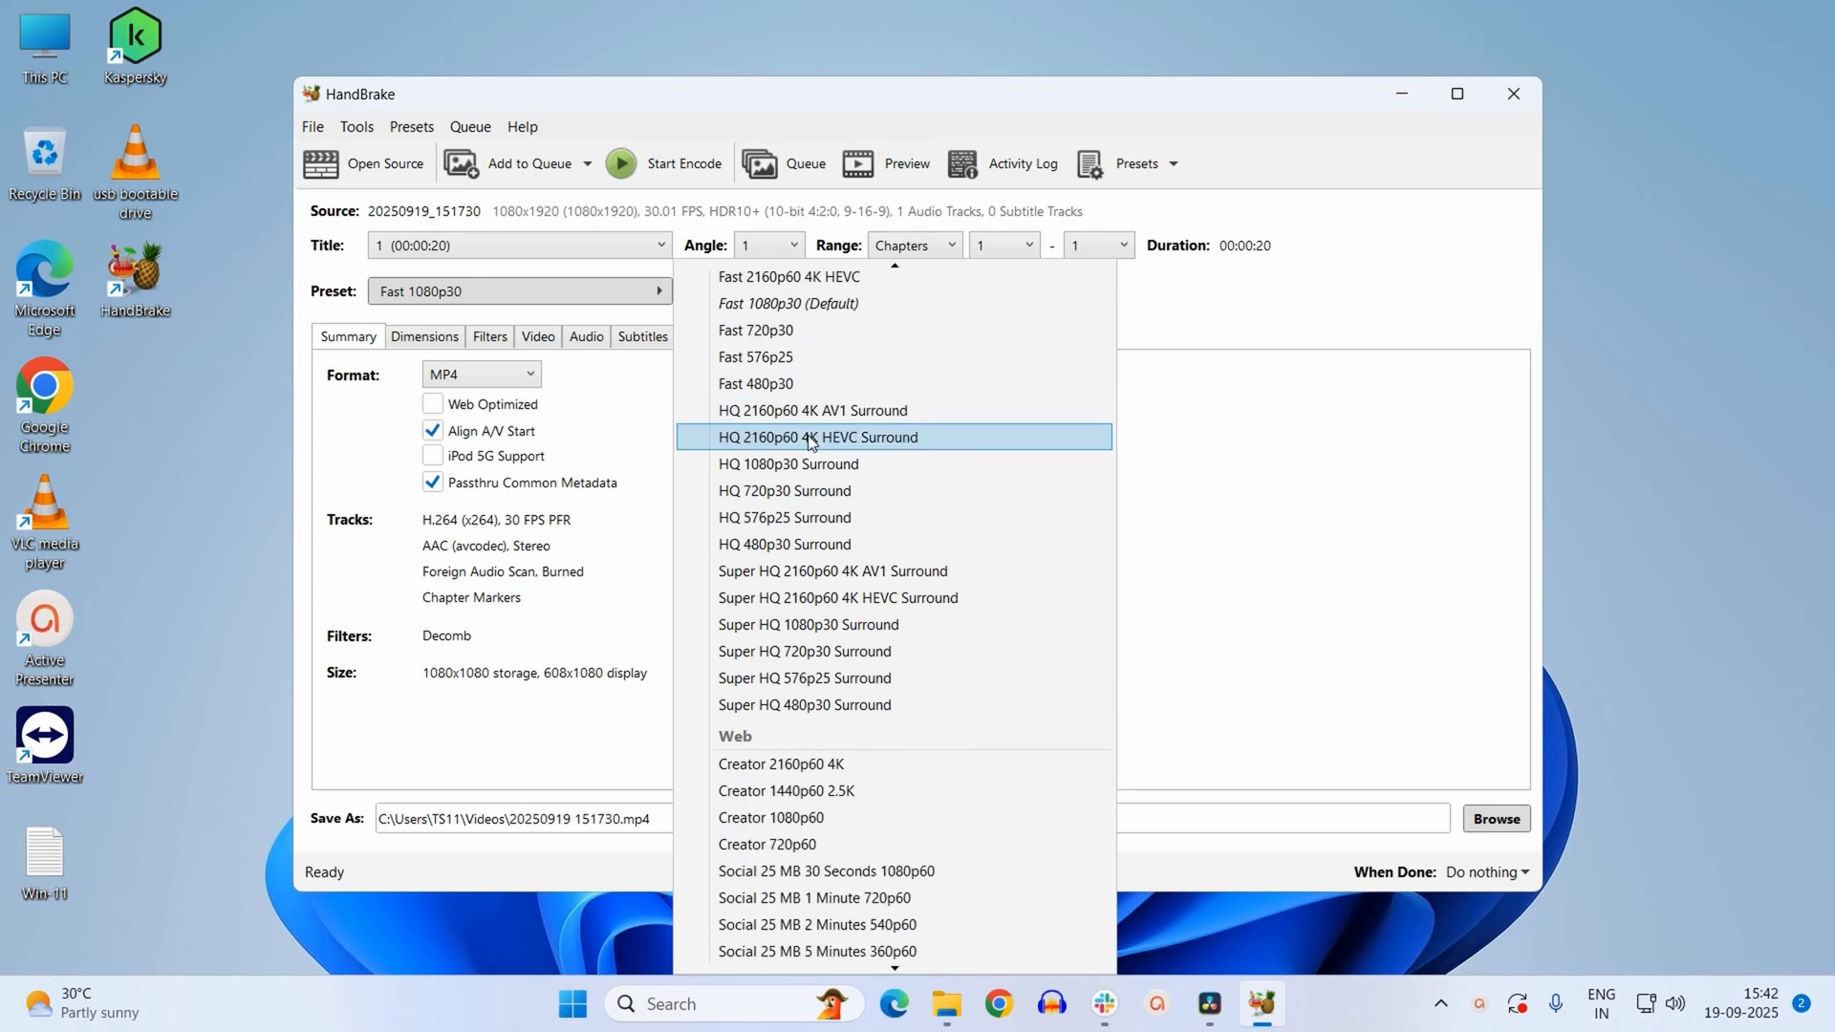
pyautogui.scroll(-3)
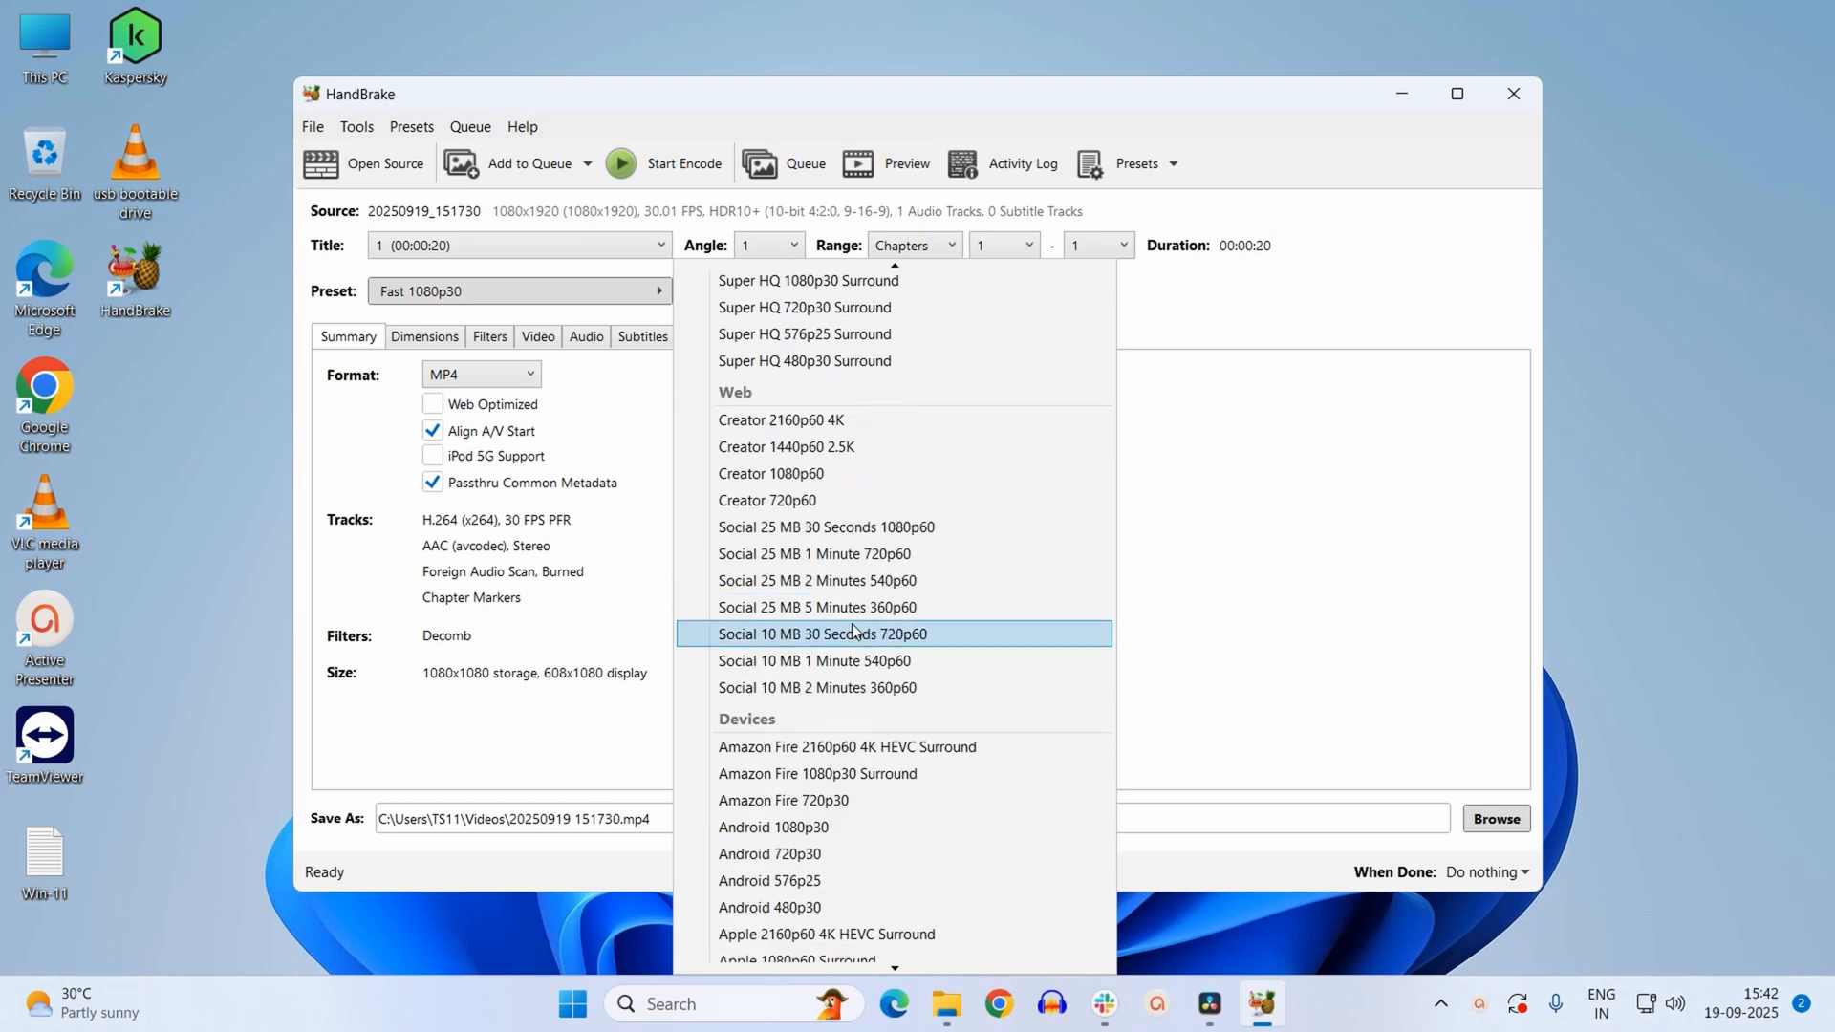
pyautogui.scroll(-3)
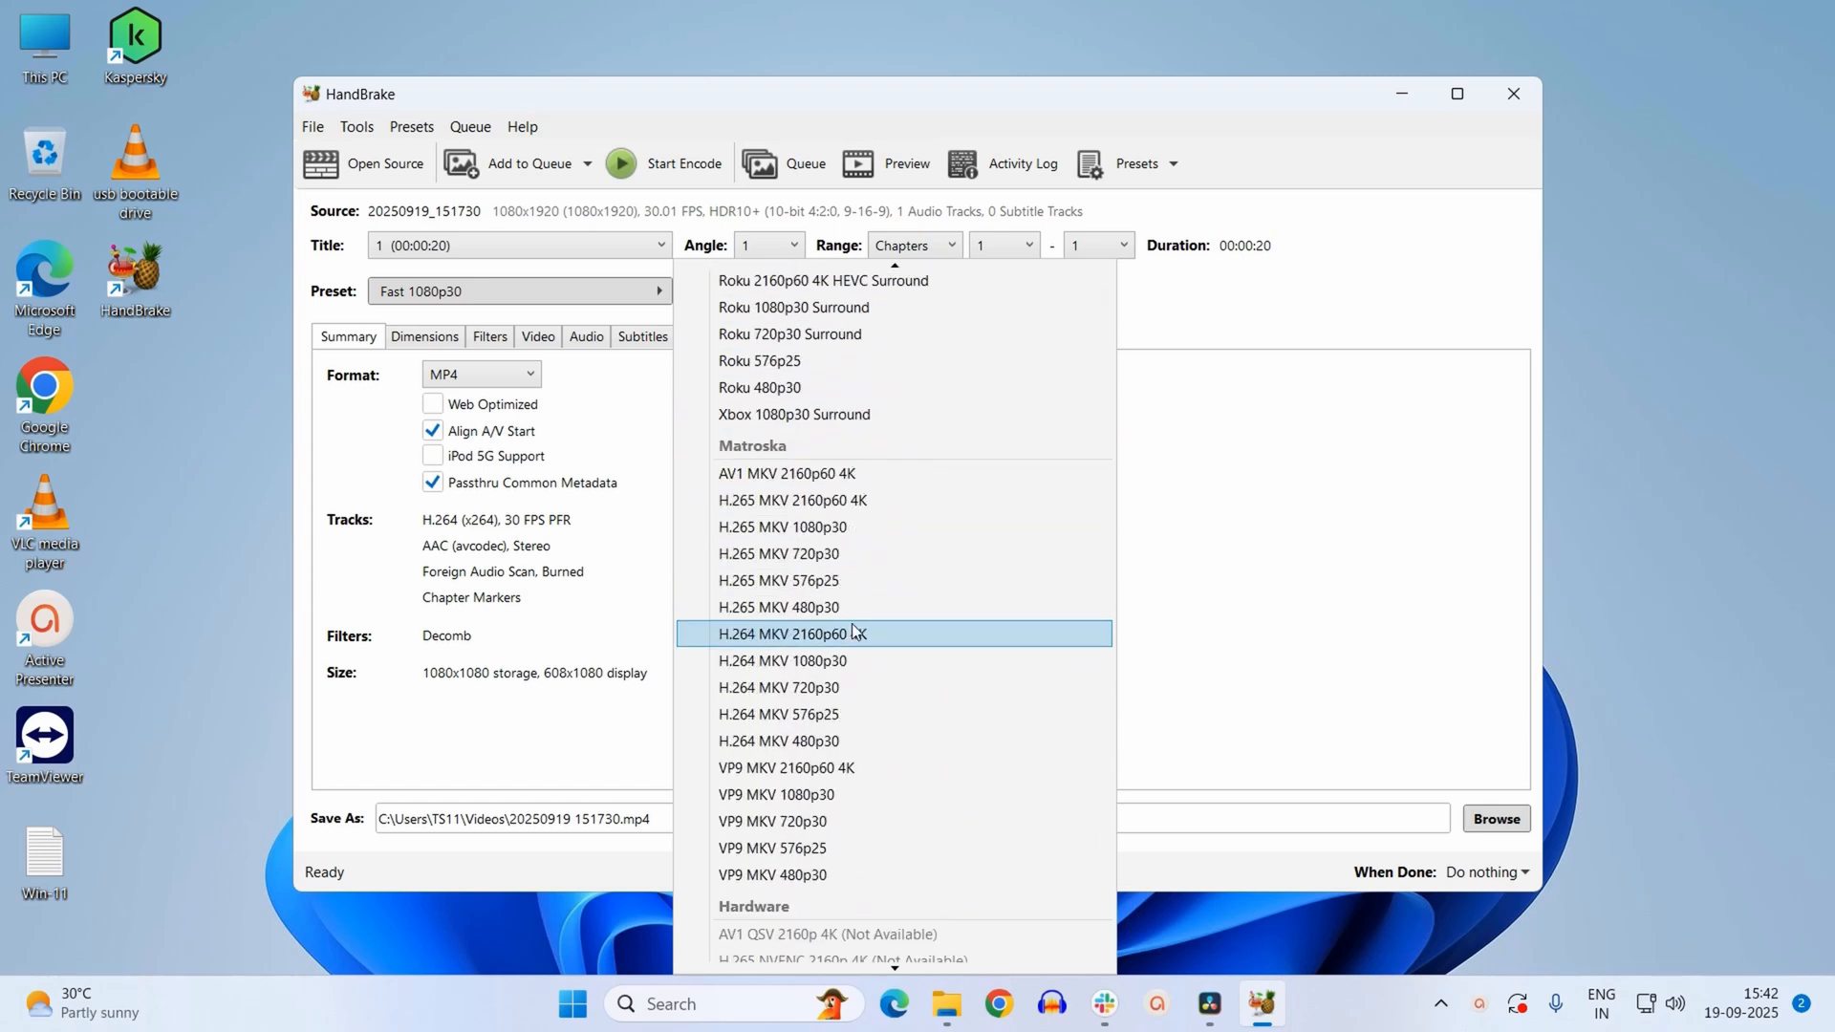
pyautogui.scroll(3)
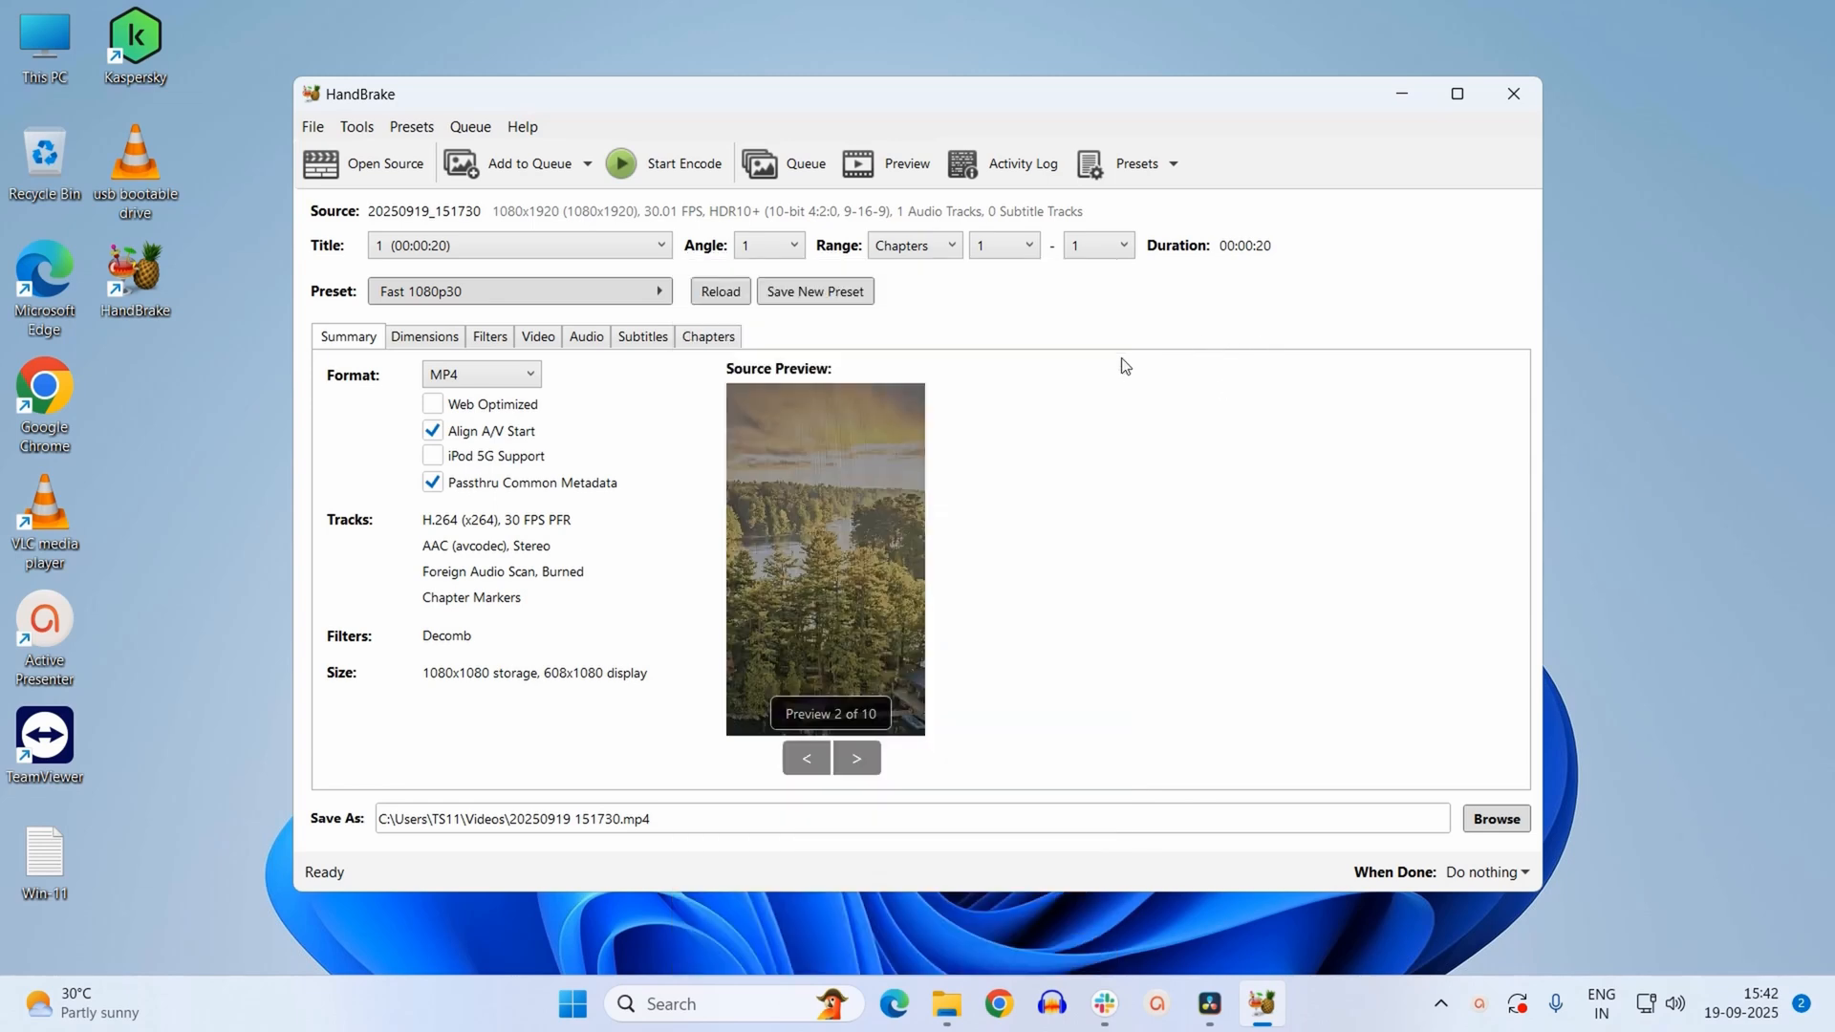
pyautogui.moveTo(416, 539)
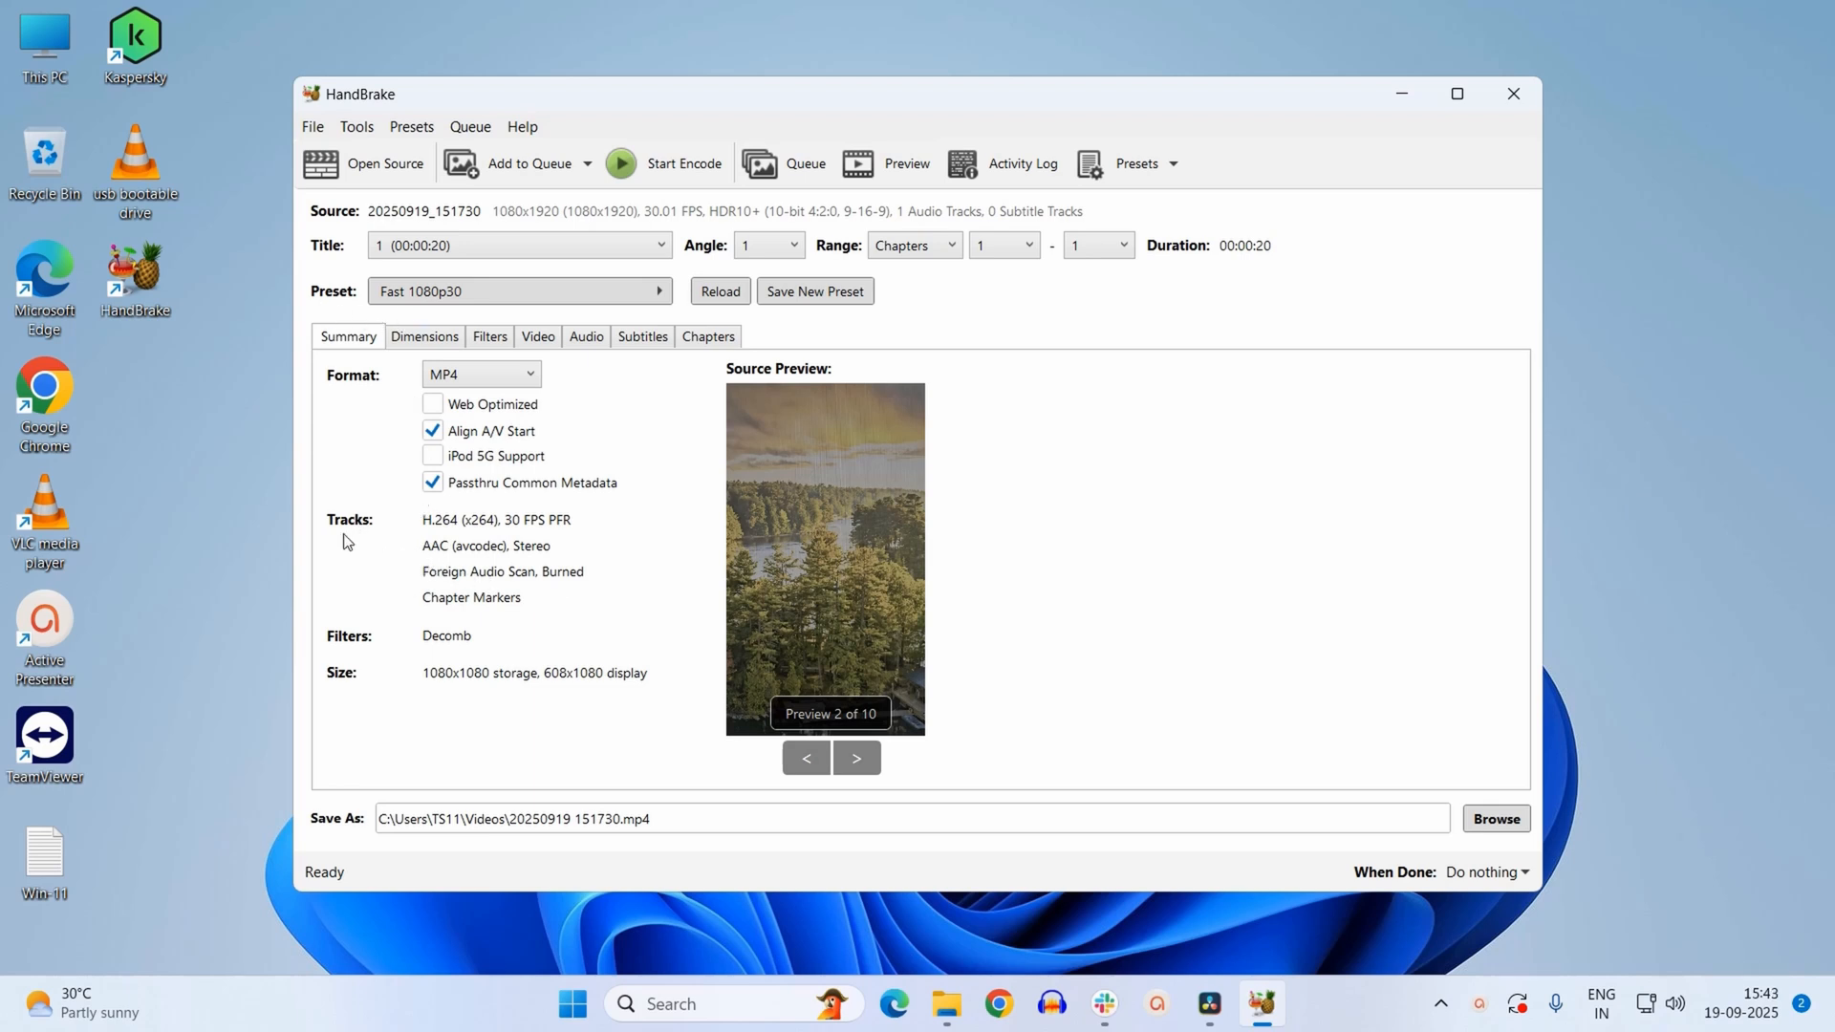
pyautogui.moveTo(429, 543)
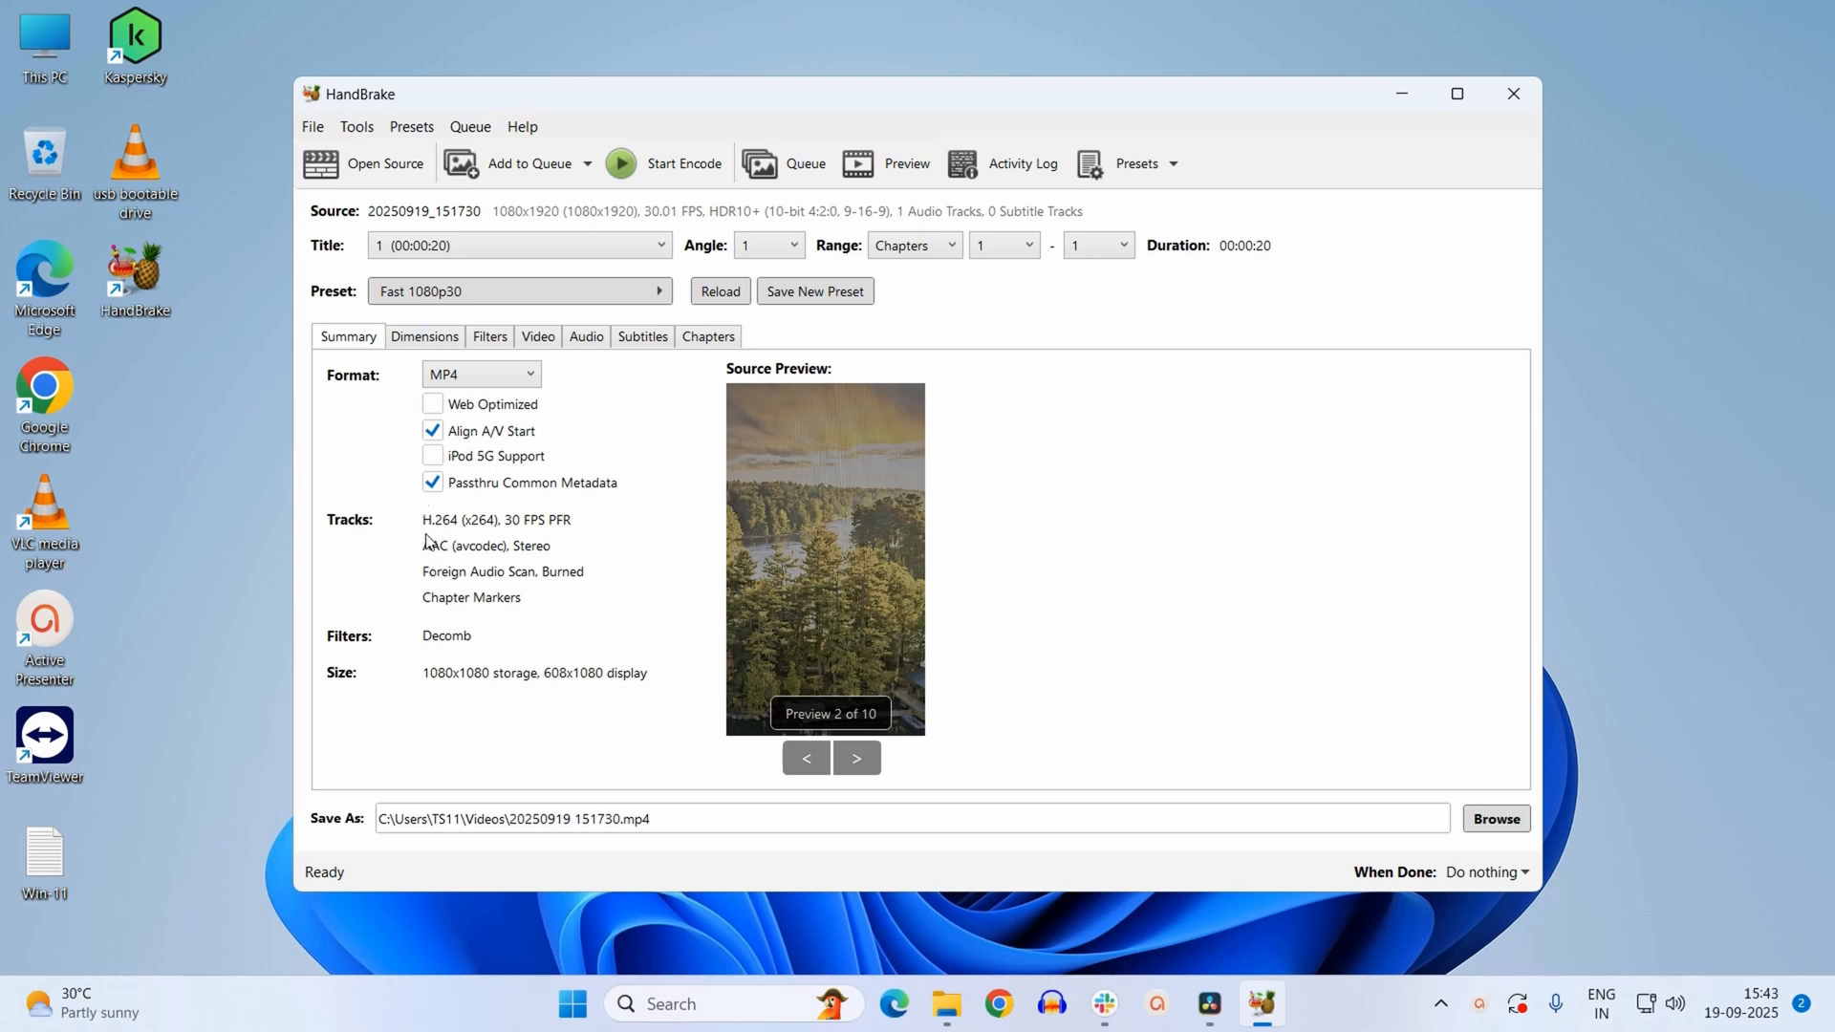
pyautogui.moveTo(465, 539)
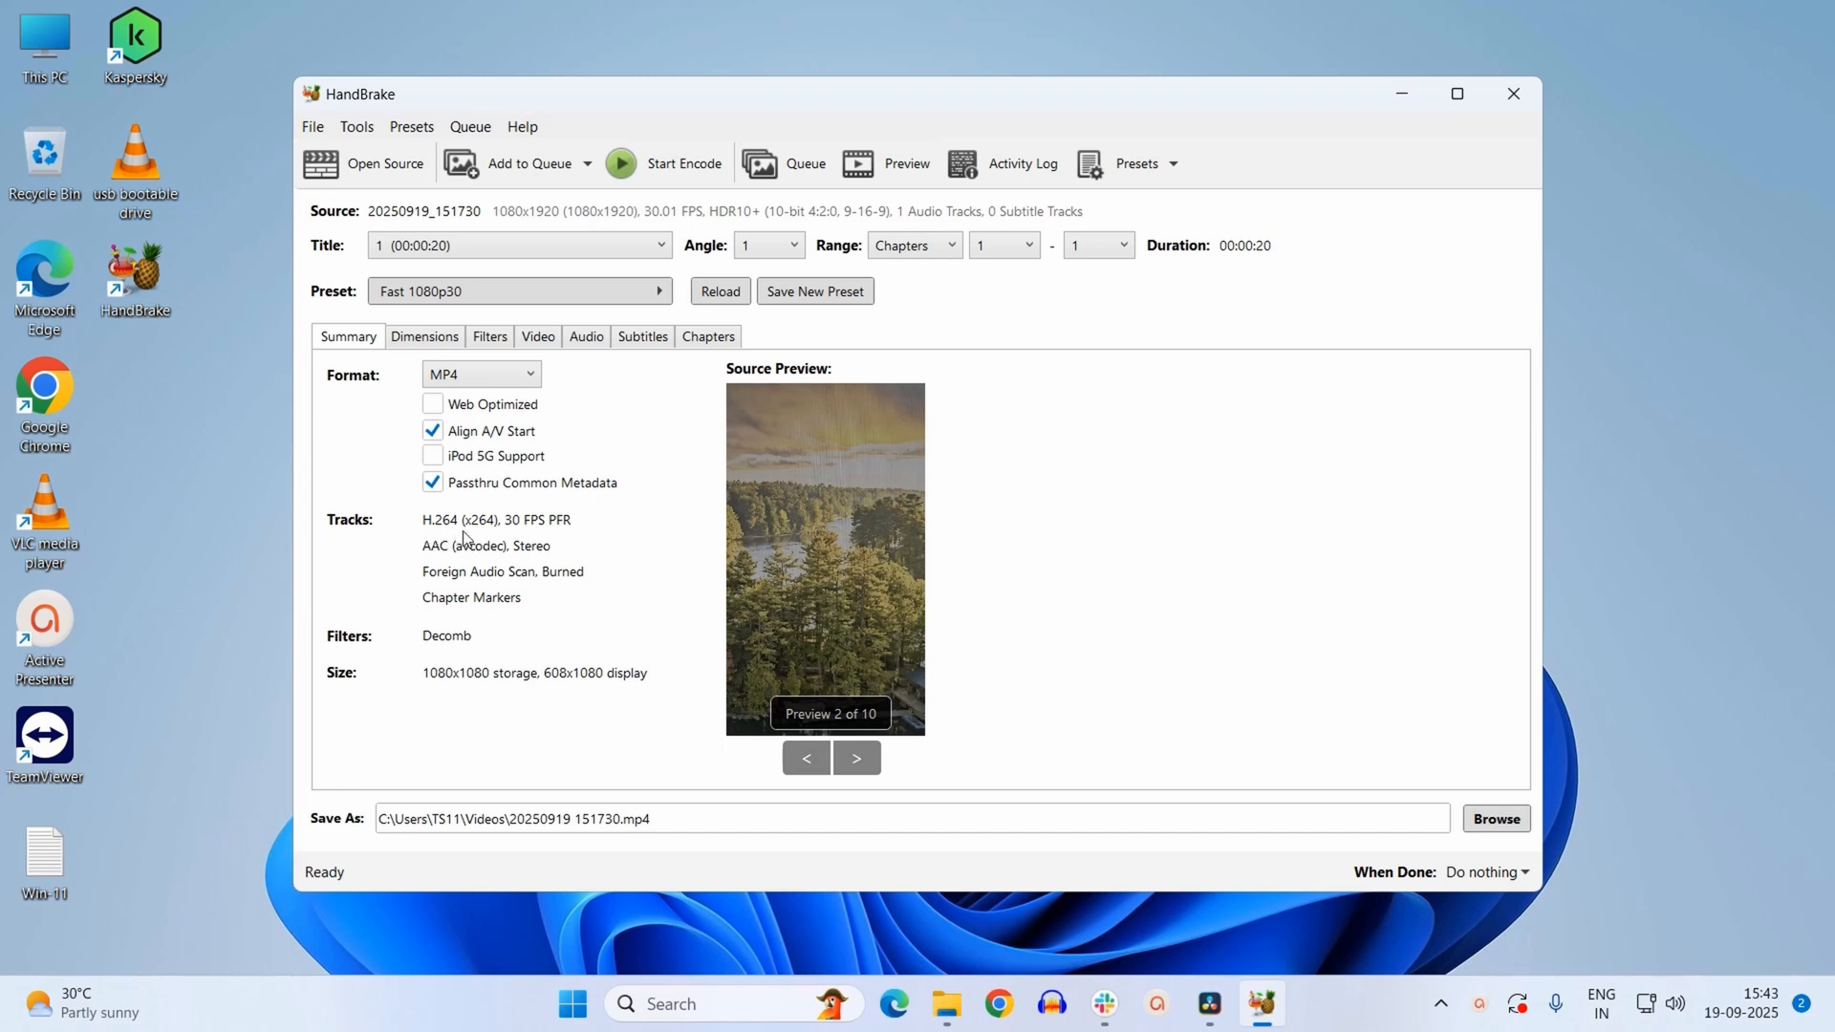
pyautogui.moveTo(562, 546)
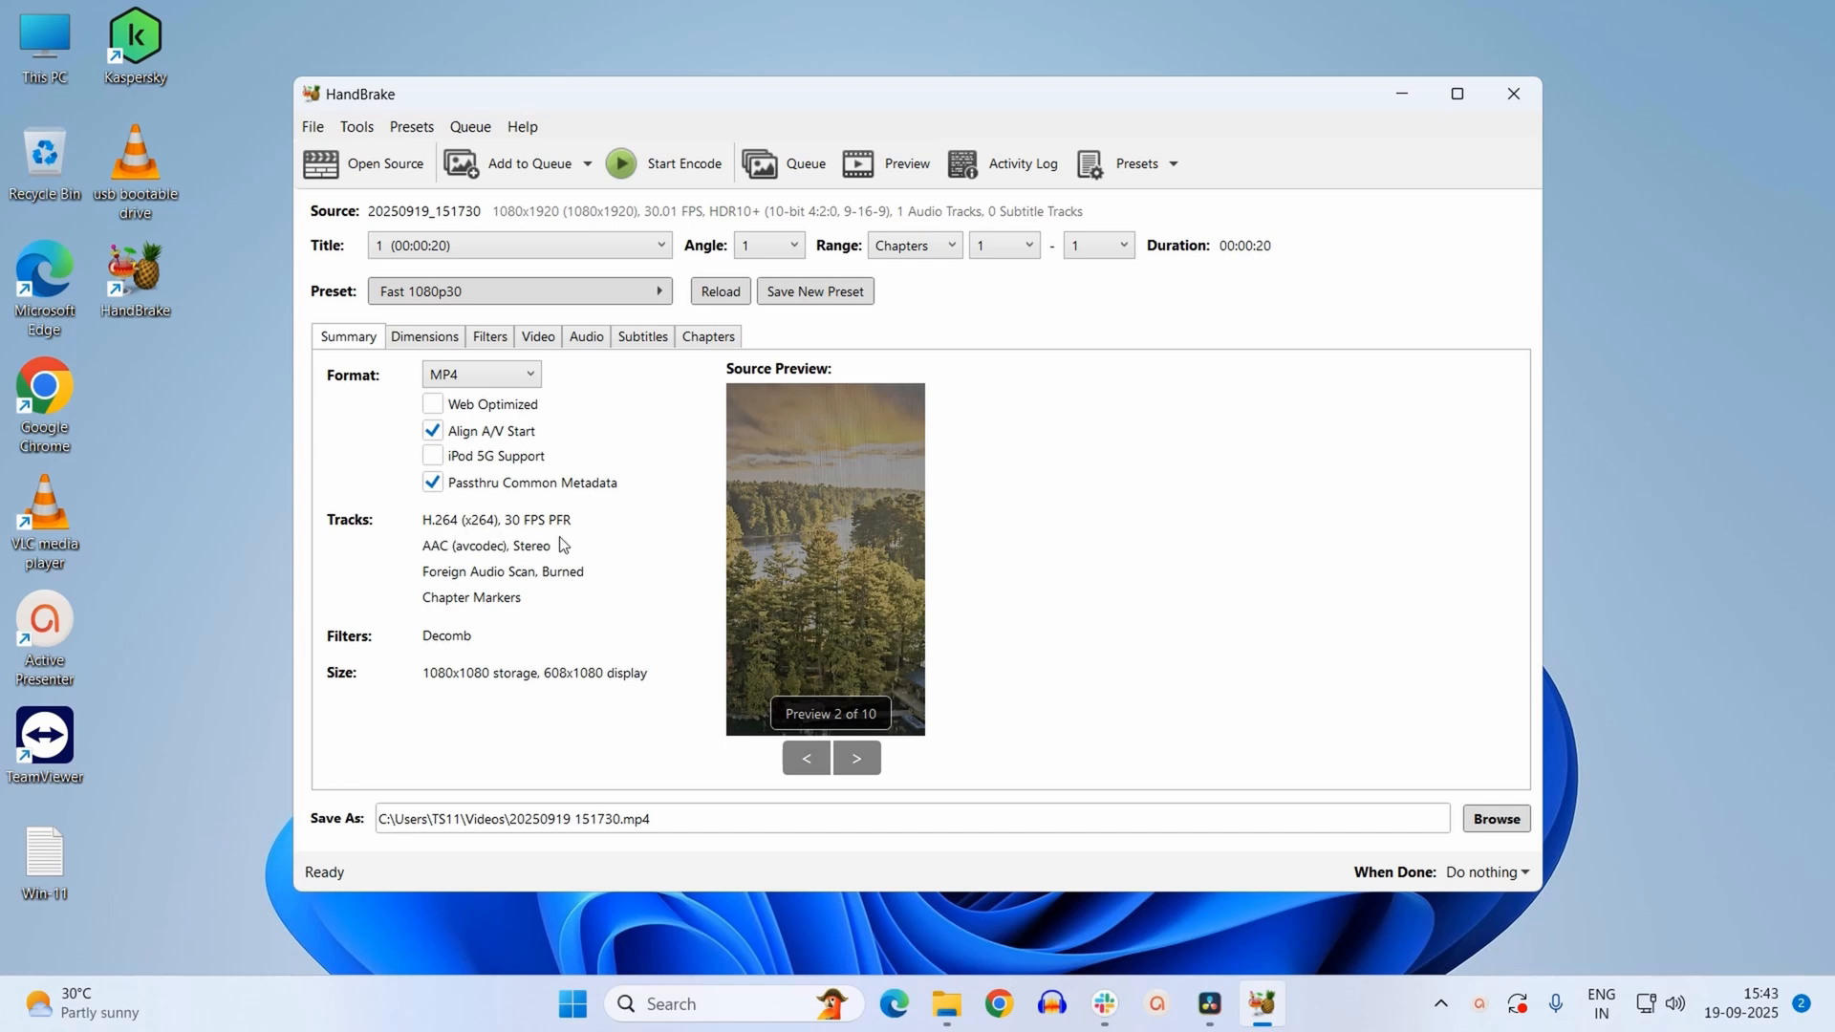
pyautogui.moveTo(336, 835)
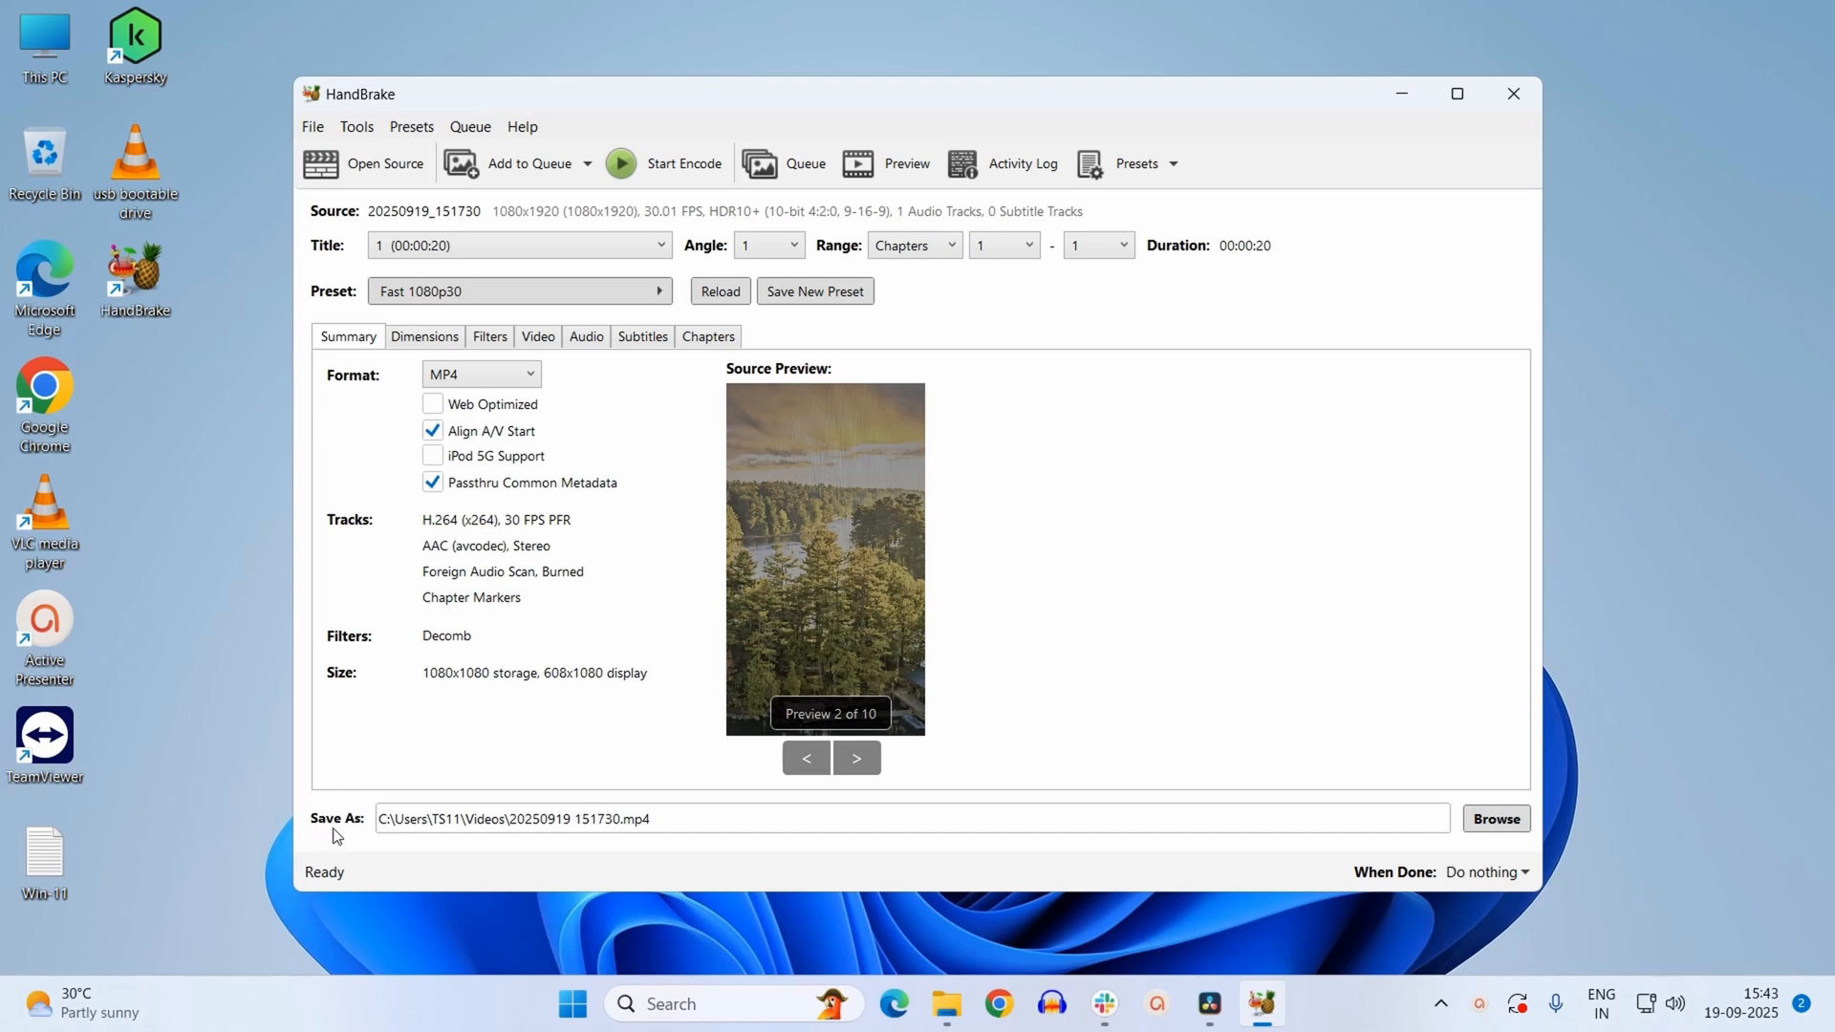
# Set the output to 'myfile h264' in Downloads through Browse.
pyautogui.click(1496, 818)
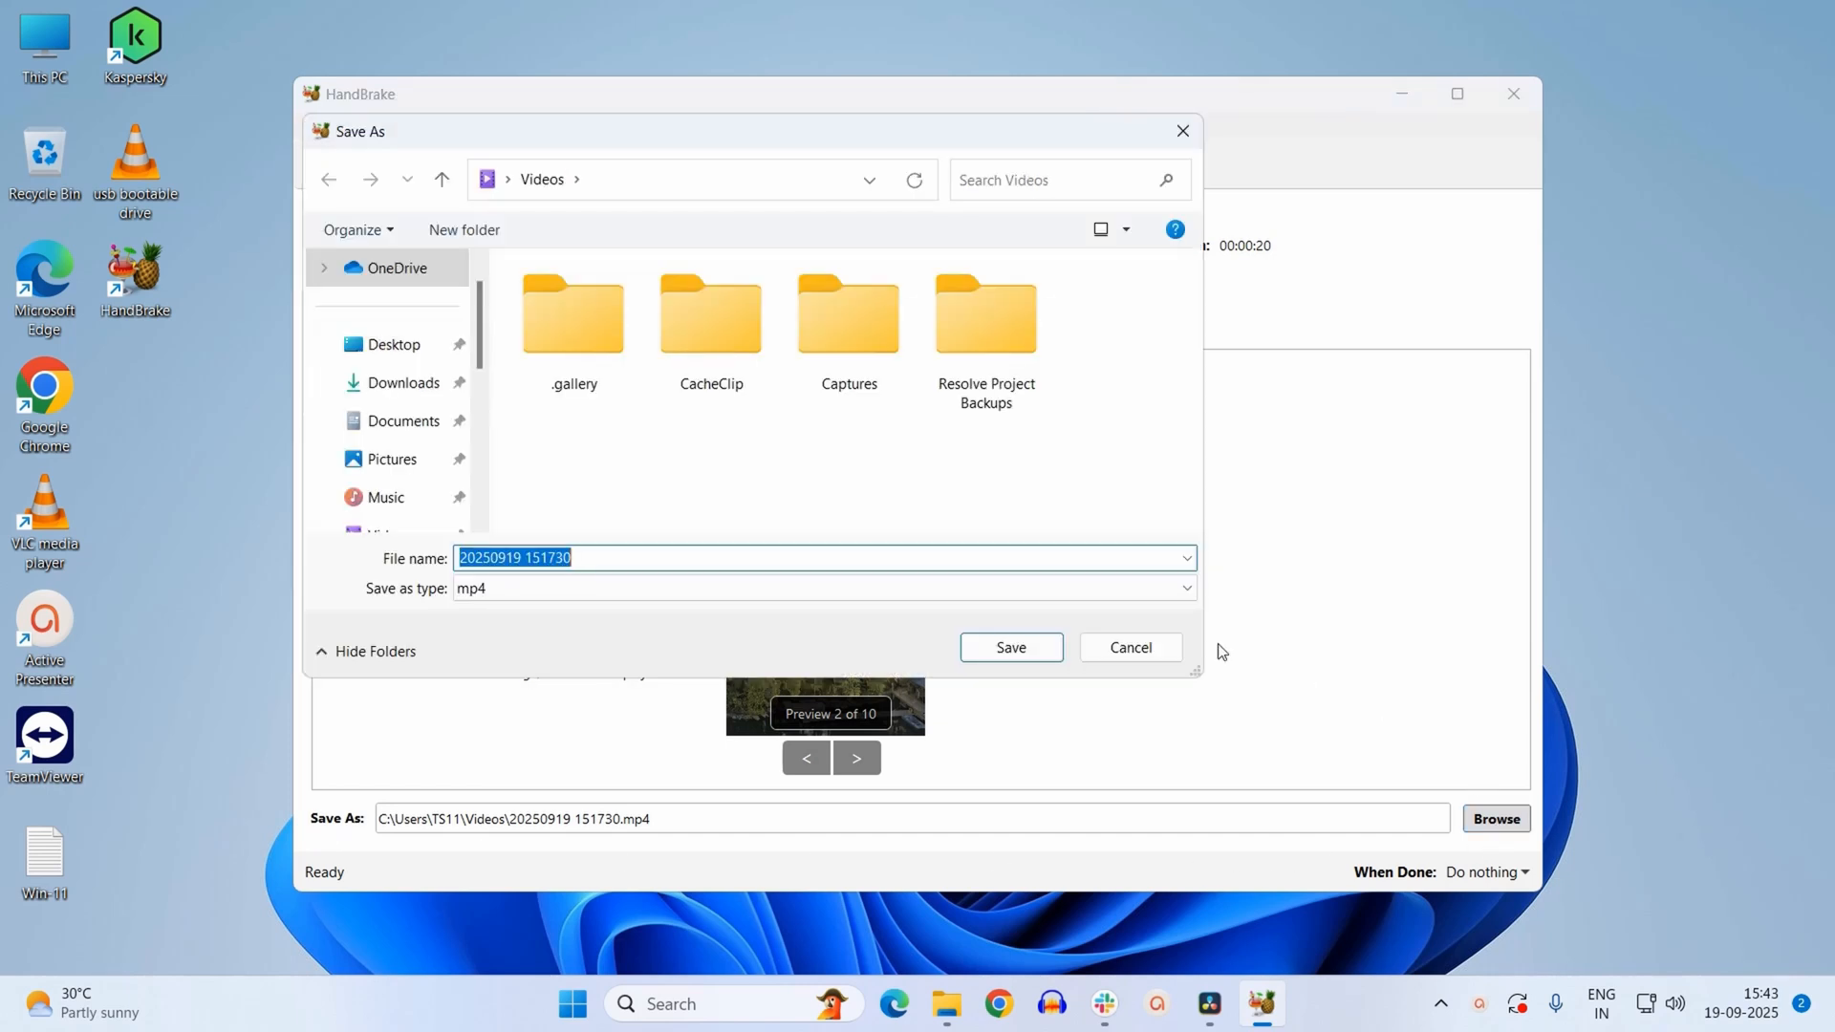
pyautogui.moveTo(404, 382)
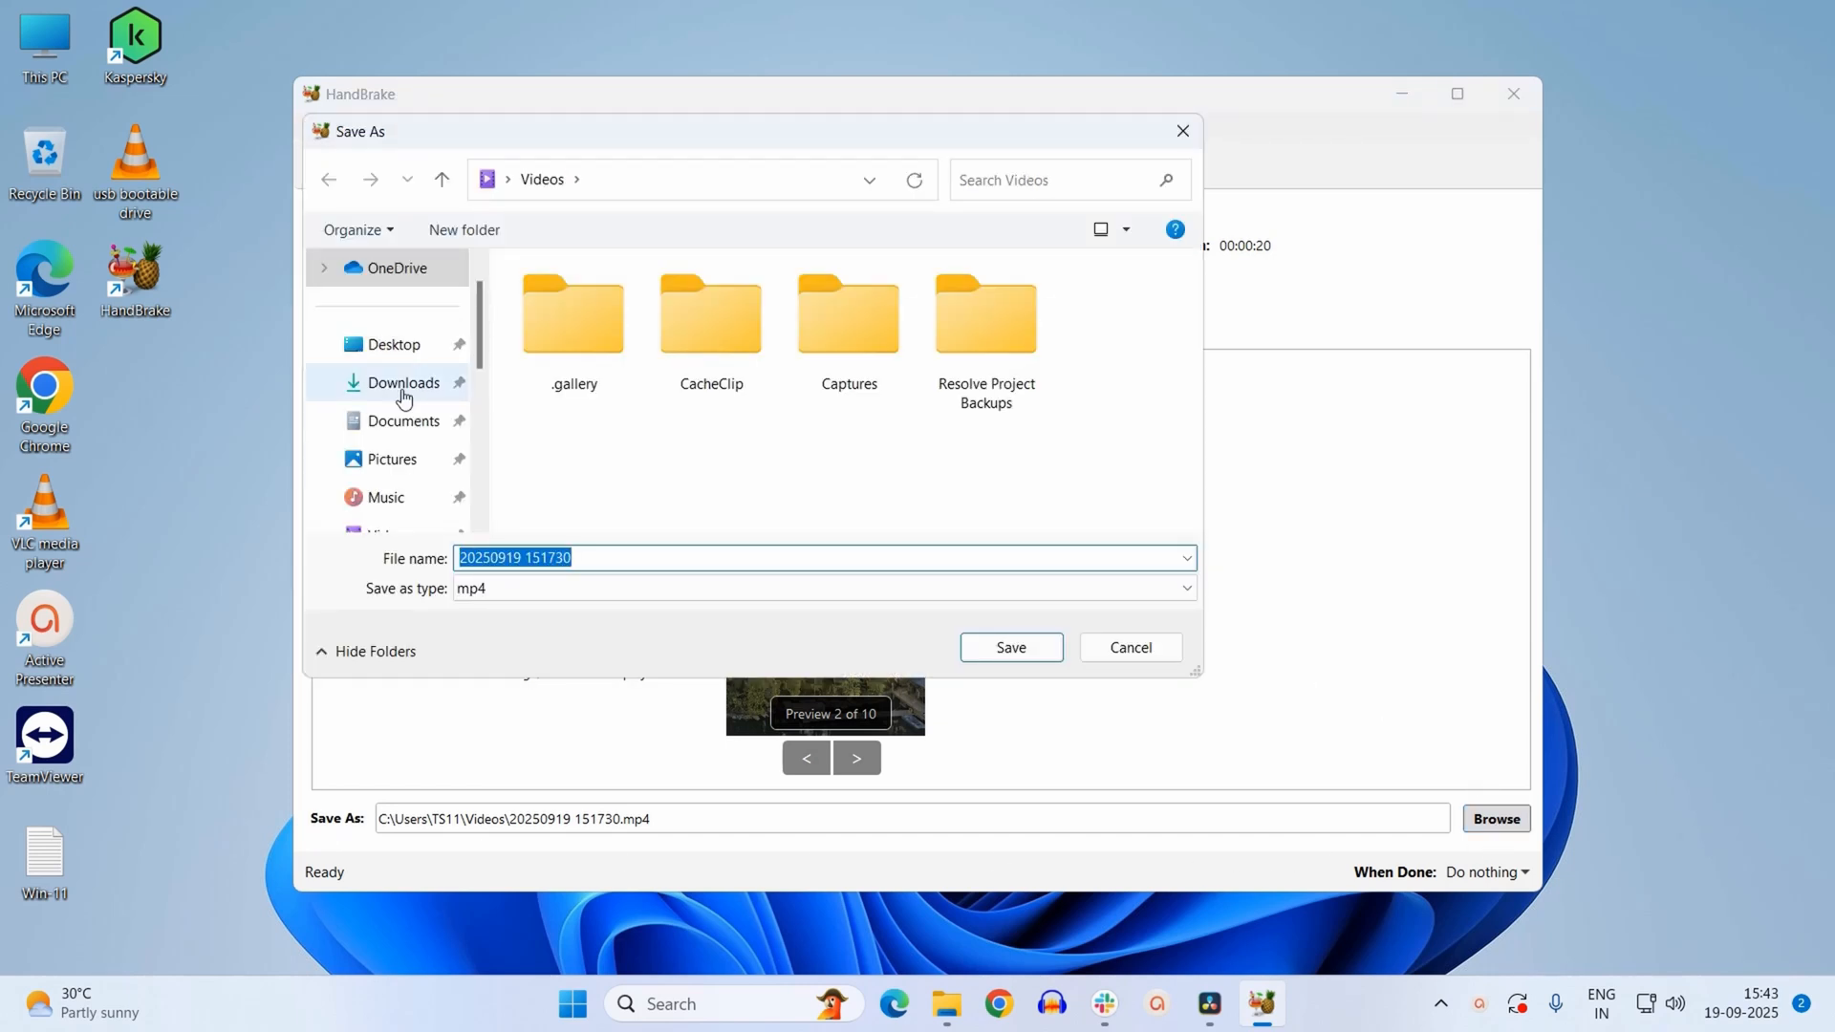
pyautogui.click(404, 382)
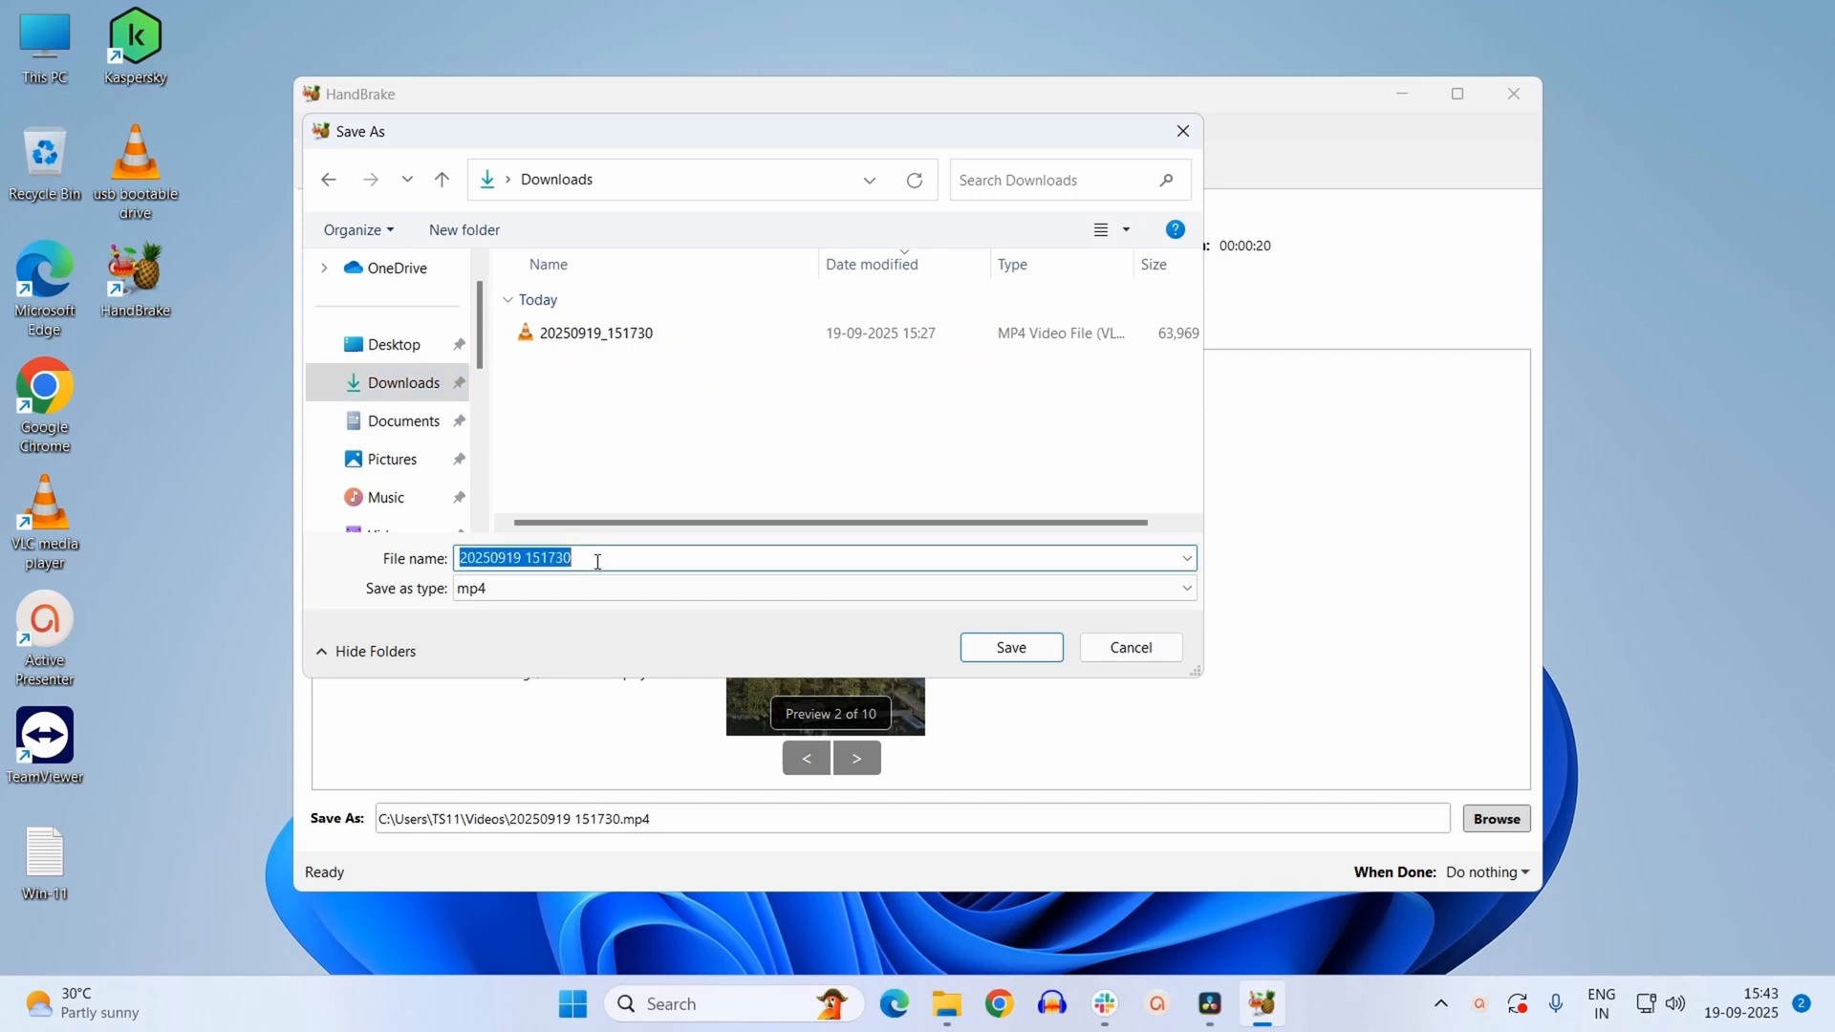
pyautogui.write('myfile')
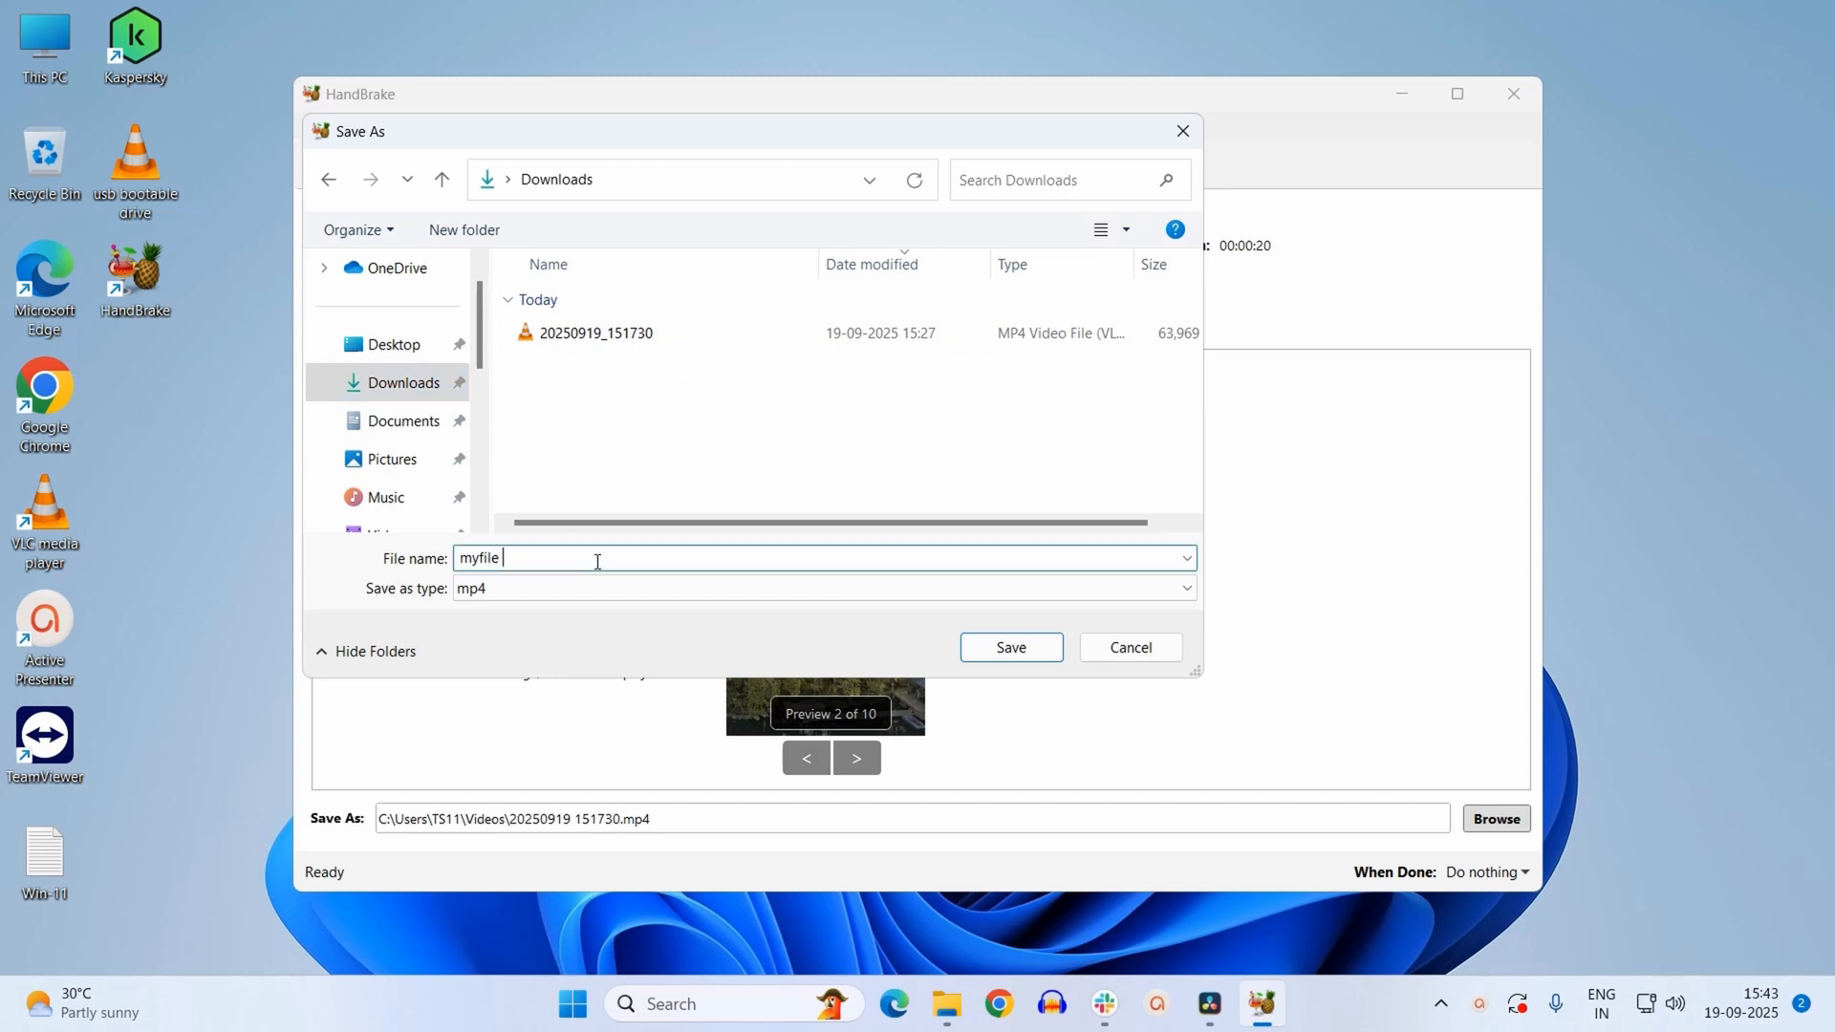
pyautogui.write('h264')
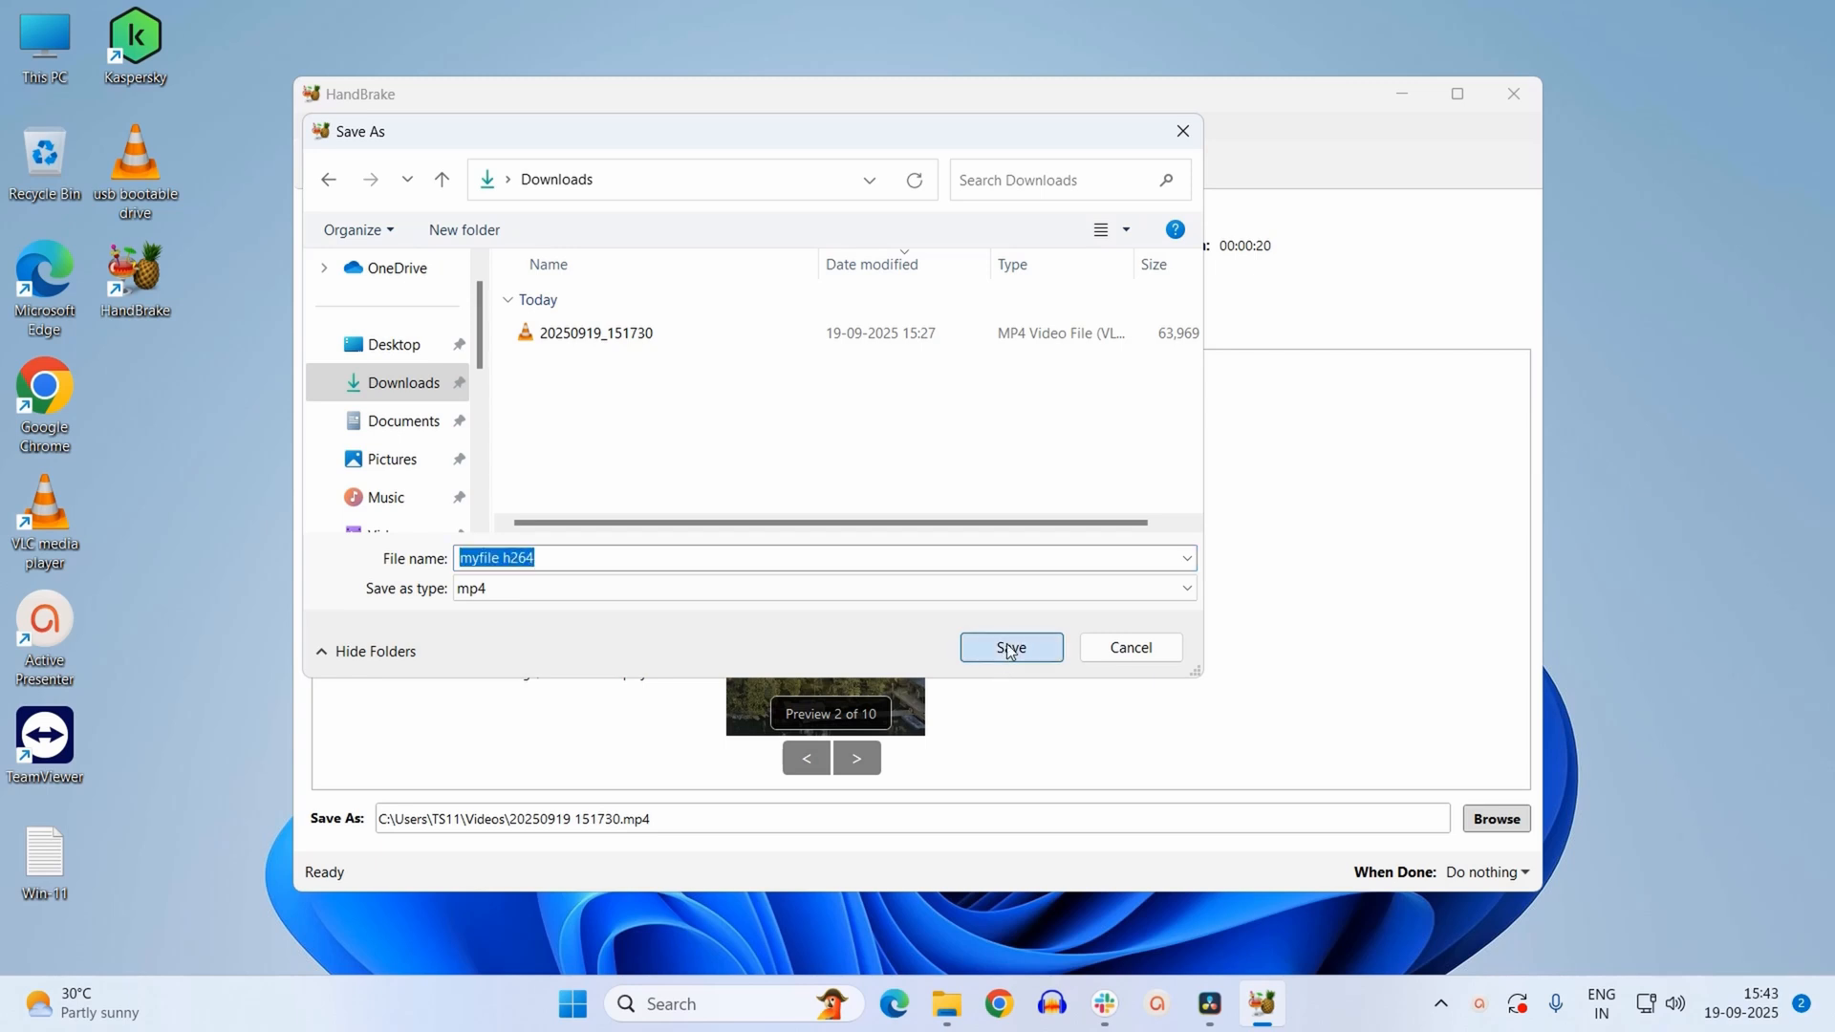
pyautogui.click(1009, 647)
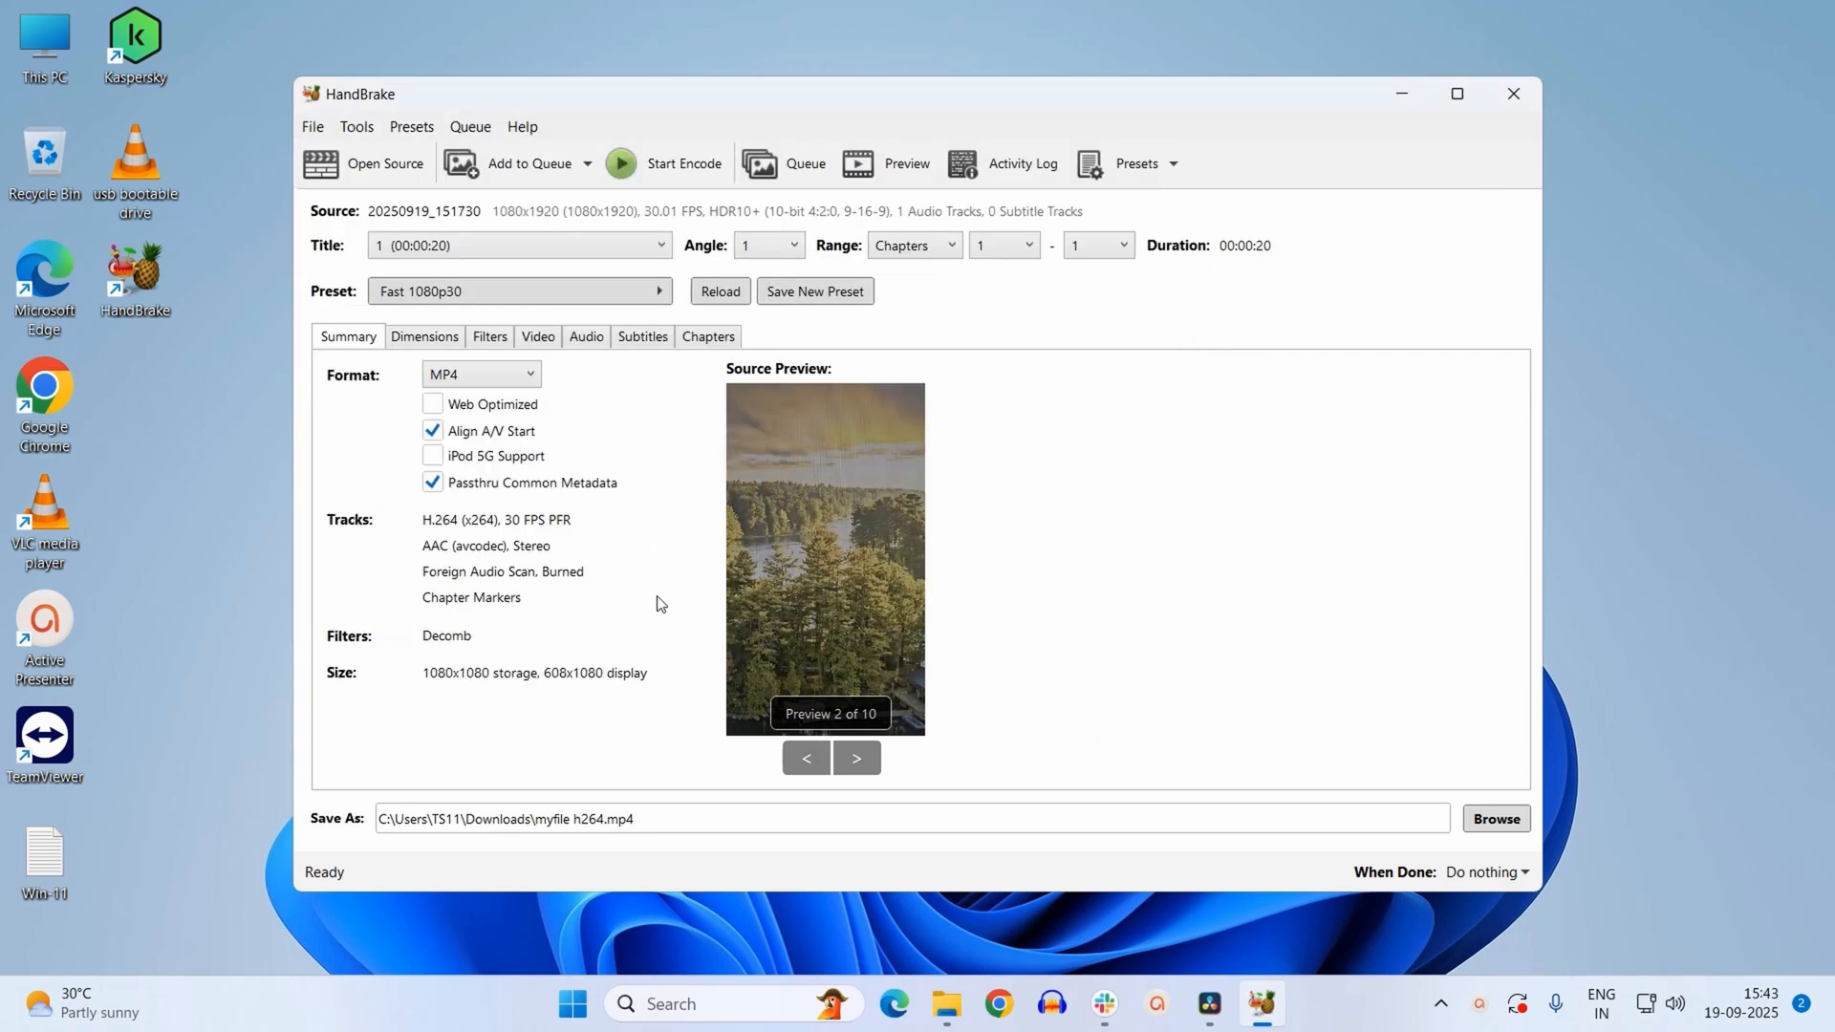
pyautogui.moveTo(604, 684)
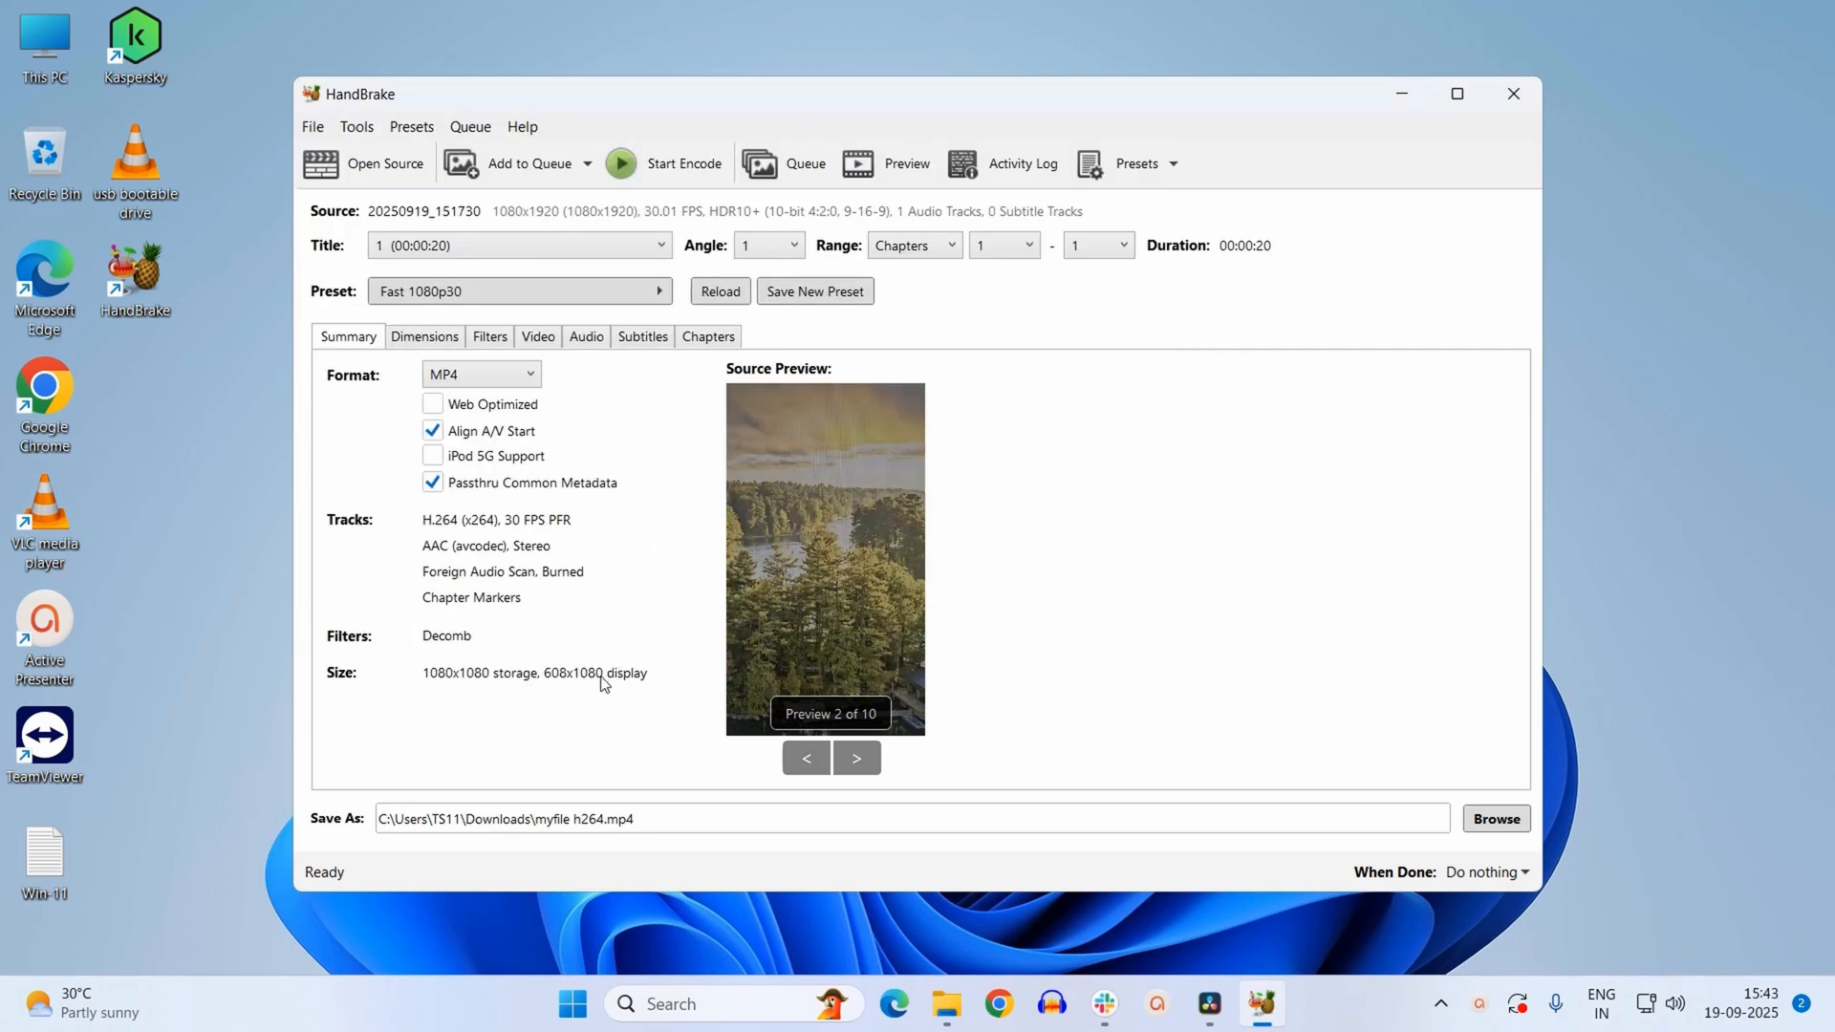
pyautogui.moveTo(621, 228)
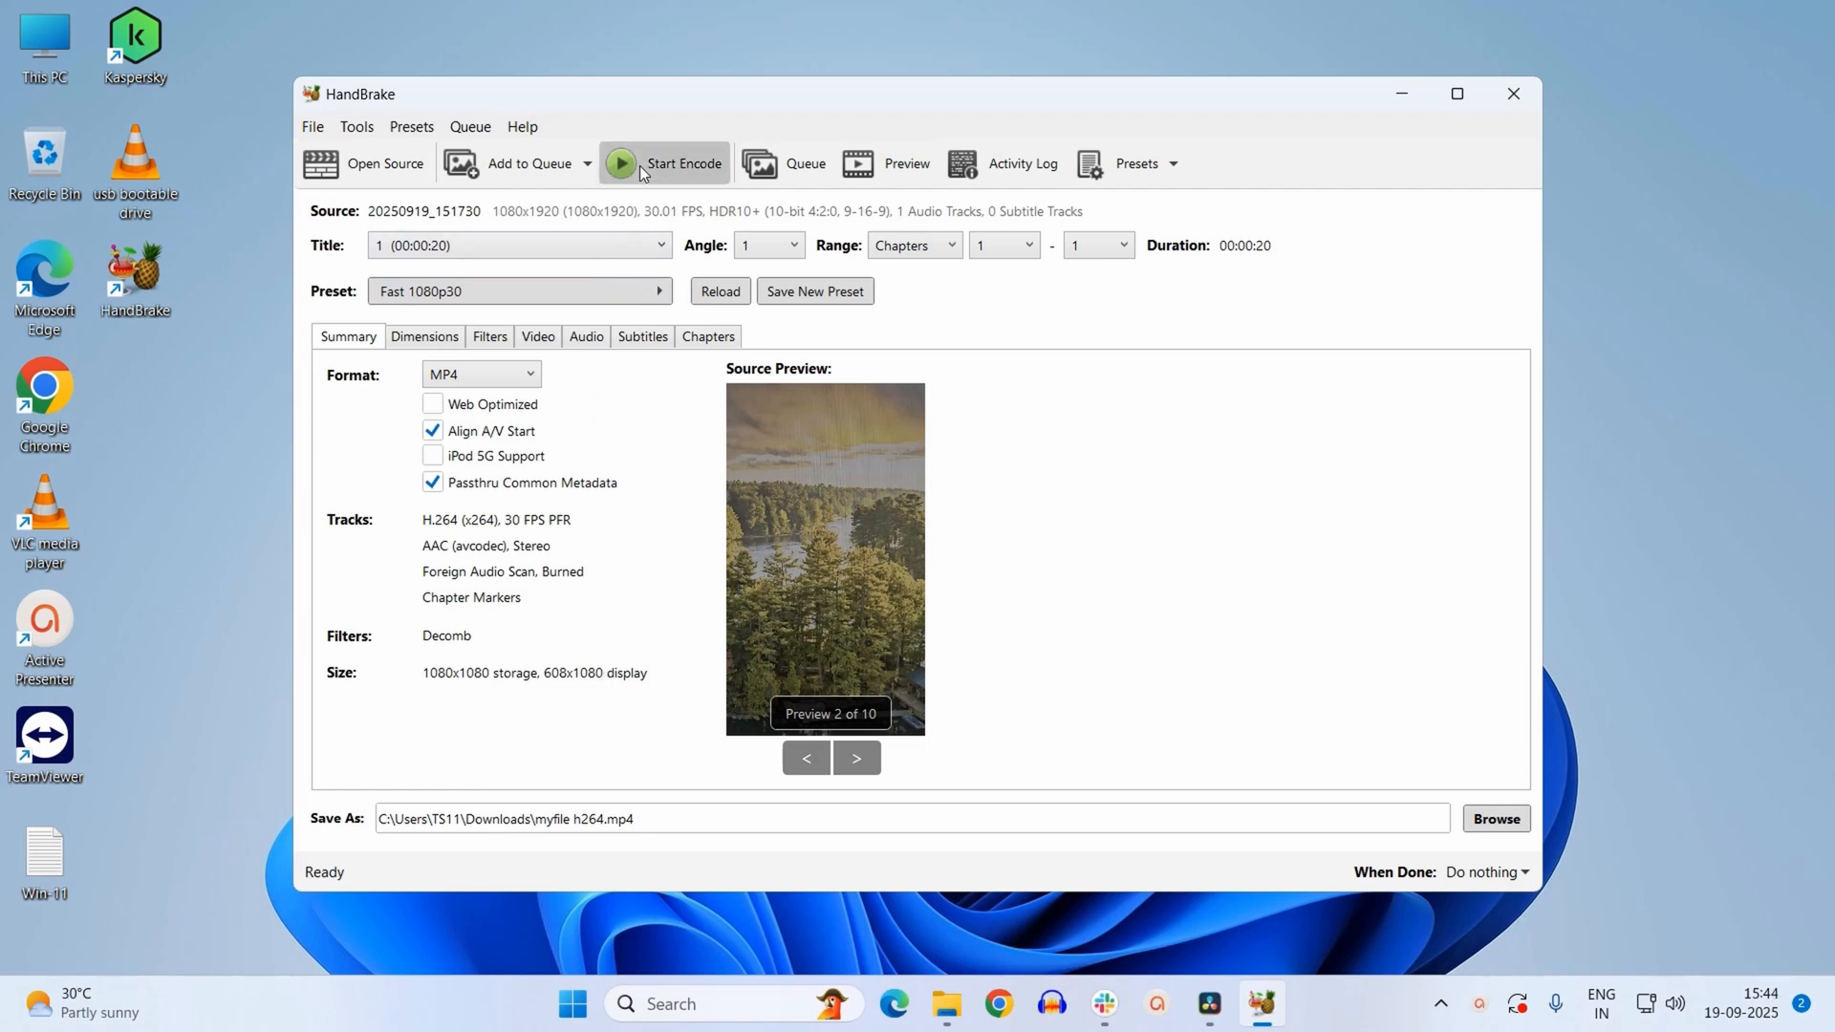
# Start the encode and let it run until the status shows Queue Finished.
pyautogui.click(664, 162)
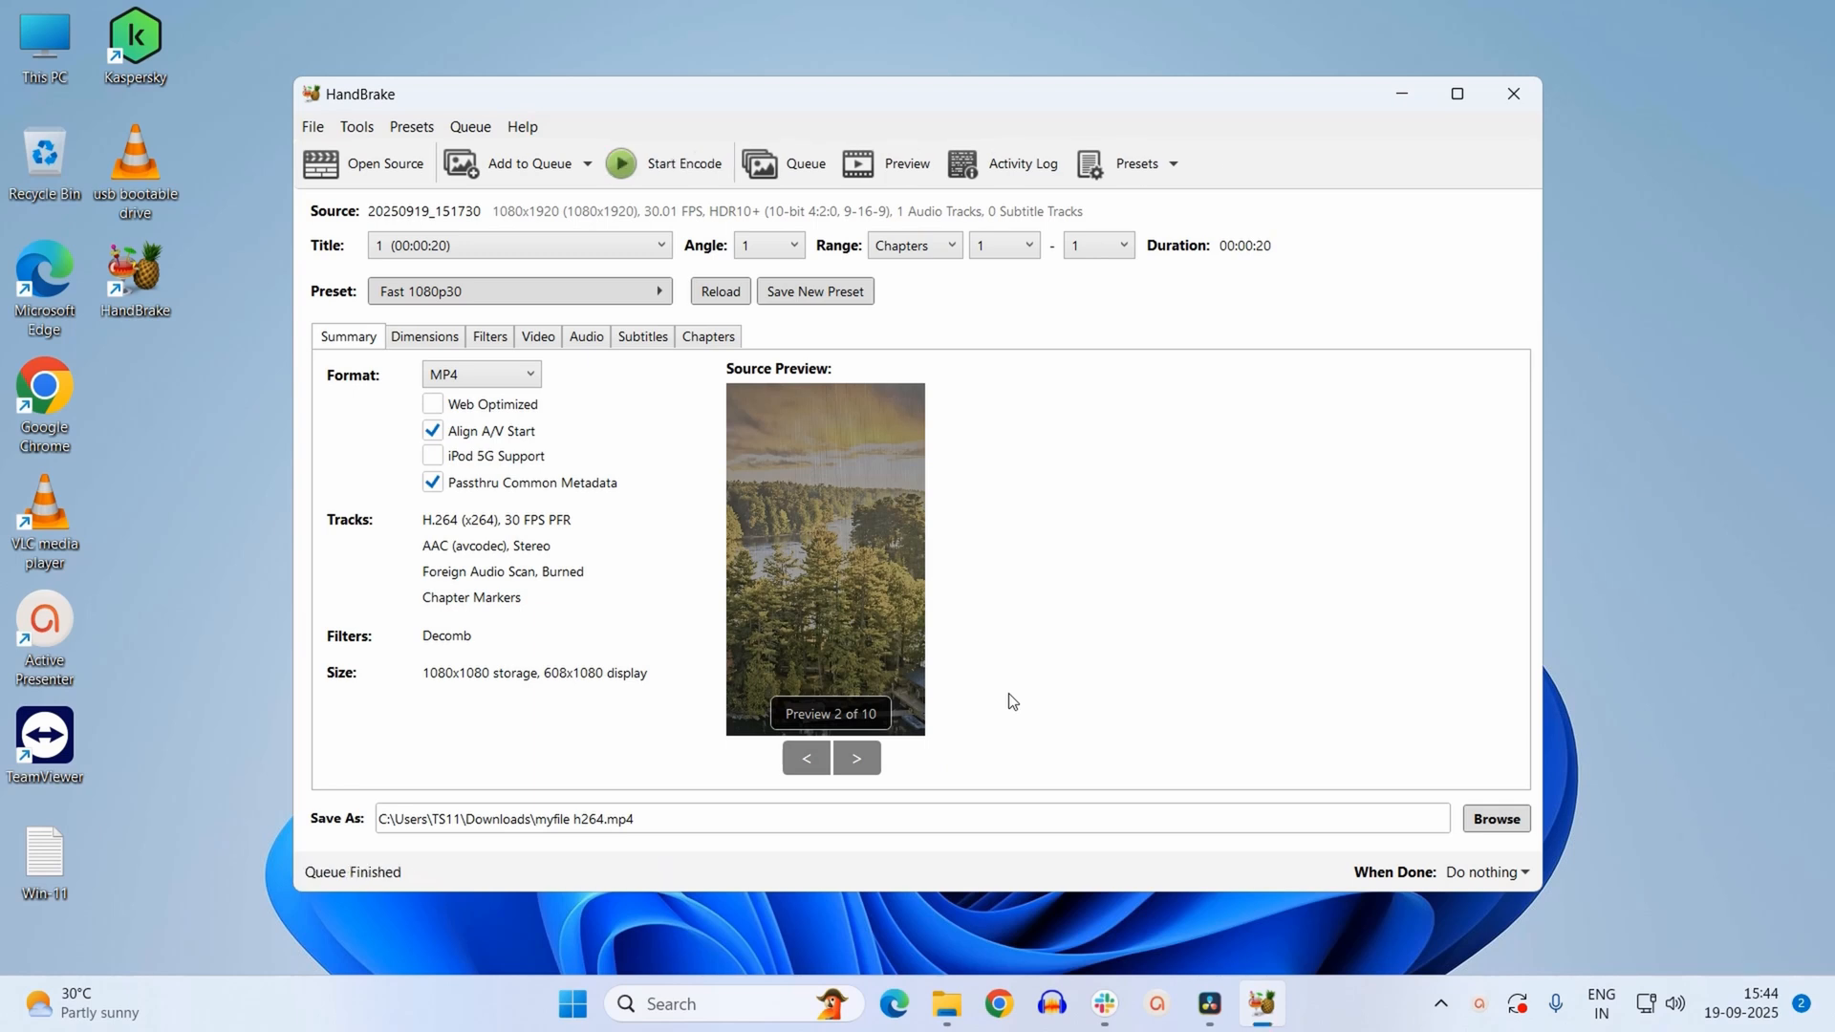
pyautogui.moveTo(641, 535)
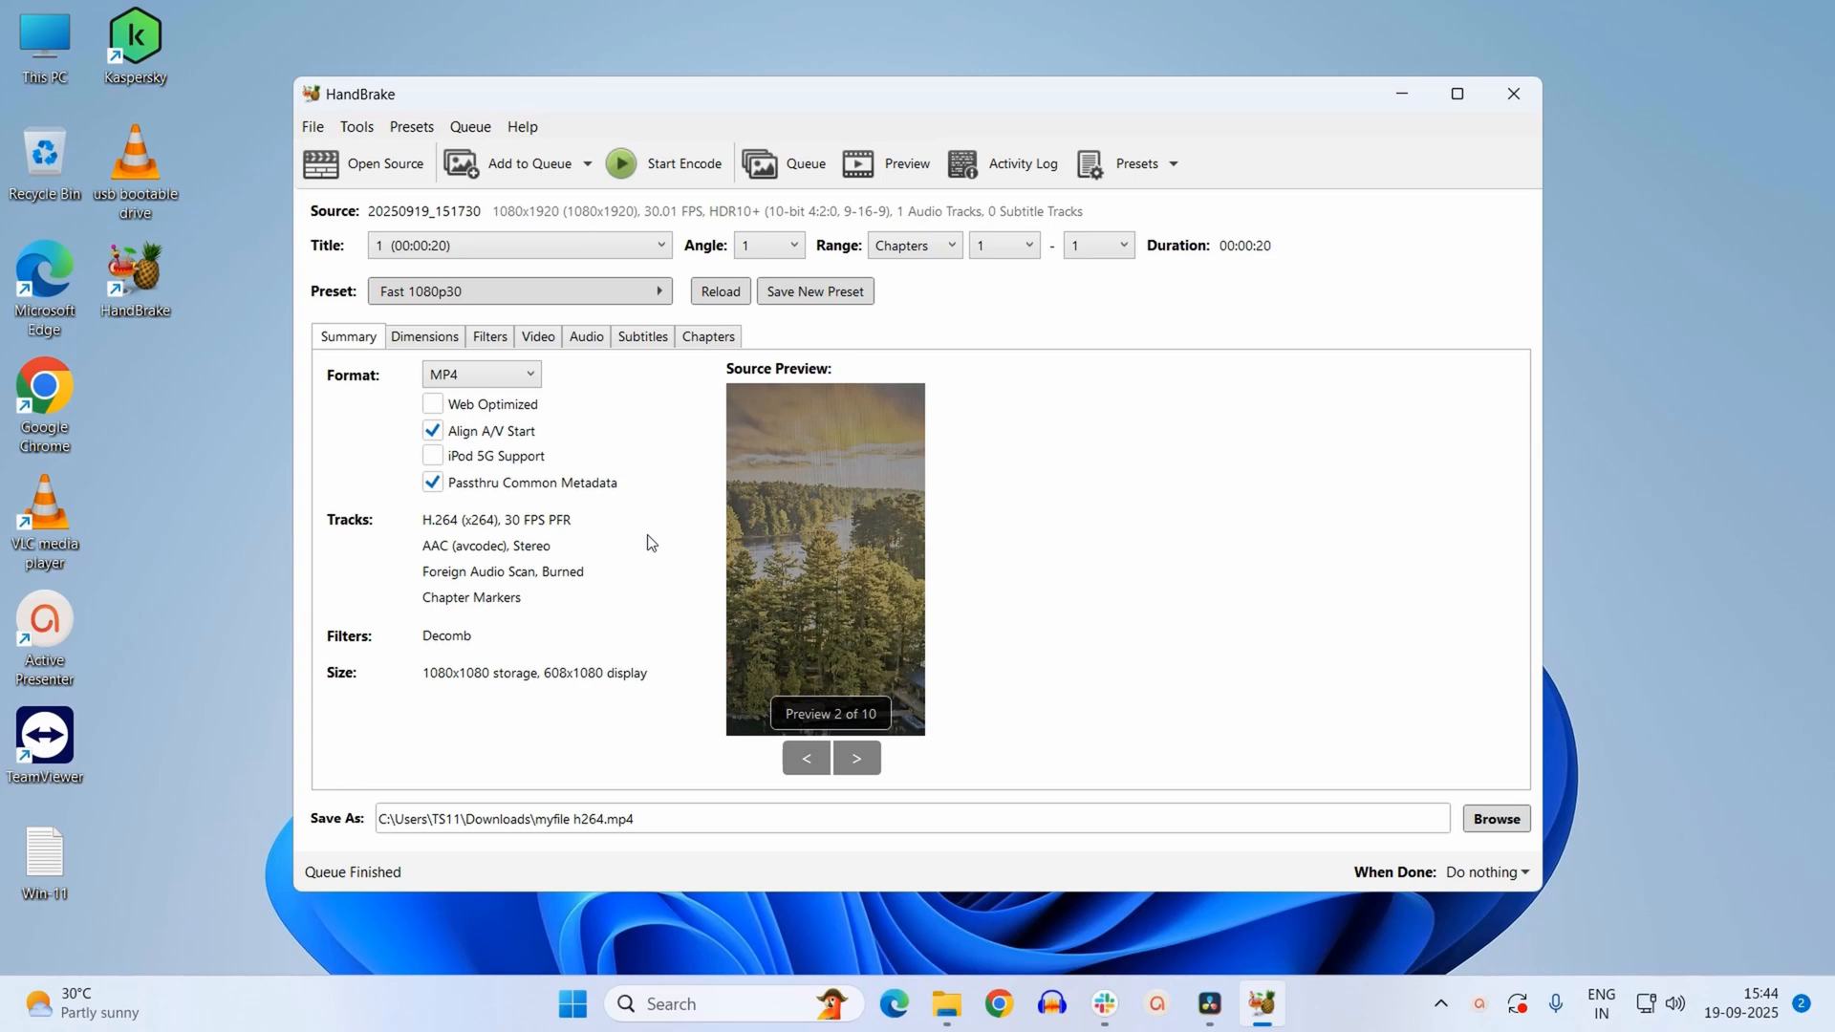
# Open File Explorer to confirm 'myfile h264' (13,203 KB) is in Downloads.
pyautogui.click(947, 1003)
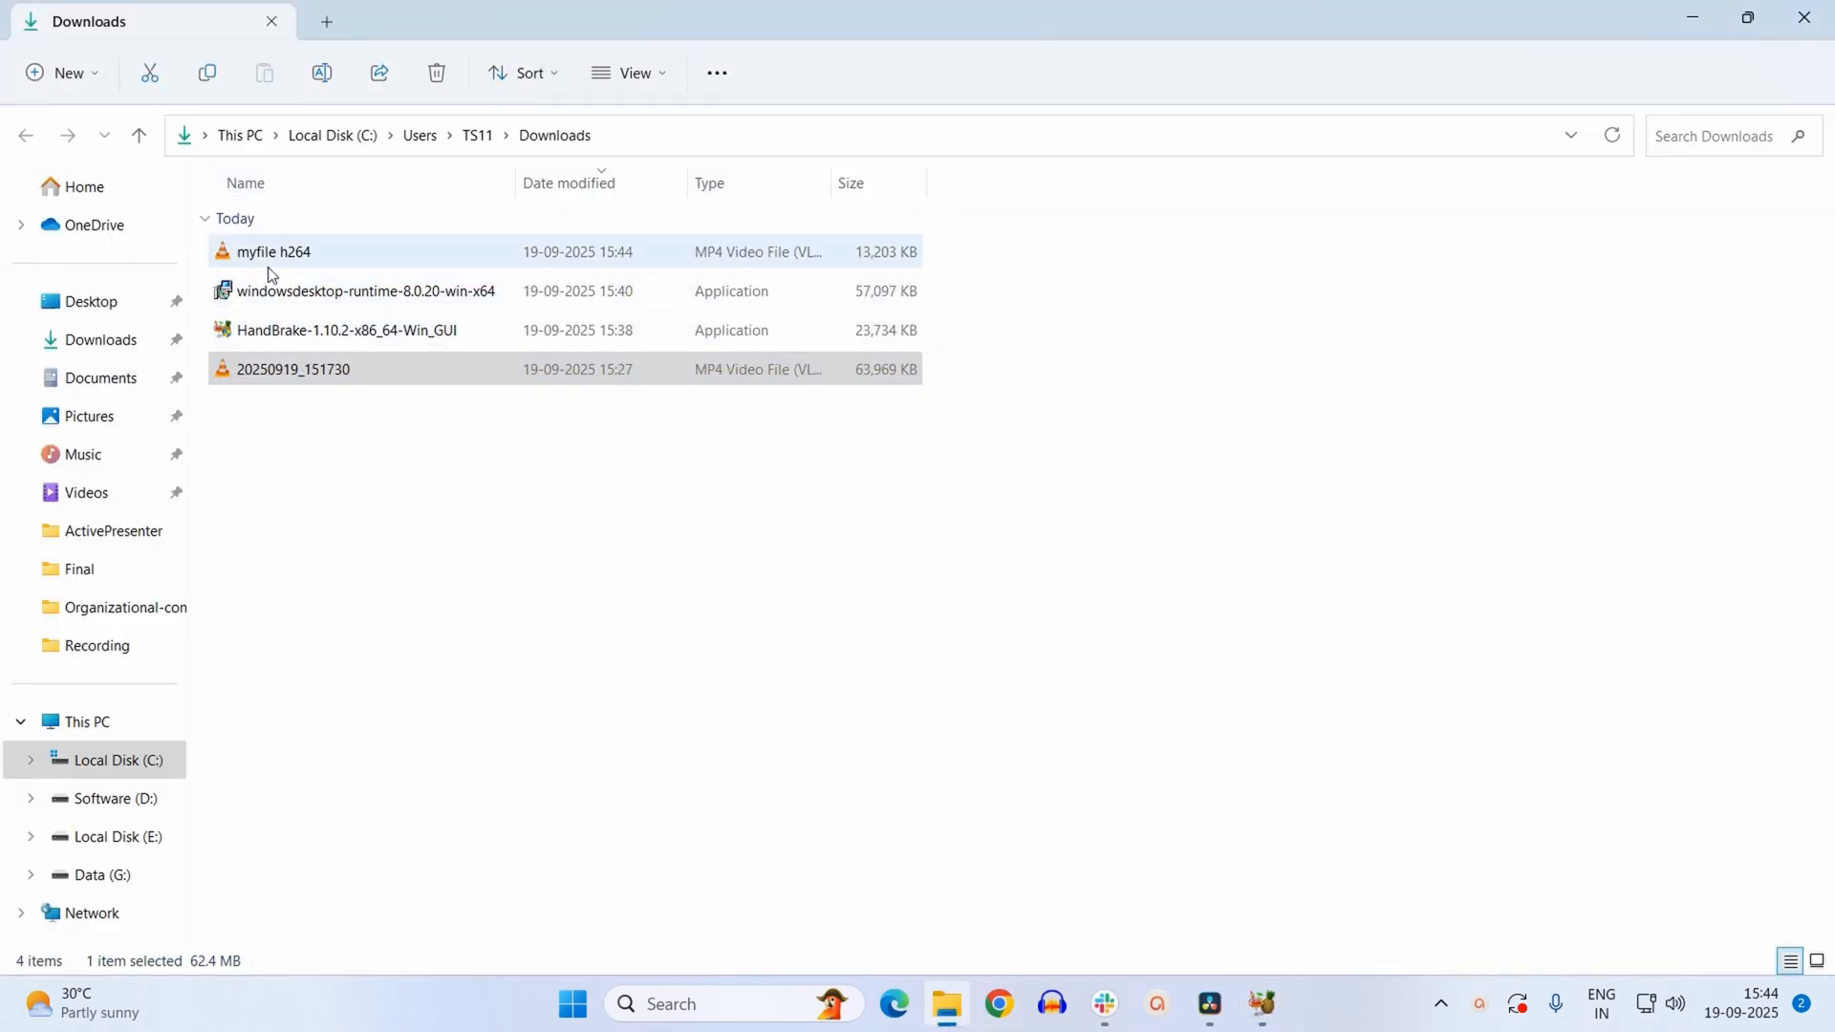
pyautogui.moveTo(289, 257)
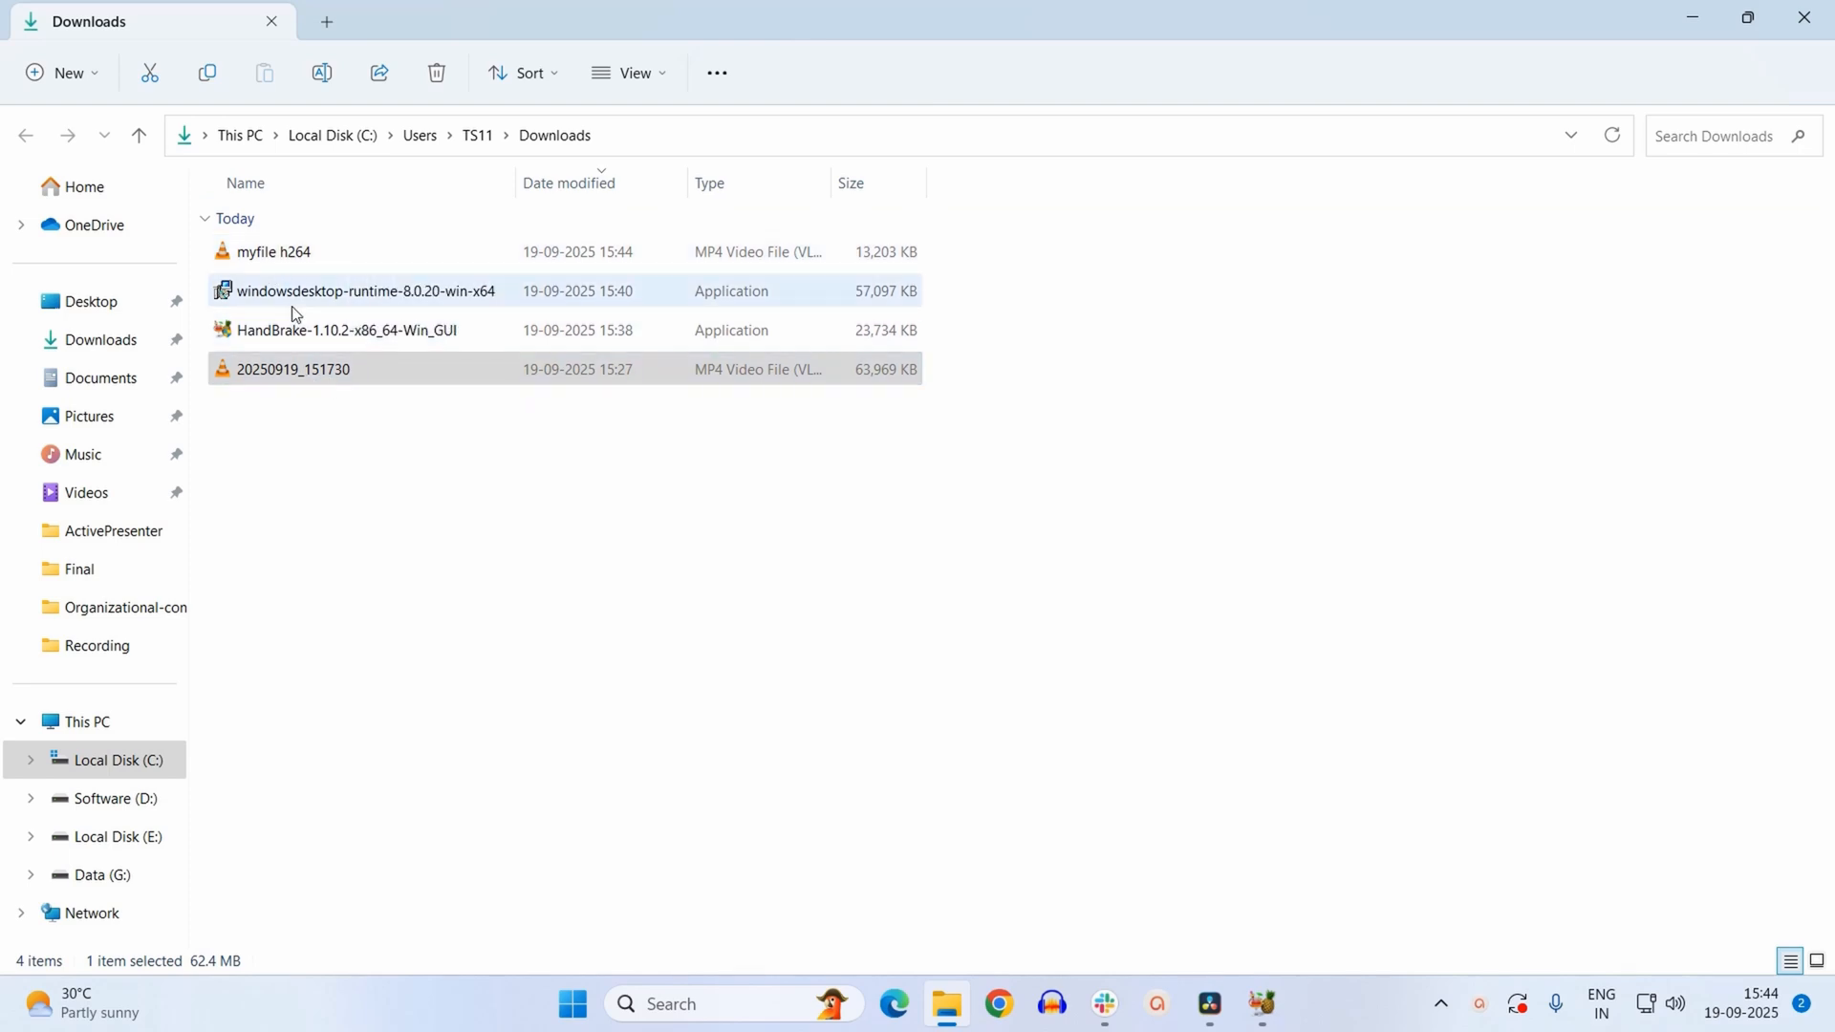
pyautogui.moveTo(274, 251)
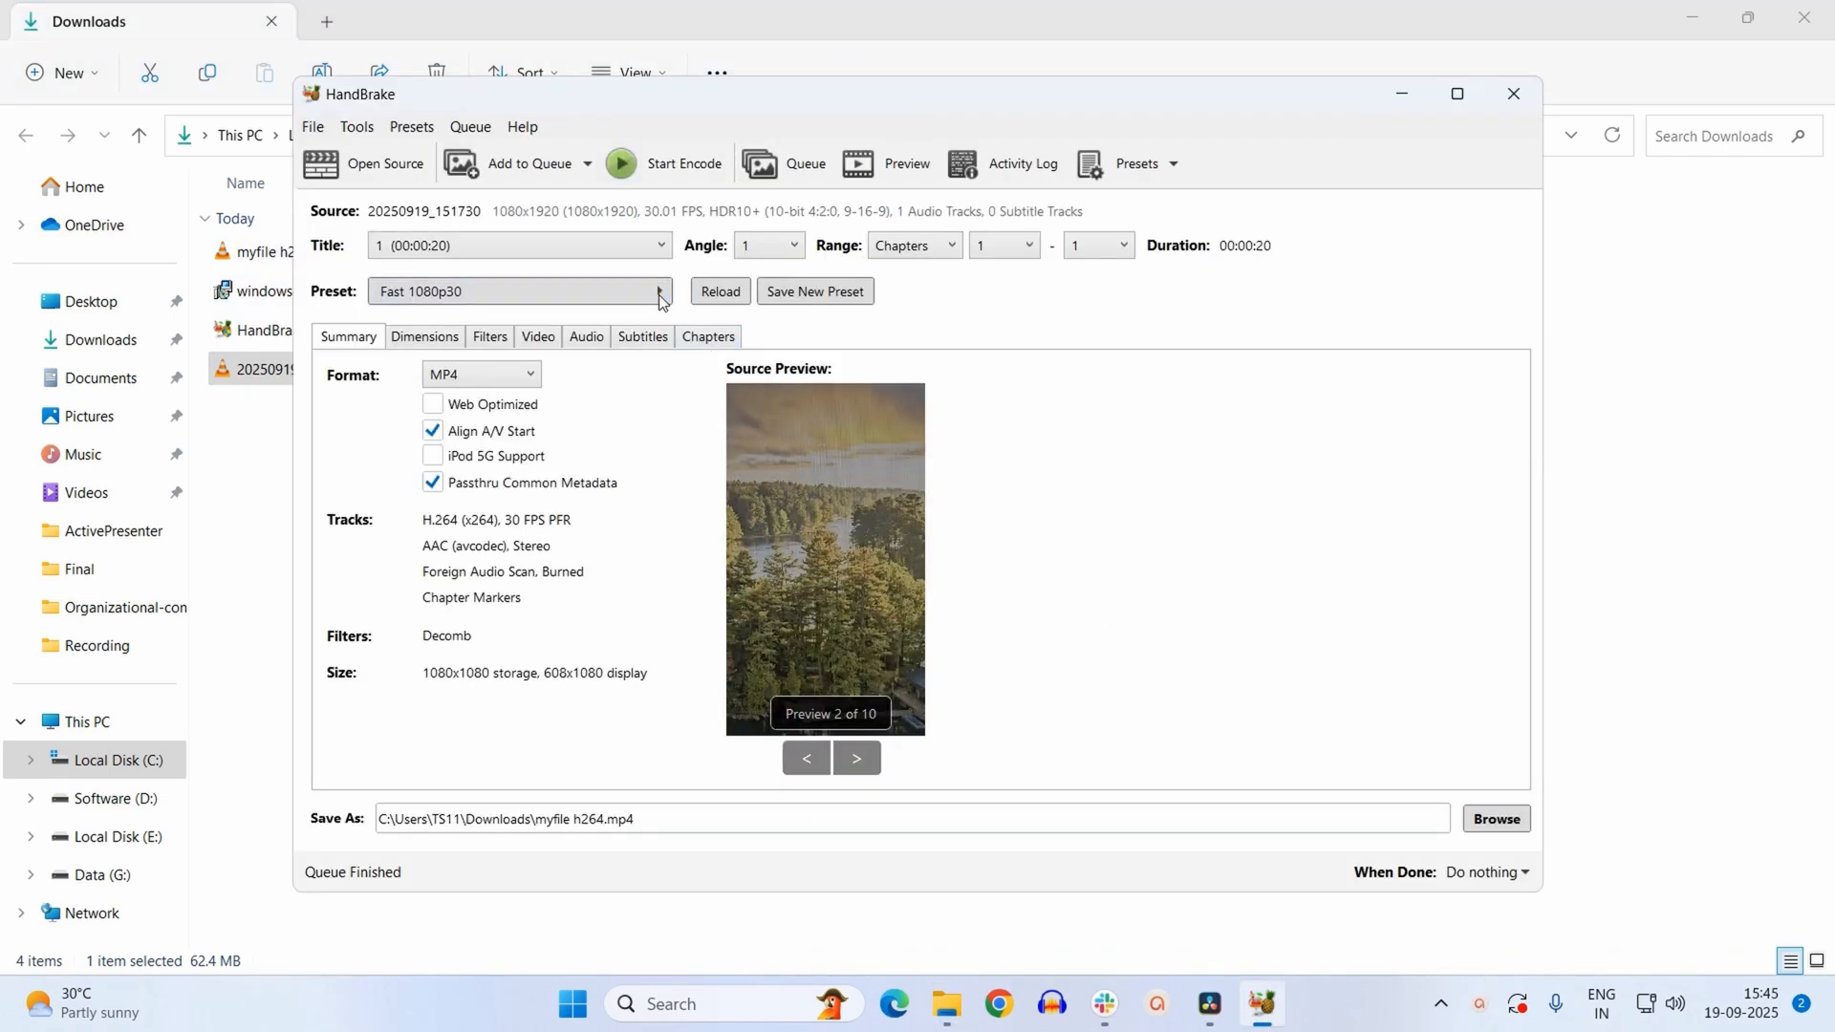
pyautogui.click(658, 290)
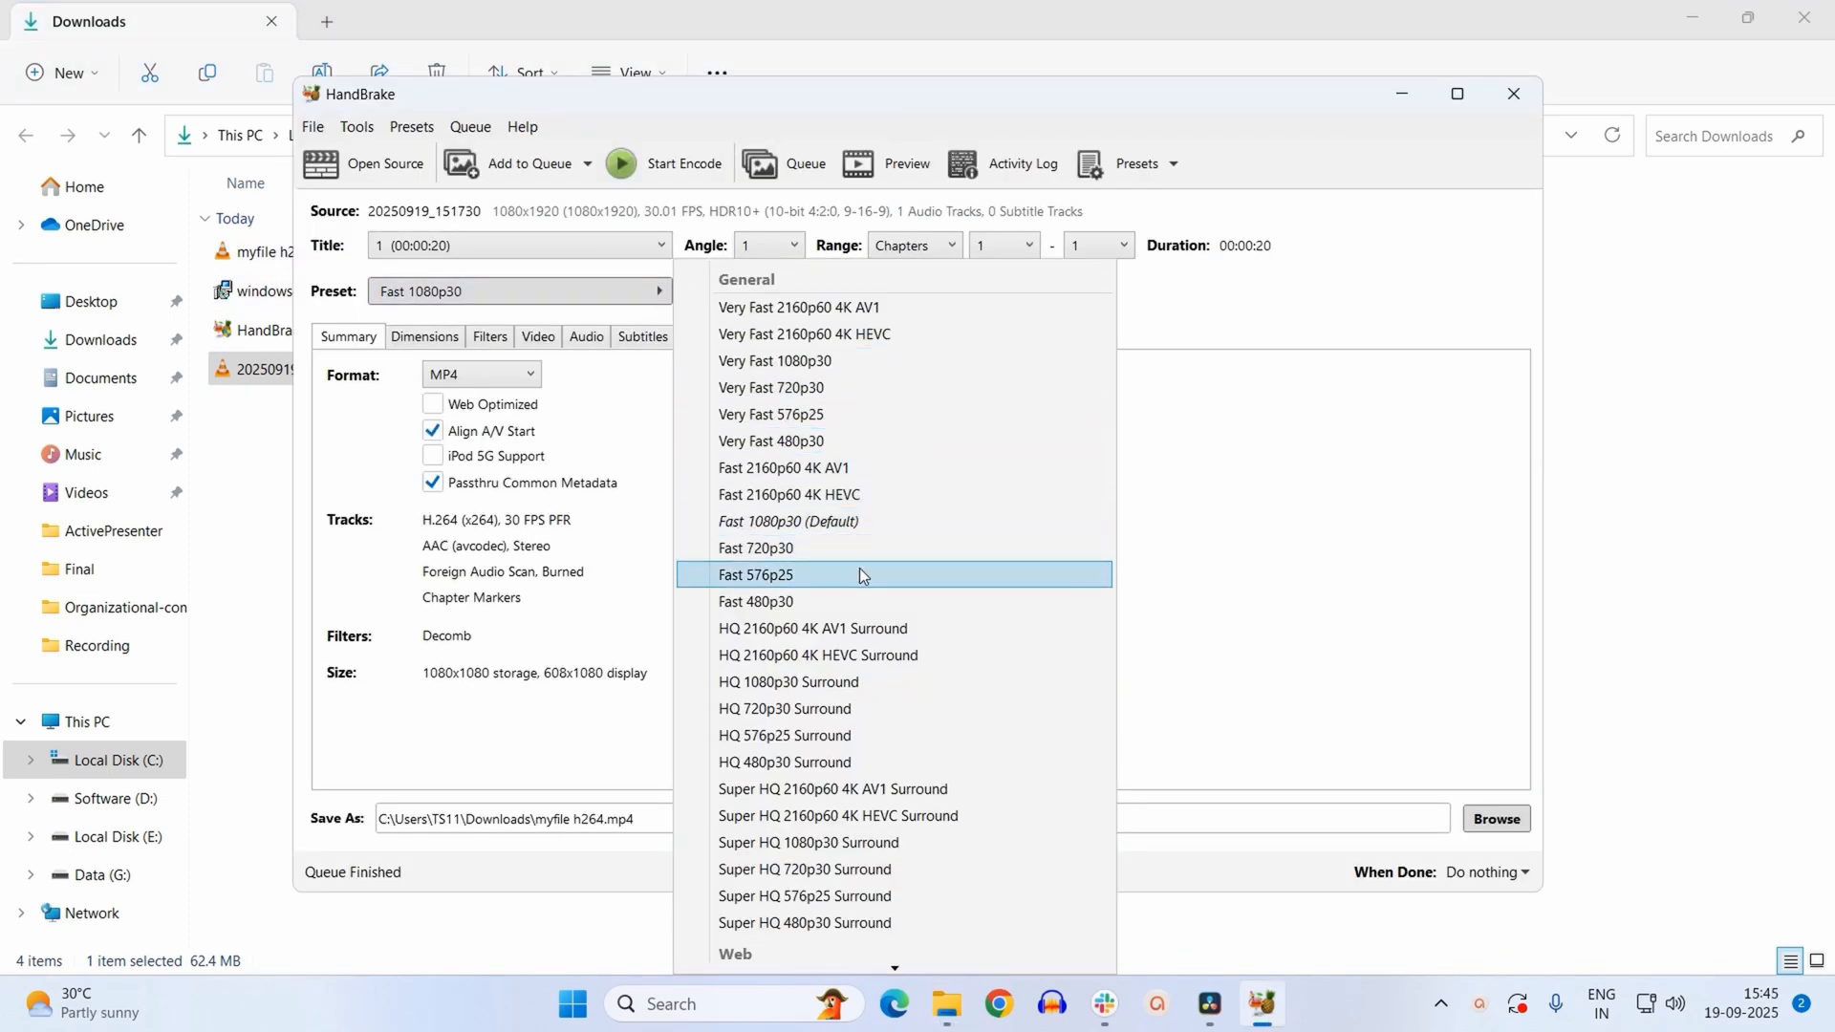
pyautogui.scroll(-3)
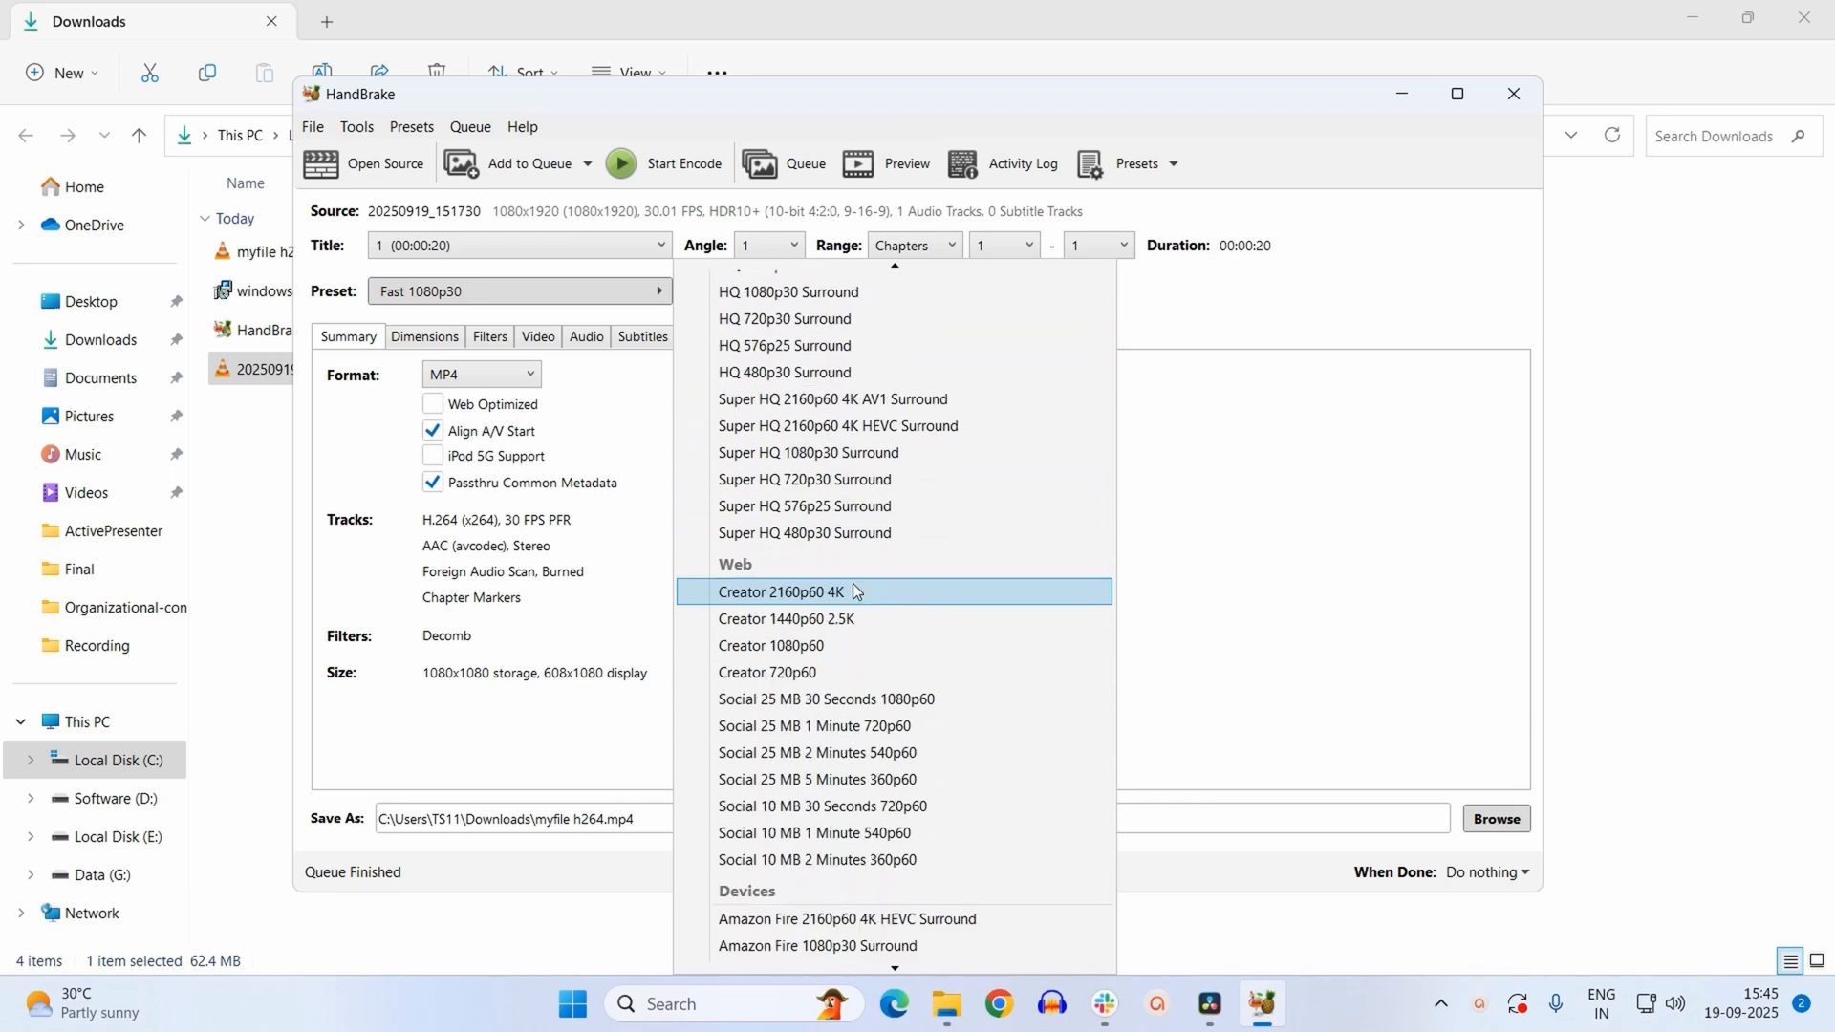
pyautogui.scroll(-3)
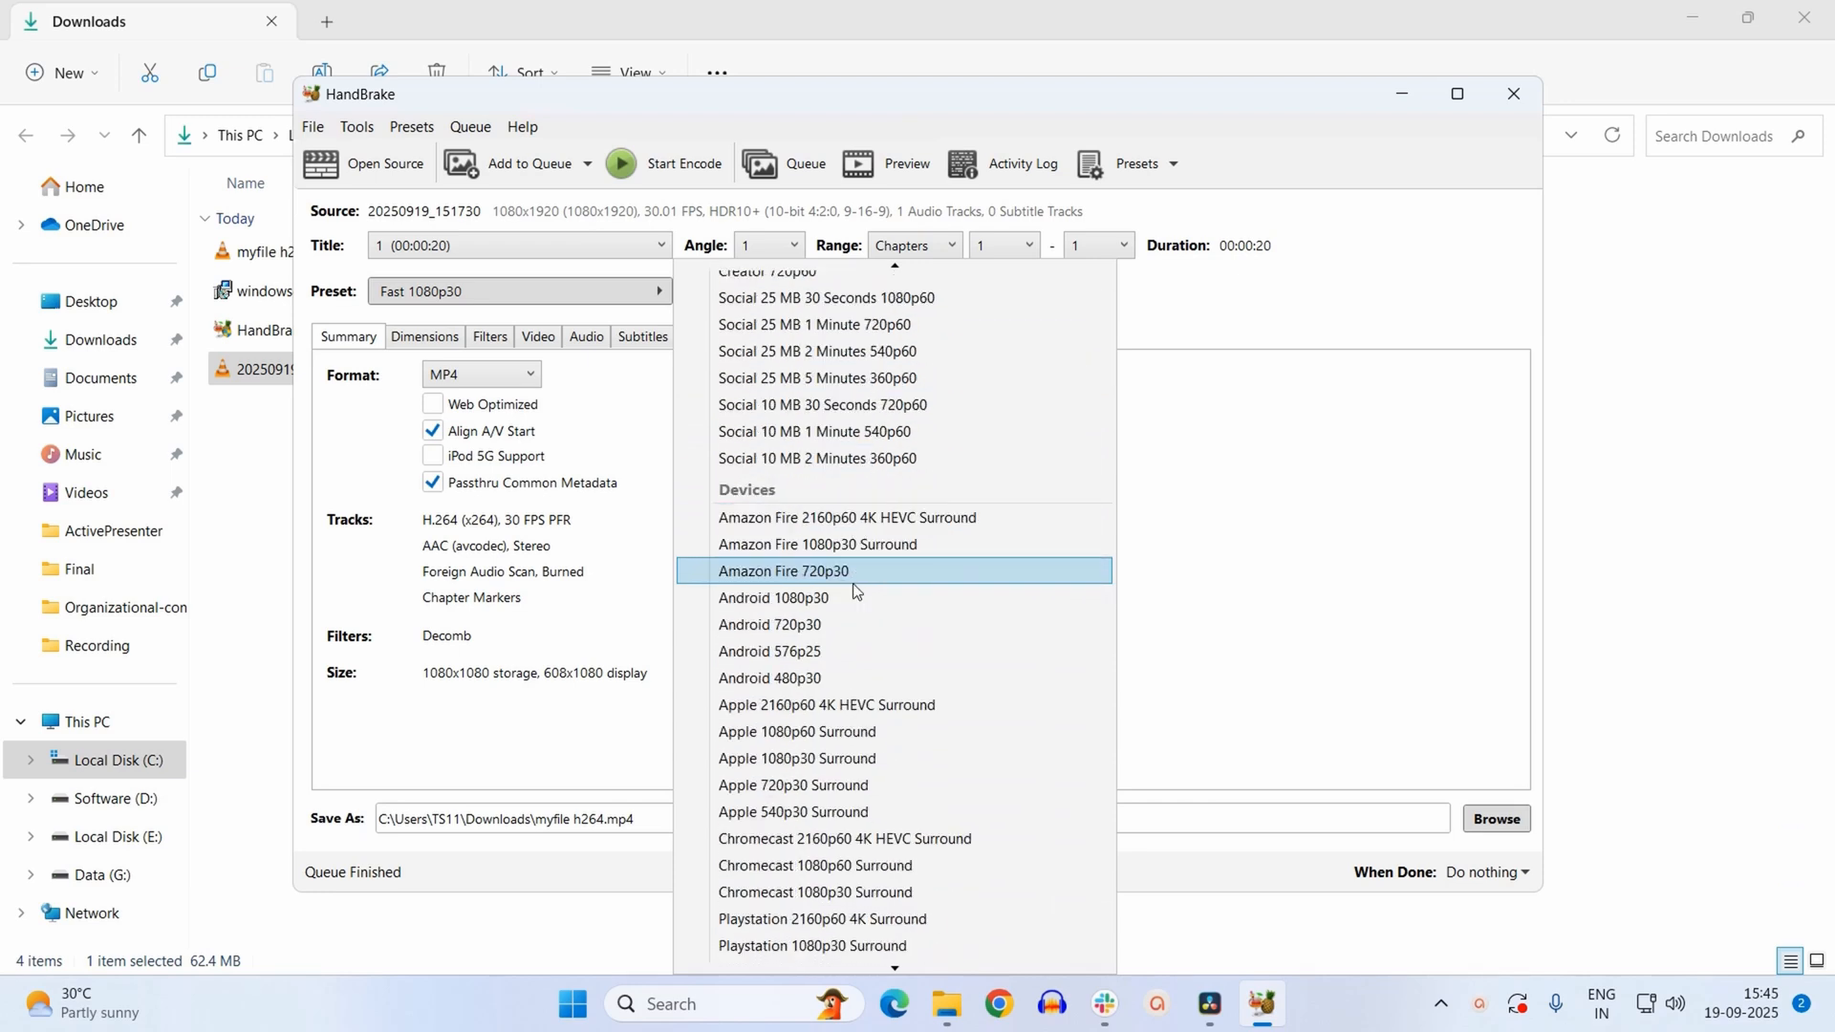
pyautogui.scroll(-3)
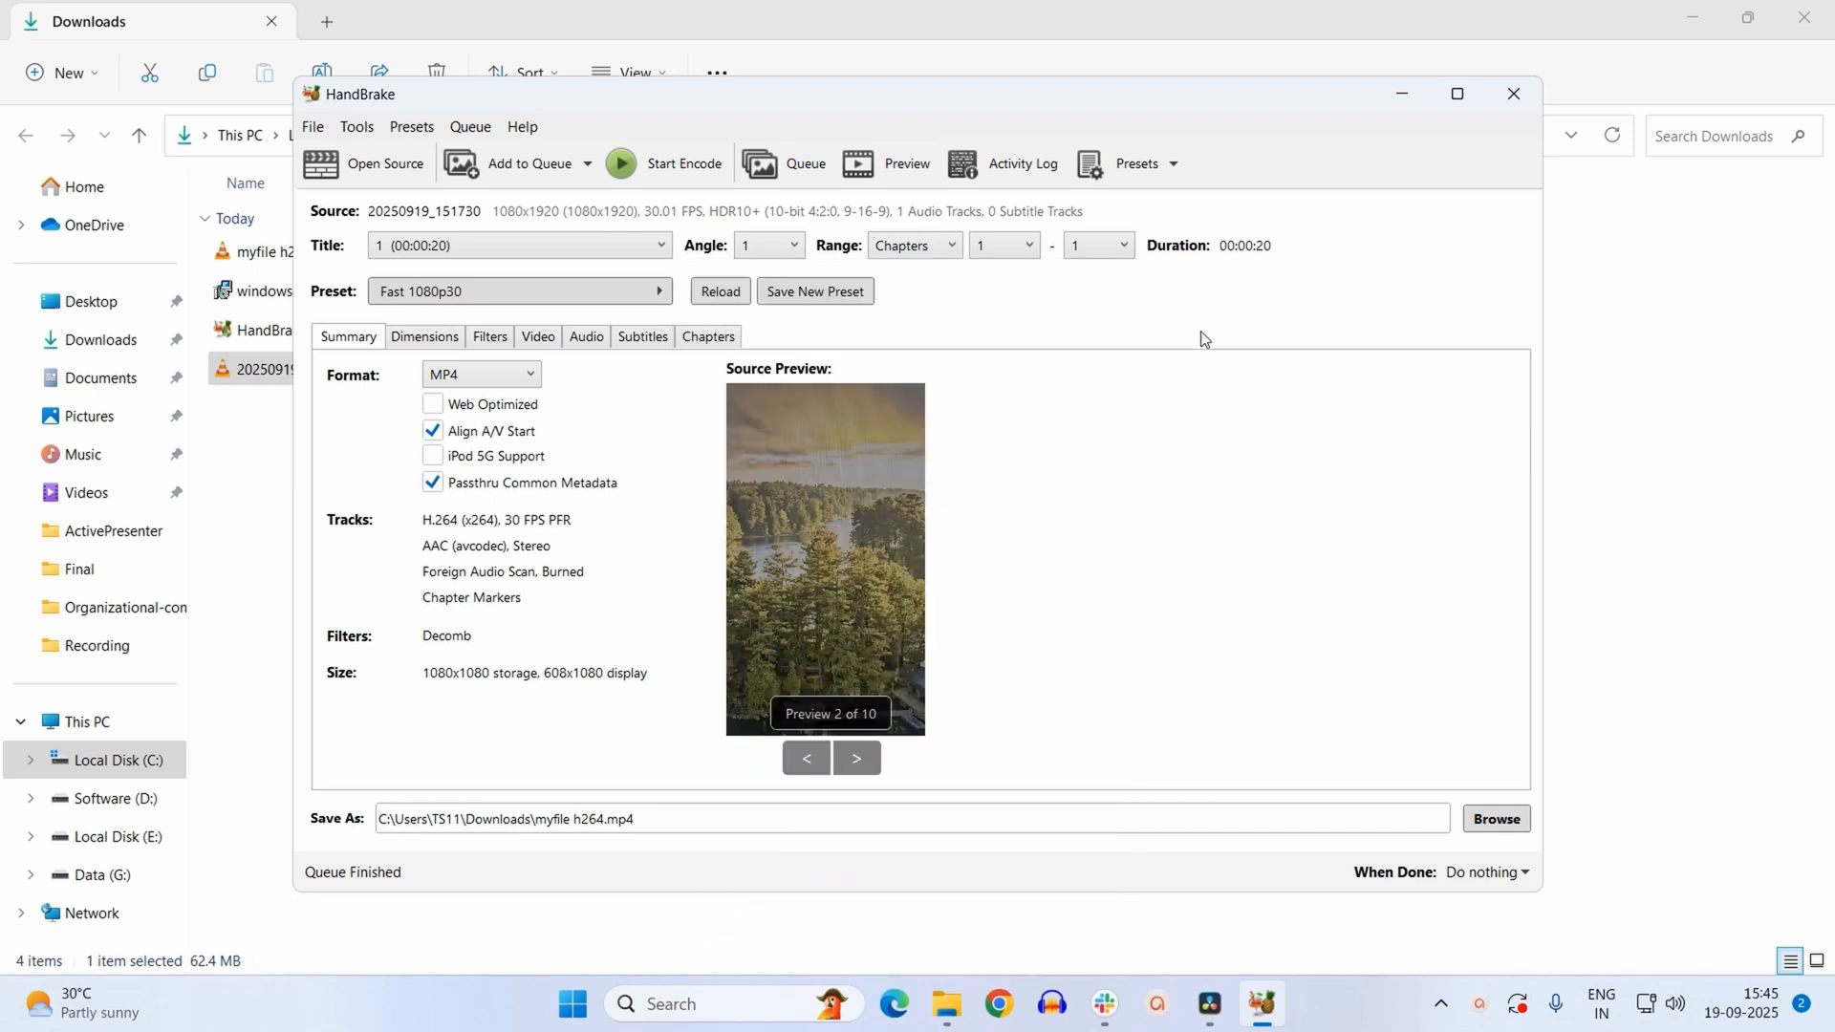
pyautogui.moveTo(1059, 593)
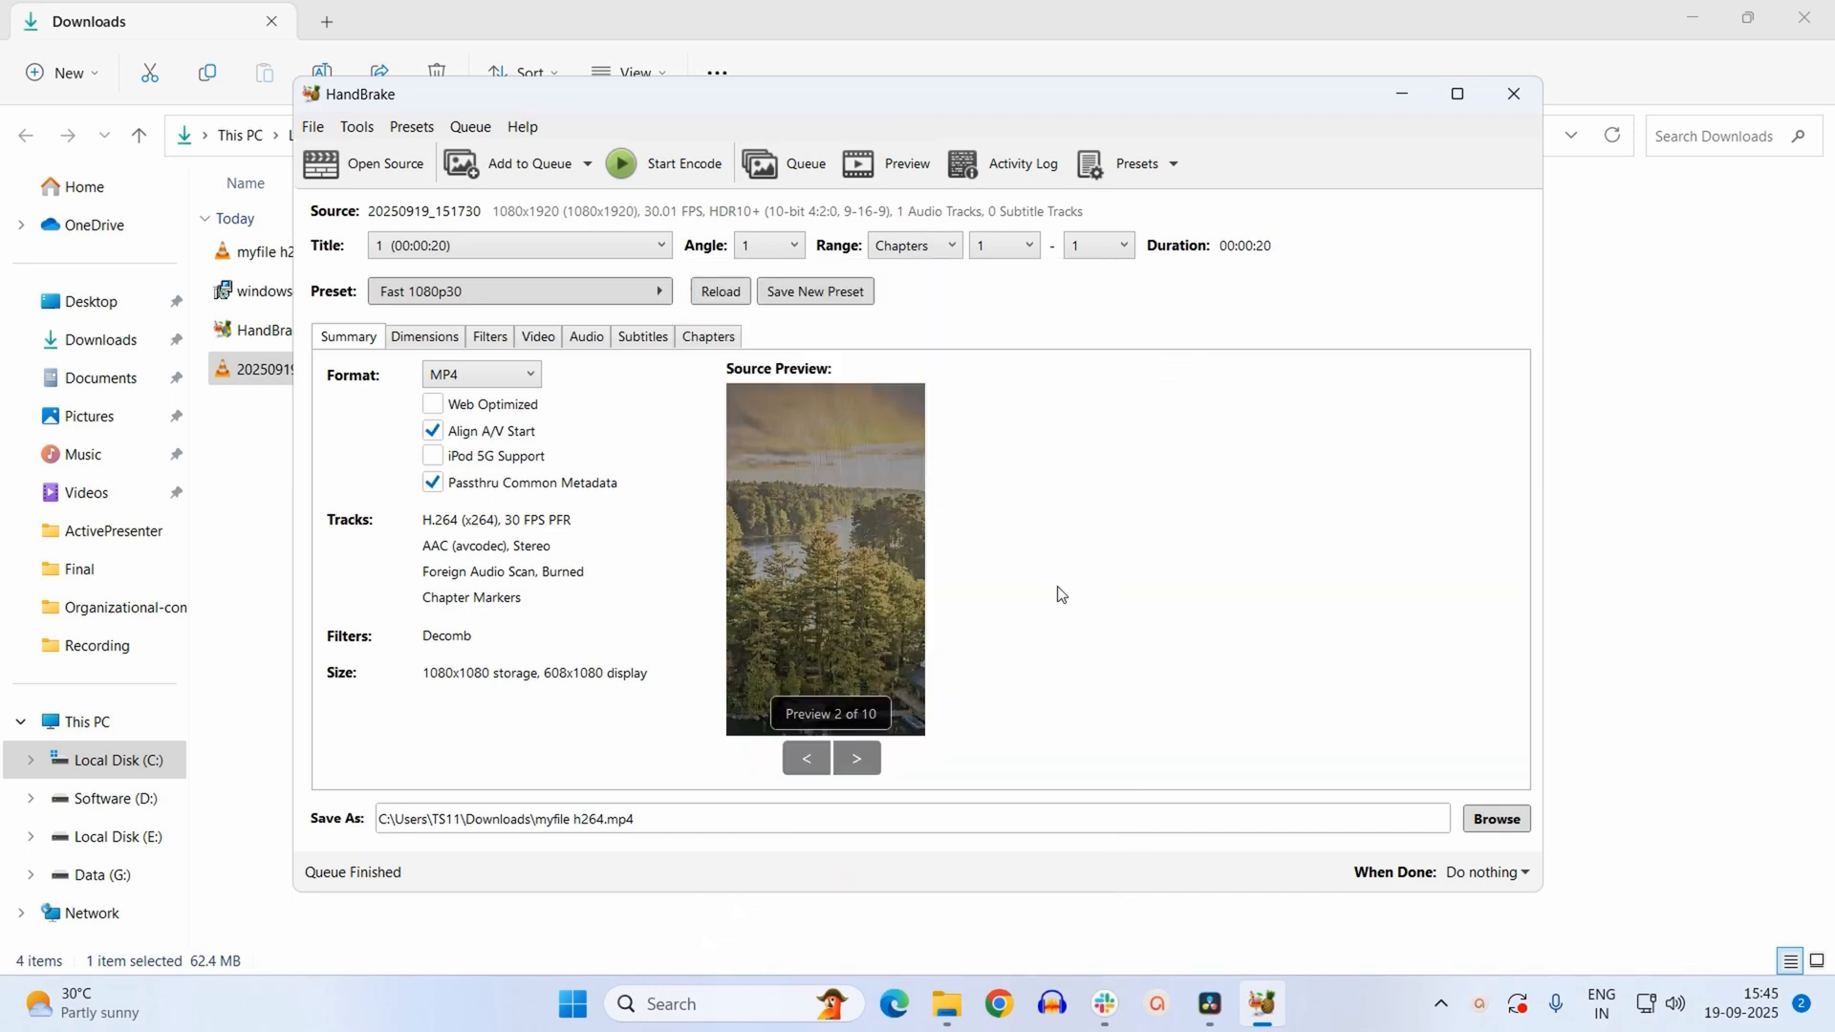
pyautogui.moveTo(1037, 609)
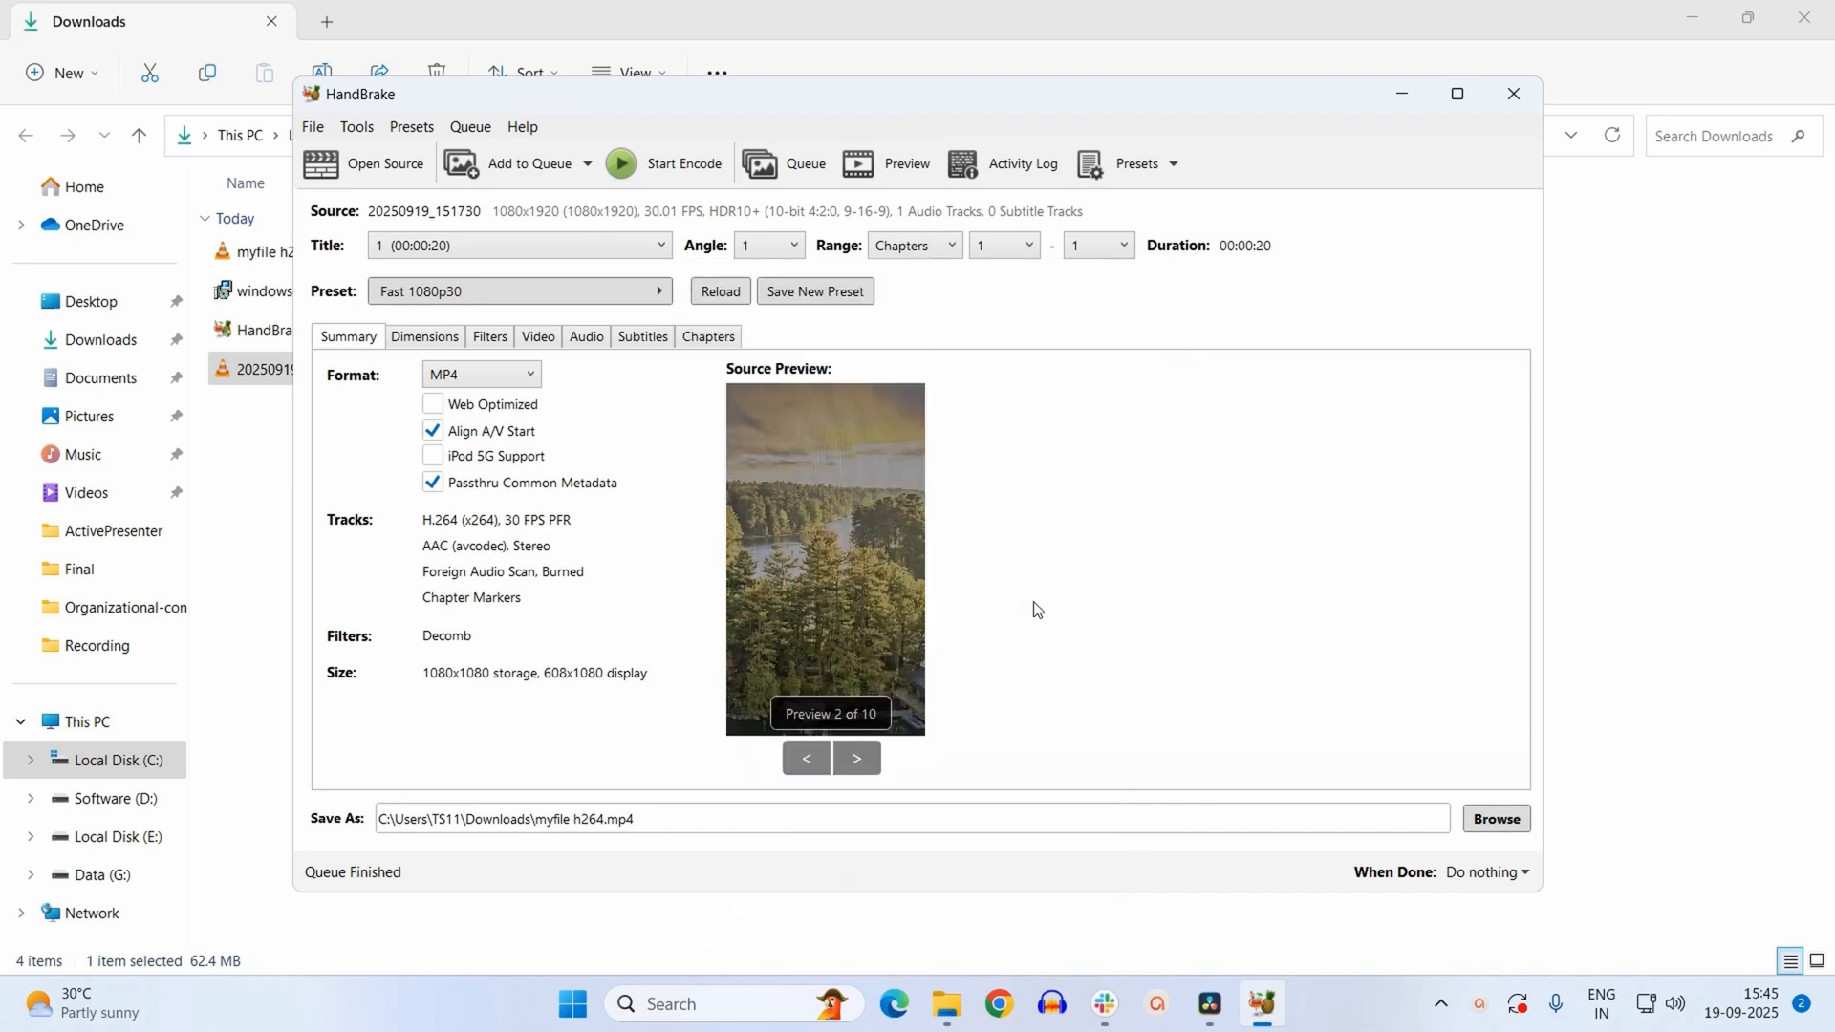